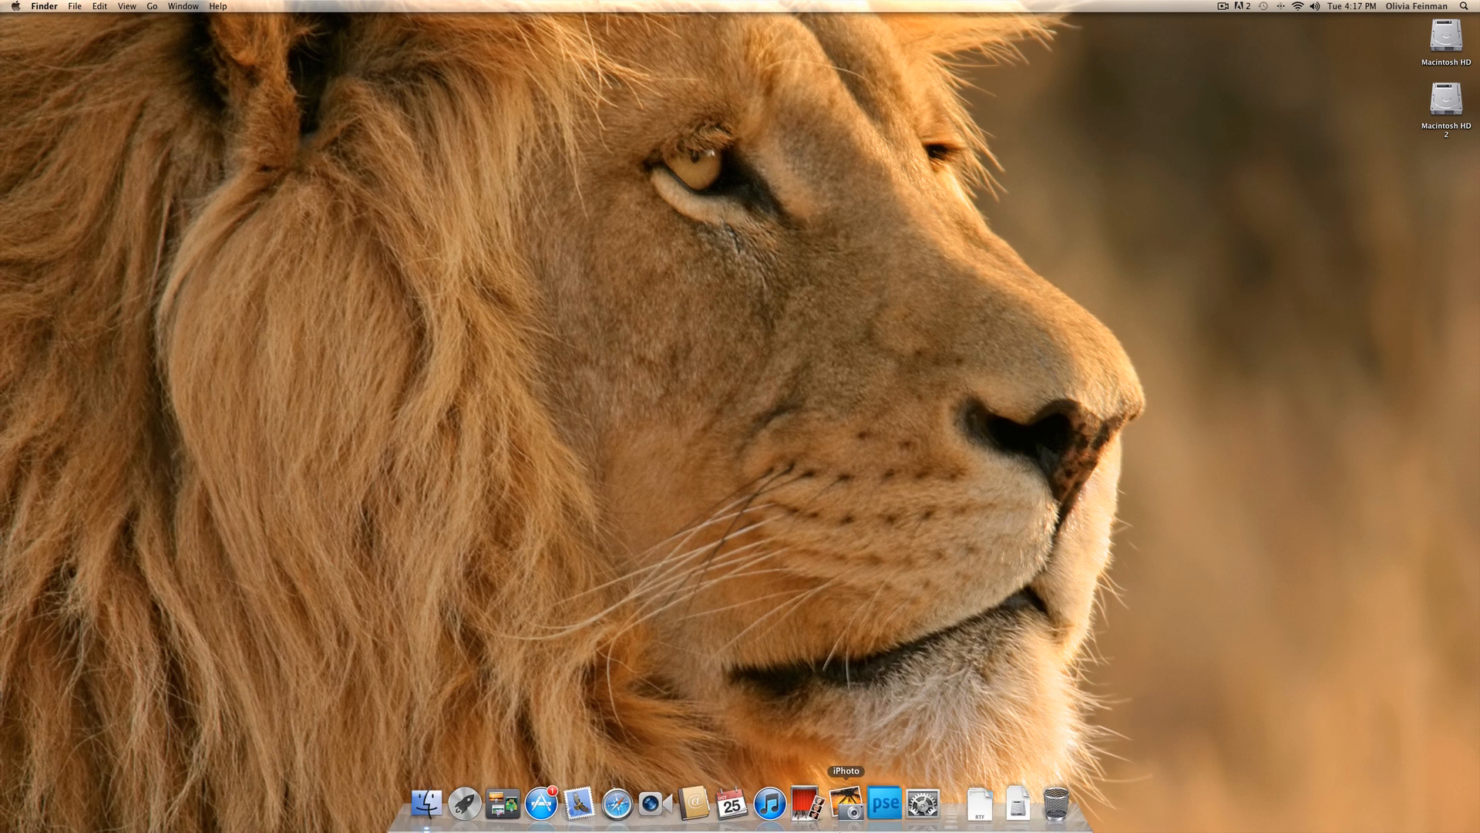
{"action": "mouse_move", "coordinate": [771, 803]}
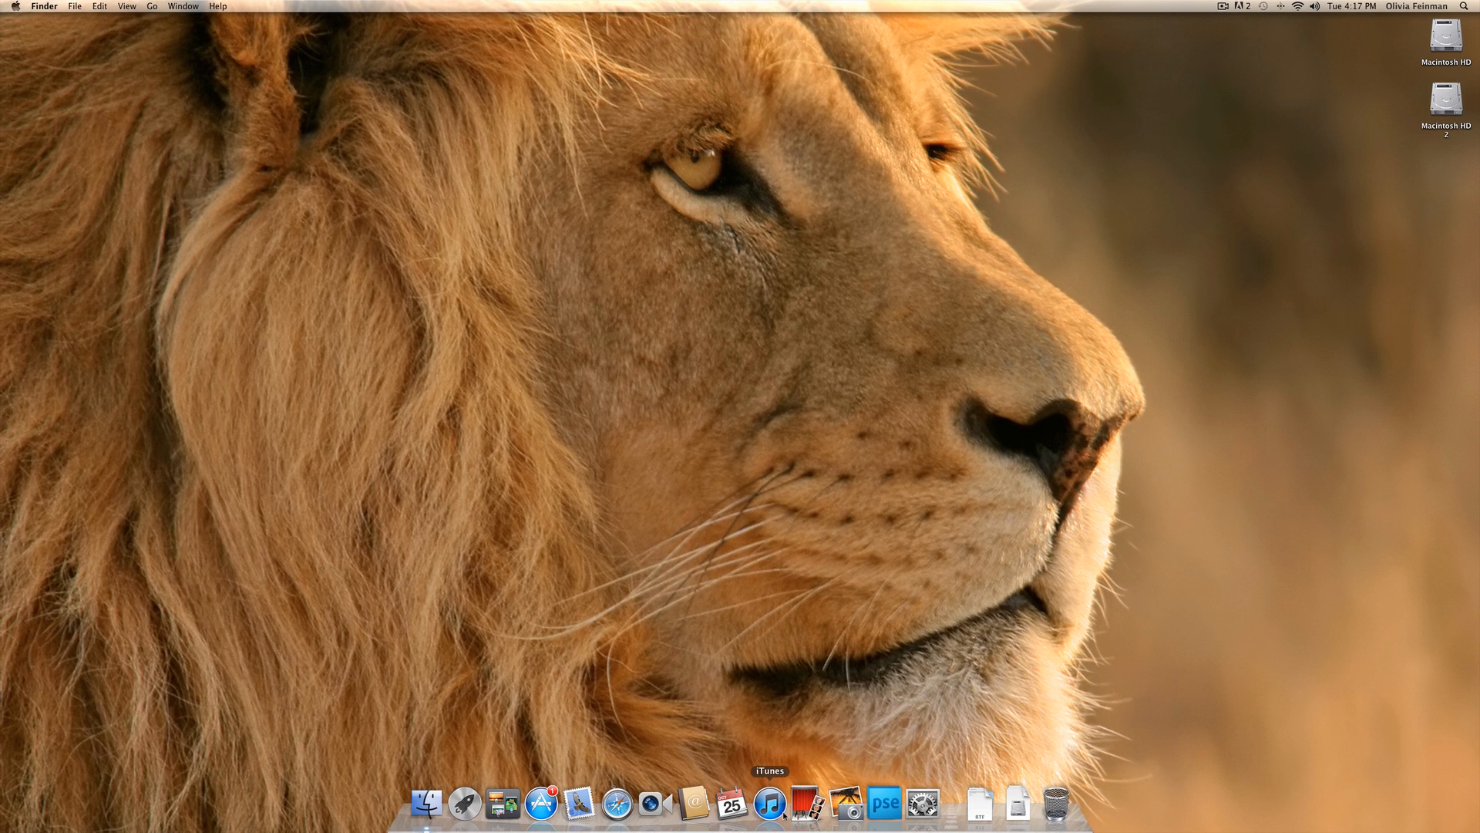
{"action": "mouse_move", "coordinate": [846, 804]}
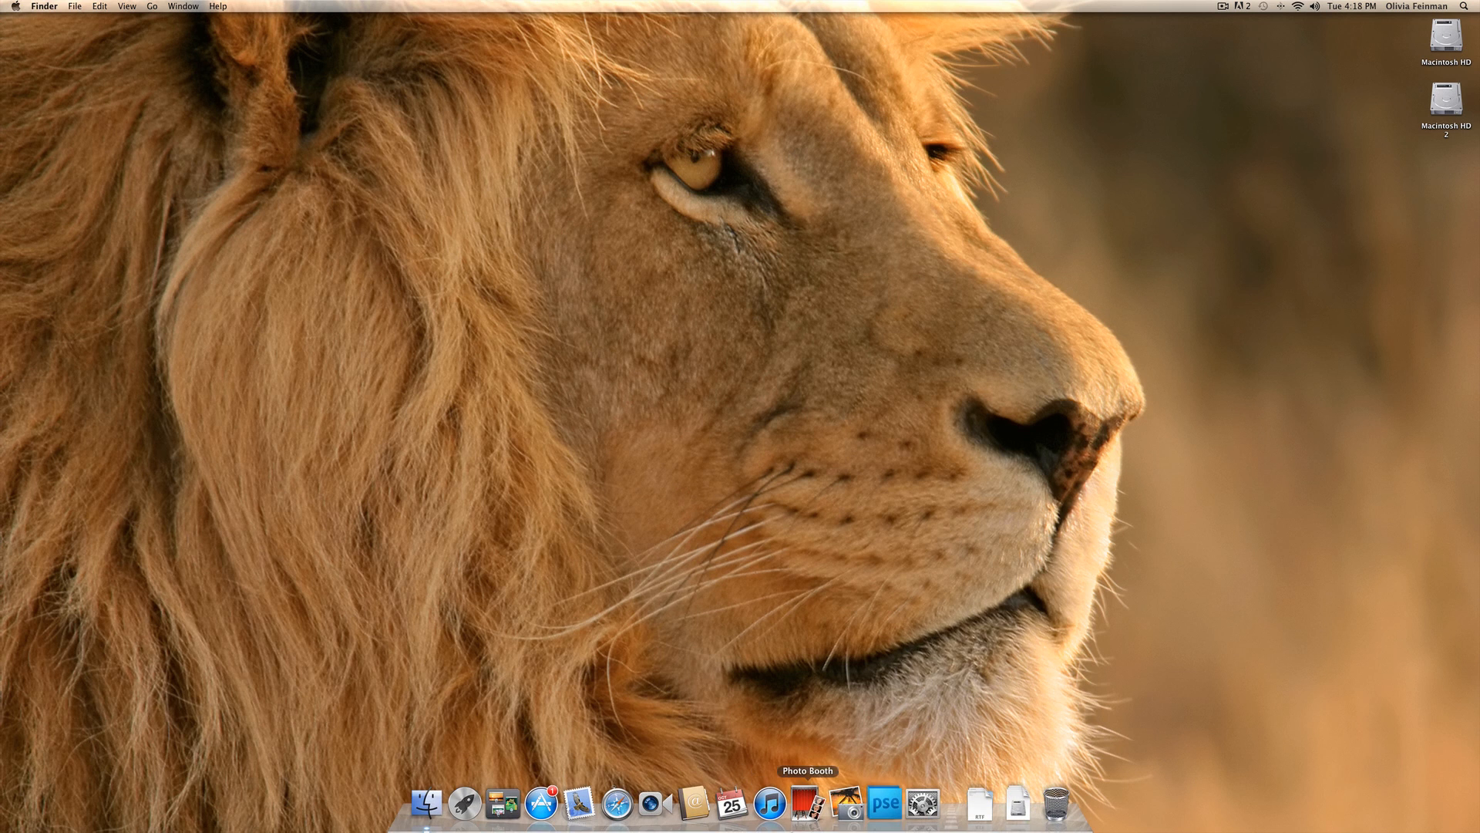
{"action": "mouse_move", "coordinate": [771, 803]}
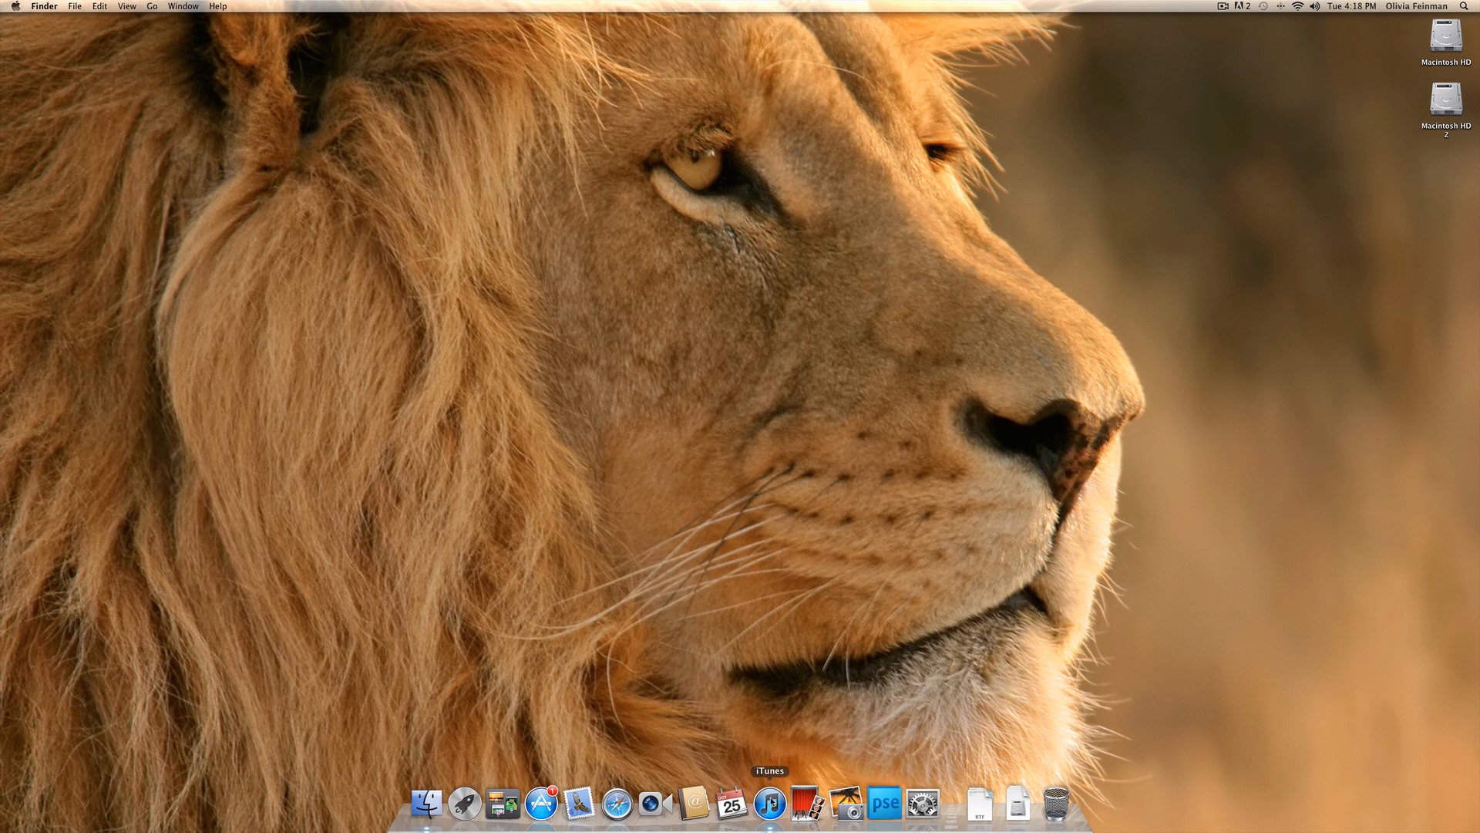
Launch iTunes from the Dock, bringing up the library window with the 10.5 update prompt.
{"action": "left_click", "coordinate": [770, 803]}
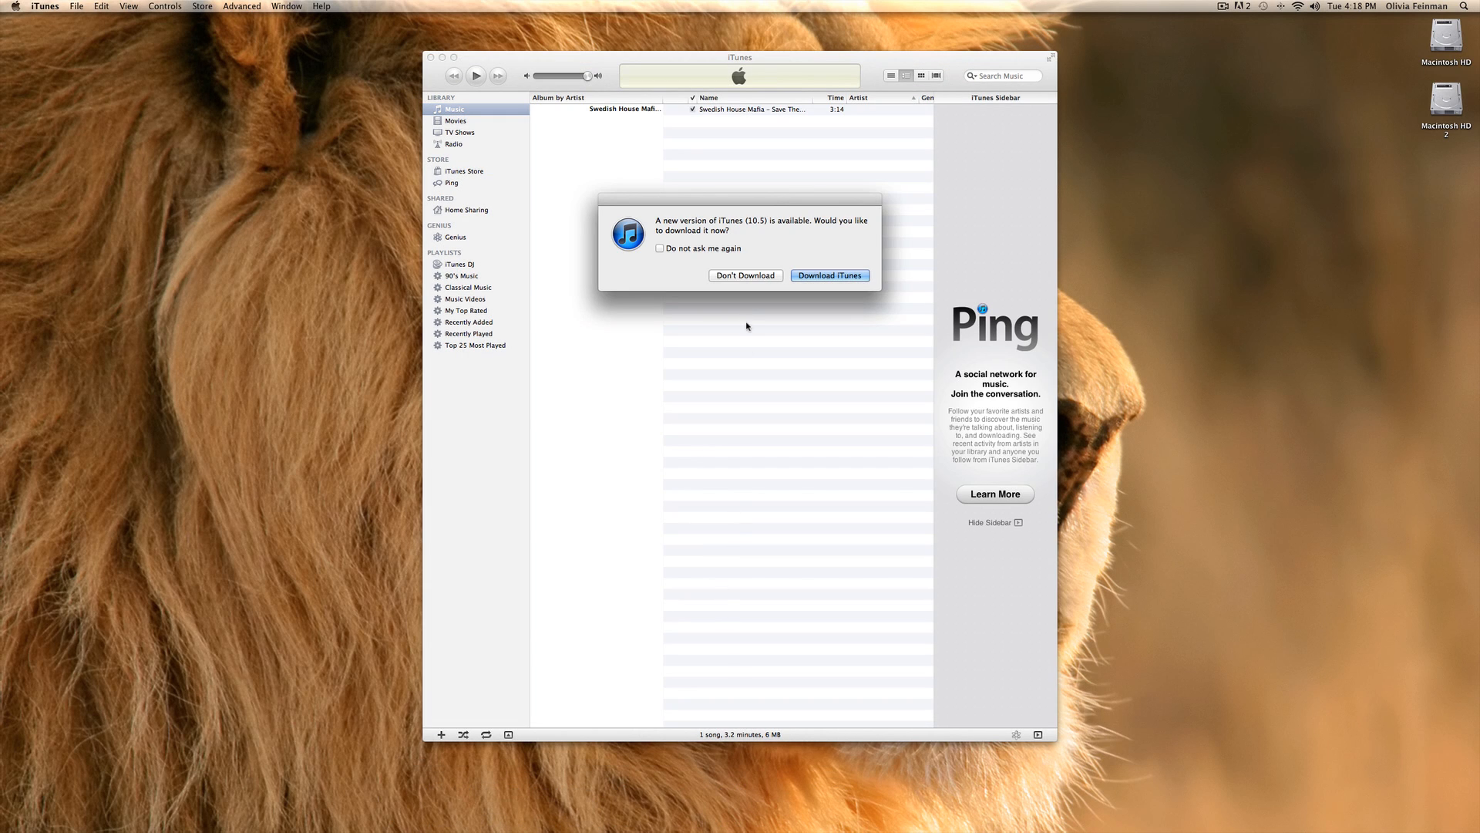
{"action": "mouse_move", "coordinate": [771, 321]}
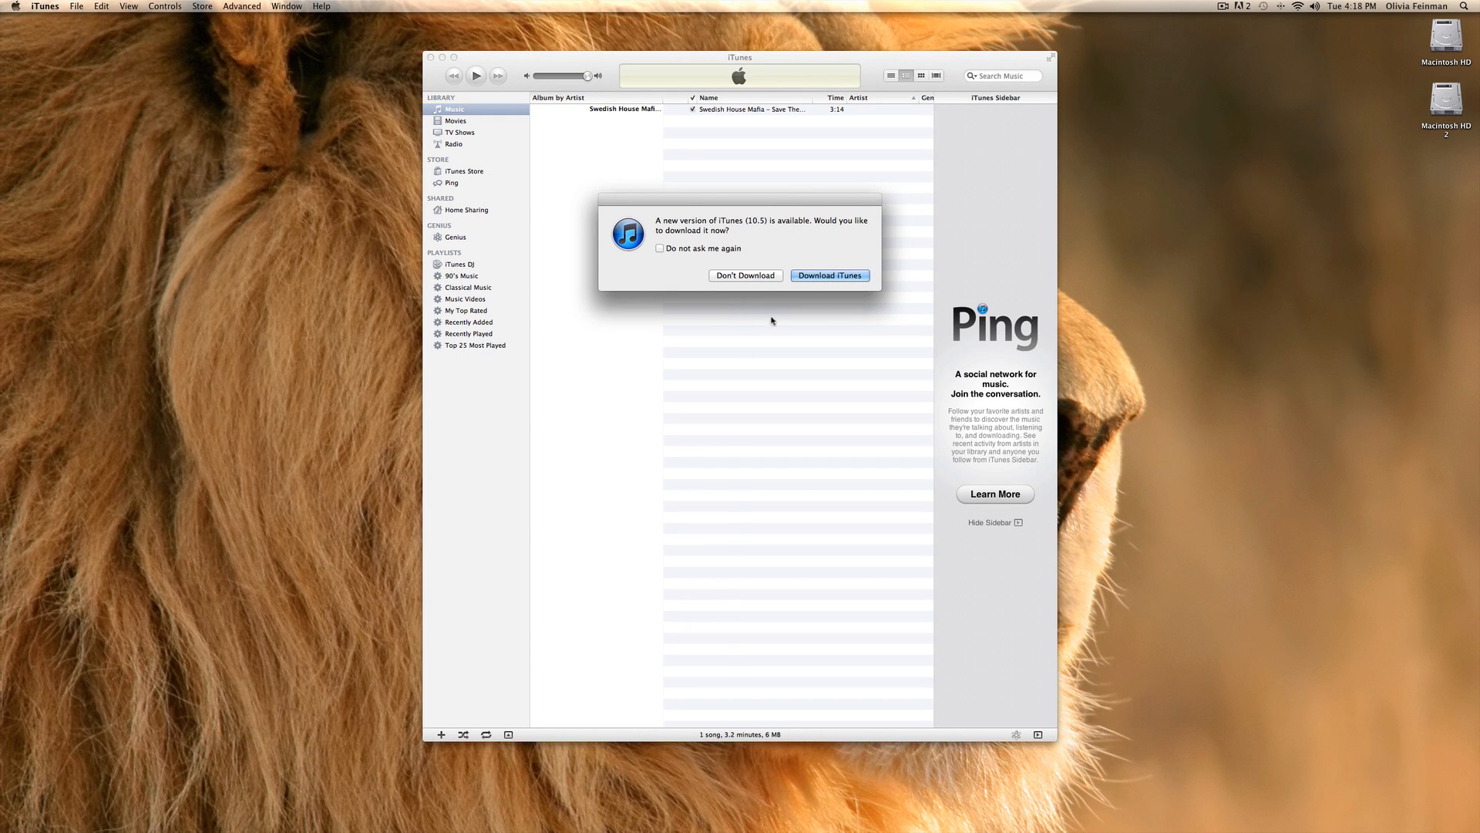
{"action": "mouse_move", "coordinate": [772, 270]}
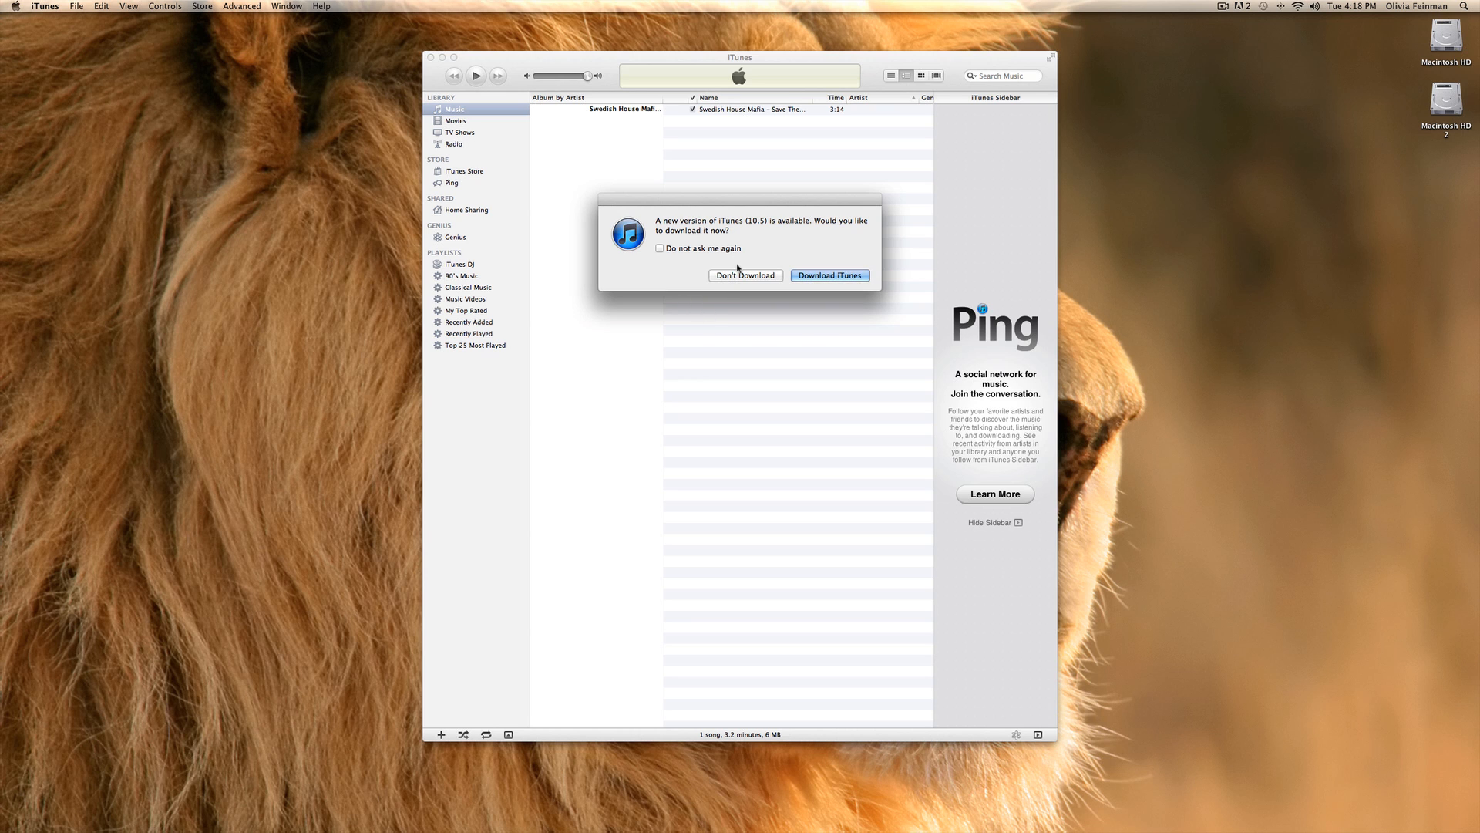
Decline the iTunes 10.5 update with Don't Download, returning to the Music library.
{"action": "left_click", "coordinate": [745, 274]}
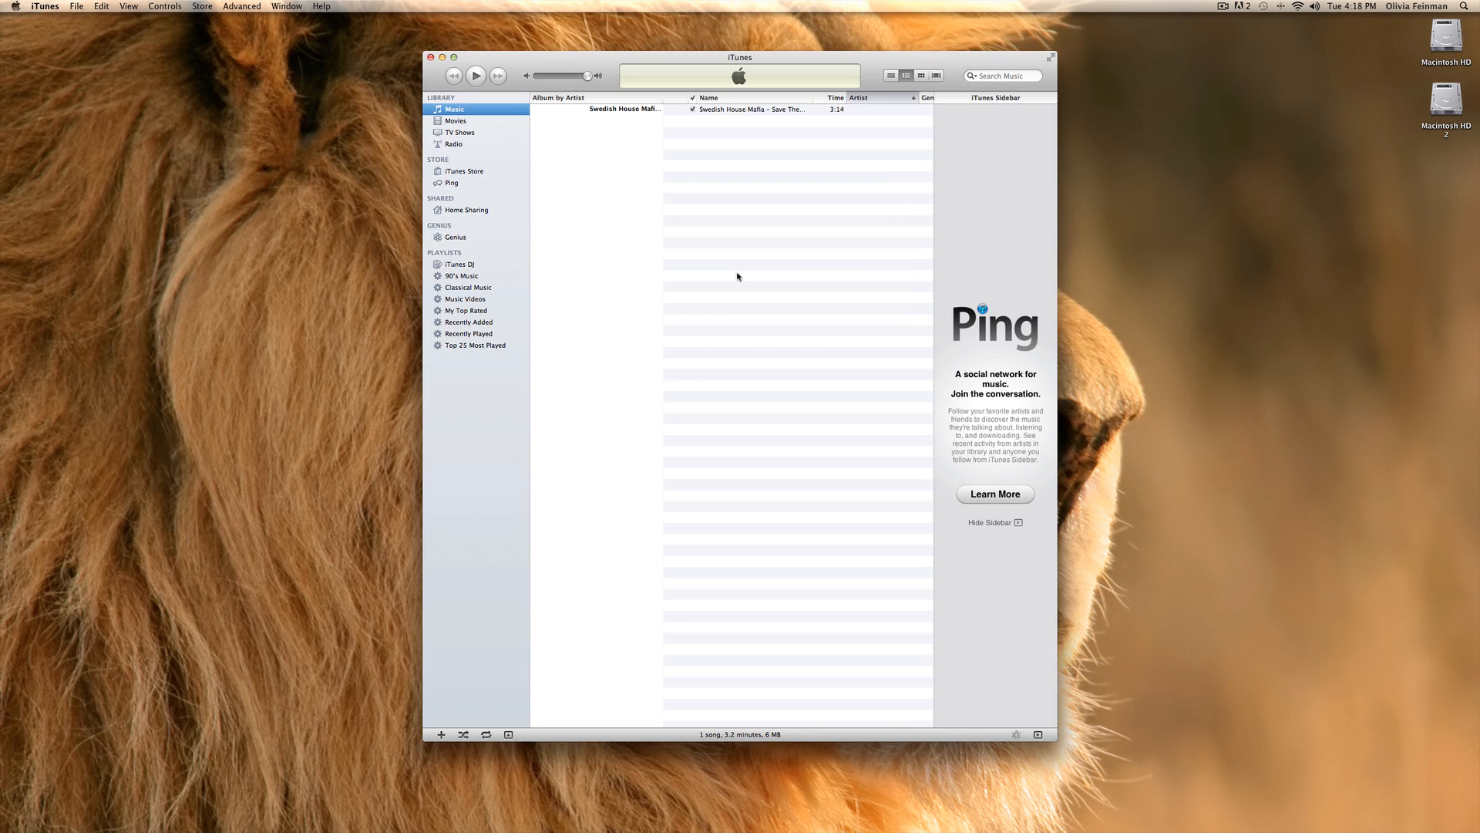
{"action": "mouse_move", "coordinate": [555, 132]}
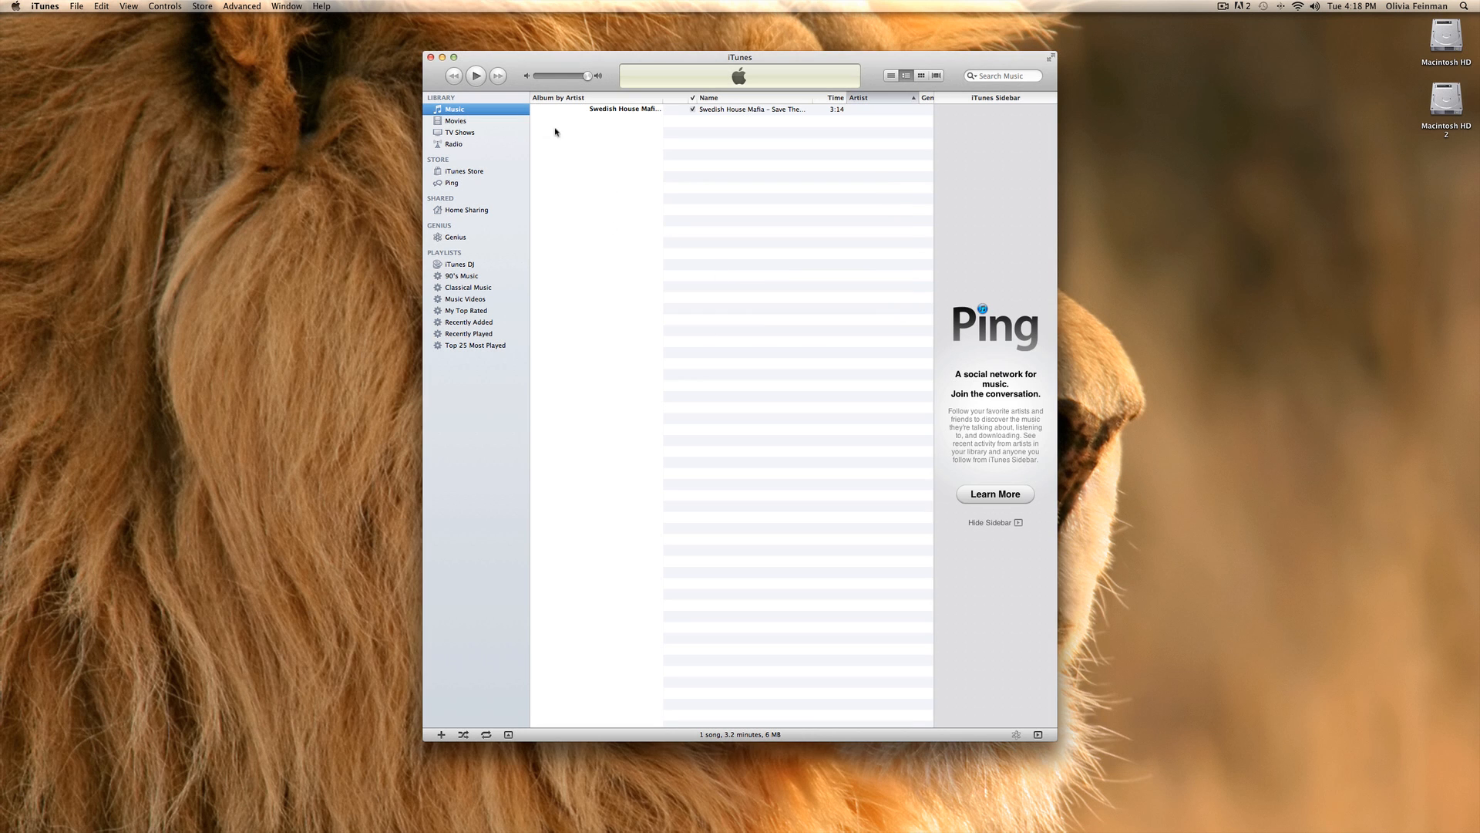
{"action": "mouse_move", "coordinate": [704, 247]}
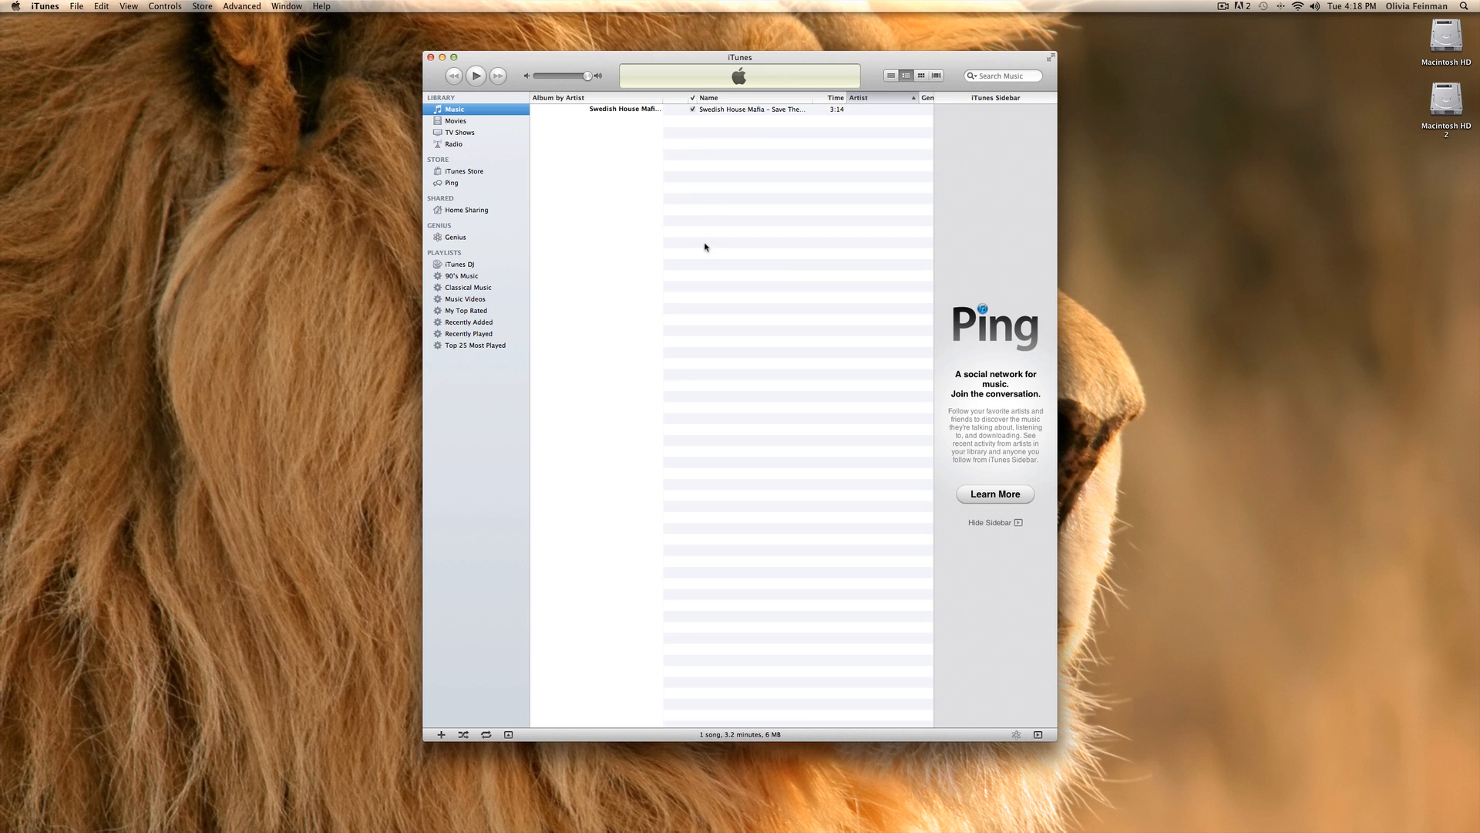
{"action": "mouse_move", "coordinate": [714, 264]}
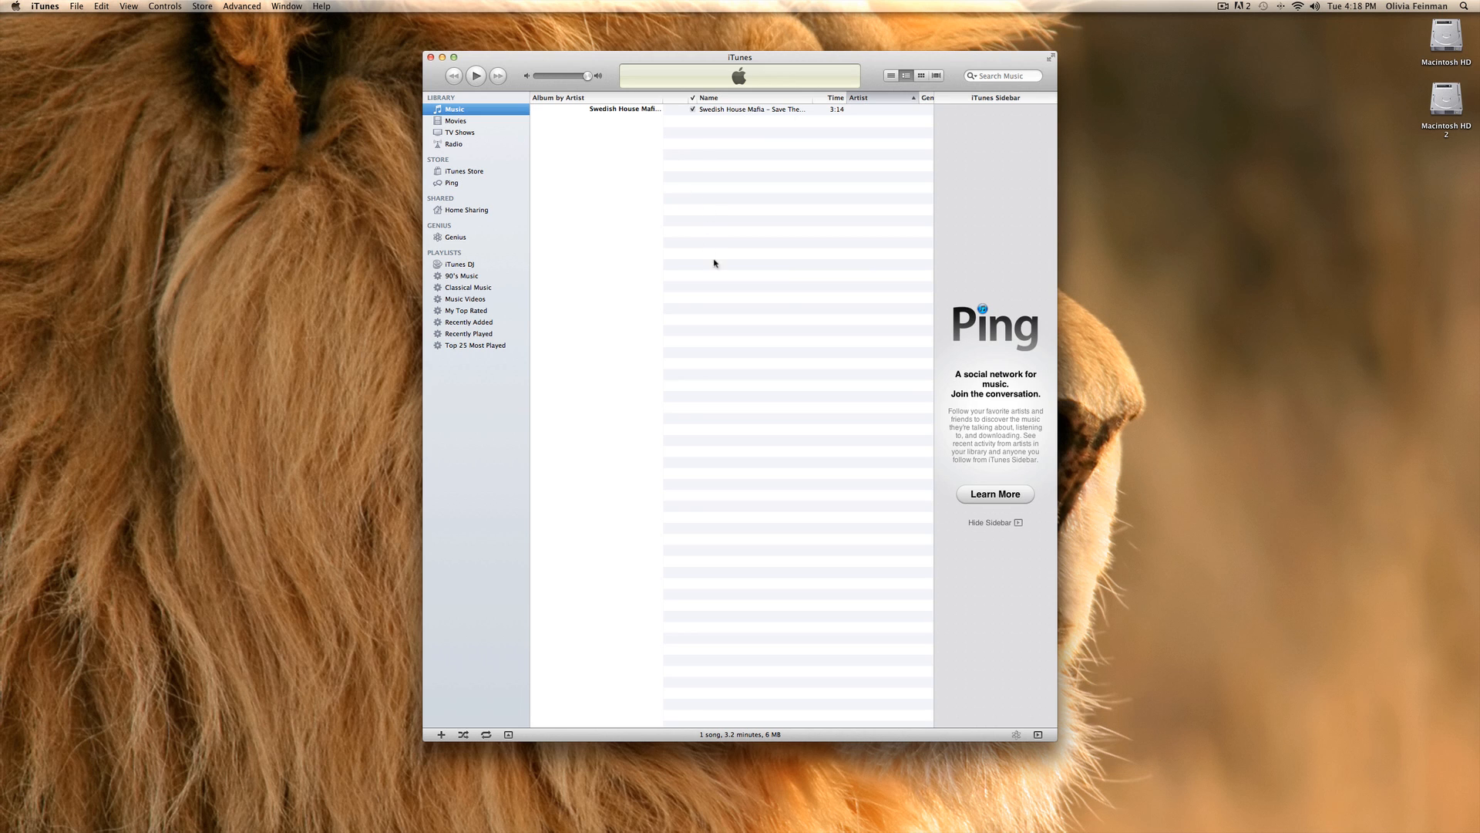
{"action": "mouse_move", "coordinate": [982, 254]}
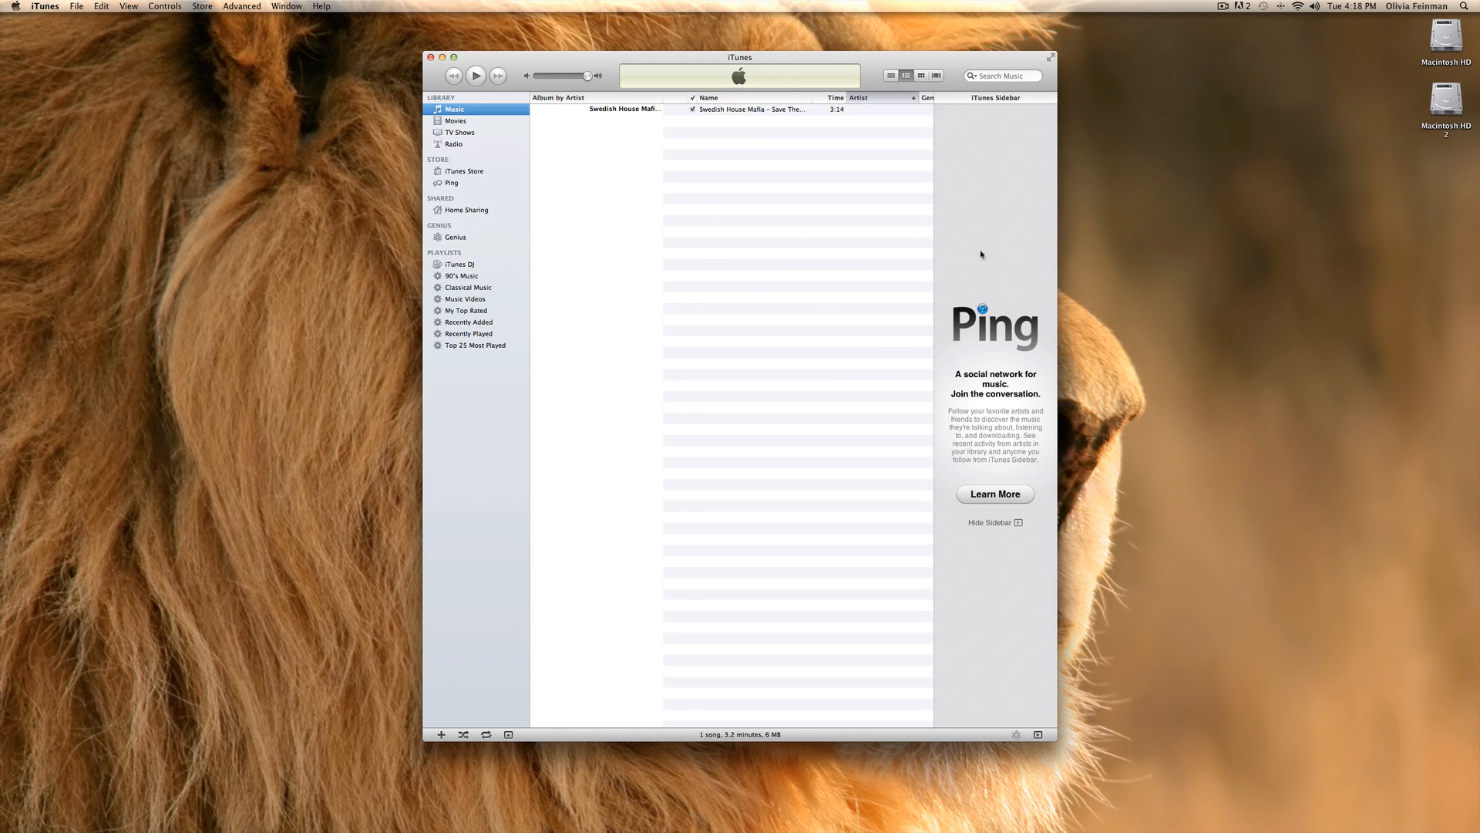
{"action": "mouse_move", "coordinate": [1042, 579]}
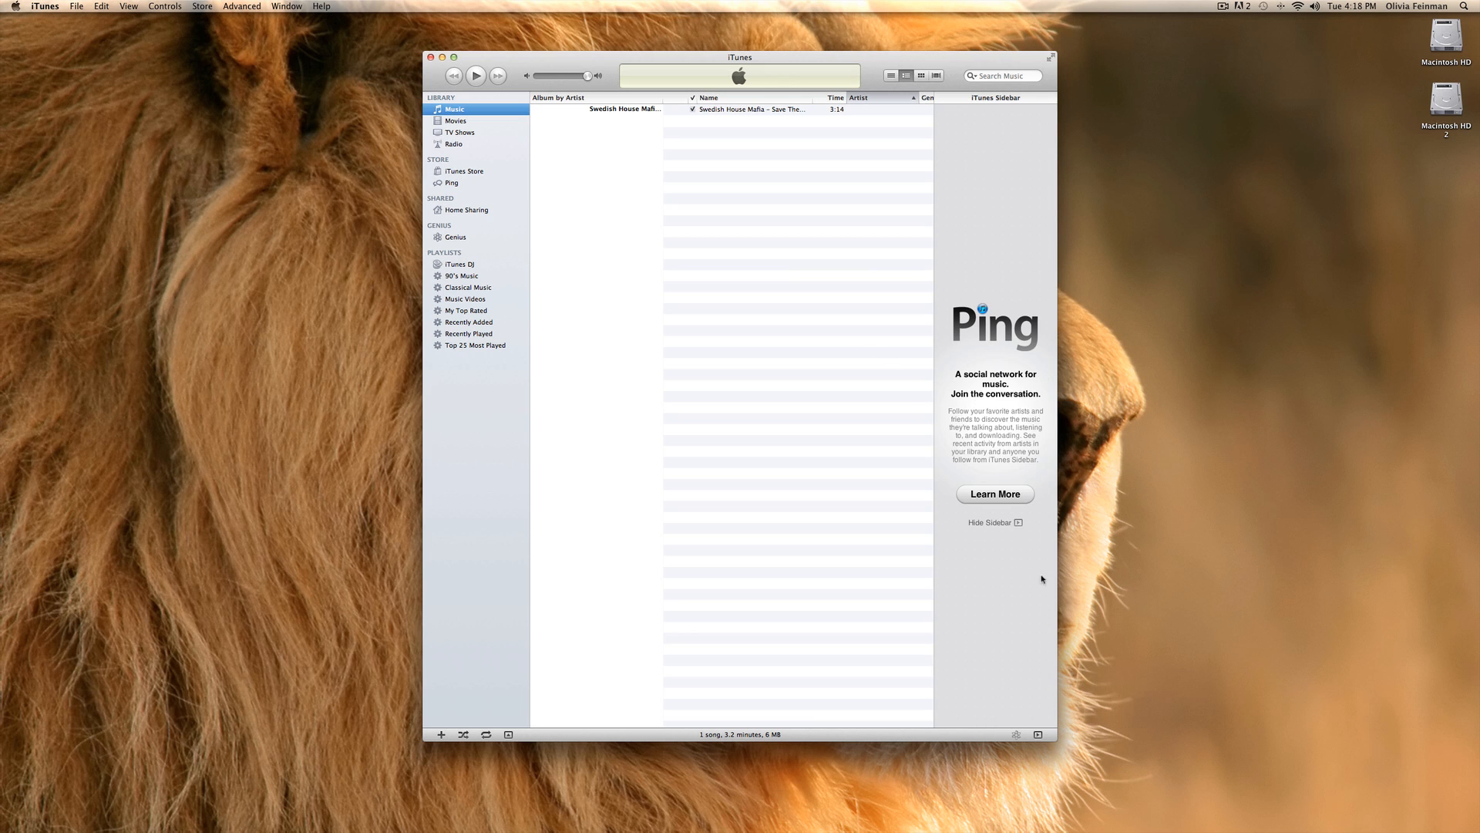
{"action": "mouse_move", "coordinate": [1002, 342]}
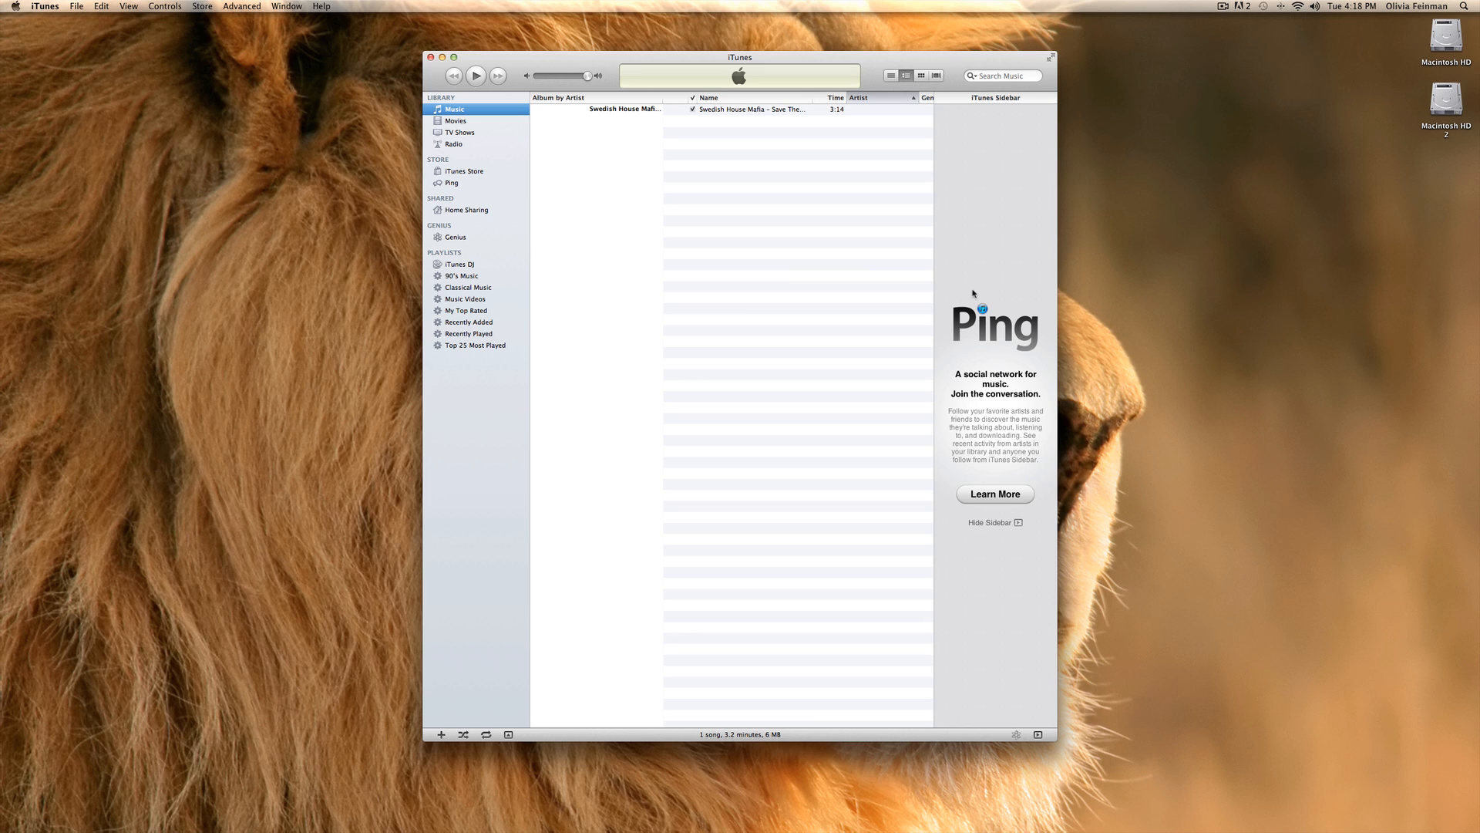
{"action": "mouse_move", "coordinate": [969, 293]}
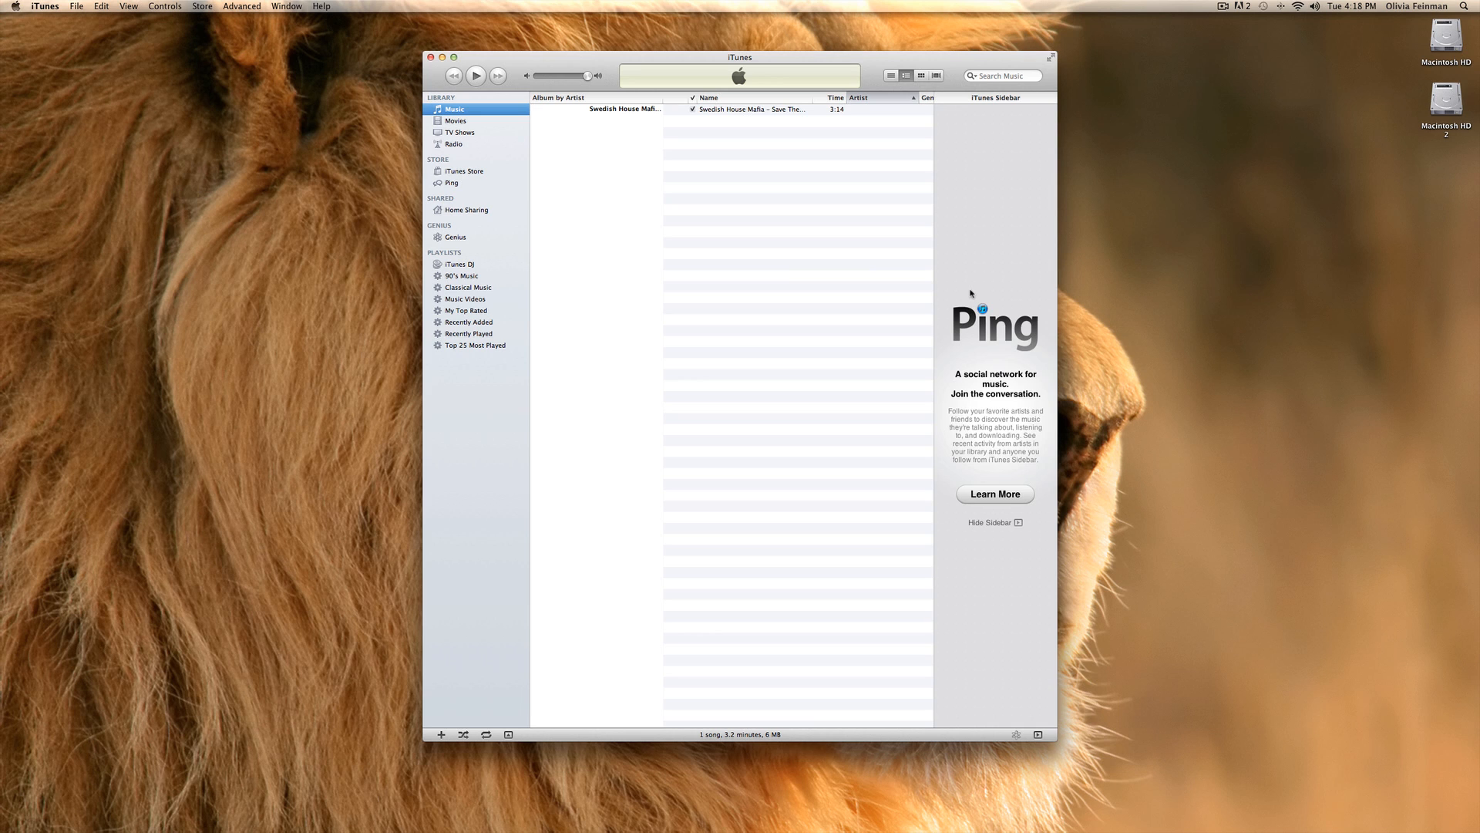
{"action": "mouse_move", "coordinate": [989, 510]}
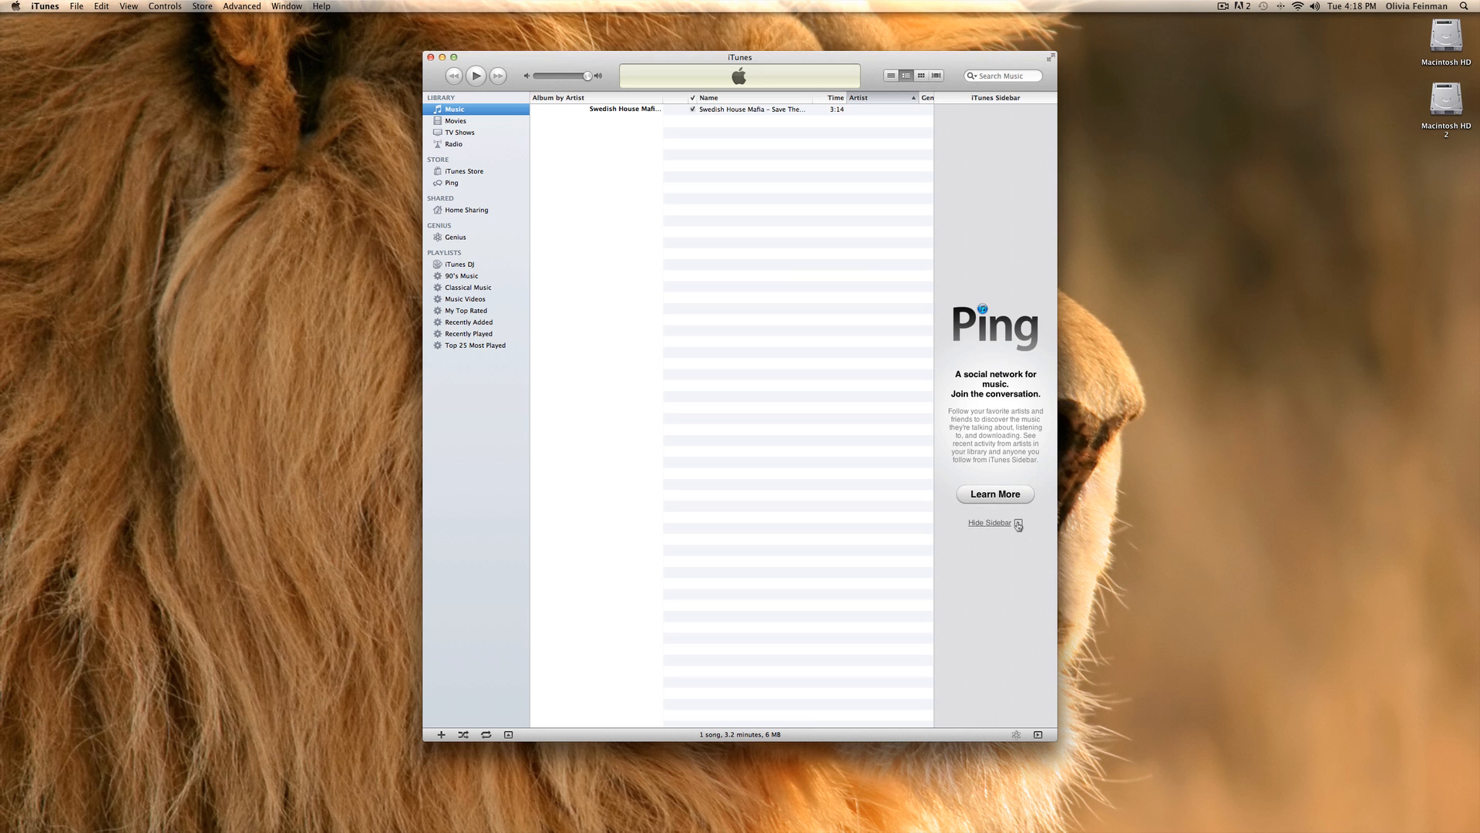
{"action": "mouse_move", "coordinate": [744, 512]}
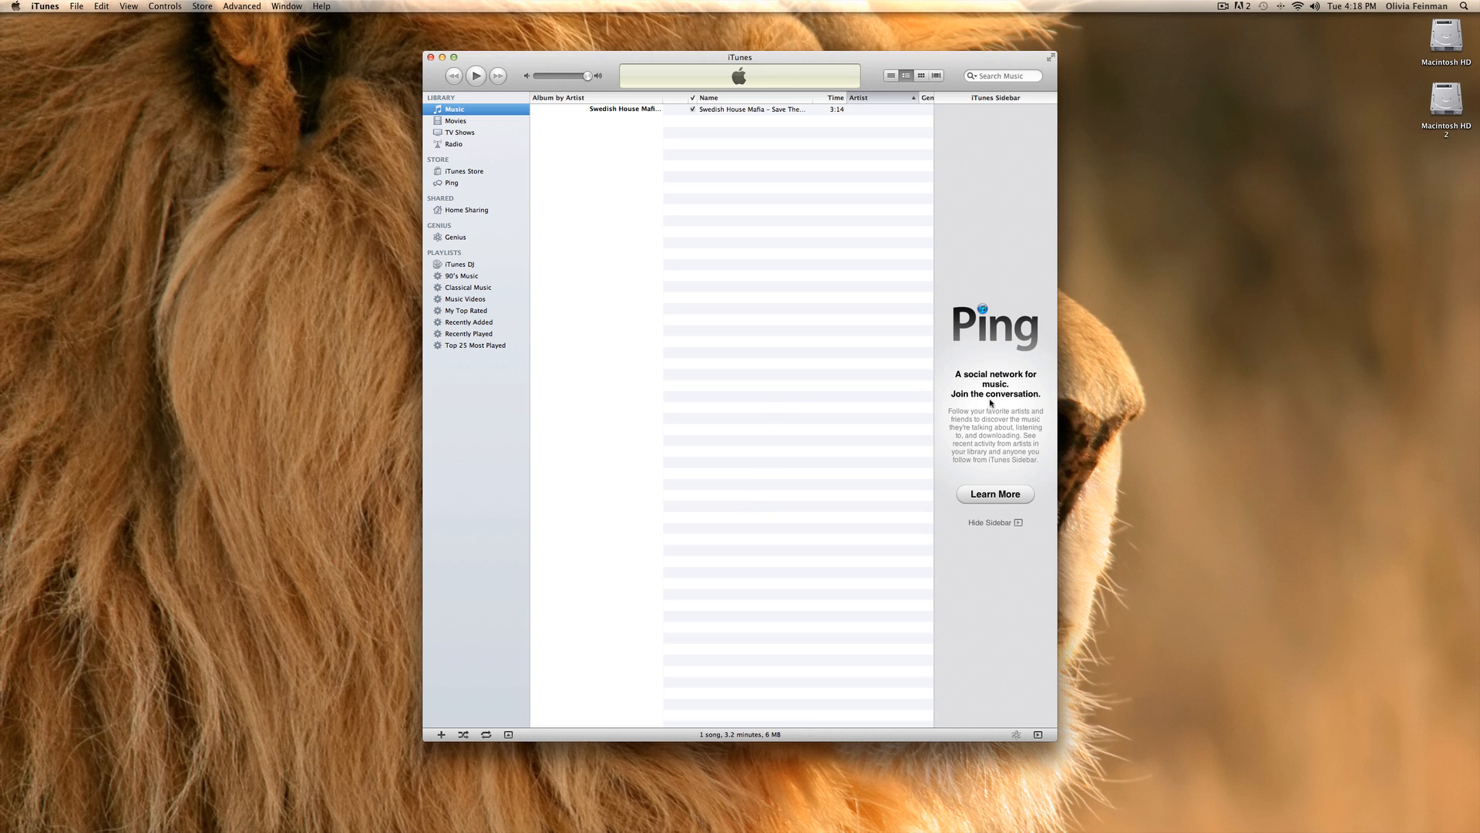
{"action": "mouse_move", "coordinate": [728, 334]}
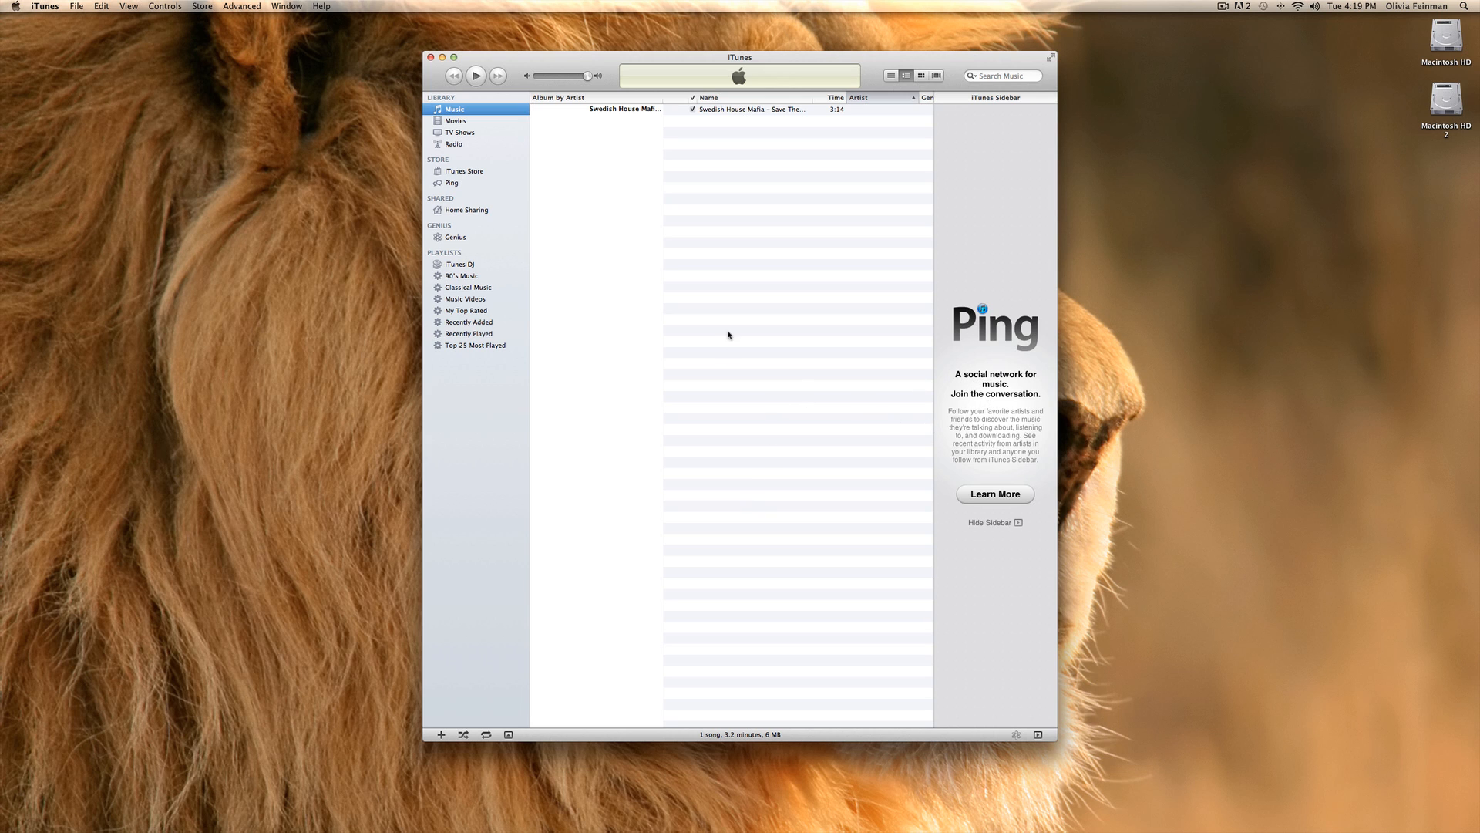
{"action": "mouse_move", "coordinate": [567, 489]}
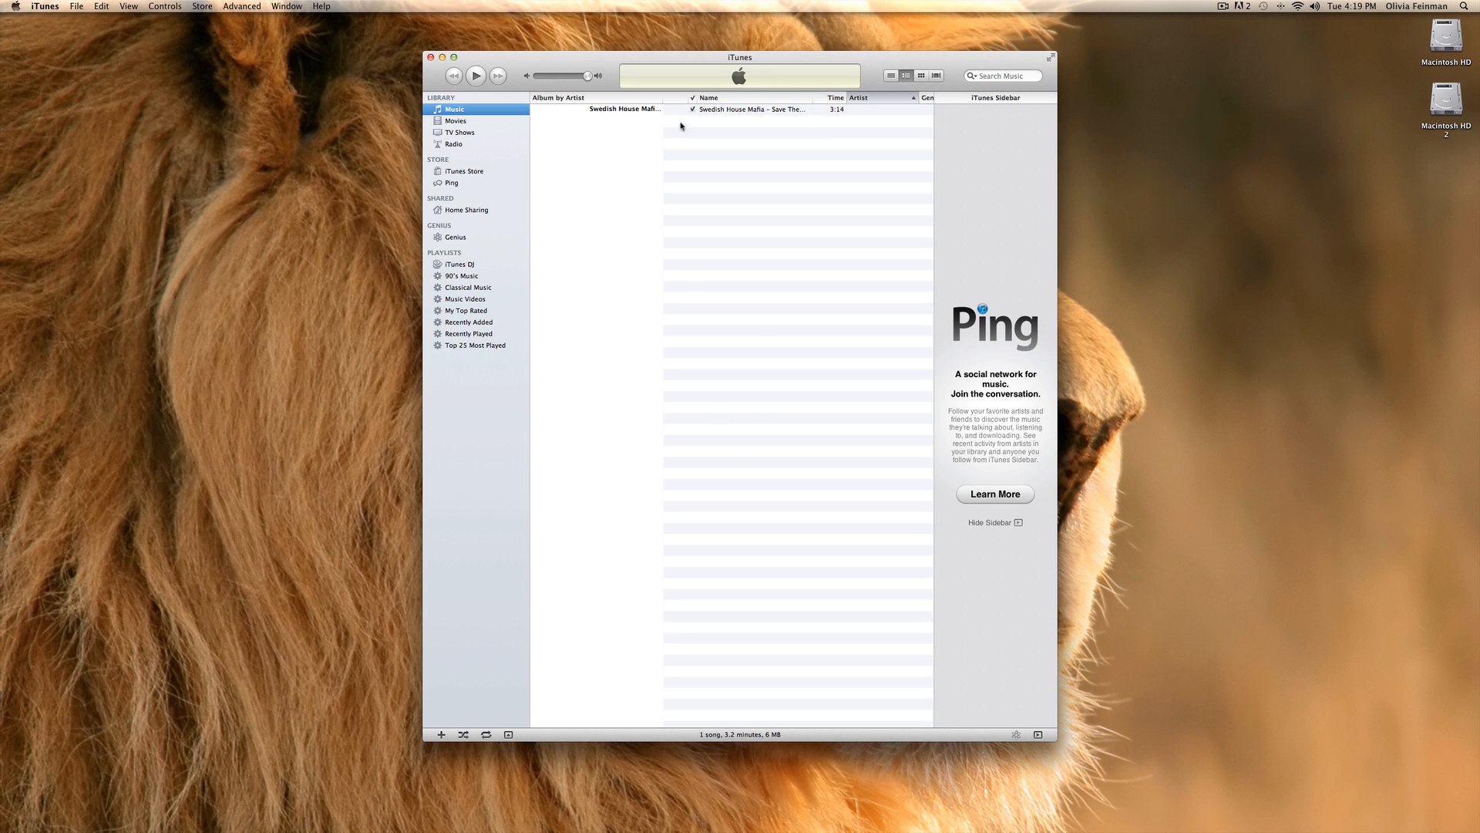
{"action": "mouse_move", "coordinate": [372, 126]}
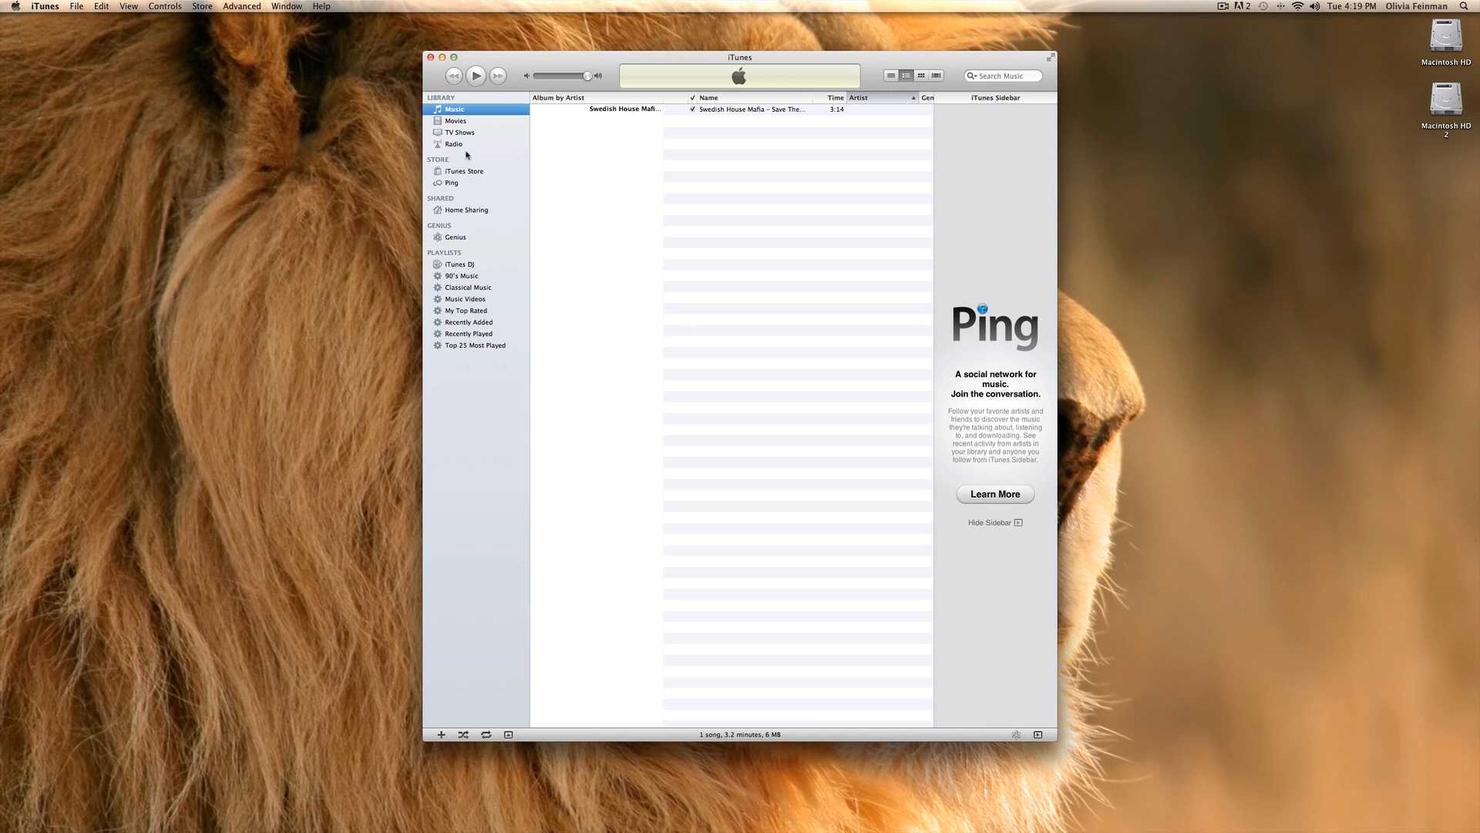
Show the Movies, TV Shows and Radio sections in turn, then switch to the iTunes Store.
{"action": "left_click", "coordinate": [456, 120]}
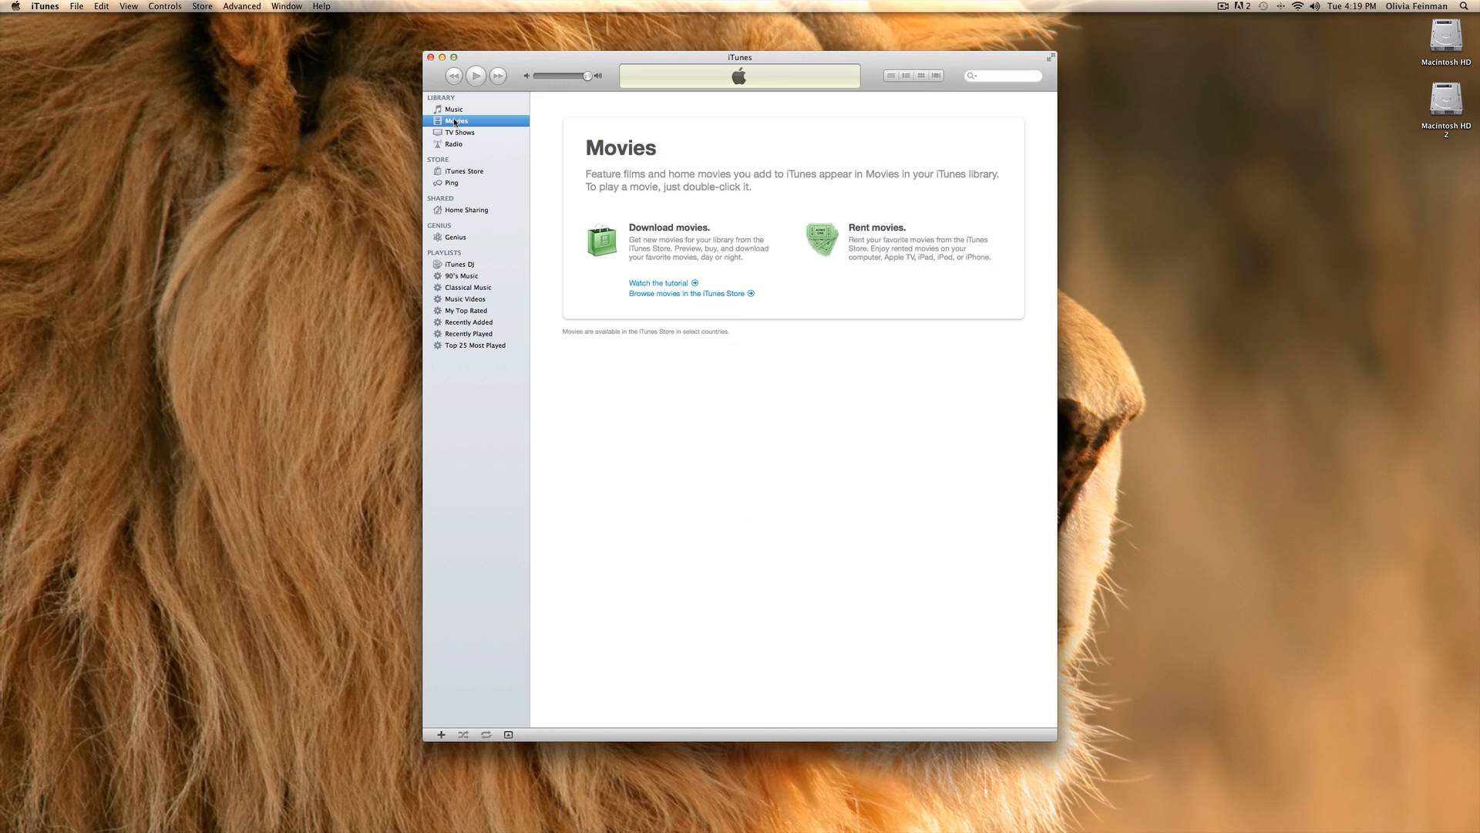
{"action": "mouse_move", "coordinate": [831, 145]}
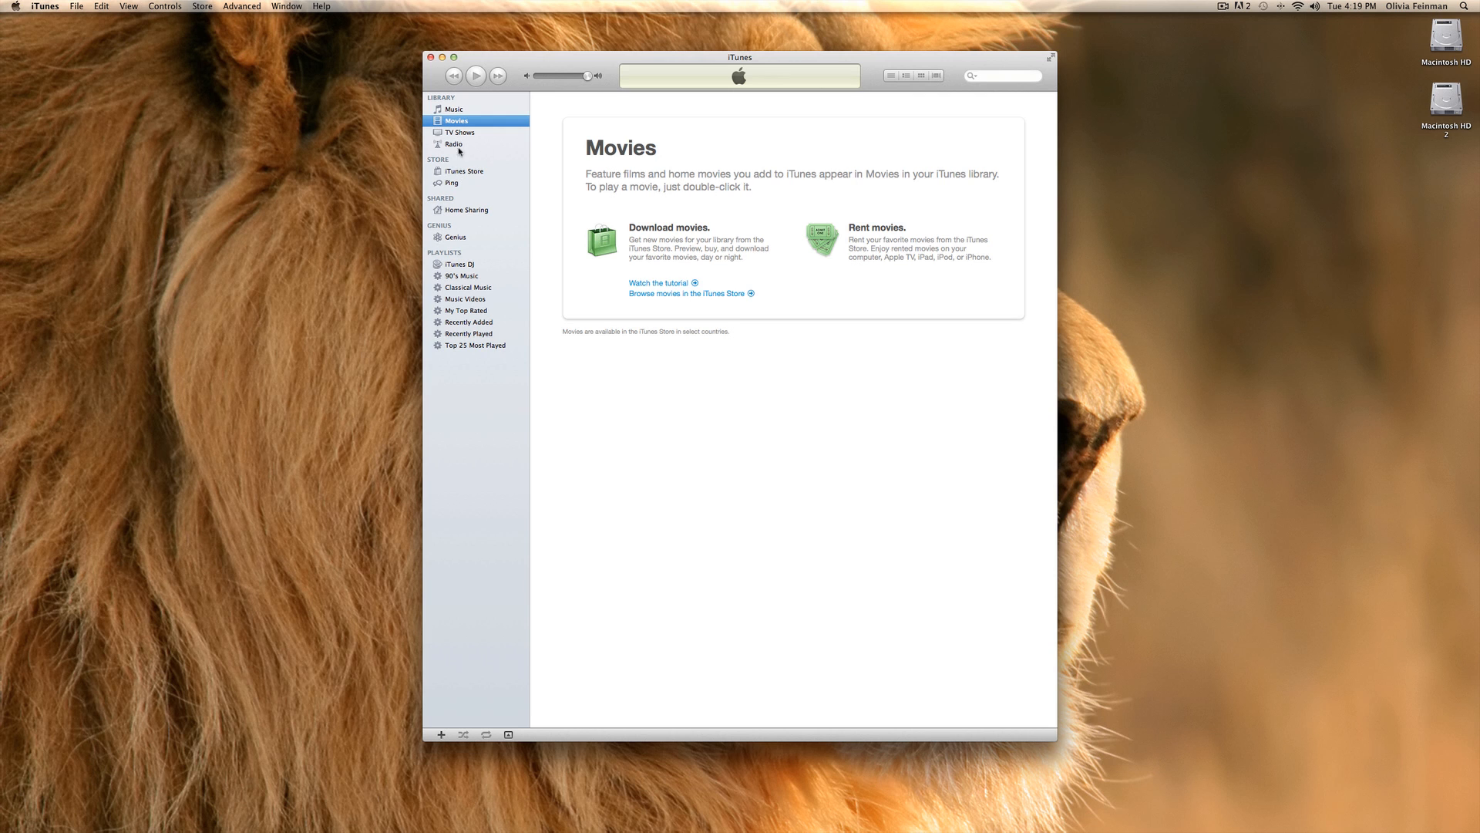
{"action": "left_click", "coordinate": [459, 132]}
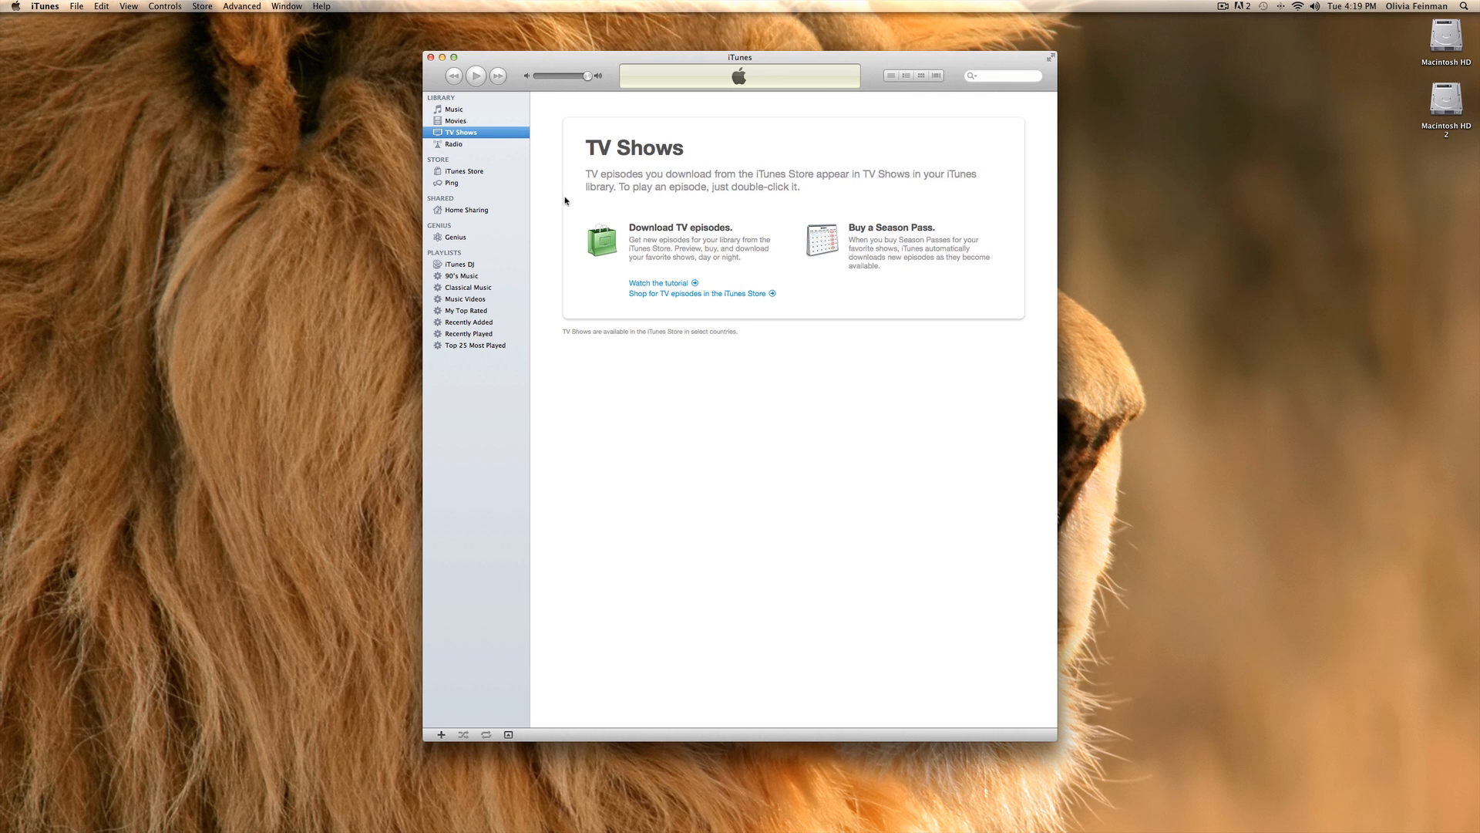
{"action": "left_click", "coordinate": [453, 144]}
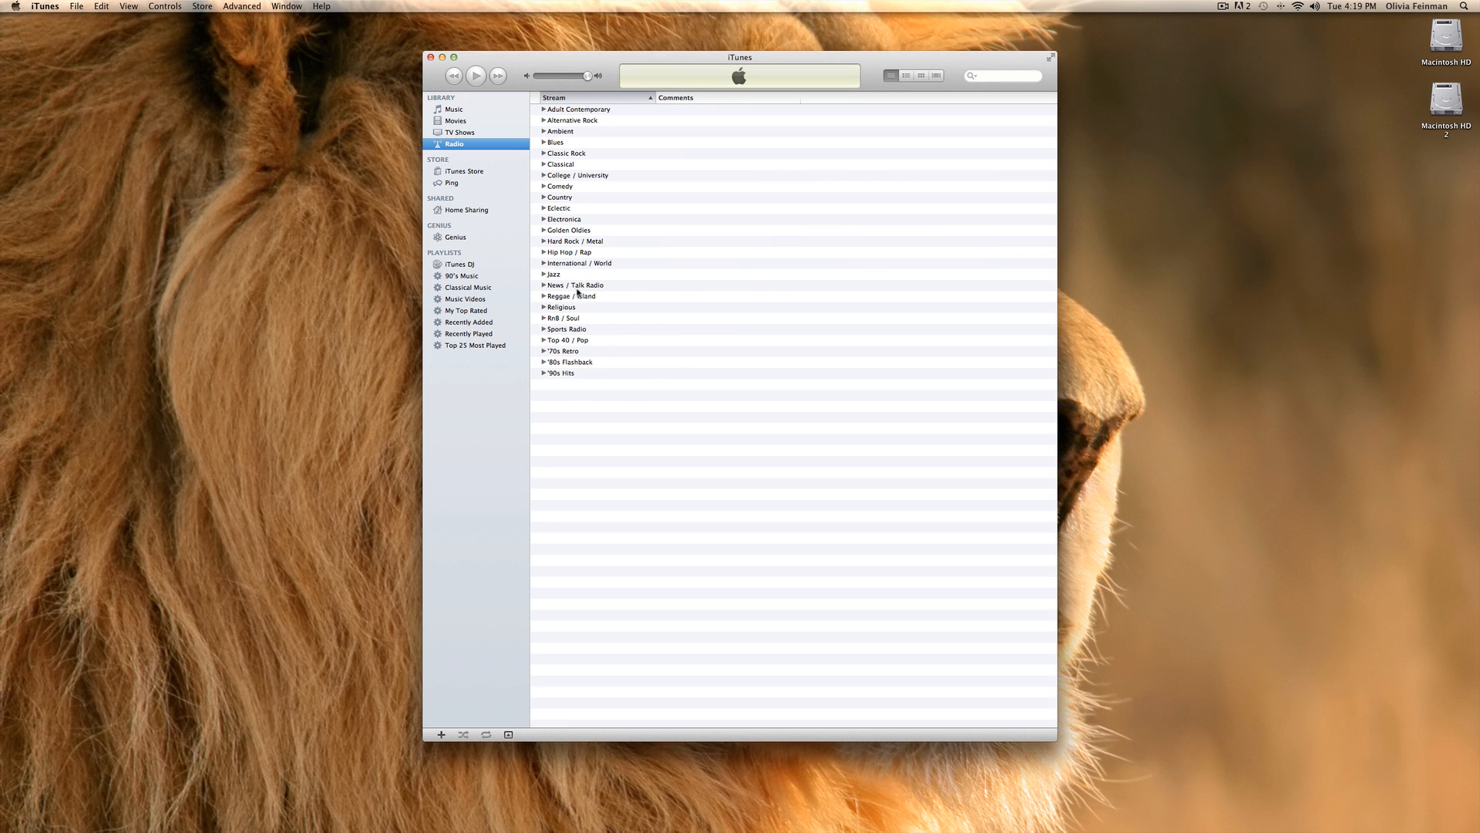
{"action": "left_click", "coordinate": [464, 172]}
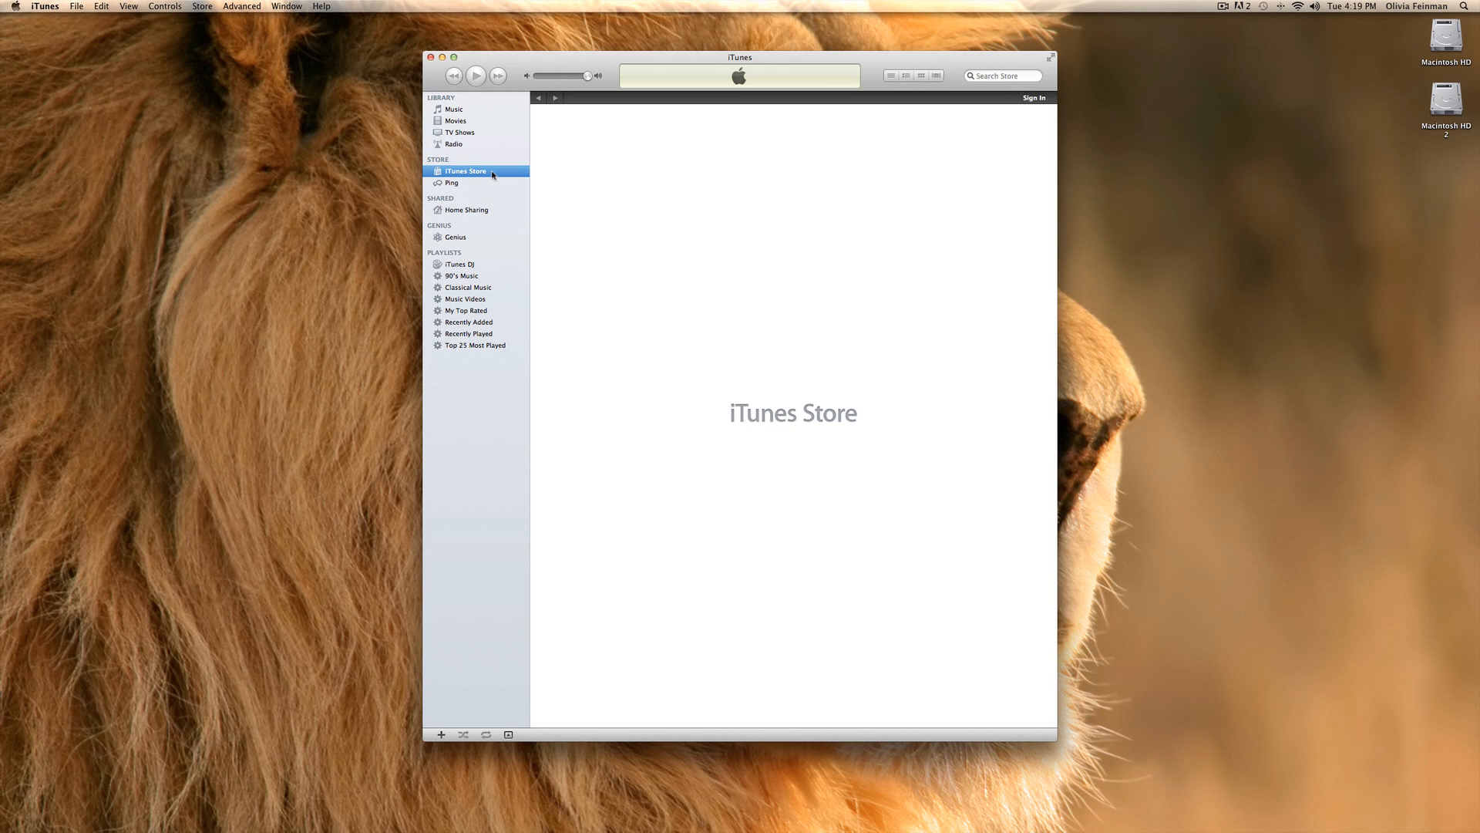
Load the Store front page and page its Music carousel to the Recent Hits albums.
{"action": "left_click", "coordinate": [464, 171]}
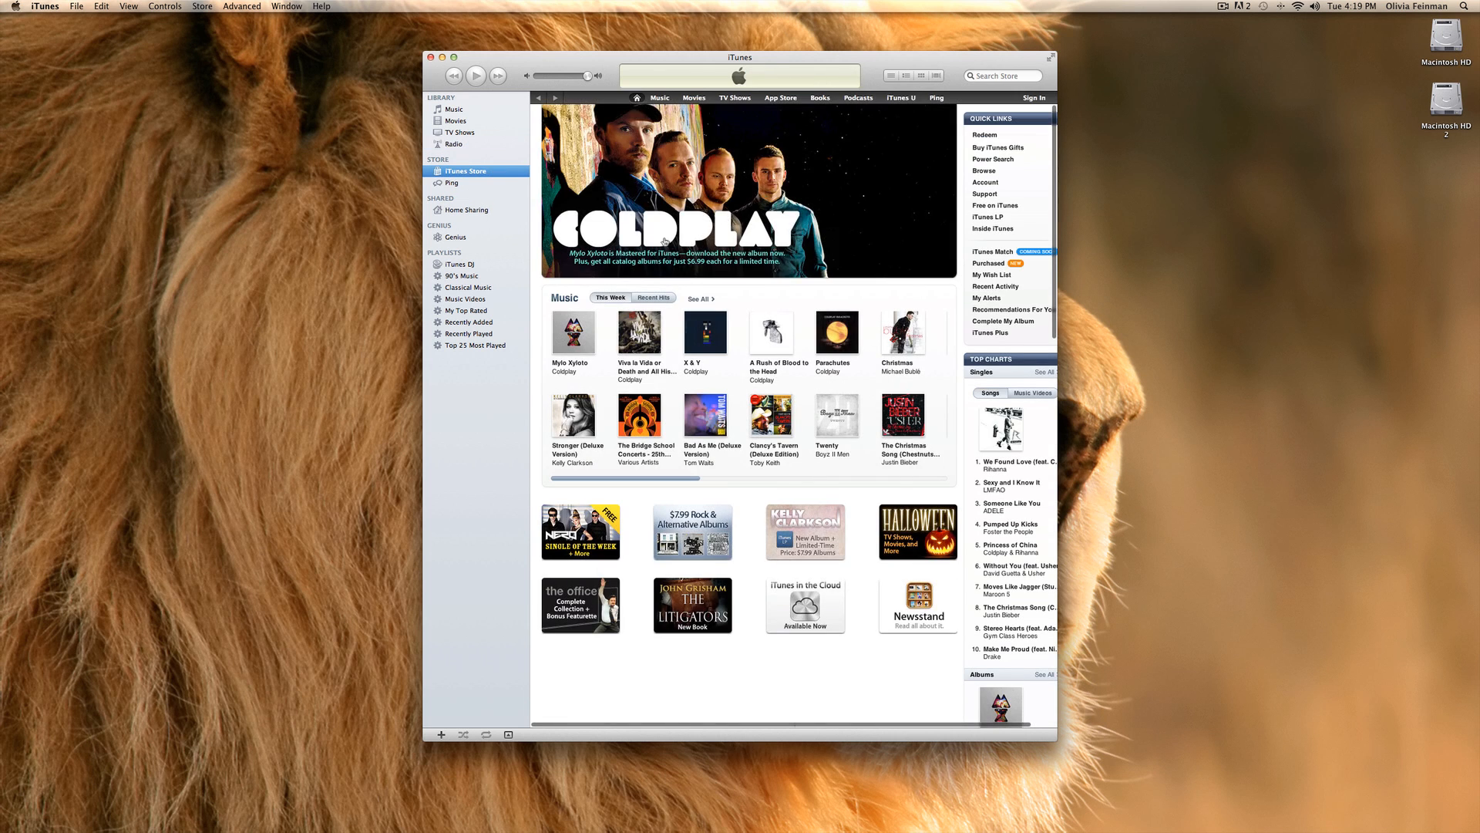
{"action": "scroll", "scroll_direction": "down", "scroll_amount": 3}
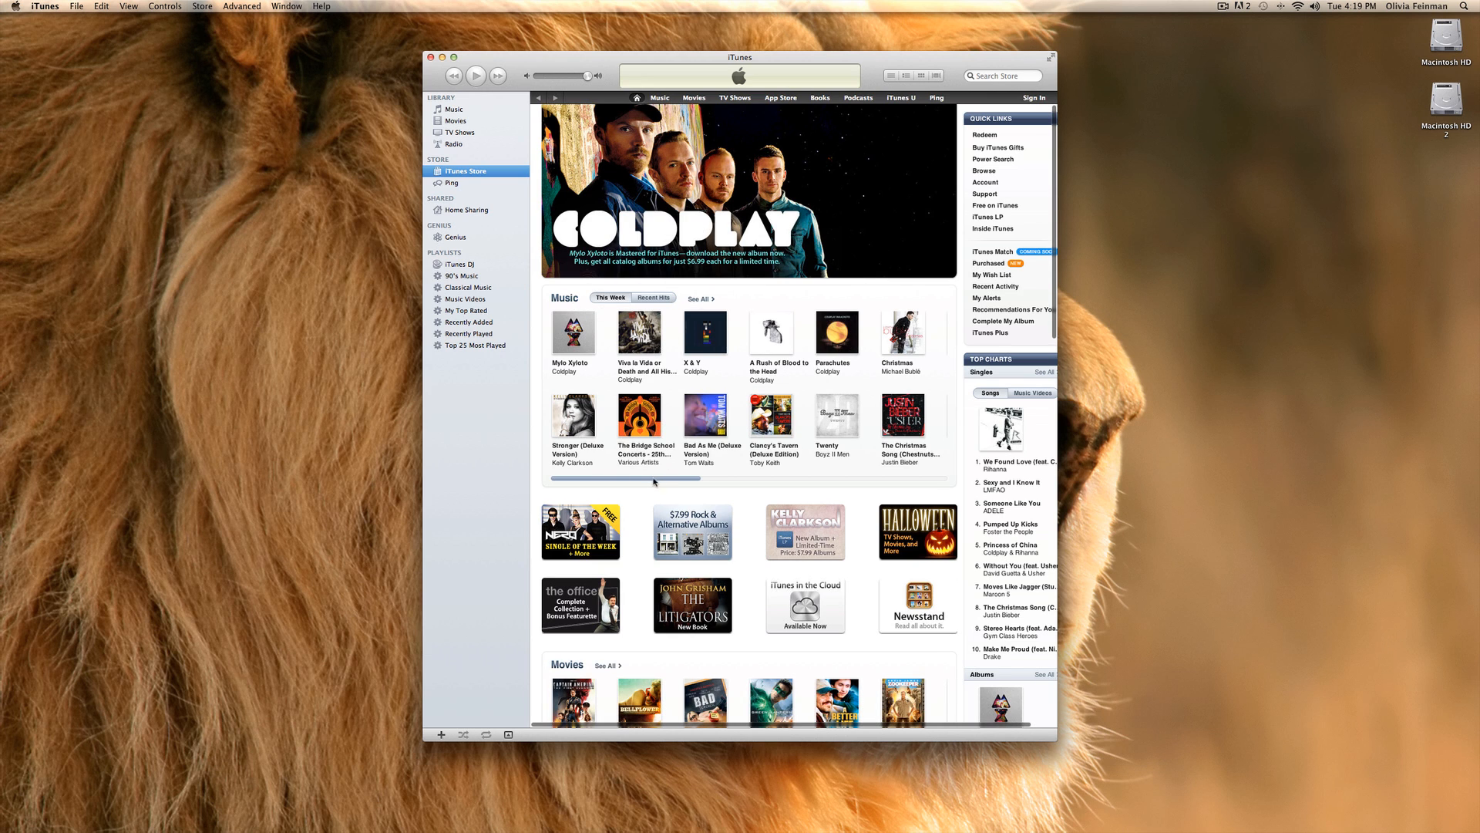
{"action": "scroll", "scroll_direction": "right", "scroll_amount": 3}
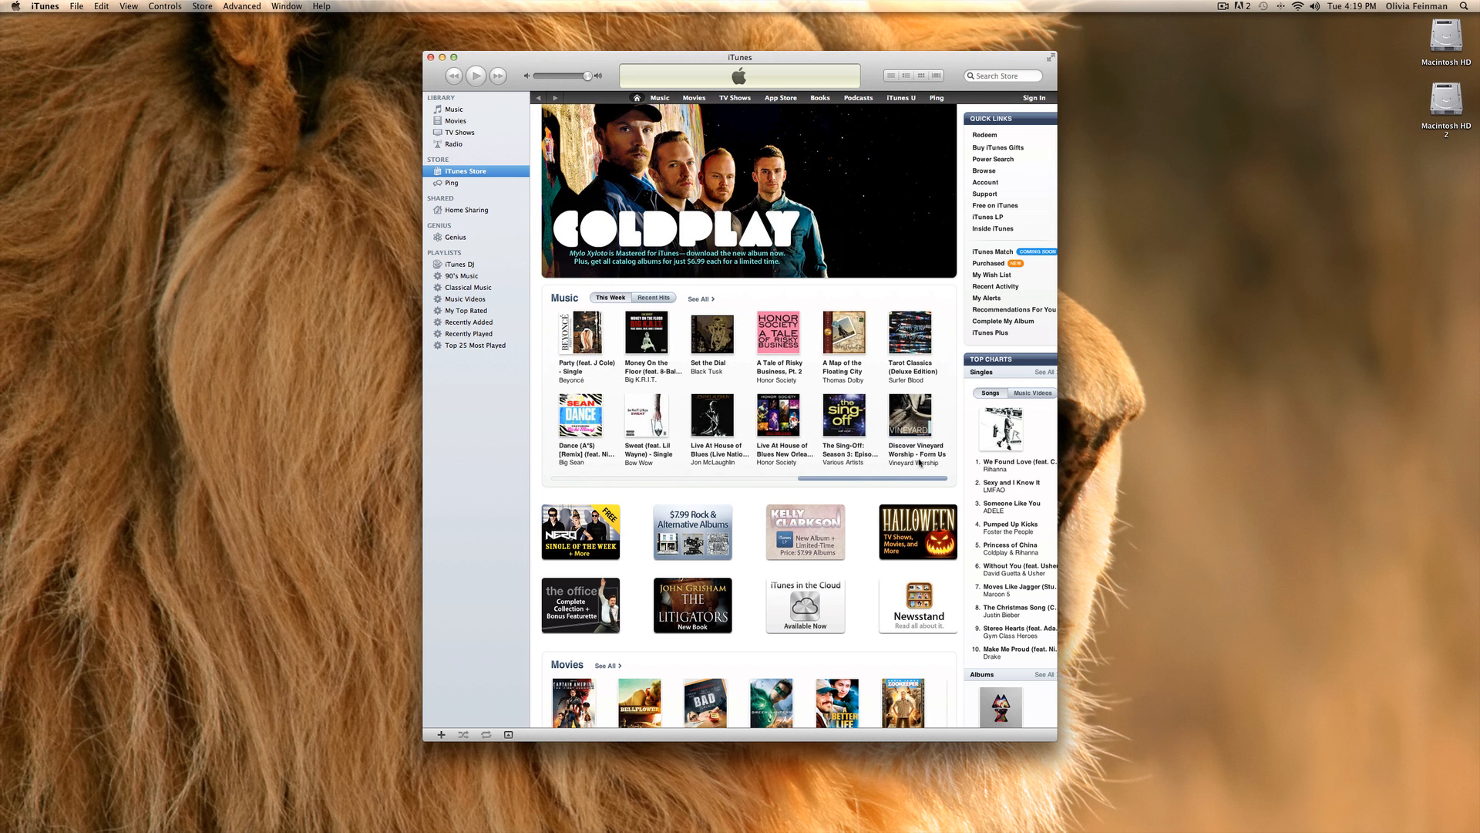
{"action": "left_click", "coordinate": [654, 298]}
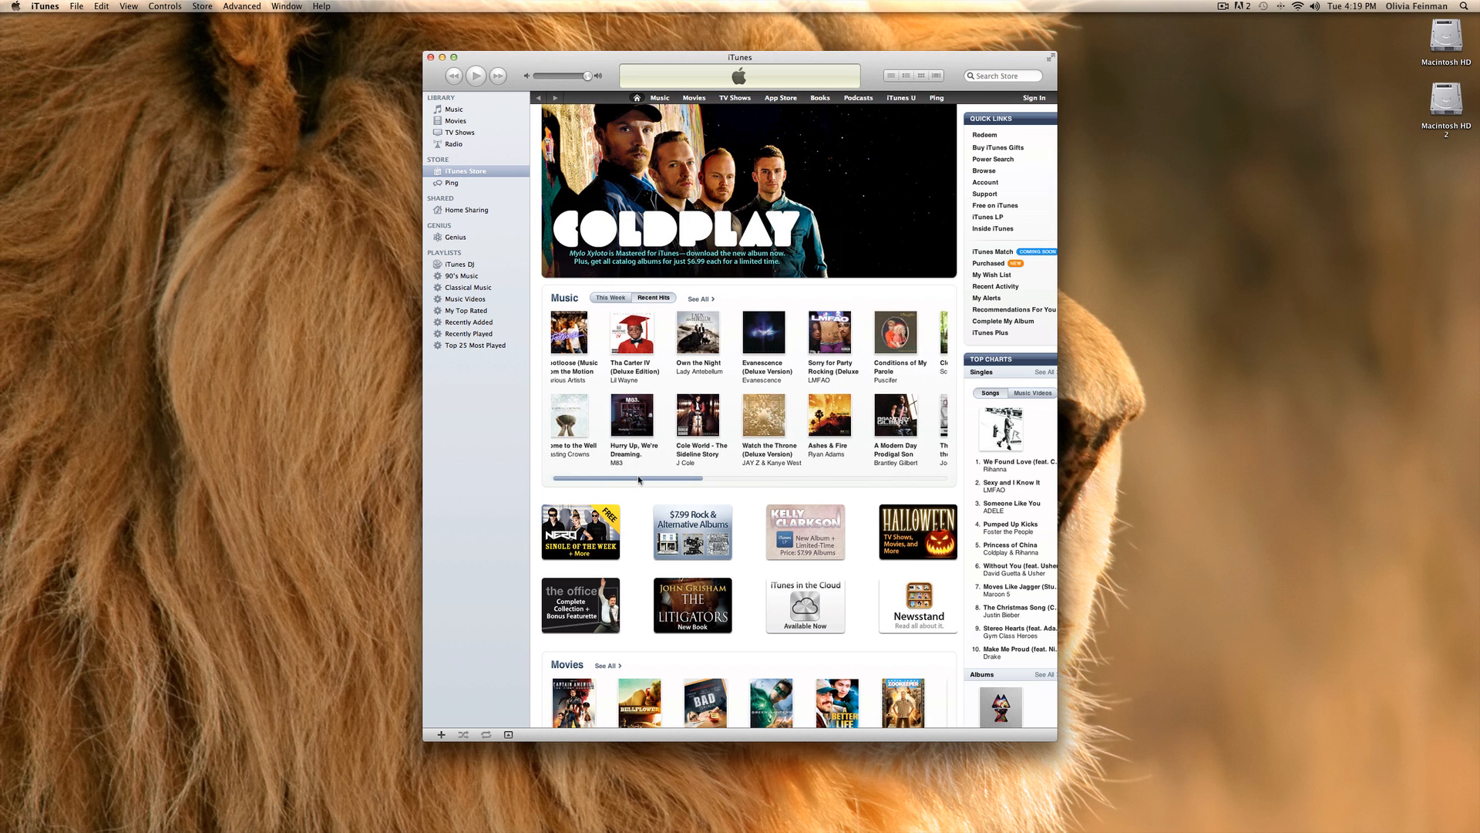
{"action": "scroll", "scroll_direction": "right", "scroll_amount": 3}
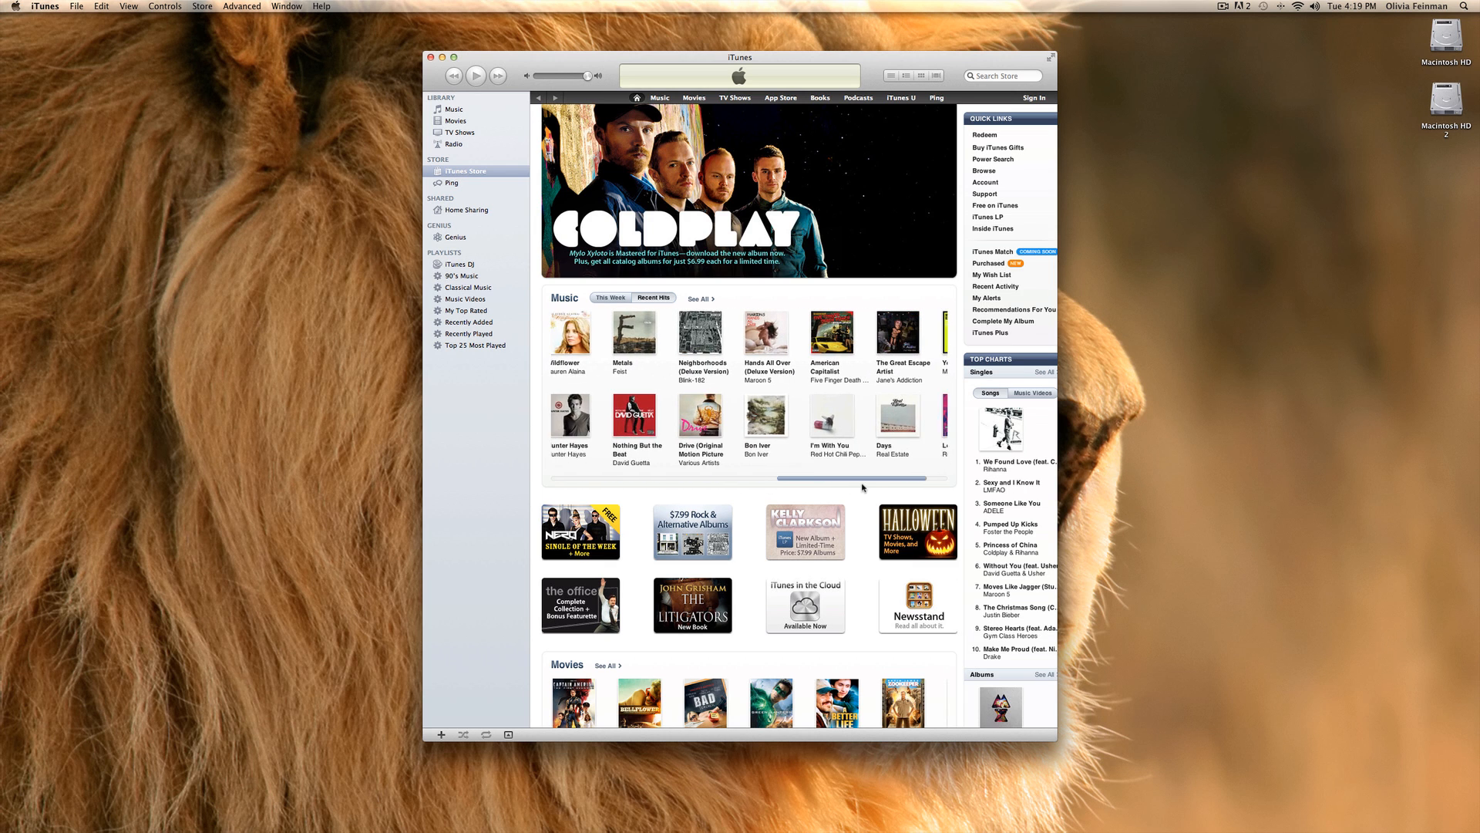
Scroll the Store front page past Movies, TV Shows and Rock albums to Free on iTunes and the footer.
{"action": "scroll", "scroll_direction": "down", "scroll_amount": 3}
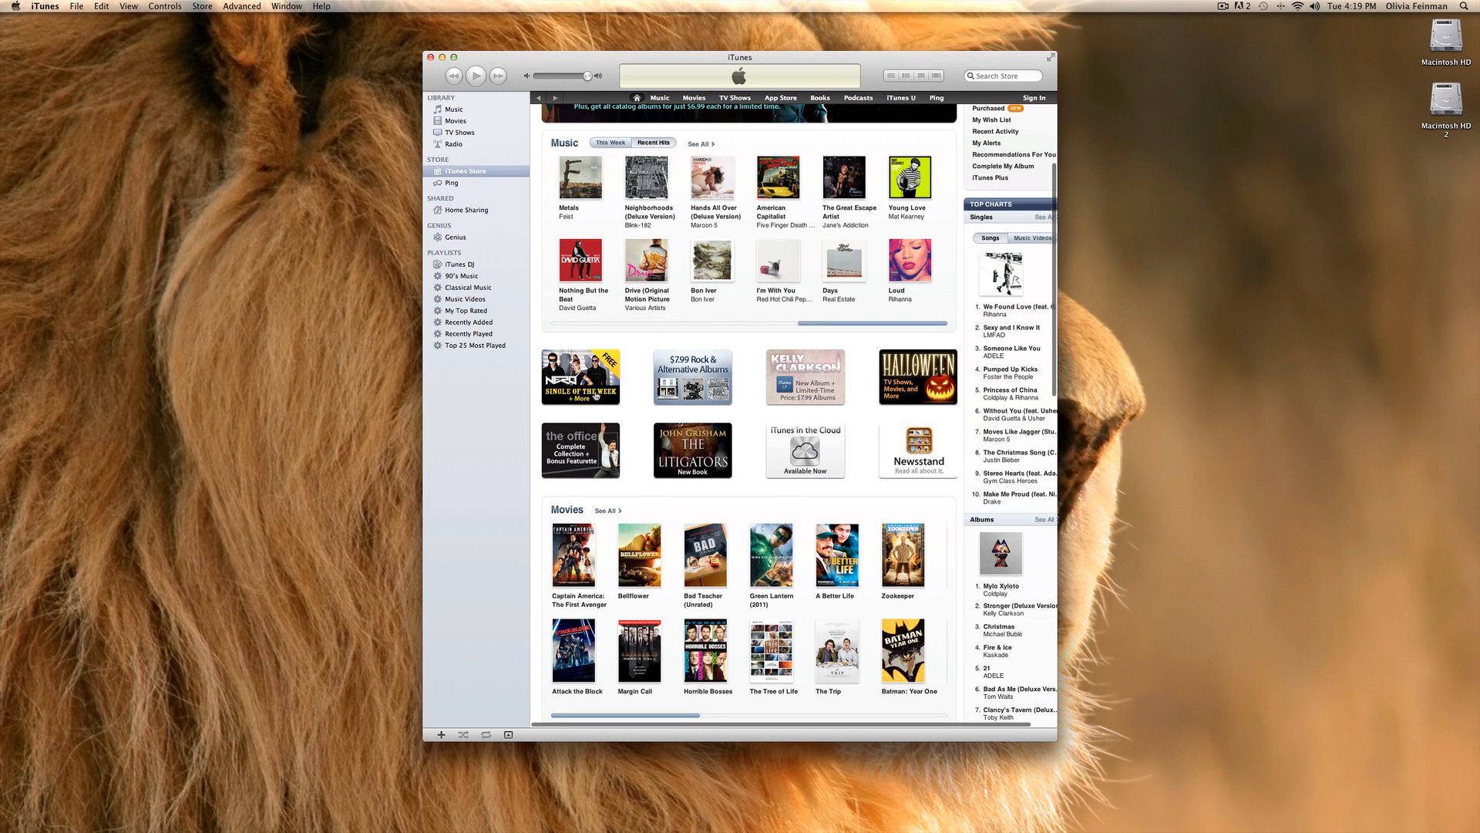
{"action": "scroll", "scroll_direction": "down", "scroll_amount": 3}
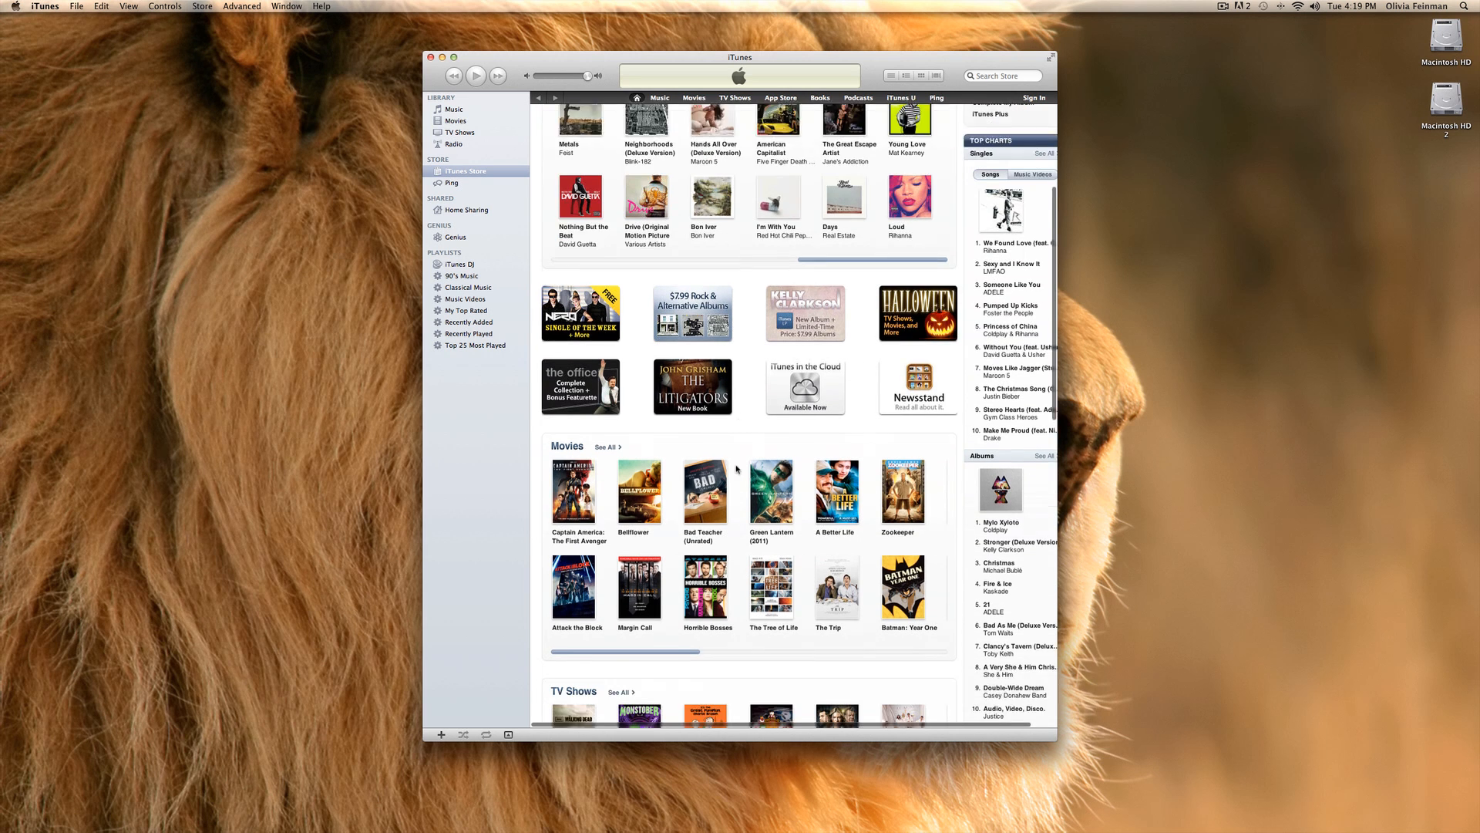
{"action": "scroll", "scroll_direction": "down", "scroll_amount": 3}
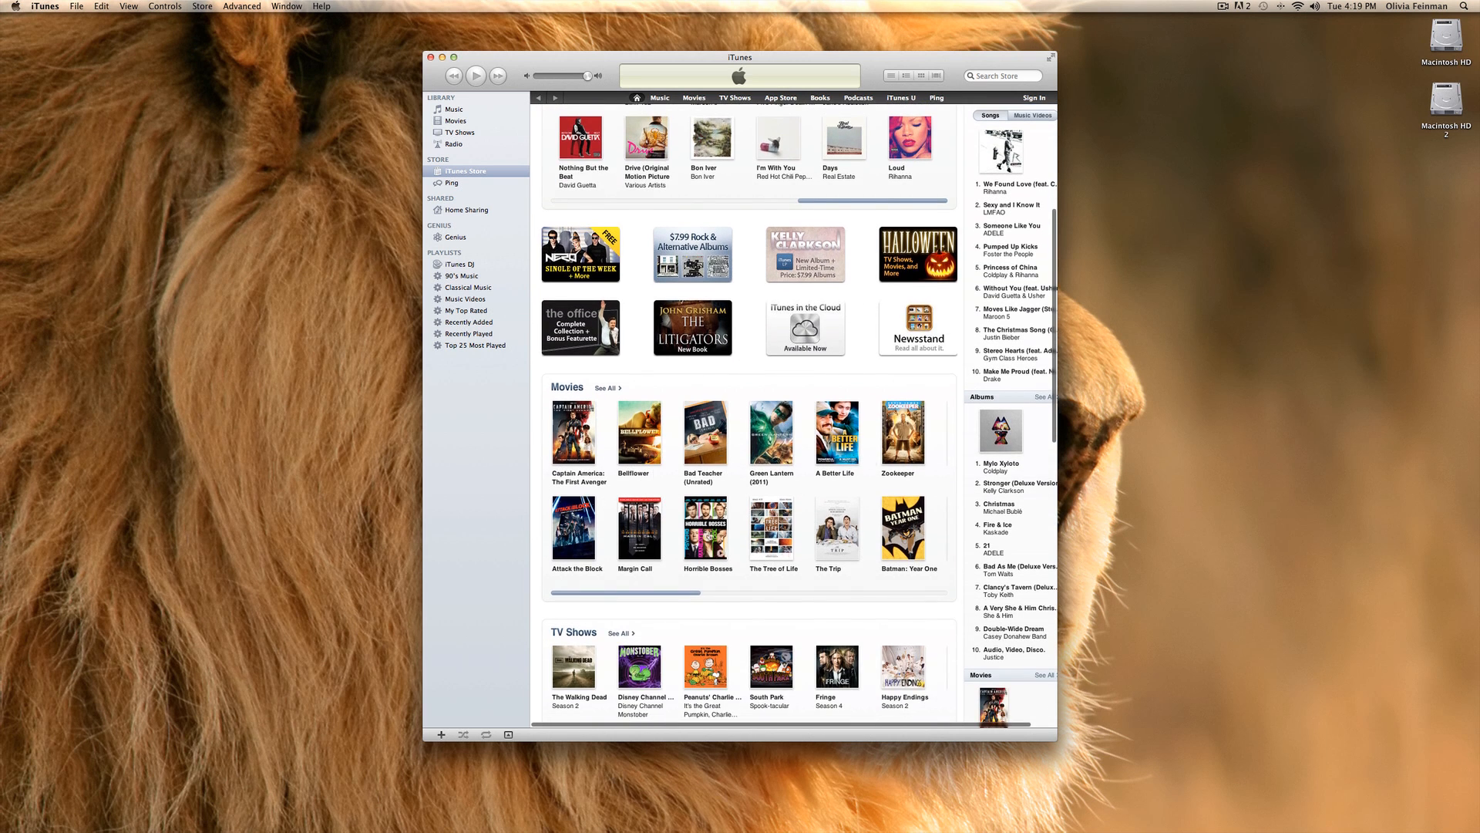
{"action": "scroll", "scroll_direction": "down", "scroll_amount": 3}
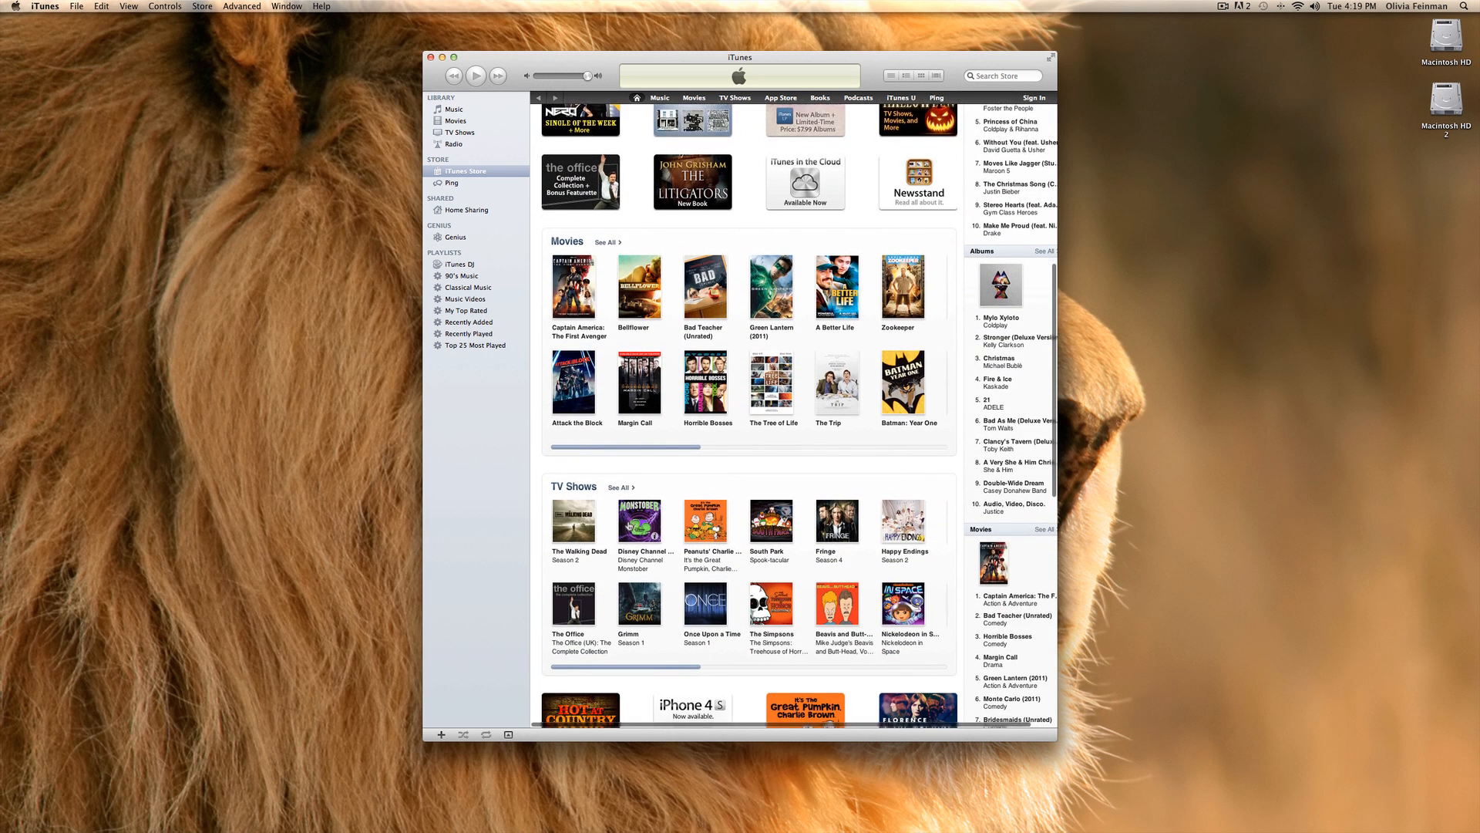
{"action": "scroll", "scroll_direction": "down", "scroll_amount": 3}
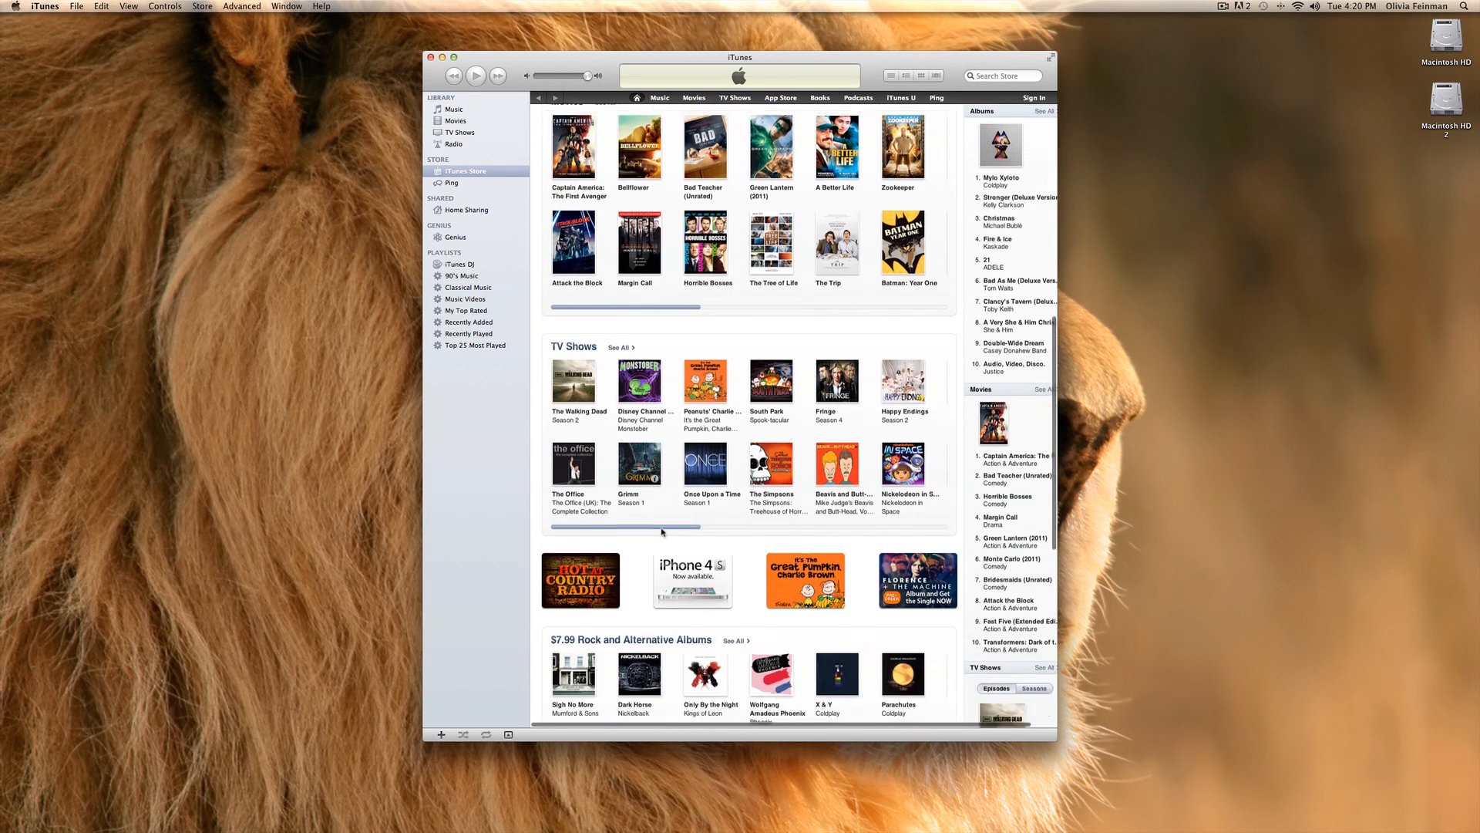
{"action": "scroll", "scroll_direction": "down", "scroll_amount": 3}
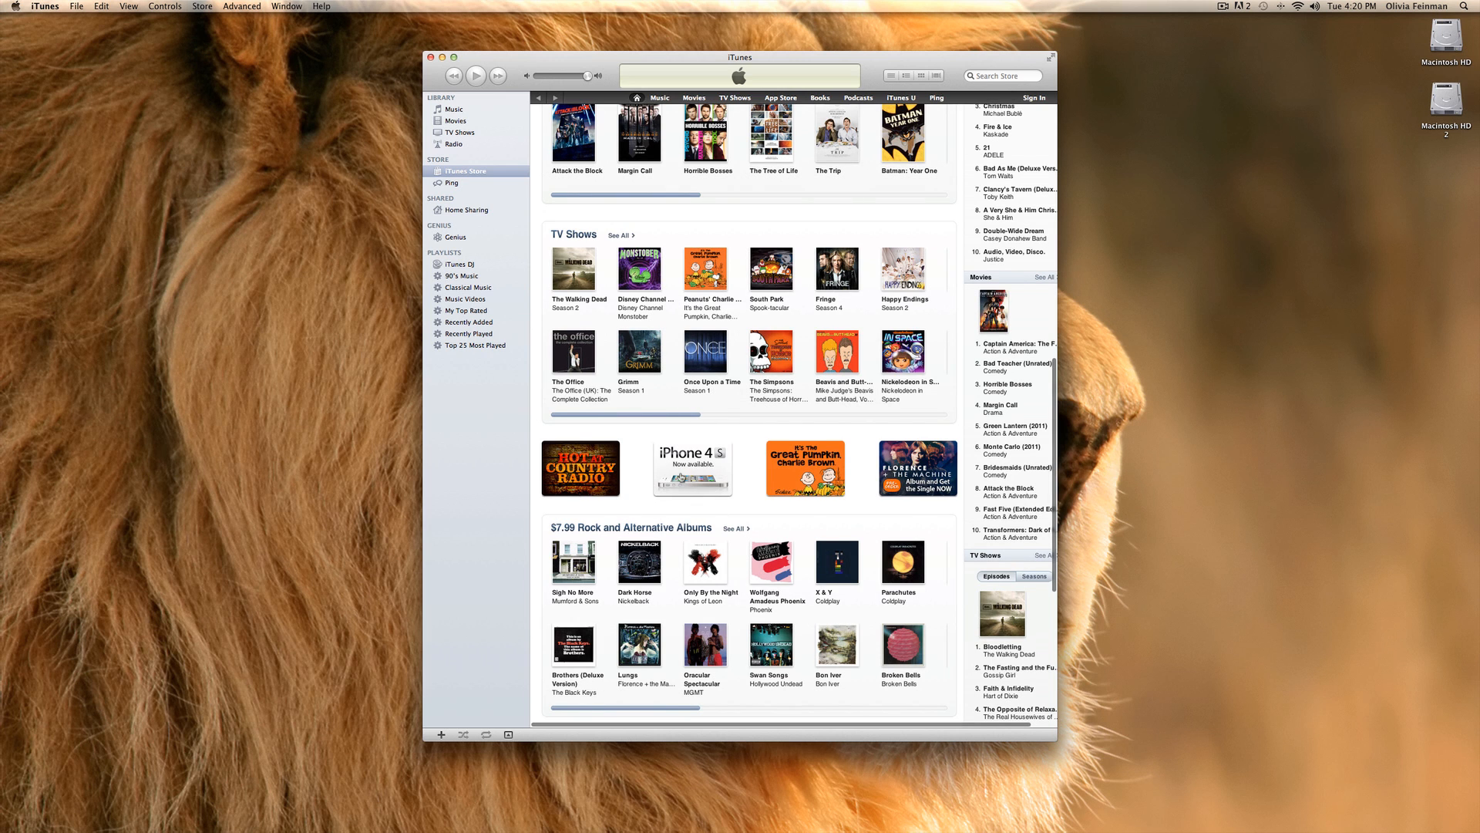
{"action": "scroll", "scroll_direction": "down", "scroll_amount": 3}
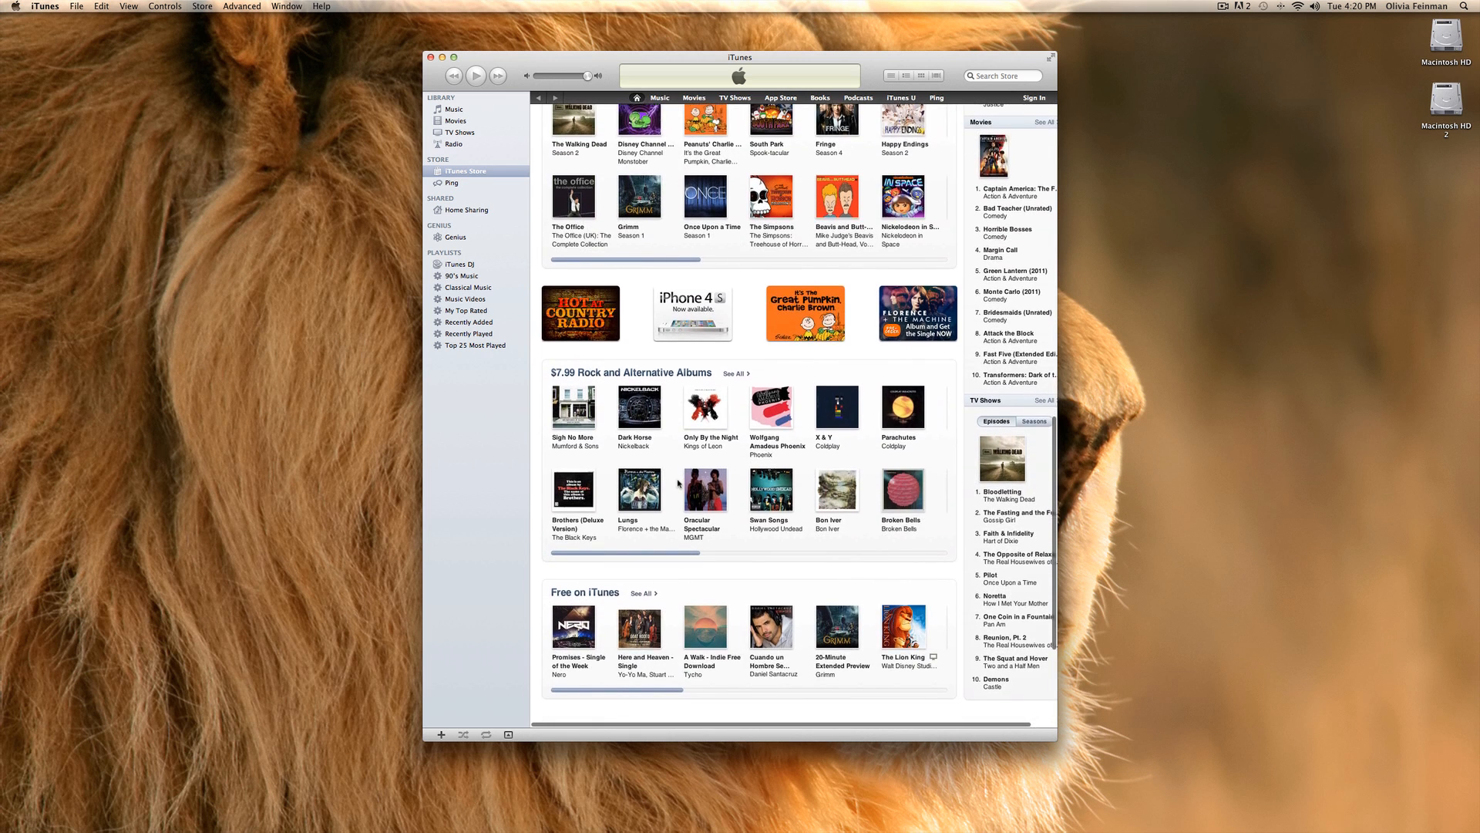
{"action": "scroll", "scroll_direction": "down", "scroll_amount": 3}
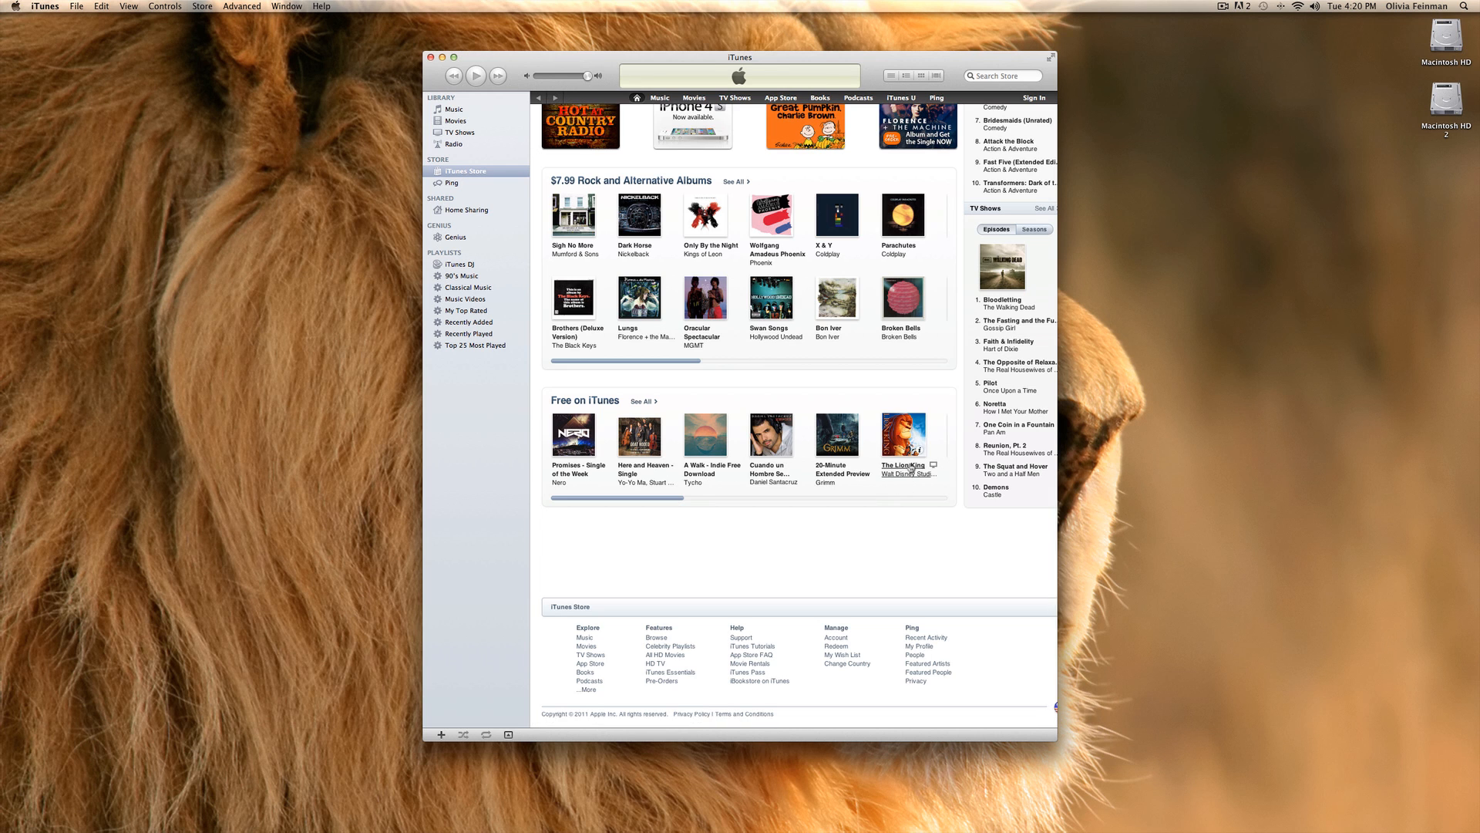
Open The Lion King free podcast page showing its three episodes and customer reviews.
{"action": "left_click", "coordinate": [901, 435]}
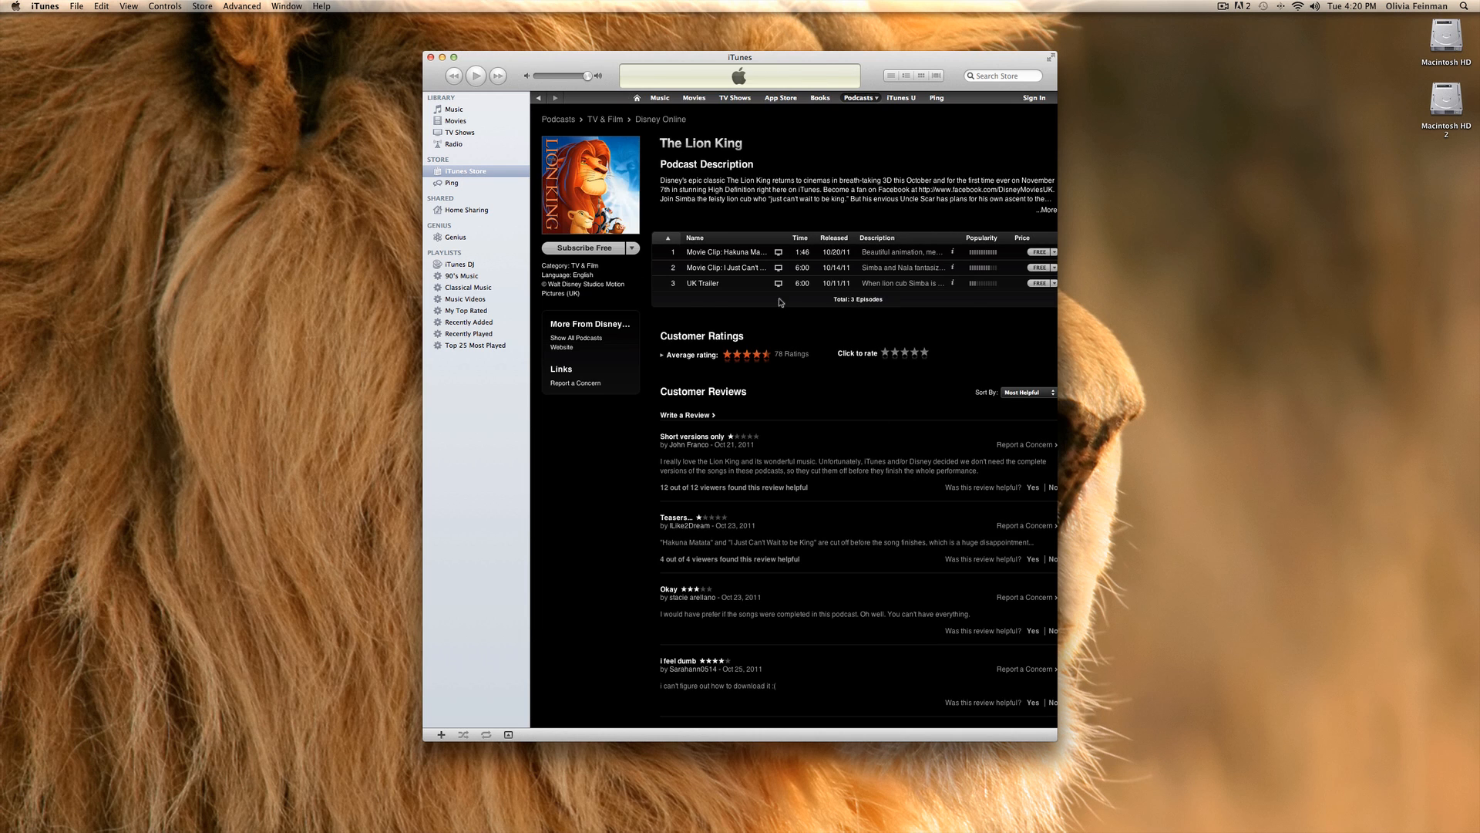
{"action": "mouse_move", "coordinate": [495, 143]}
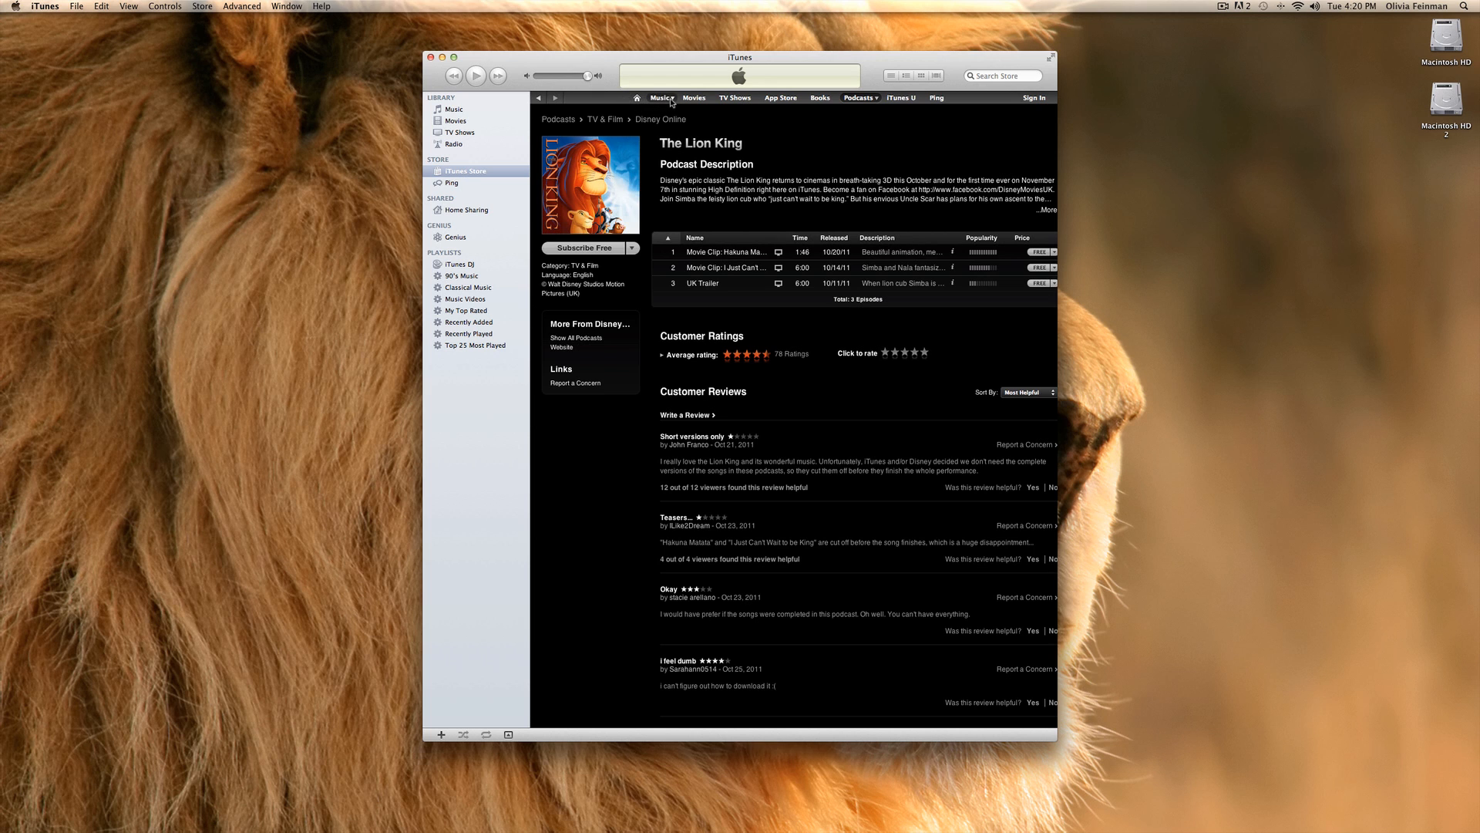
View the Music genres dropdown, then scroll through the iPhone App Store page's featured apps.
{"action": "left_click", "coordinate": [661, 97]}
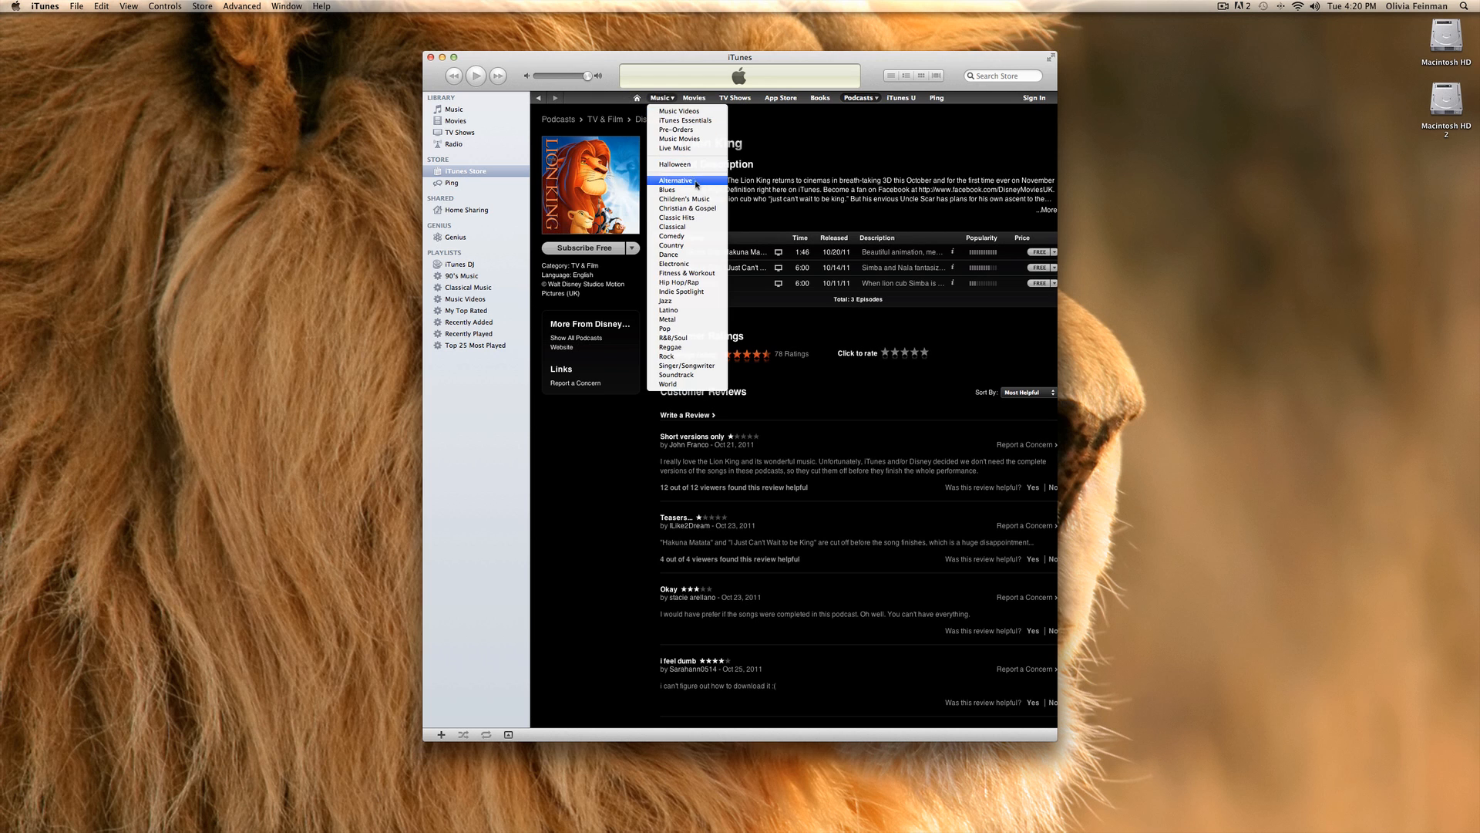
{"action": "mouse_move", "coordinate": [686, 148]}
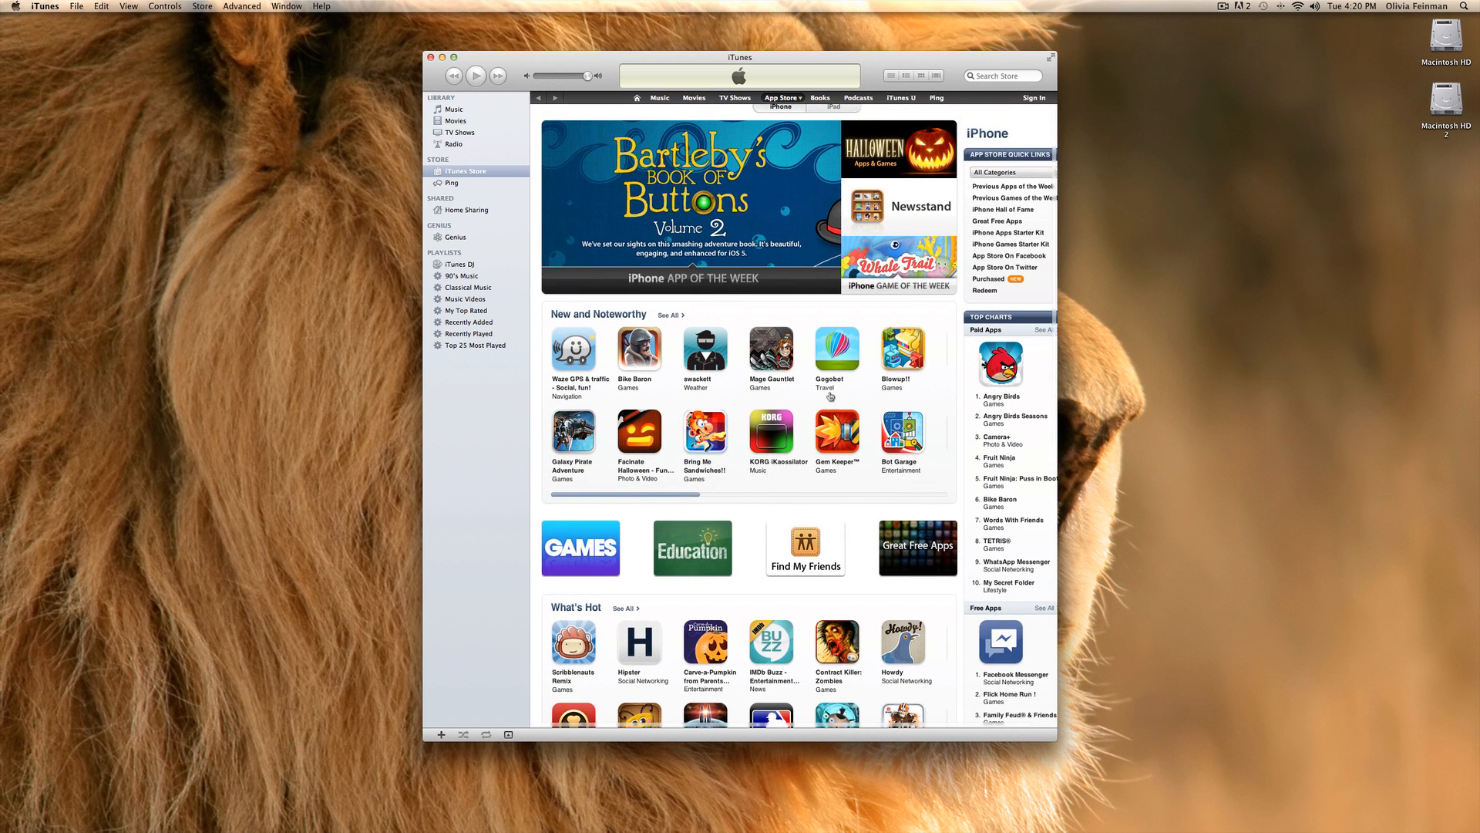
{"action": "scroll", "scroll_direction": "down", "scroll_amount": 3}
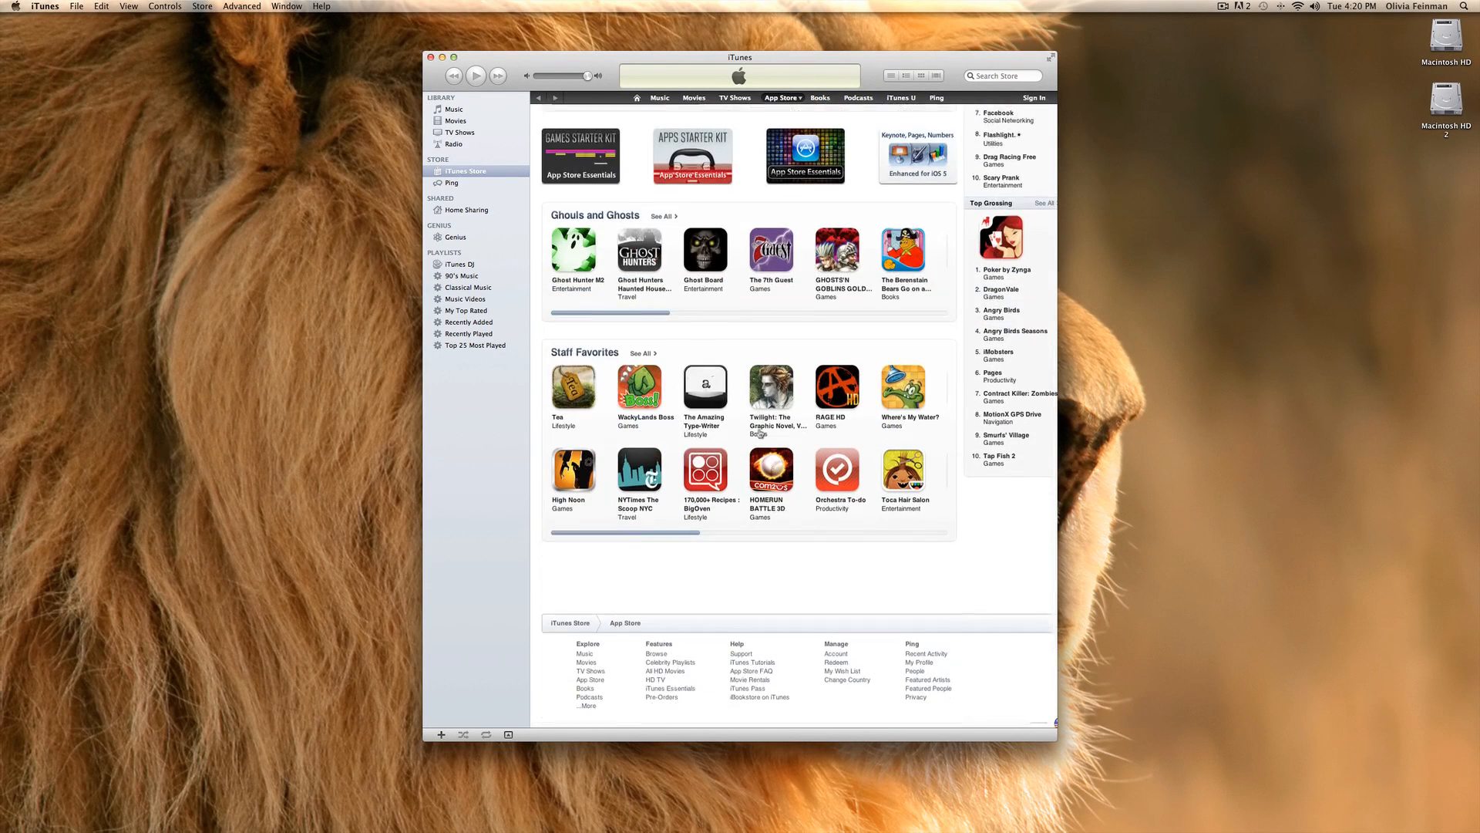
{"action": "scroll", "scroll_direction": "down", "scroll_amount": 3}
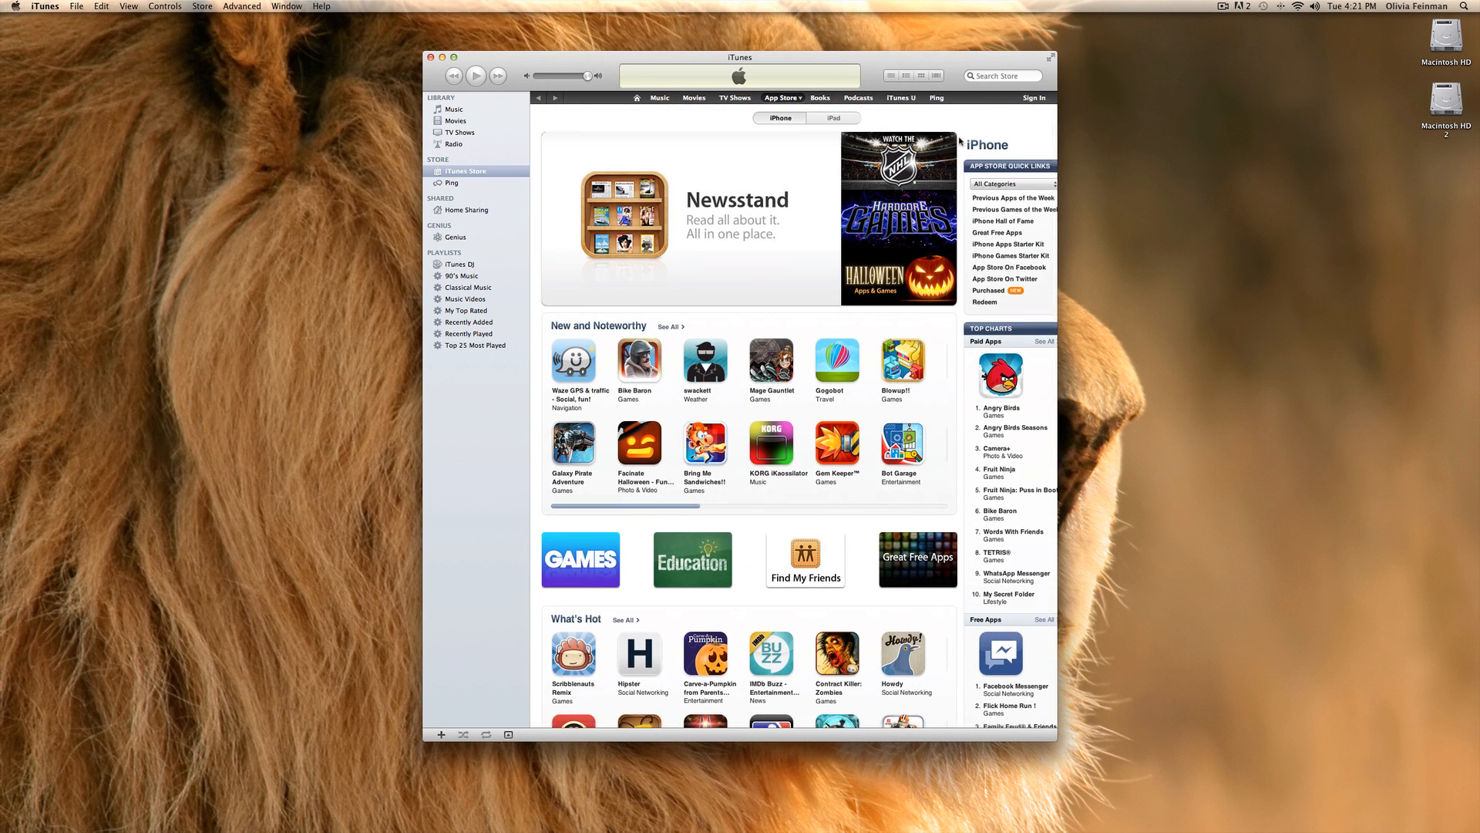
{"action": "mouse_move", "coordinate": [670, 115]}
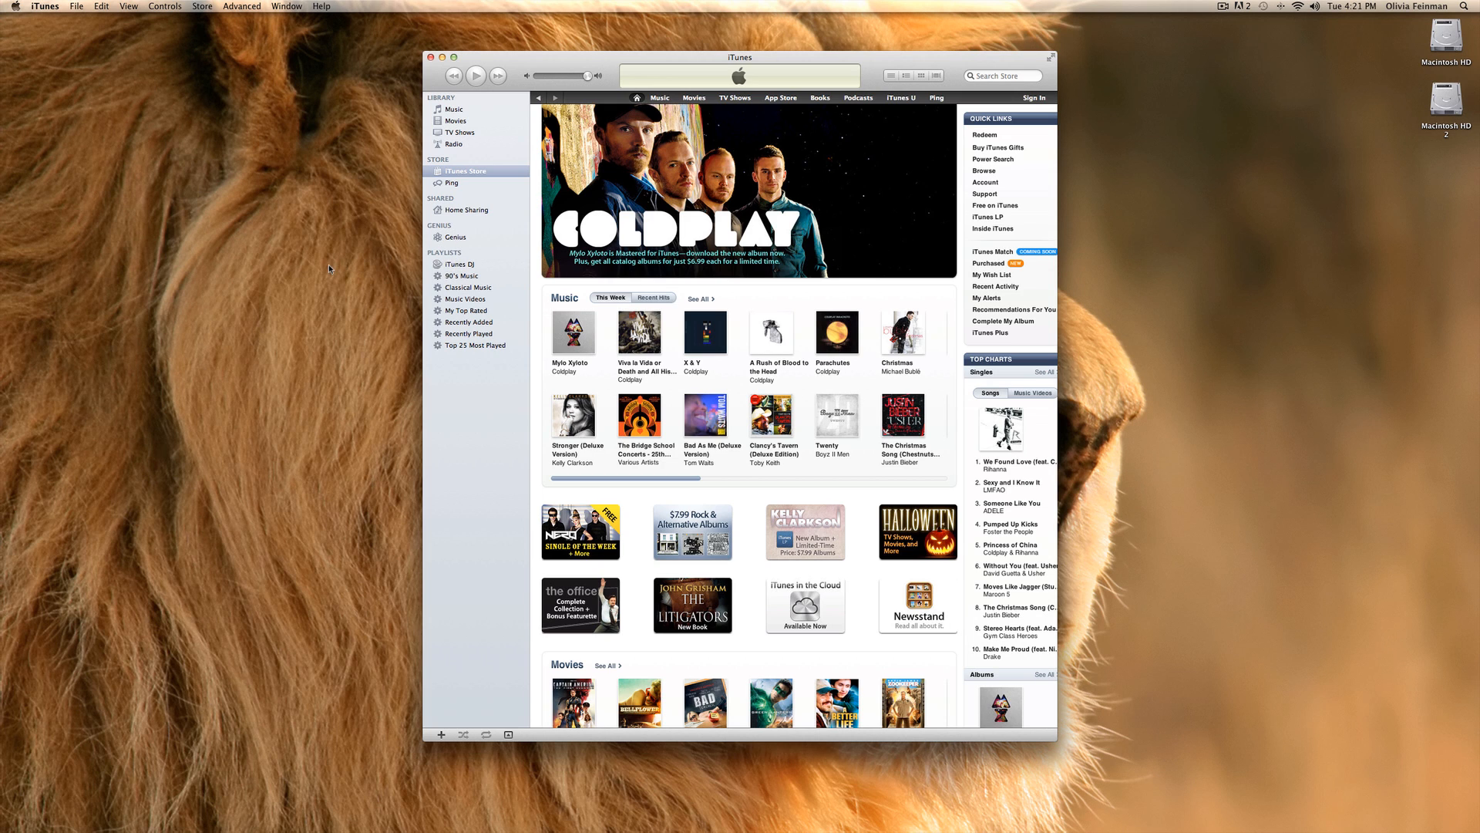
{"action": "mouse_move", "coordinate": [239, 247]}
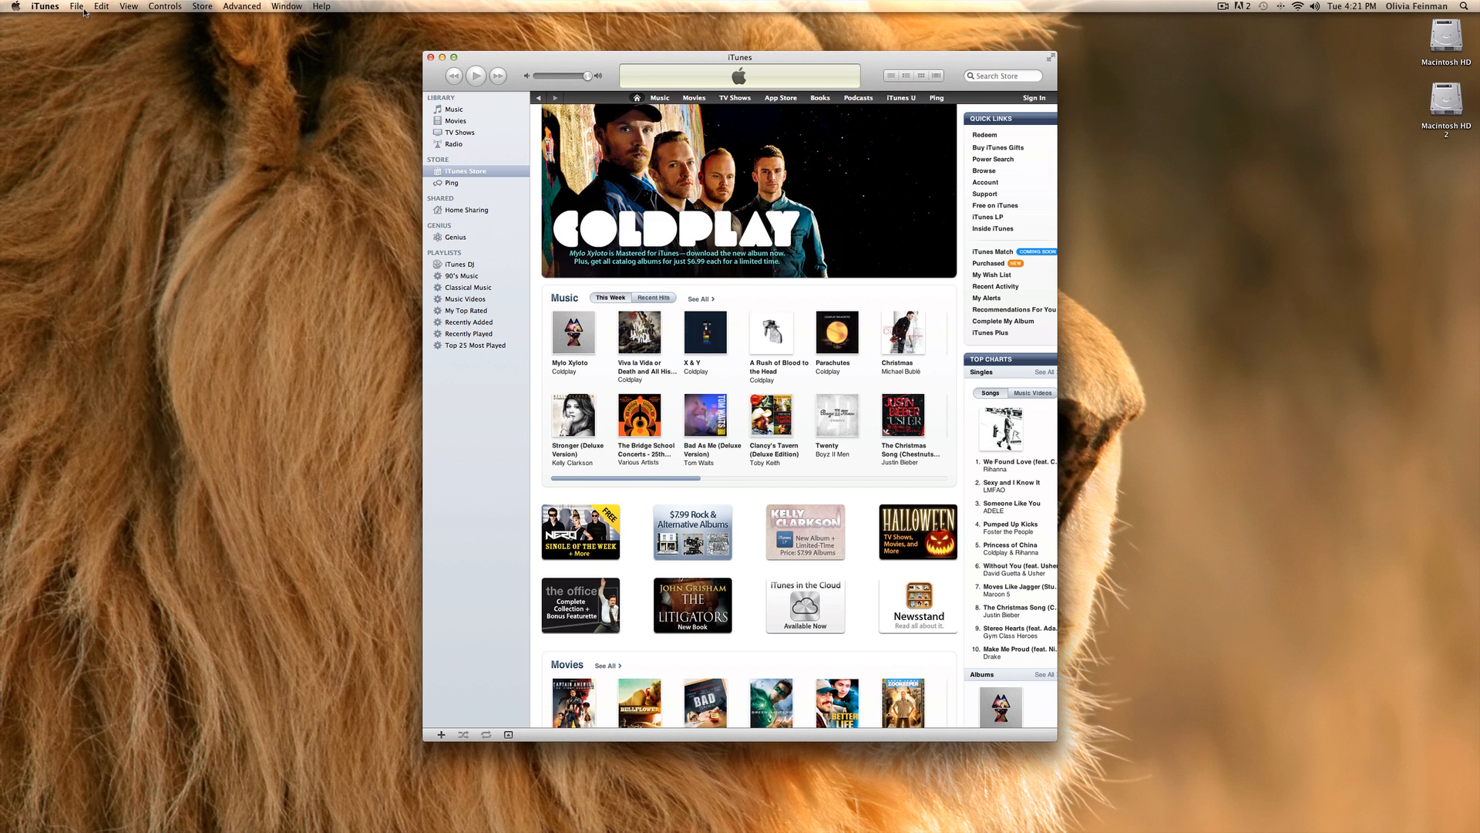
Glance at the Apple menu, then view the About iTunes window (version 10) and close it.
{"action": "left_click", "coordinate": [14, 6]}
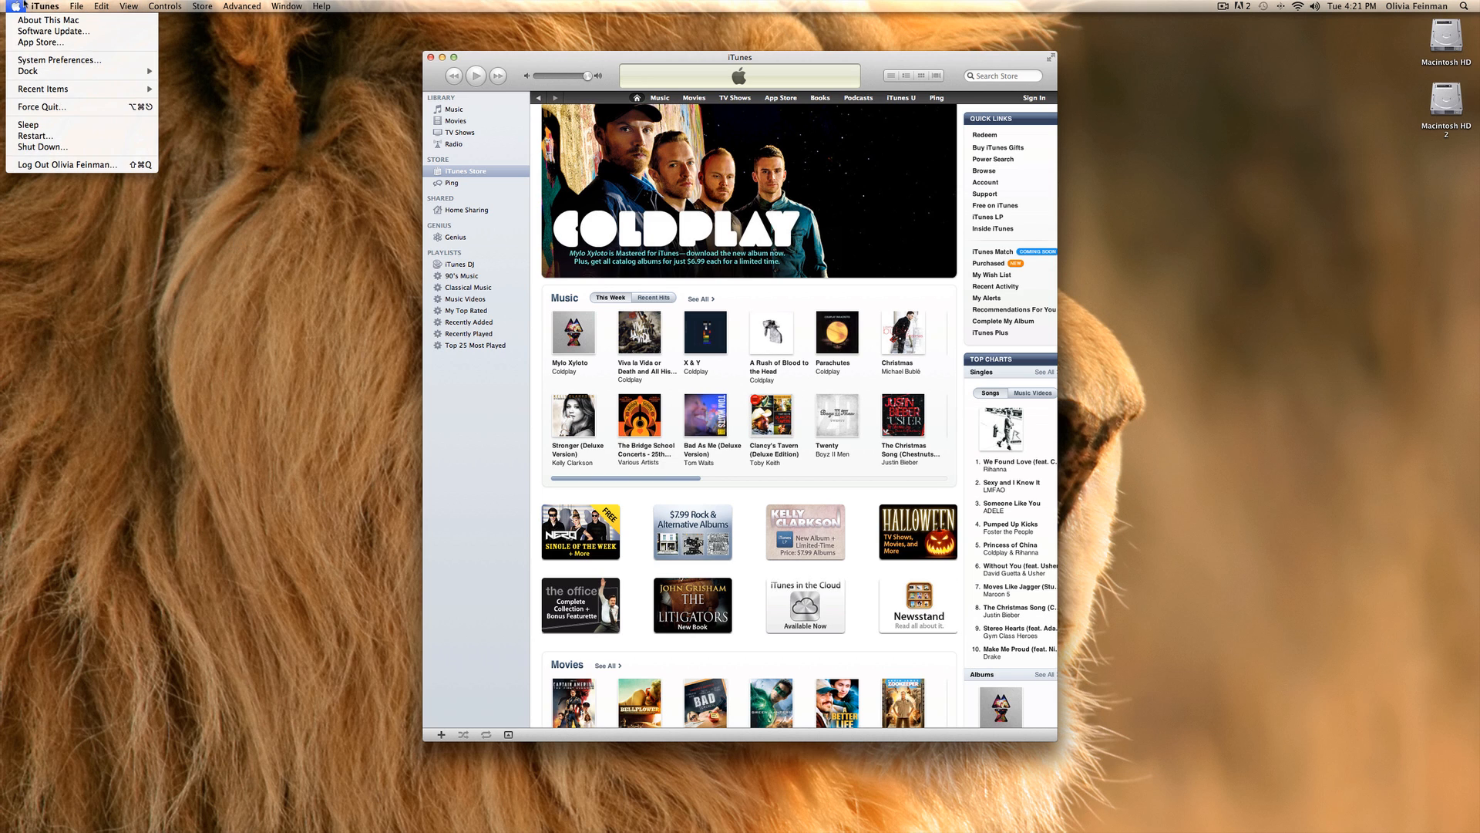
{"action": "left_click", "coordinate": [45, 6]}
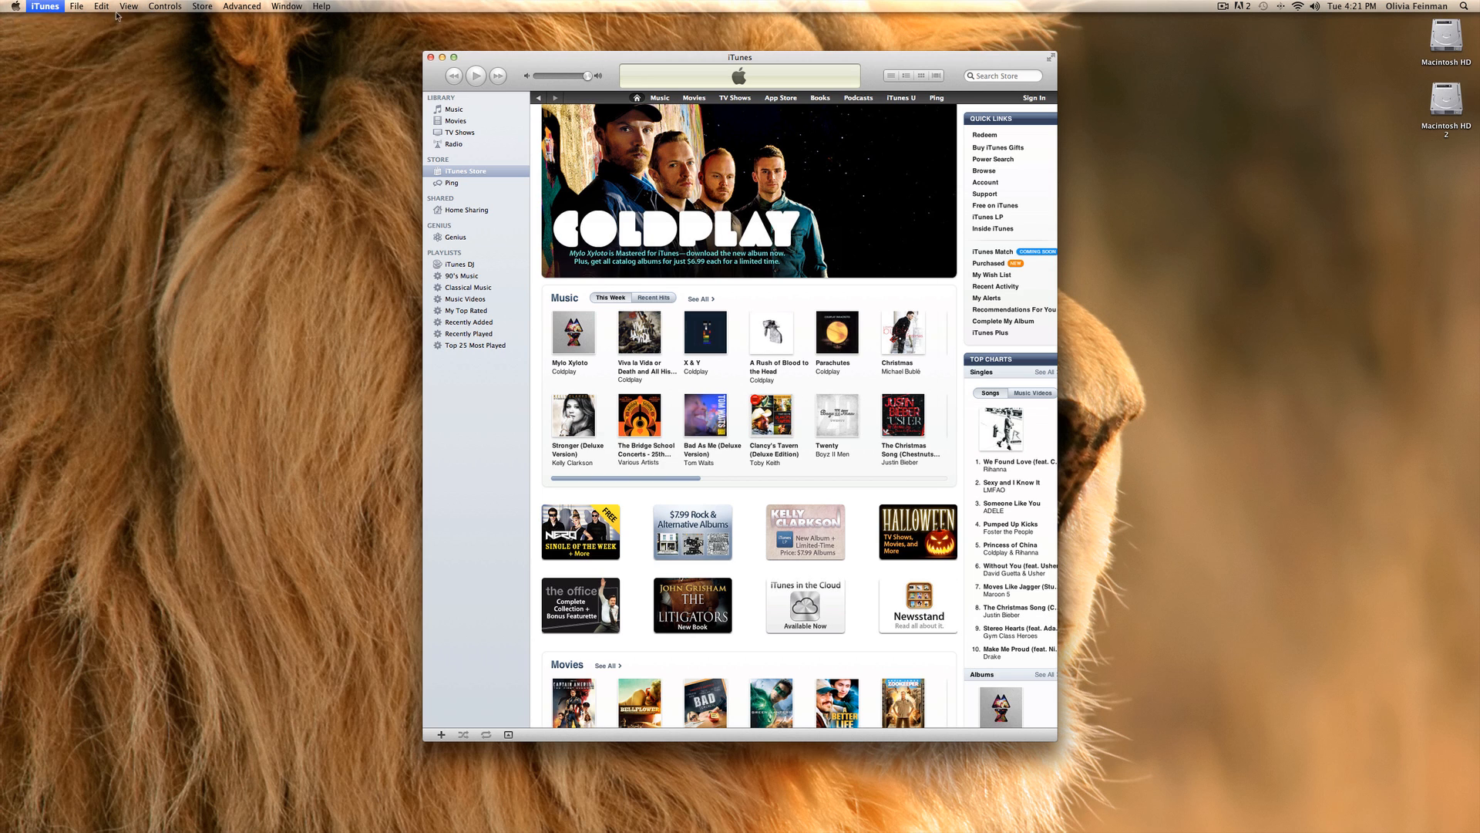
{"action": "left_click", "coordinate": [45, 6]}
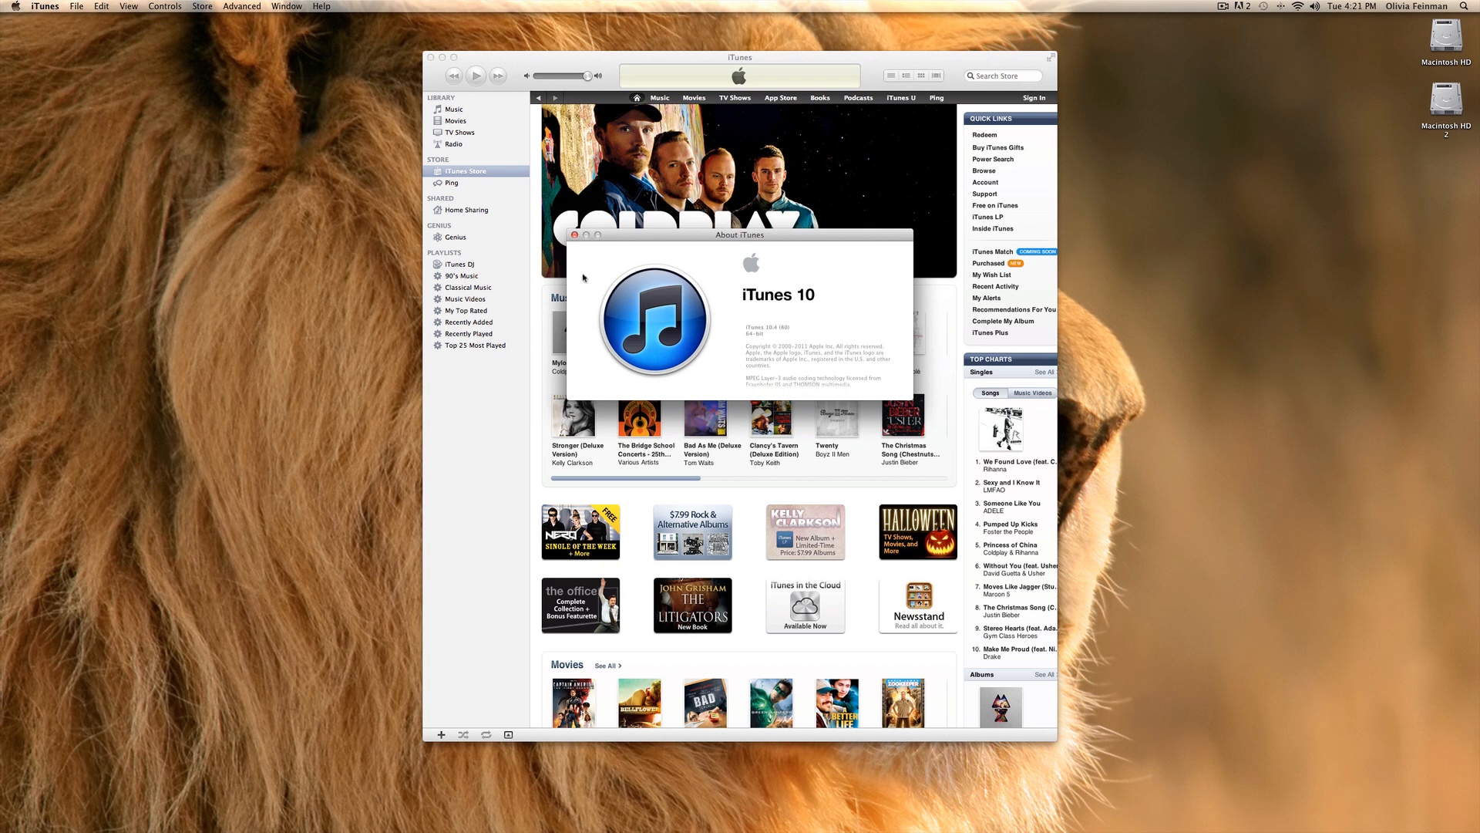
{"action": "left_click", "coordinate": [573, 235]}
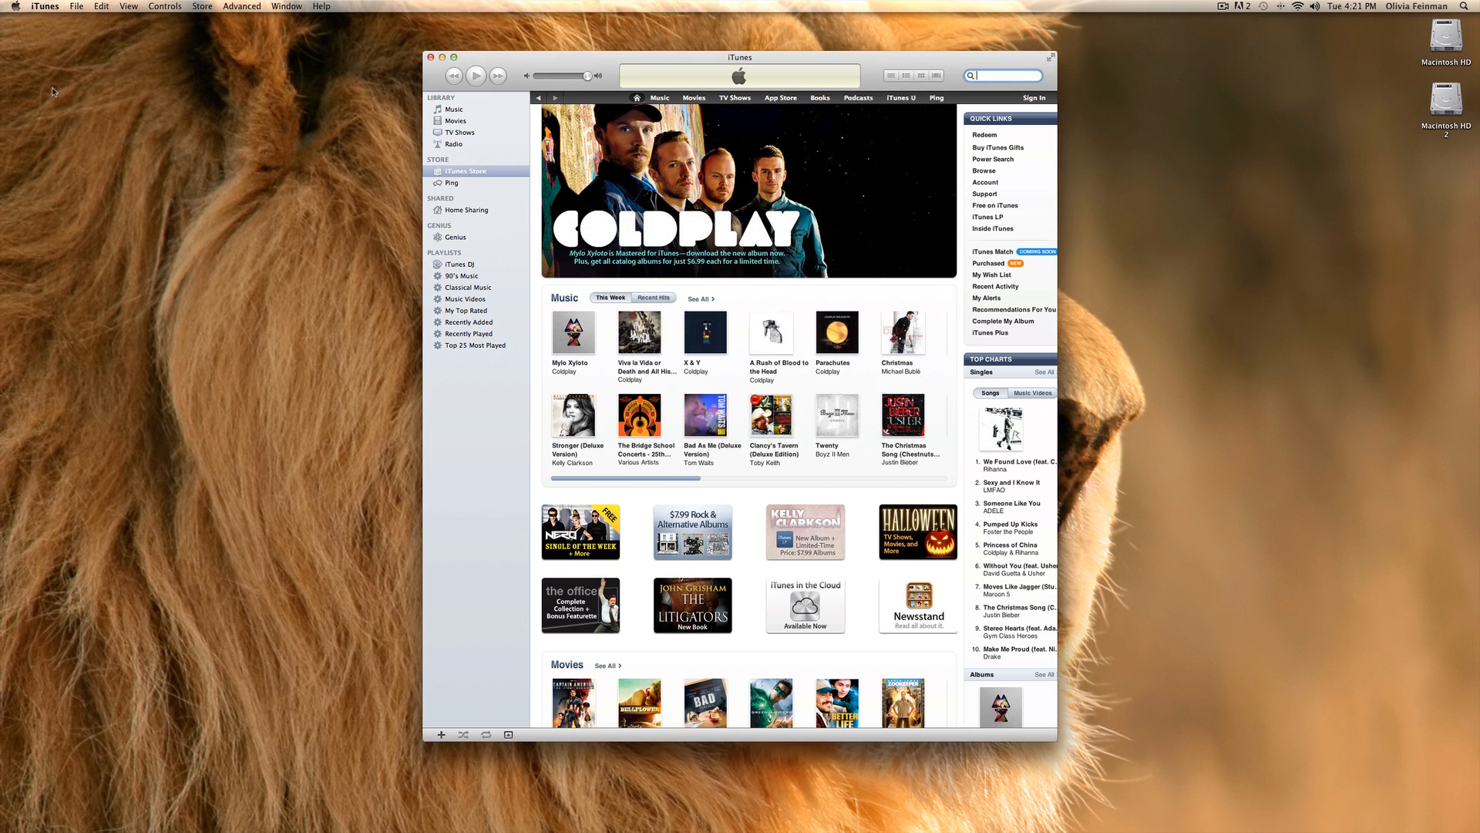
Look over the Controls menu, dismiss it, and bring up the iTunes application menu.
{"action": "left_click", "coordinate": [165, 6]}
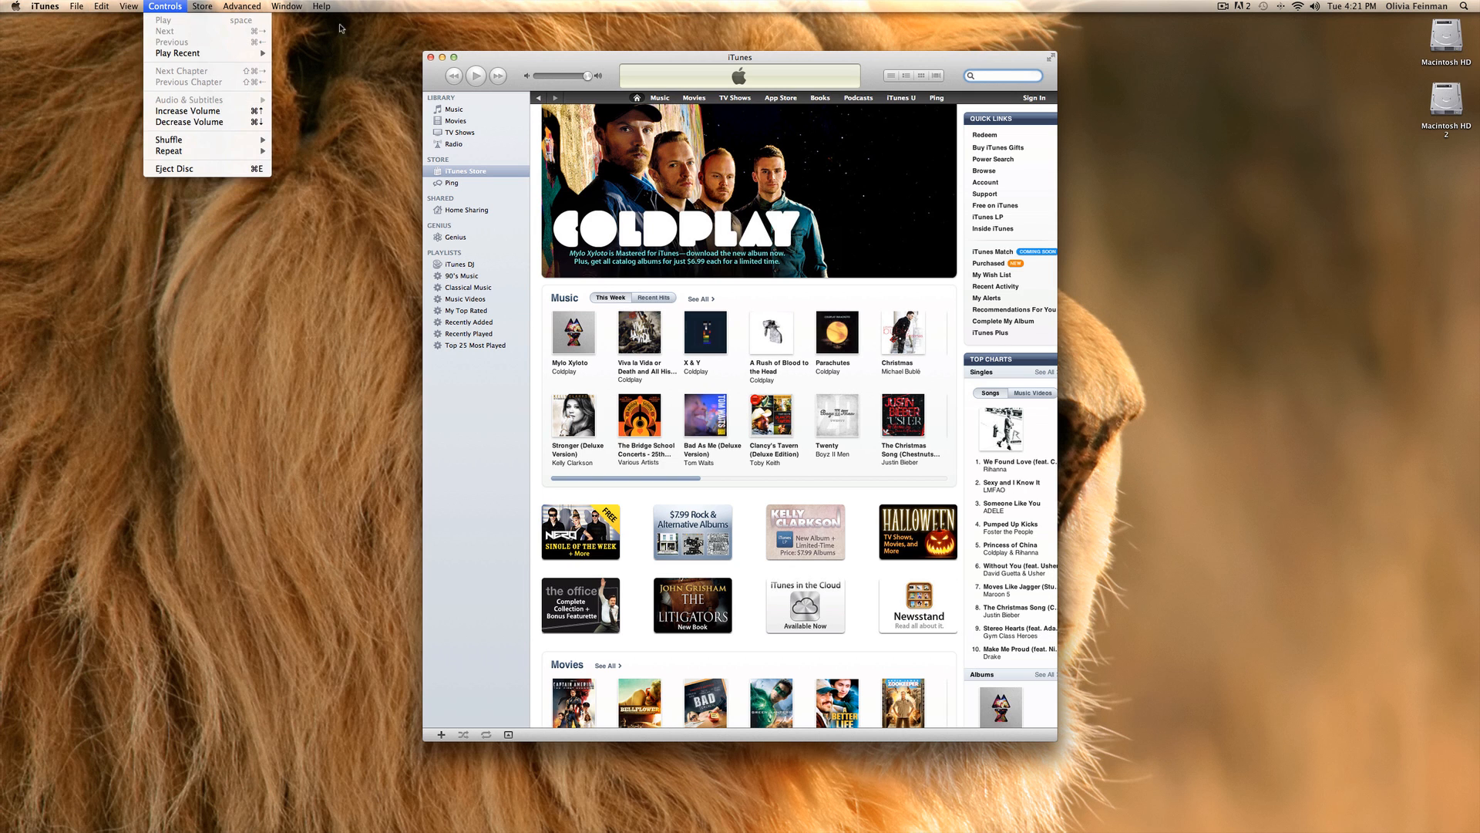
{"action": "left_click", "coordinate": [242, 6]}
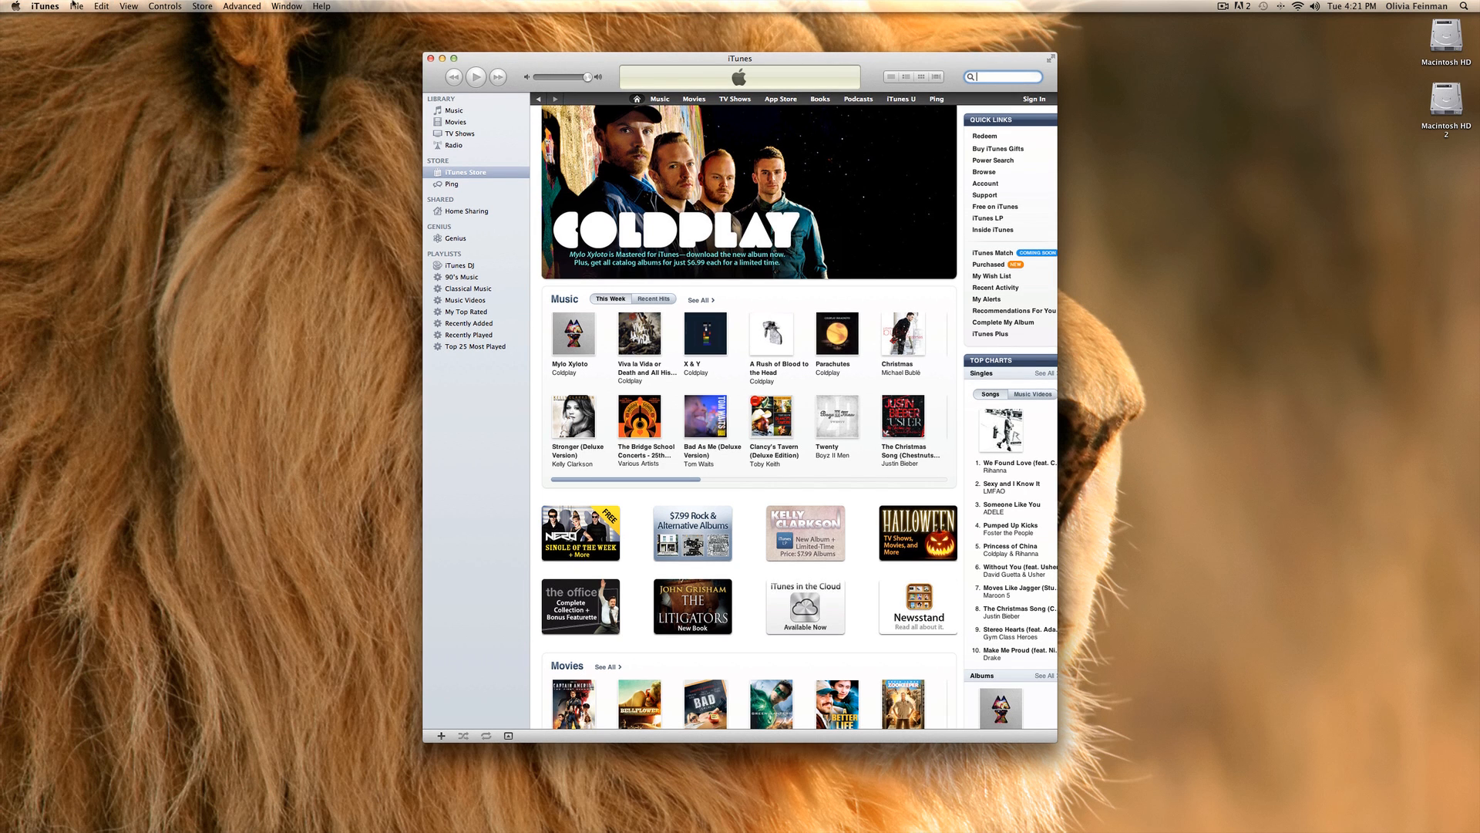
{"action": "left_click", "coordinate": [45, 7]}
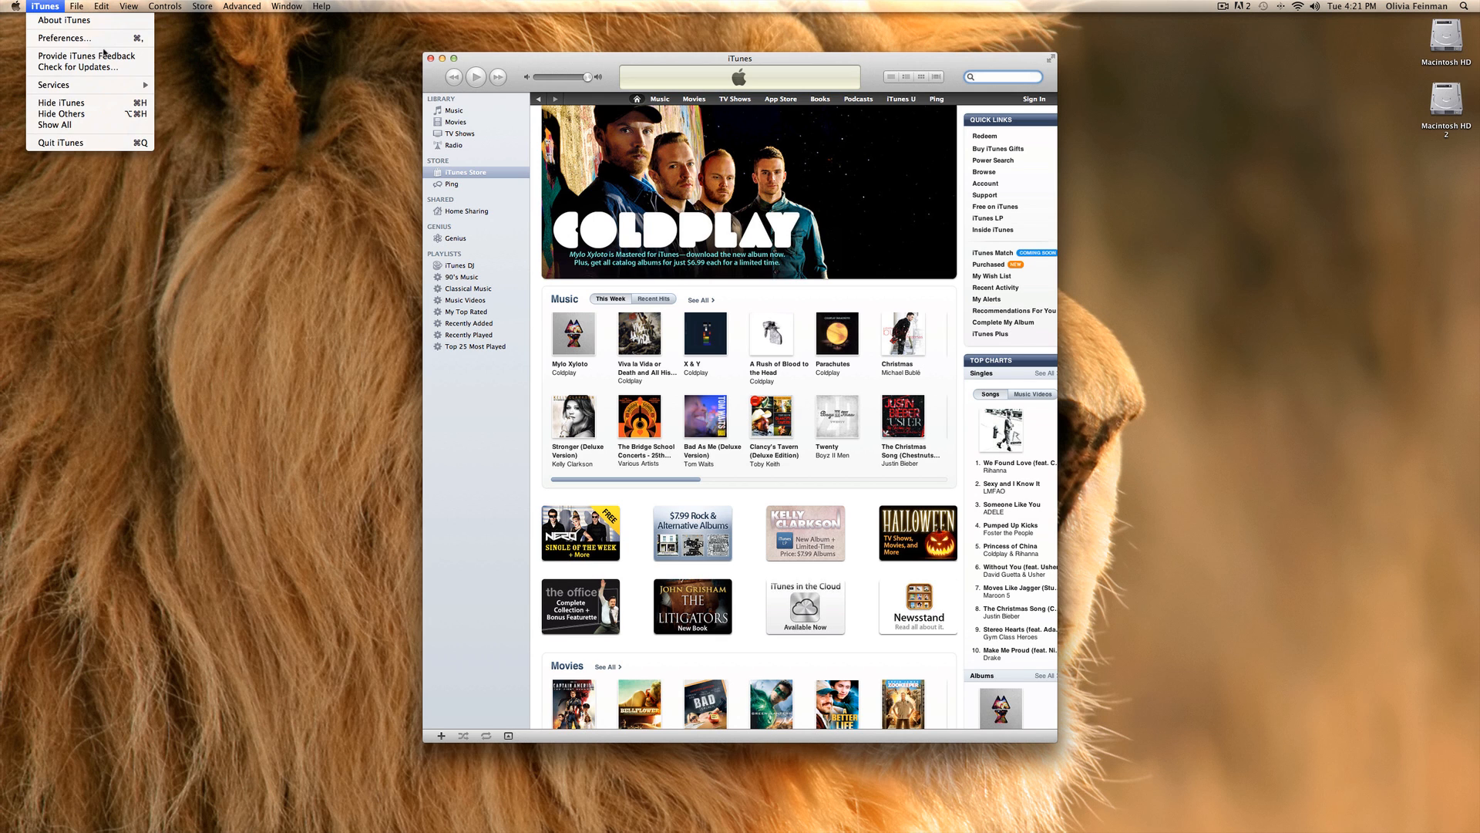
Open Preferences from the iTunes menu and move the General pane lower on screen.
{"action": "left_click", "coordinate": [63, 37]}
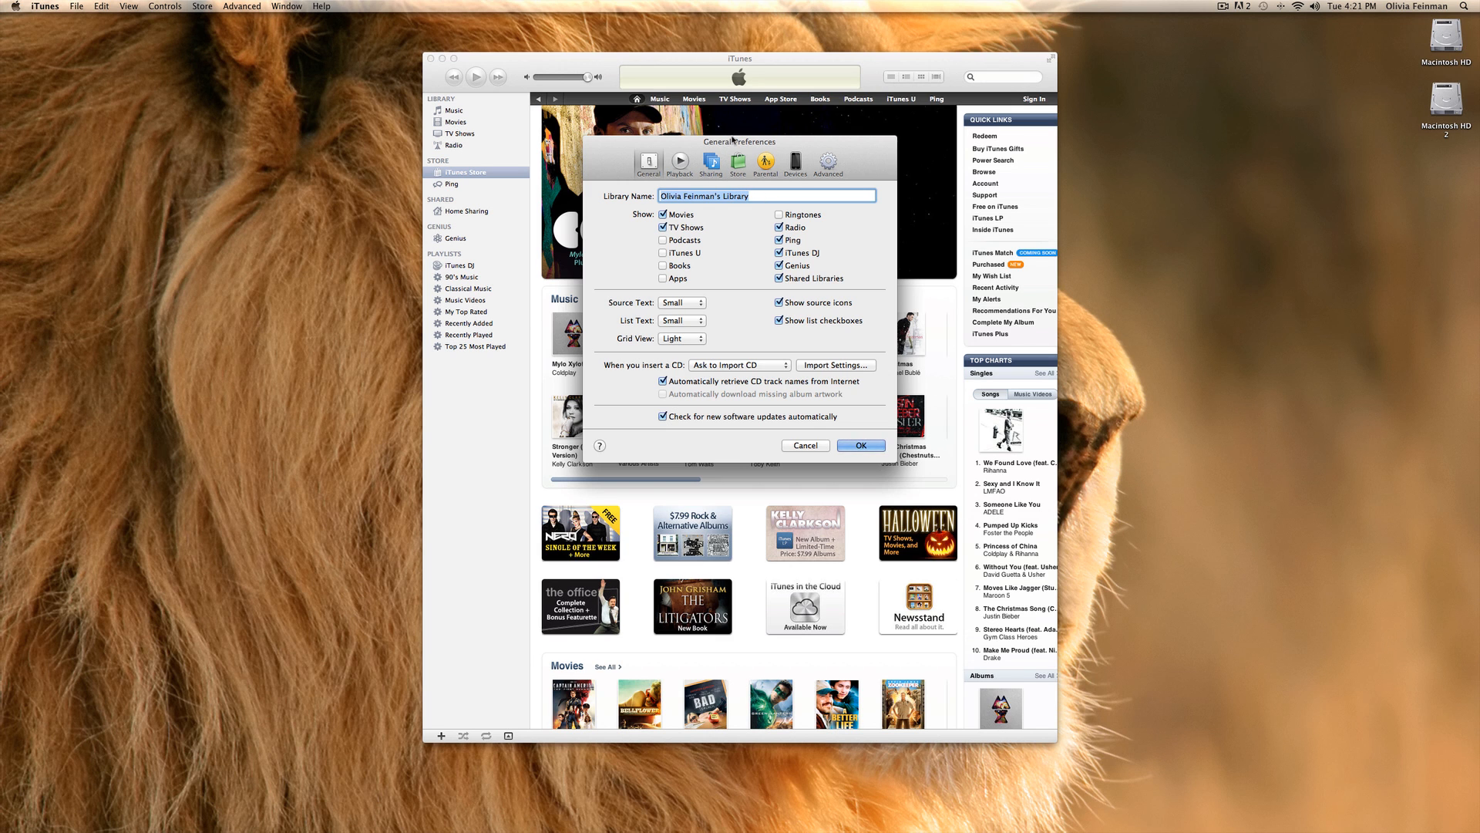
{"action": "left_click_drag", "start_coordinate": [739, 142], "coordinate": [776, 302]}
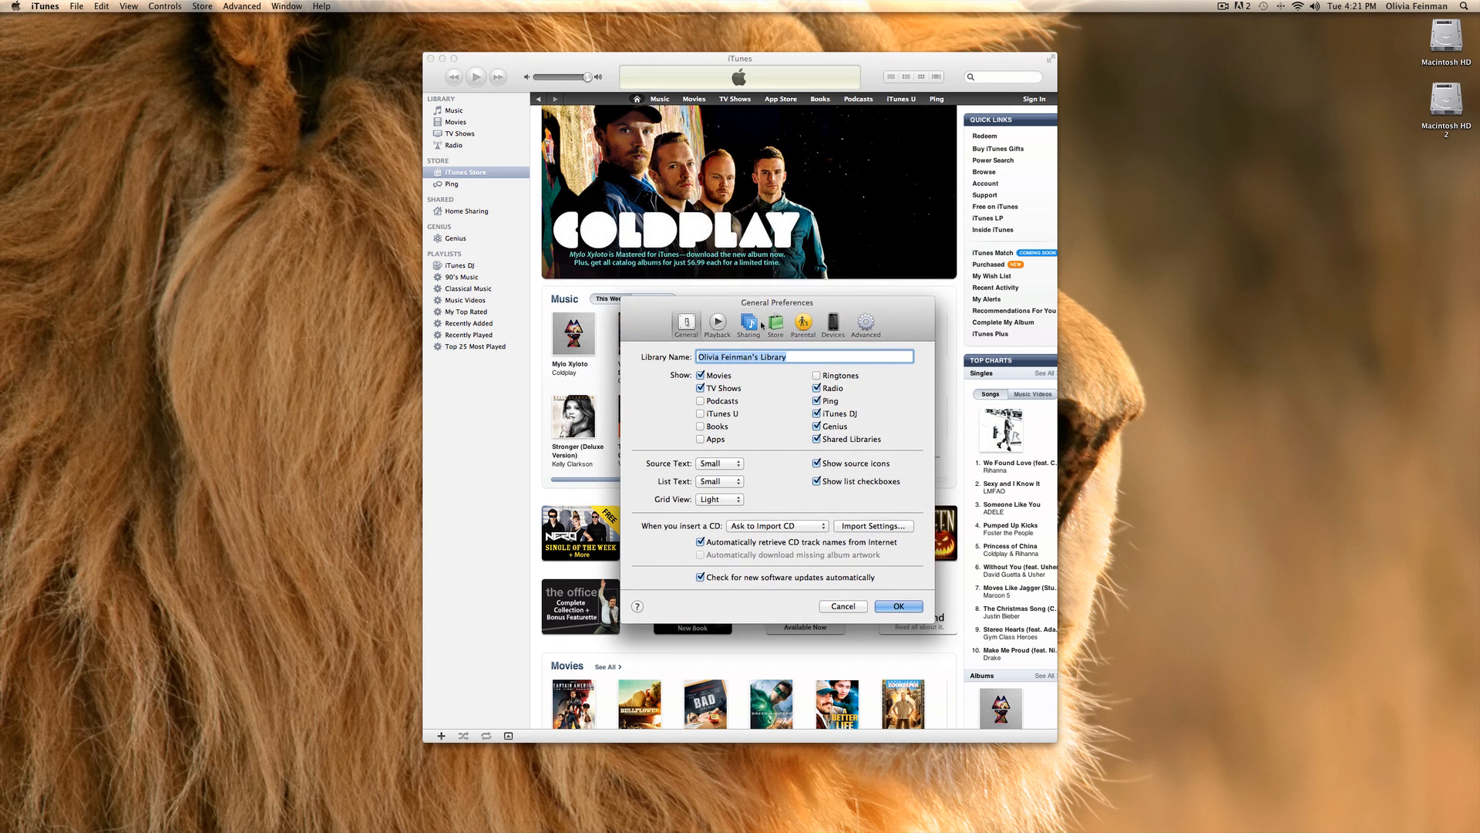
{"action": "mouse_move", "coordinate": [748, 453]}
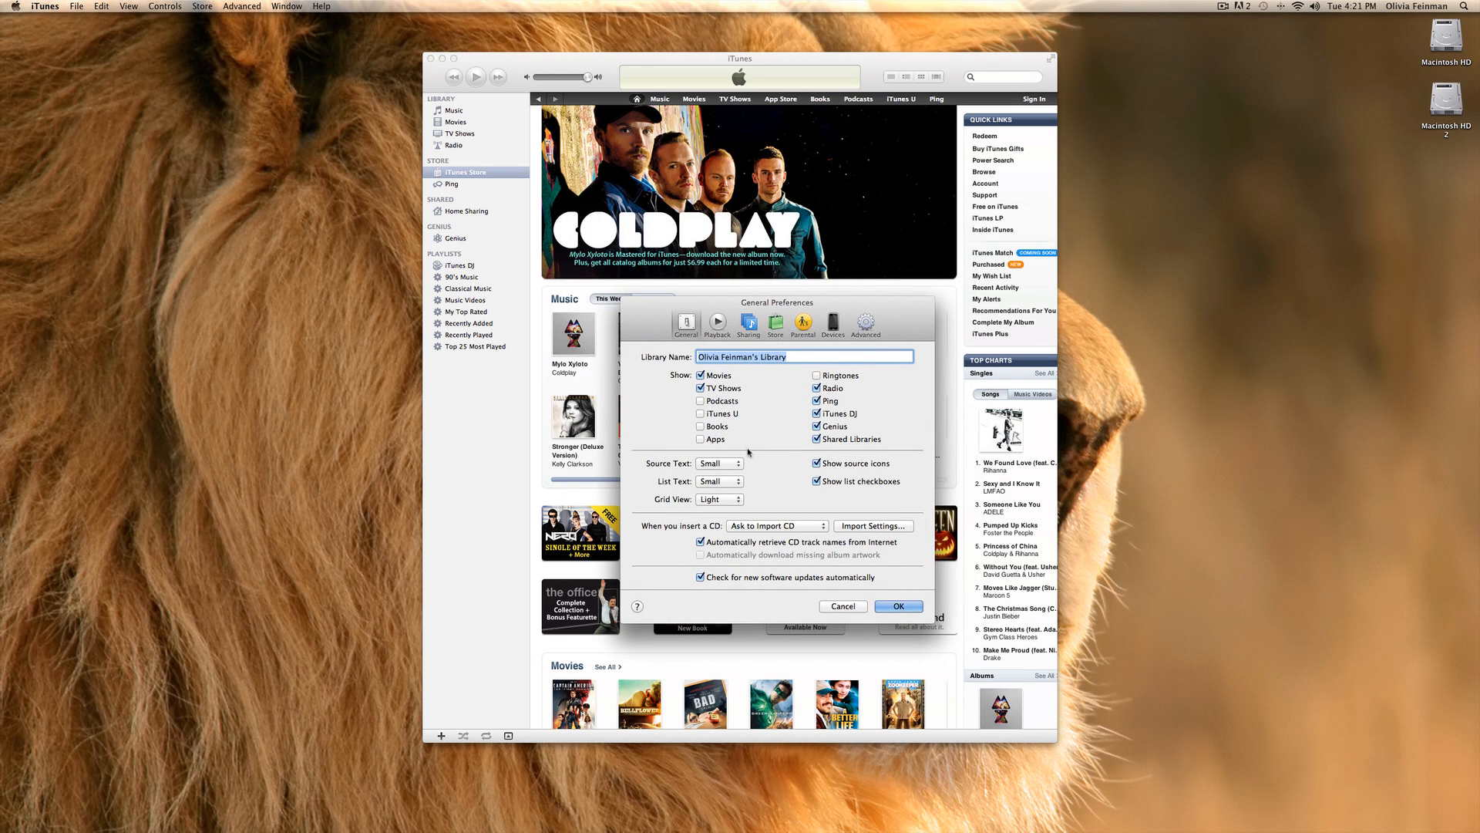
Switch Preferences to the Playback pane: crossfade, Sound Enhancer and Sound Check off, audio language English.
{"action": "left_click", "coordinate": [717, 321]}
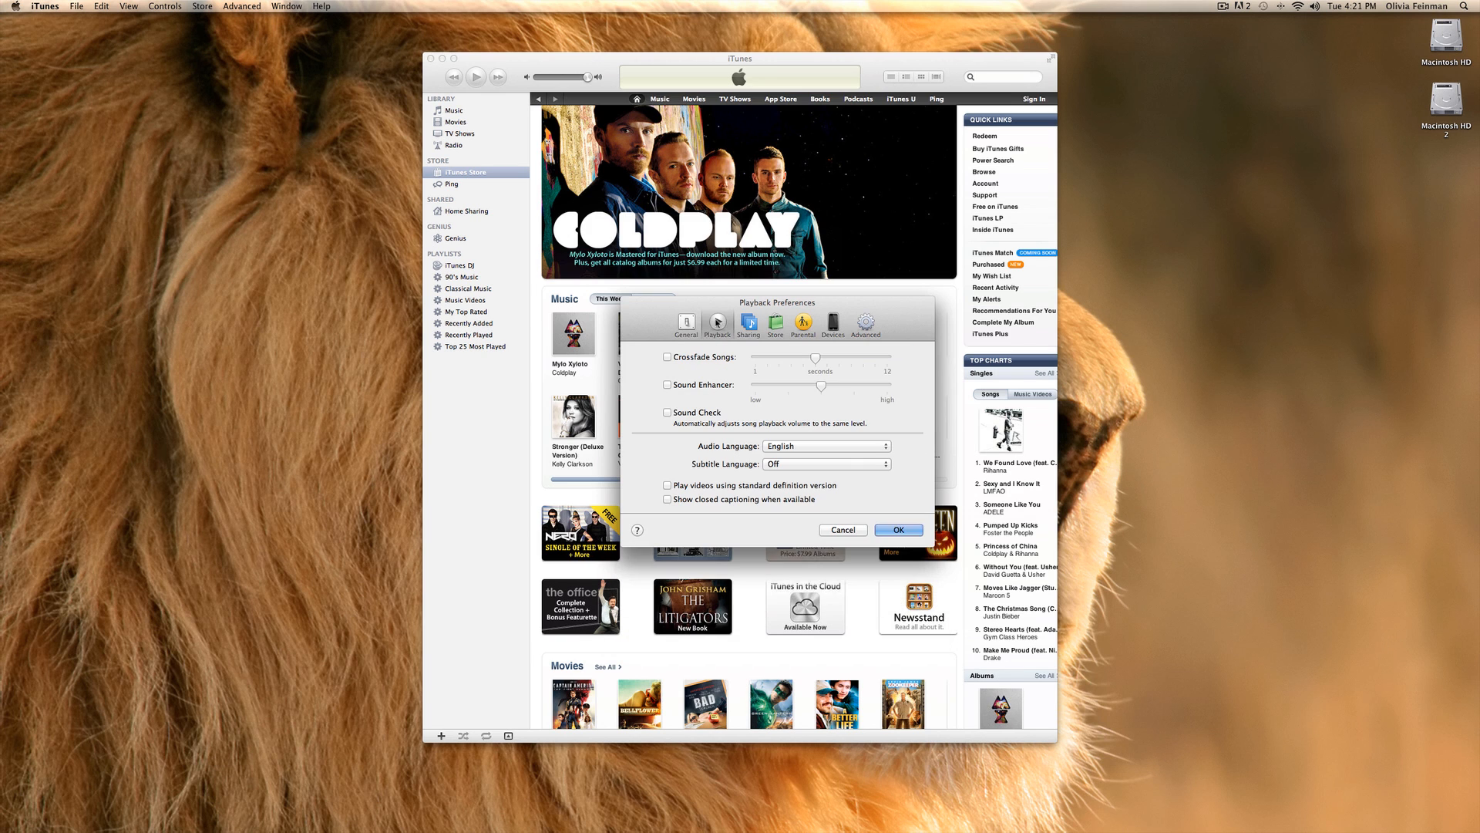
{"action": "mouse_move", "coordinate": [675, 398]}
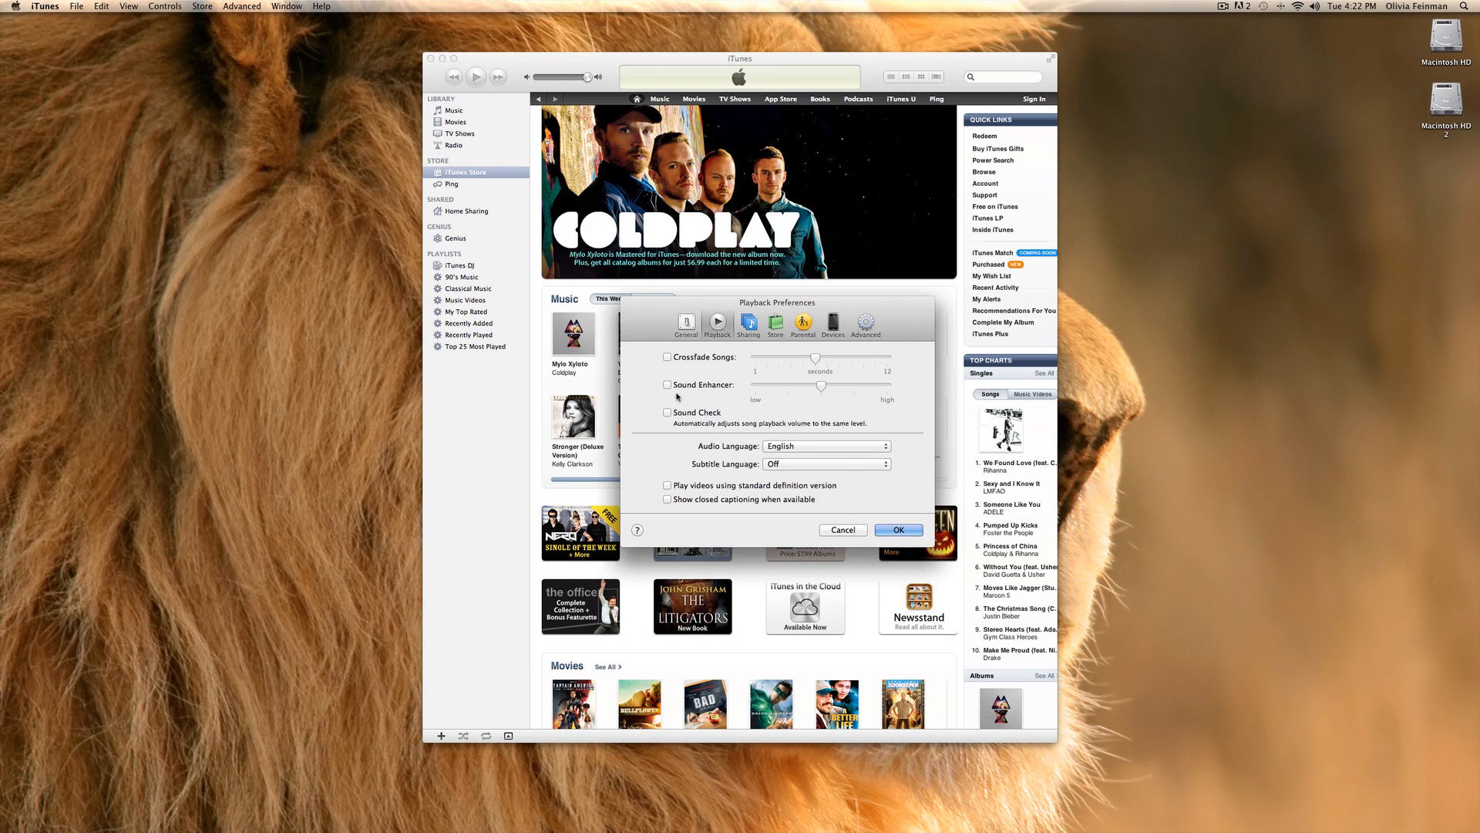
{"action": "mouse_move", "coordinate": [678, 429]}
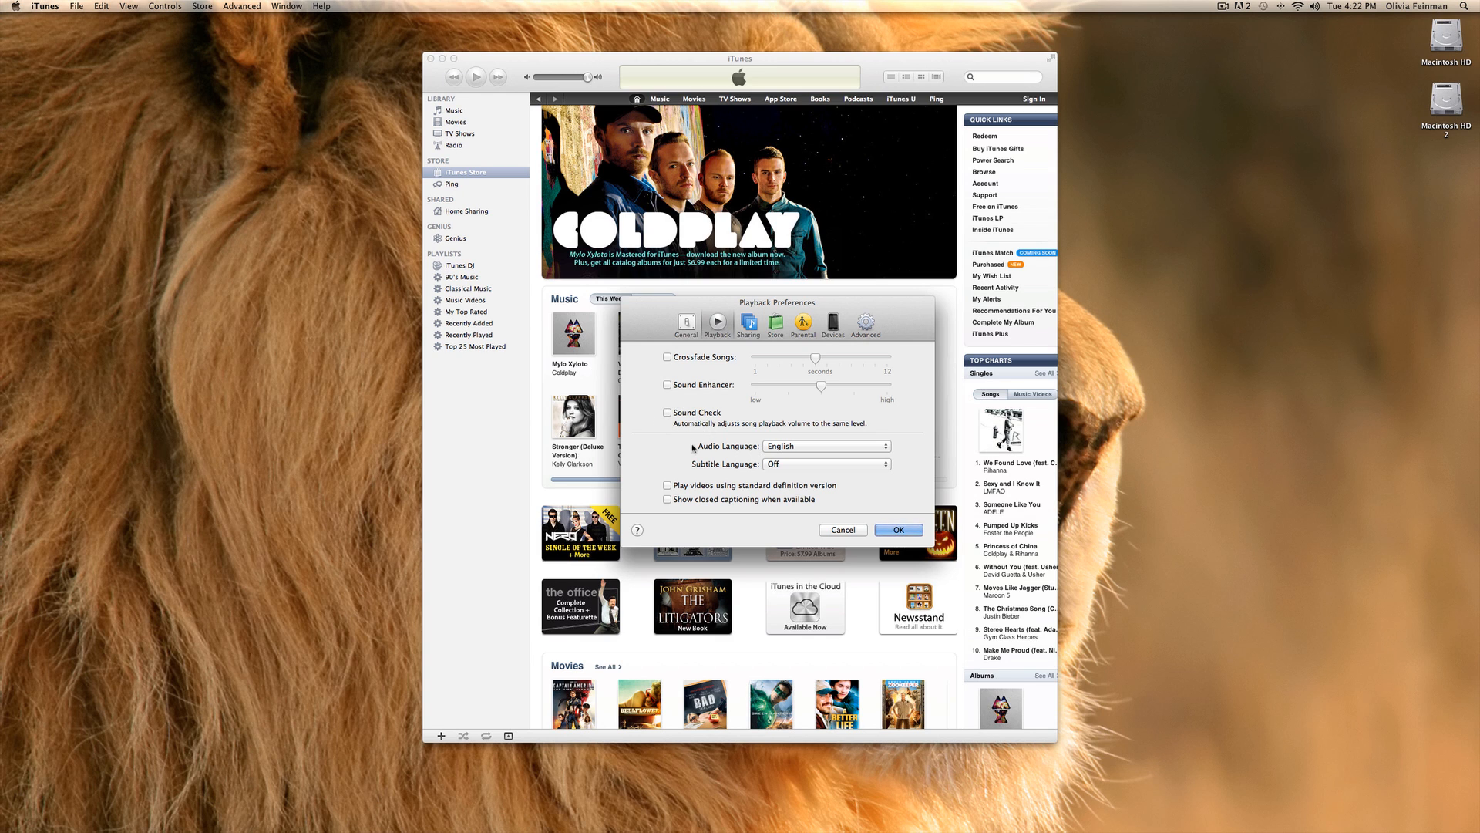
{"action": "mouse_move", "coordinate": [705, 507]}
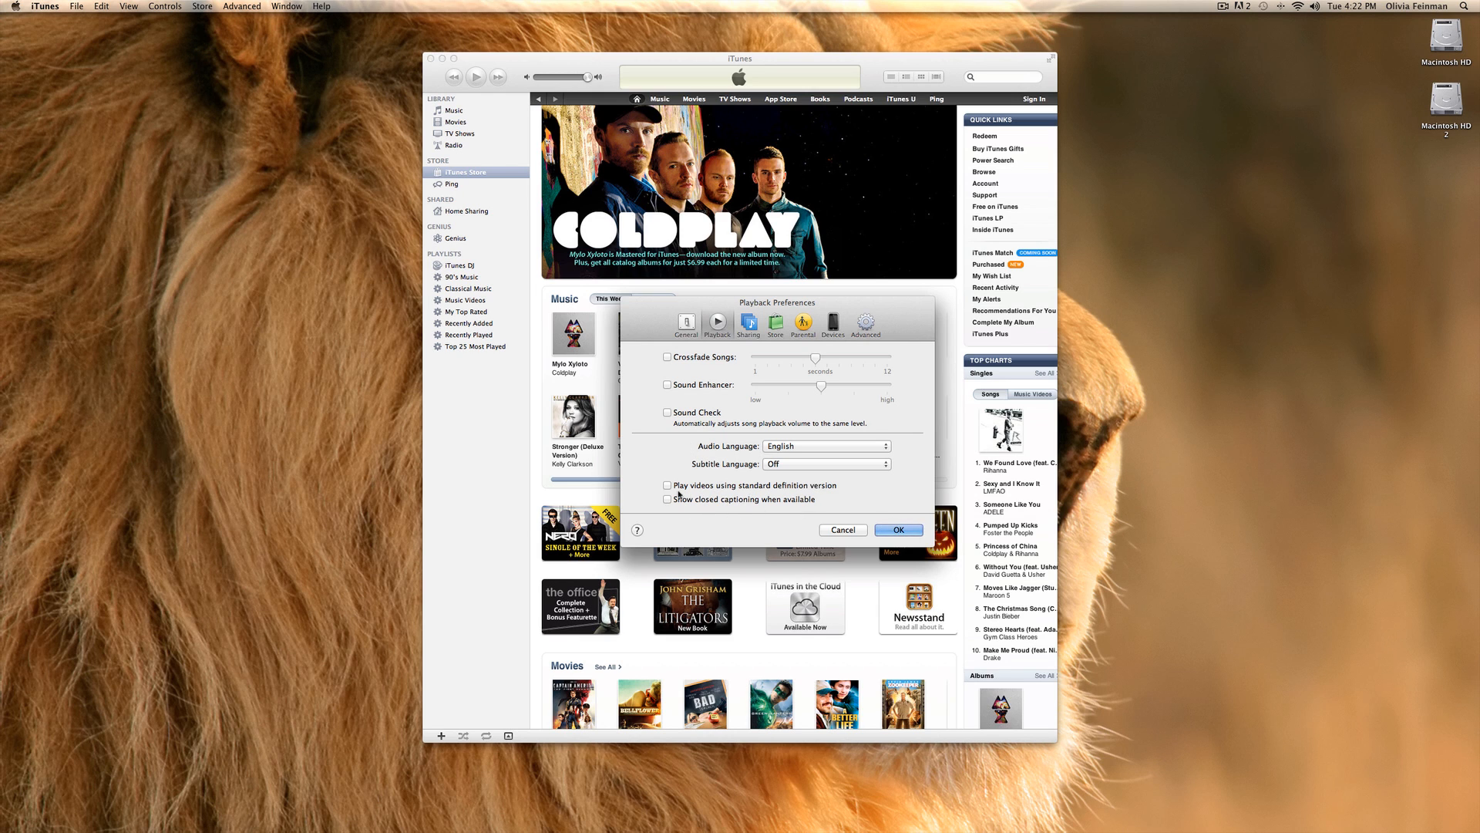
{"action": "mouse_move", "coordinate": [707, 515]}
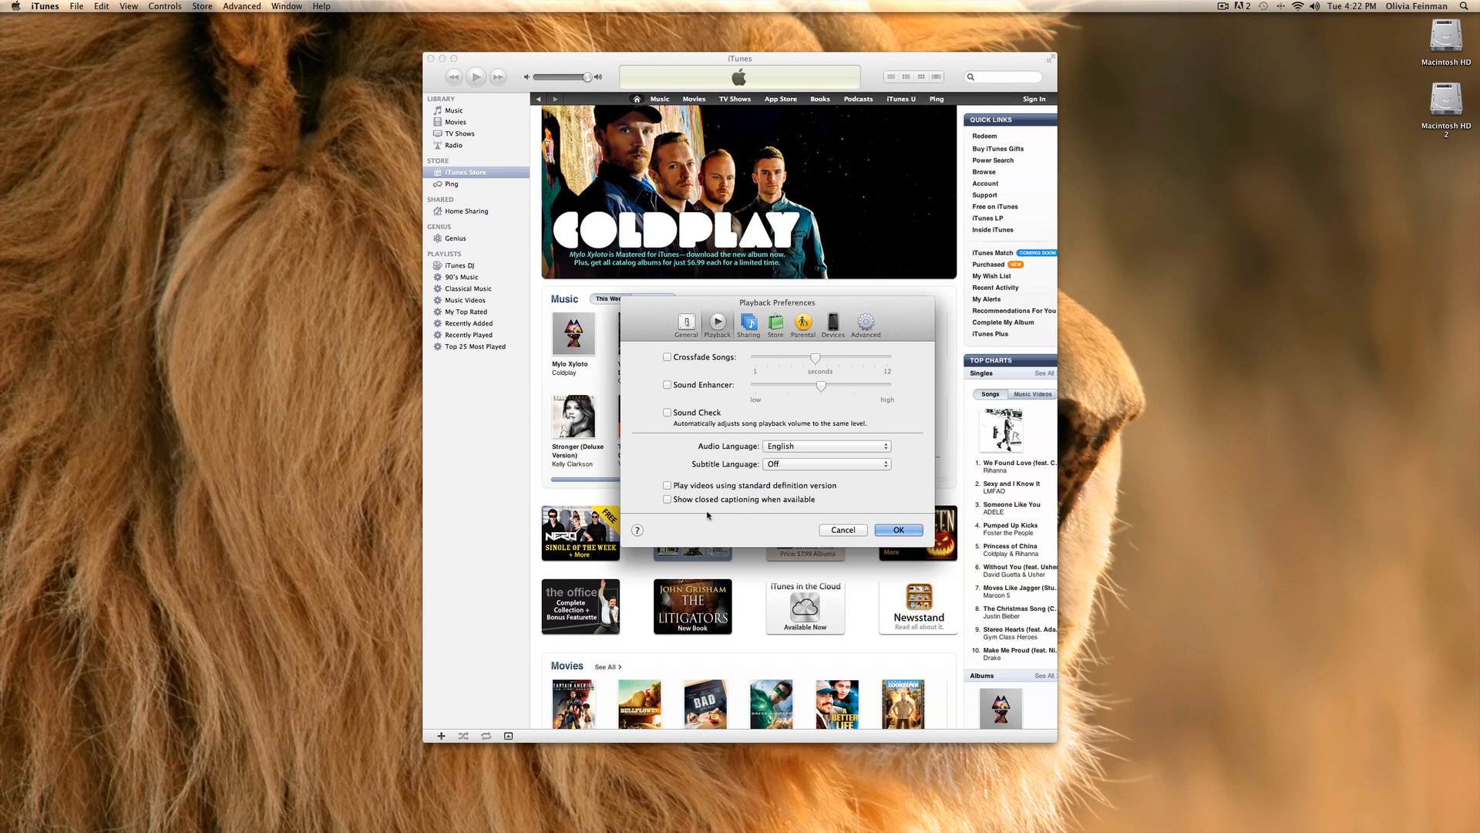
{"action": "mouse_move", "coordinate": [835, 504]}
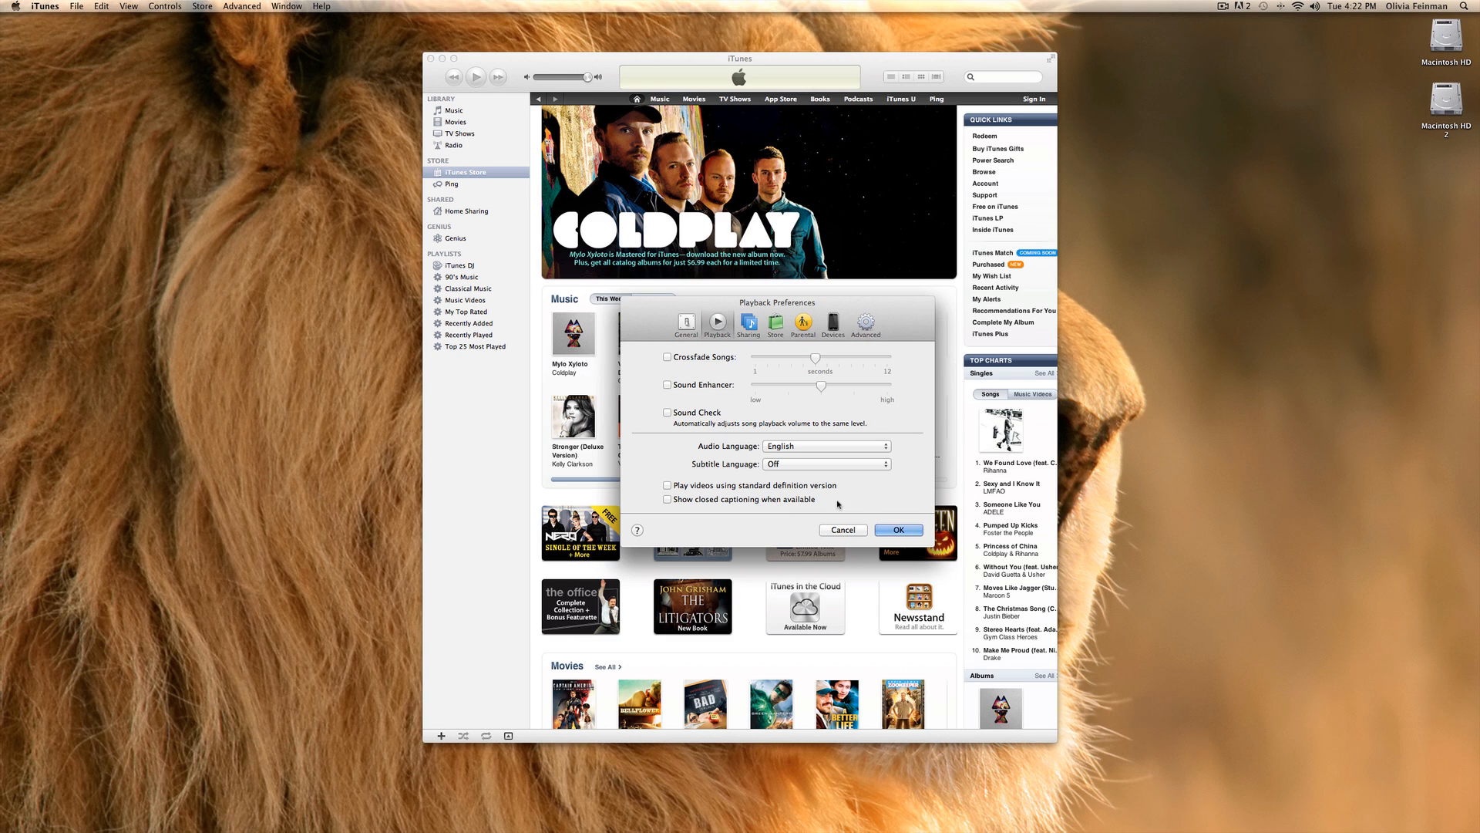
{"action": "mouse_move", "coordinate": [785, 507]}
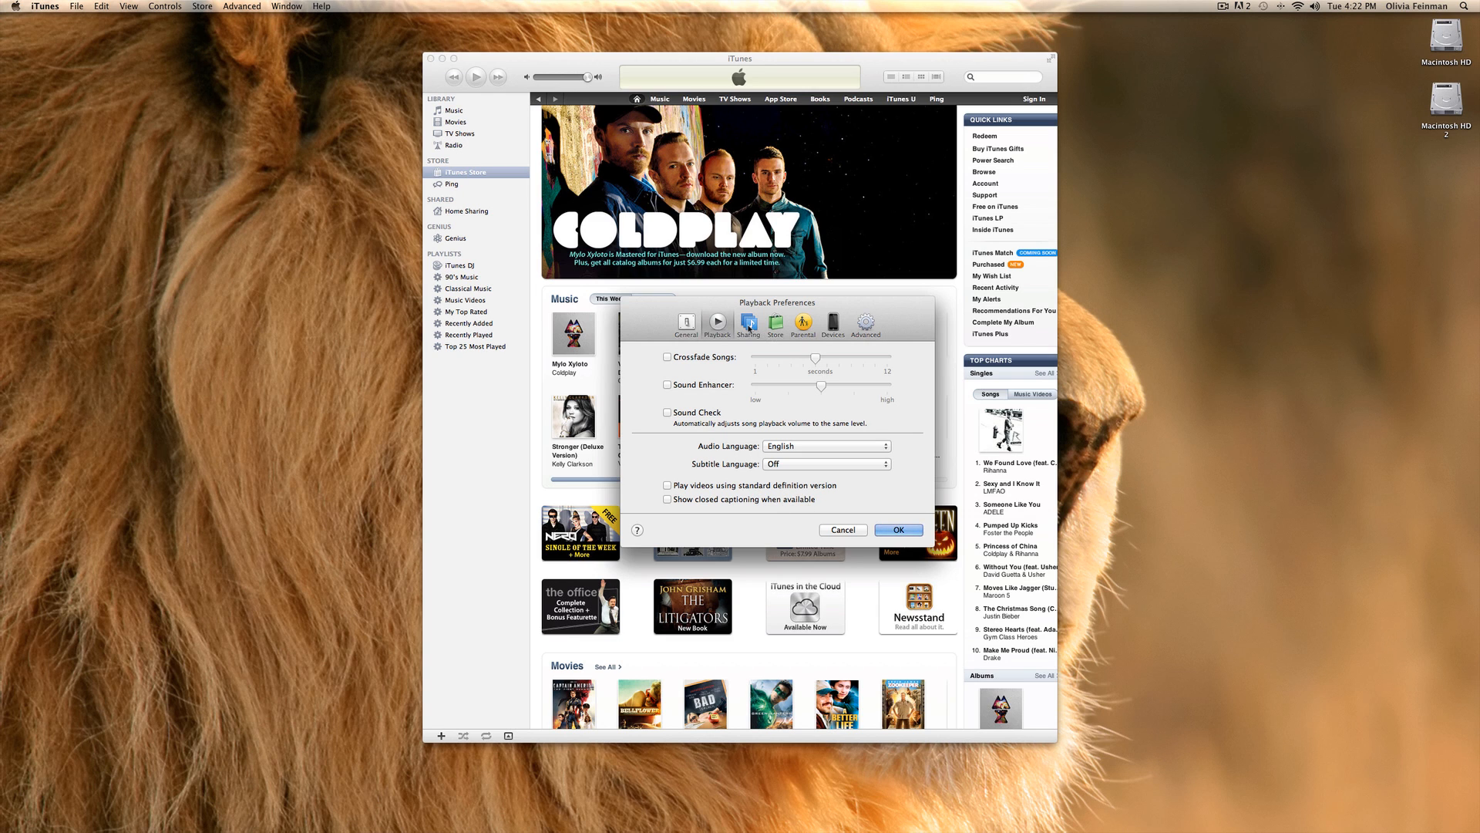
Briefly enable then disable 'Share my library on my local network' in Sharing, then move to the Store pane.
{"action": "left_click", "coordinate": [747, 322]}
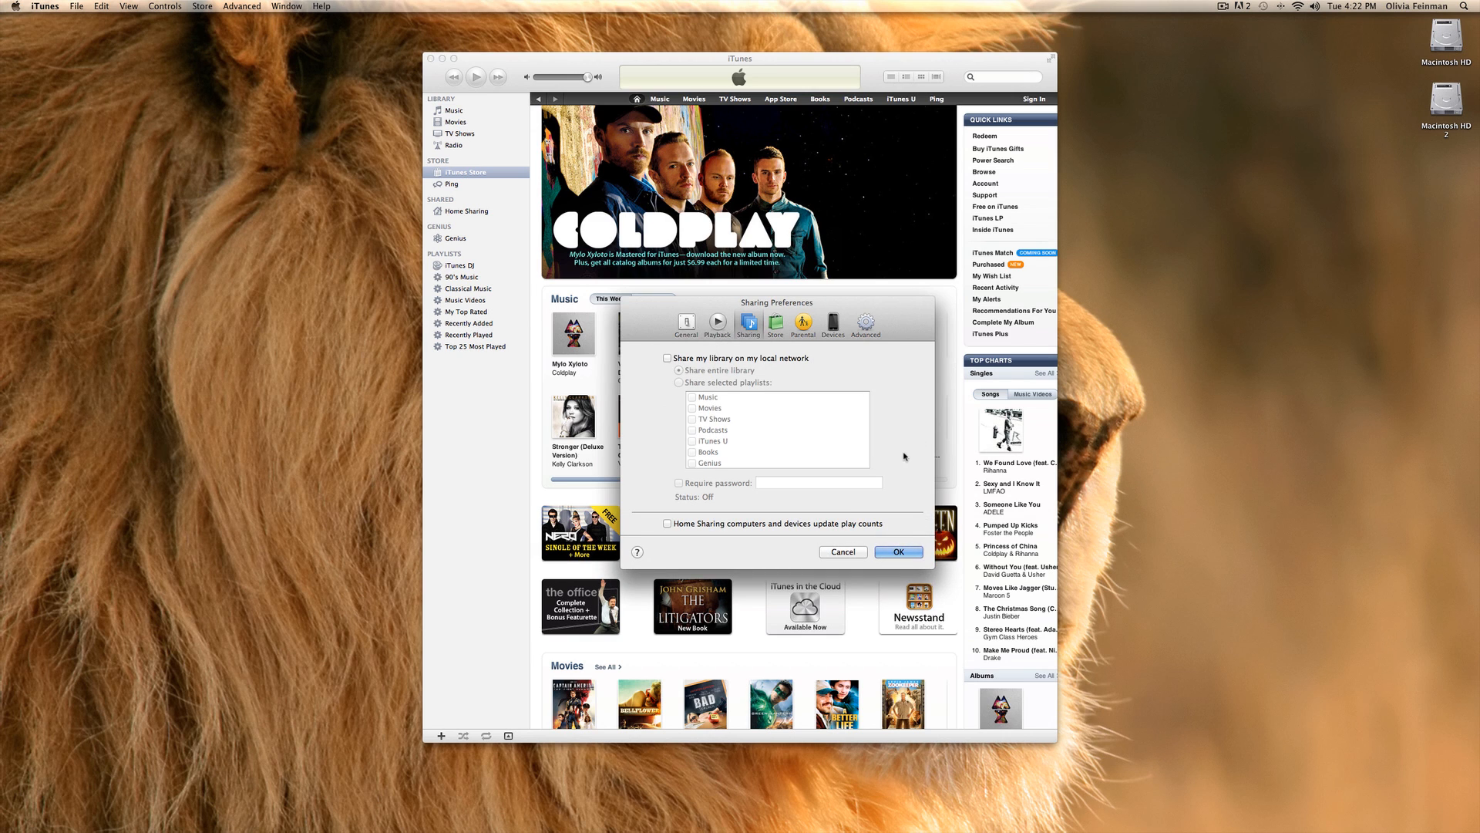
{"action": "mouse_move", "coordinate": [889, 443]}
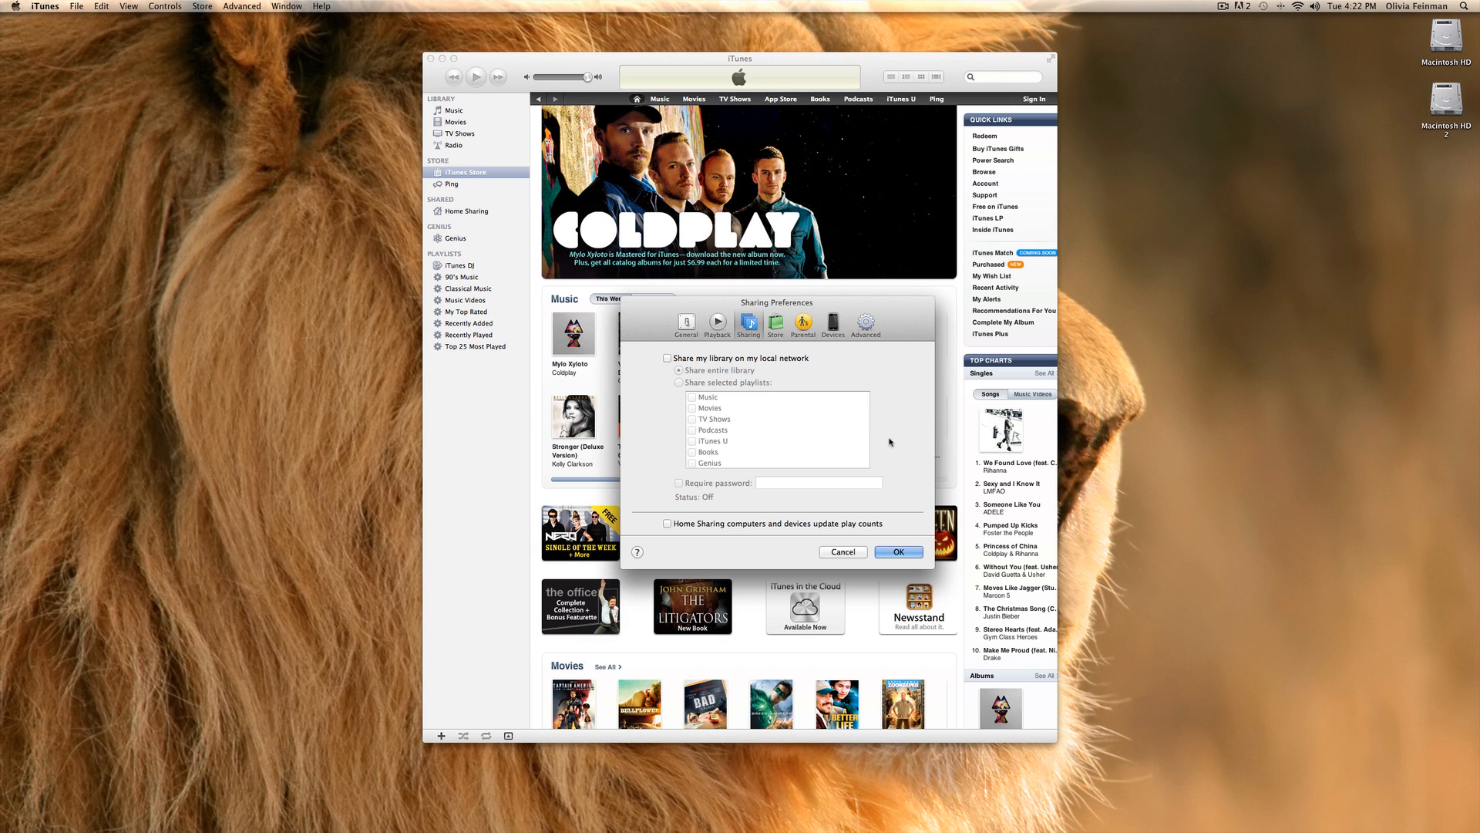
{"action": "mouse_move", "coordinate": [888, 444]}
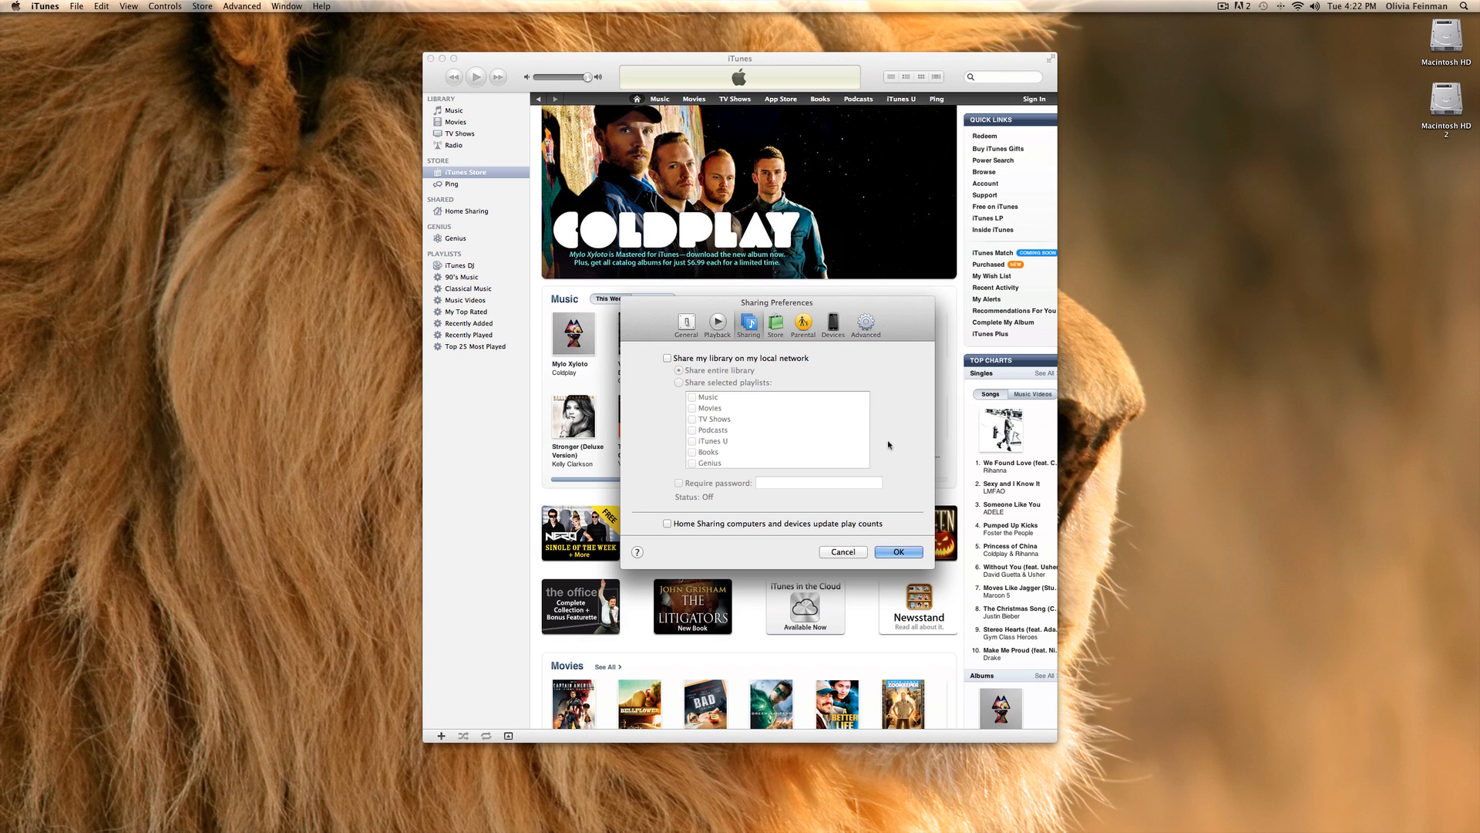
{"action": "mouse_move", "coordinate": [853, 438]}
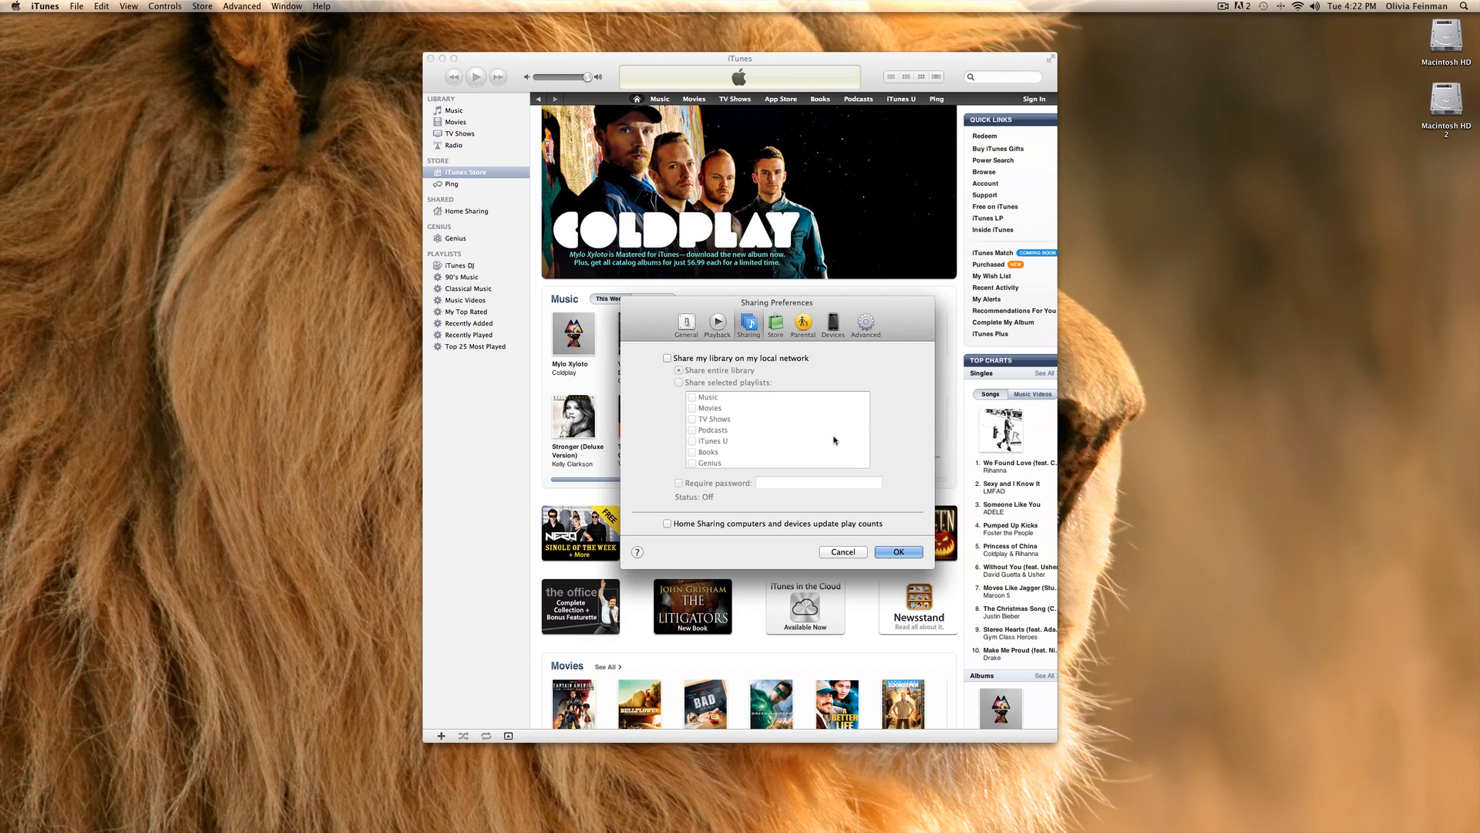
{"action": "mouse_move", "coordinate": [817, 444]}
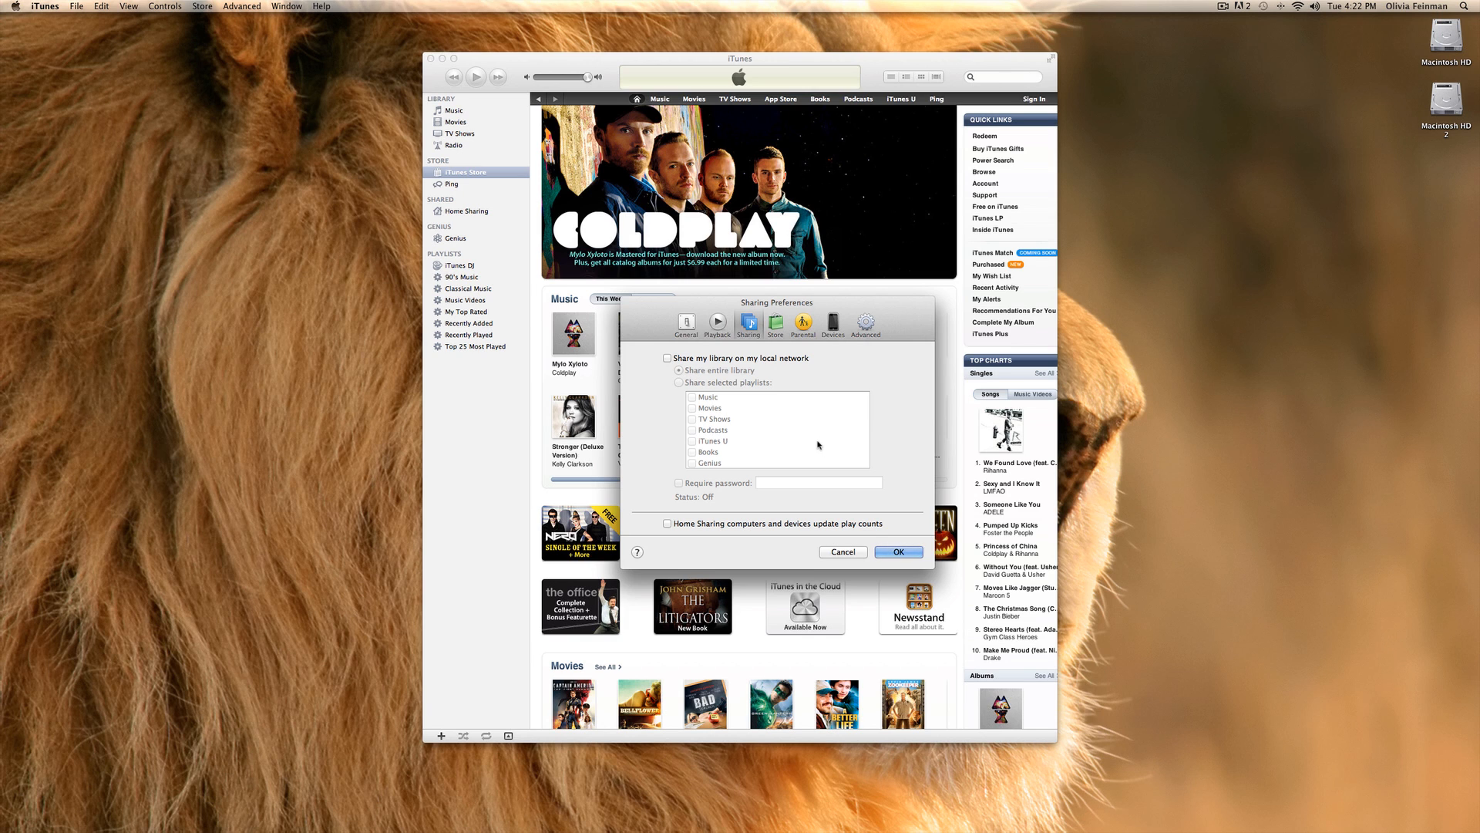
{"action": "mouse_move", "coordinate": [817, 511]}
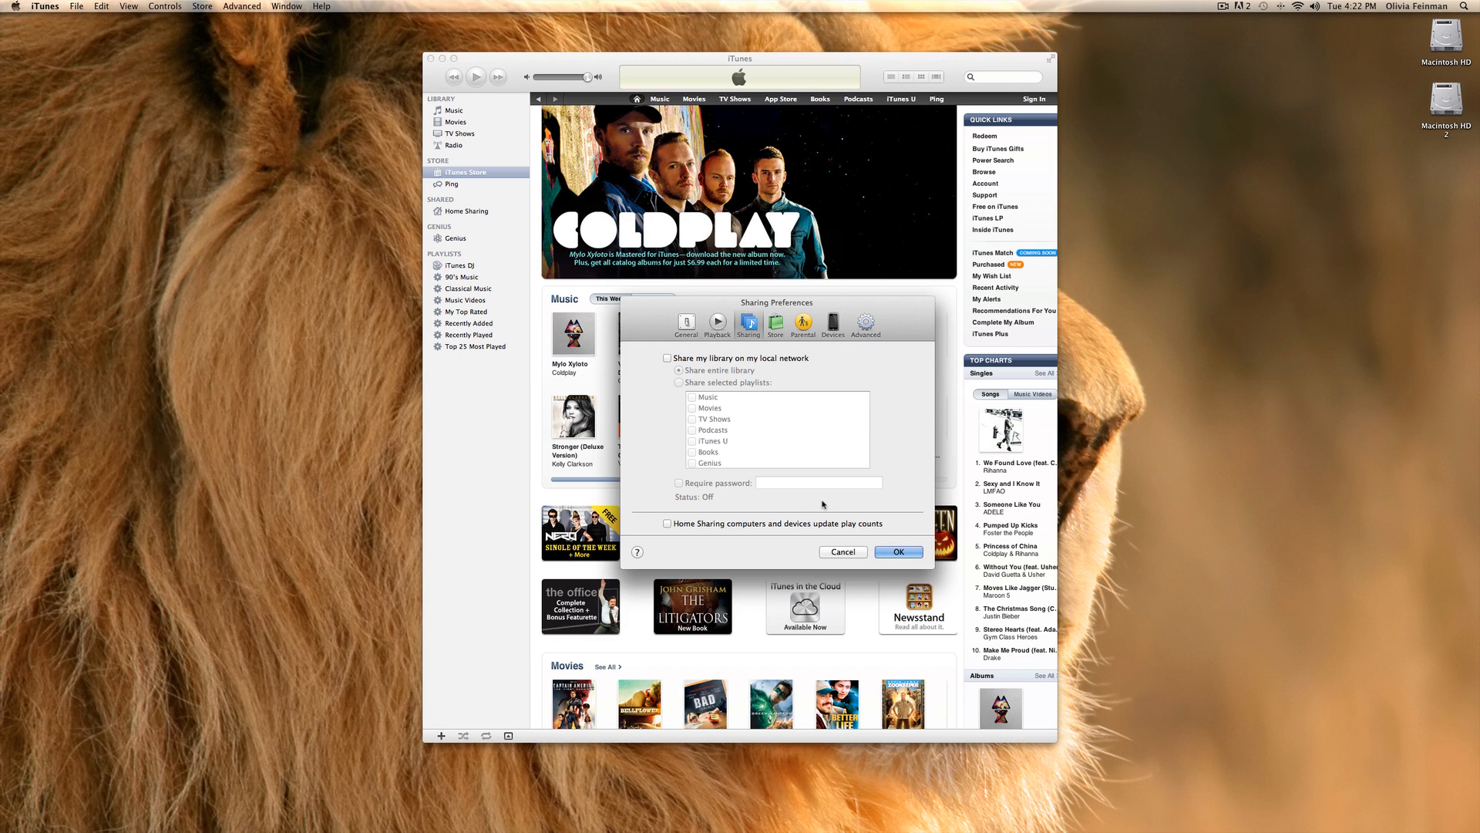
{"action": "mouse_move", "coordinate": [818, 508]}
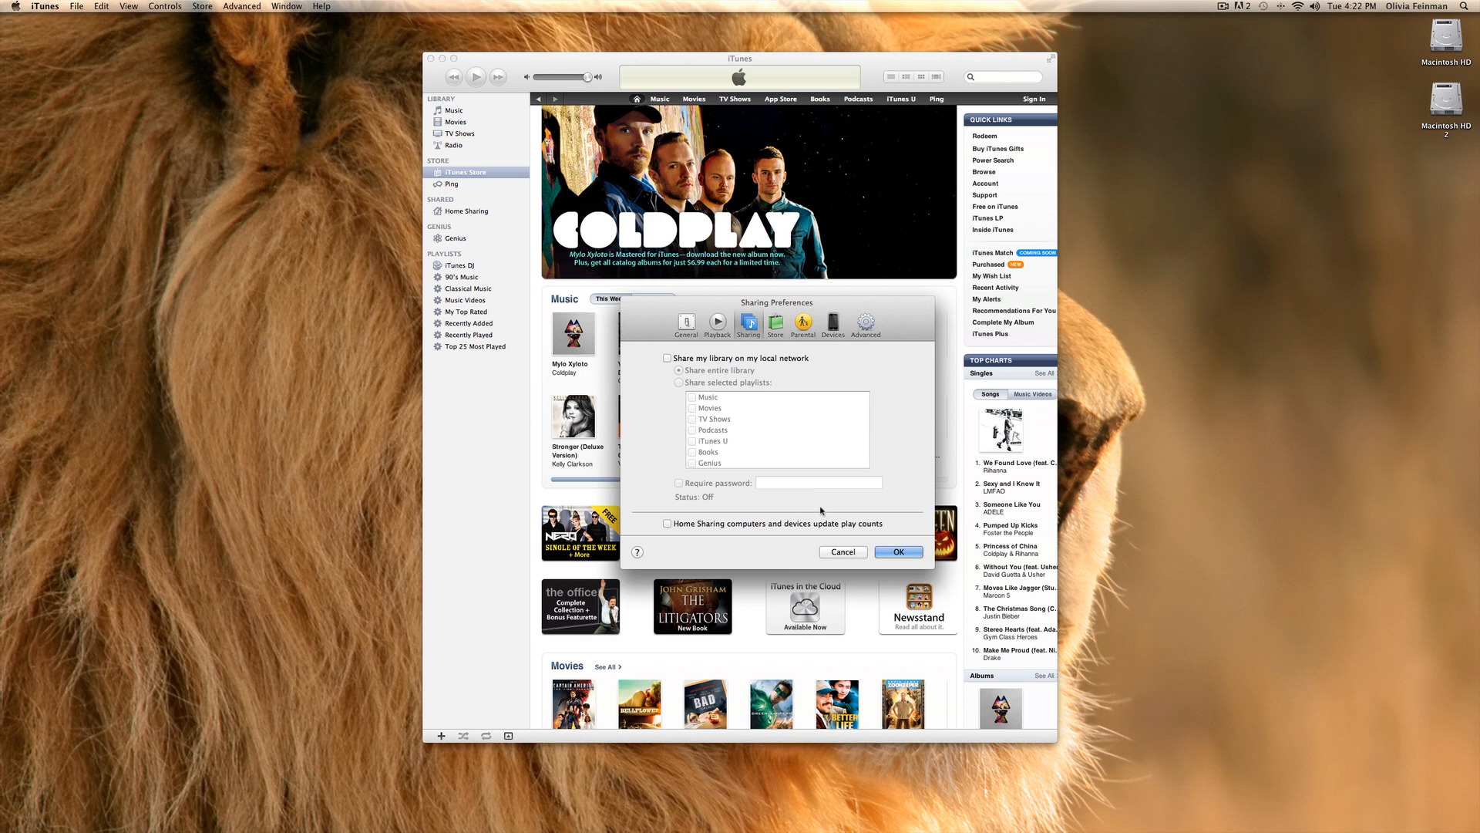
{"action": "mouse_move", "coordinate": [912, 462]}
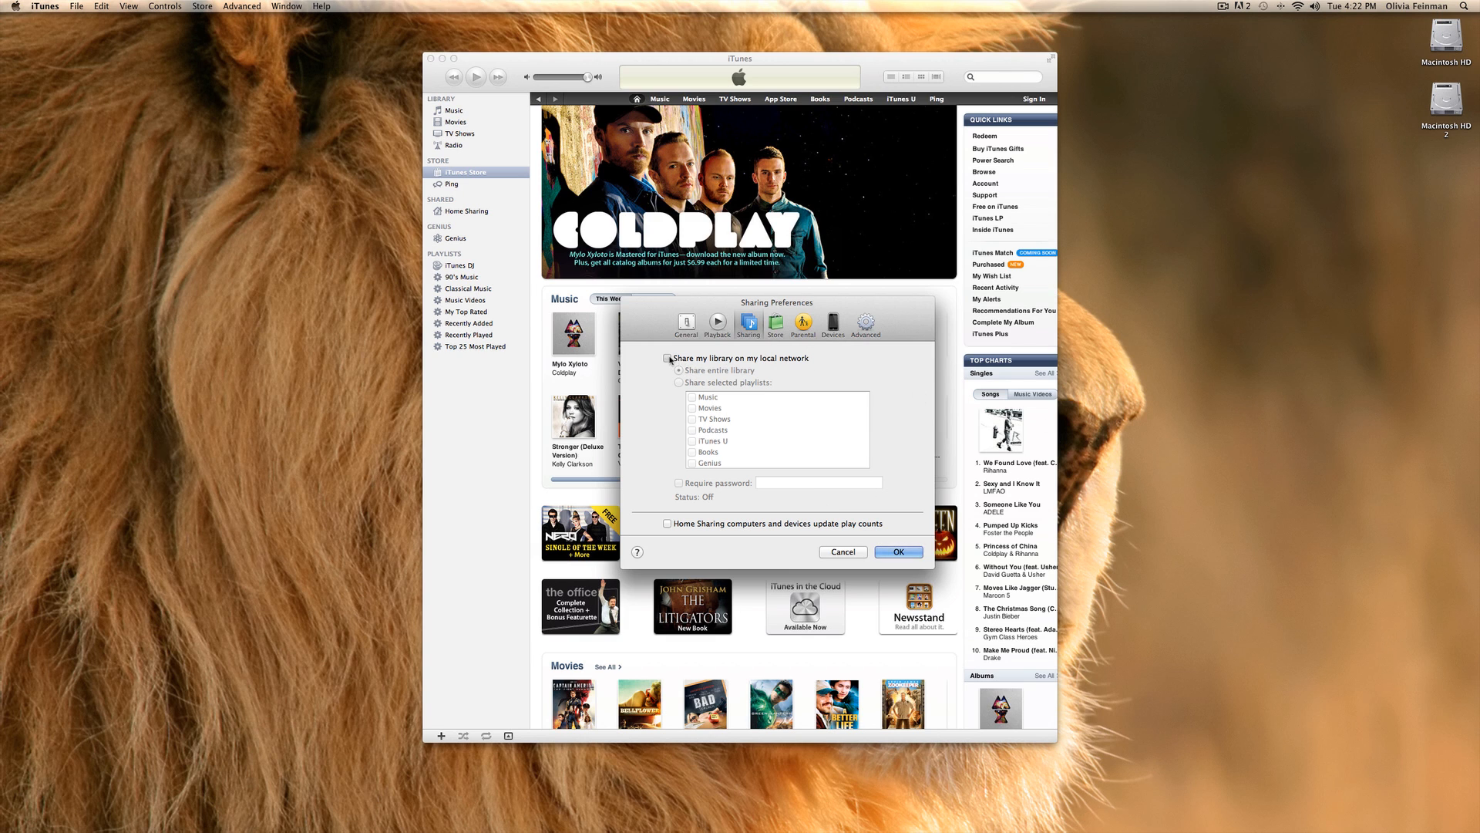
{"action": "left_click", "coordinate": [668, 356]}
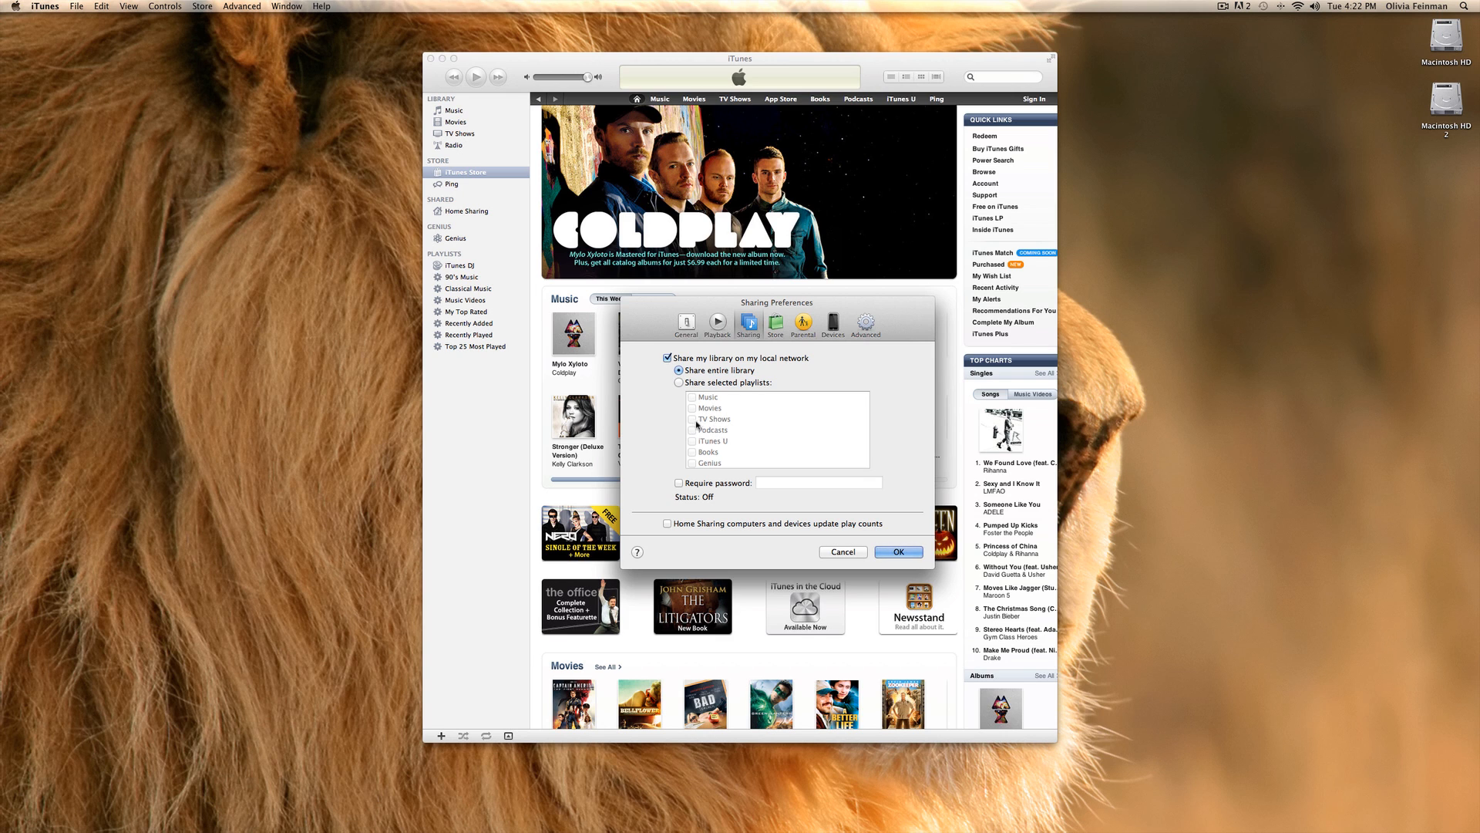
{"action": "mouse_move", "coordinate": [703, 486]}
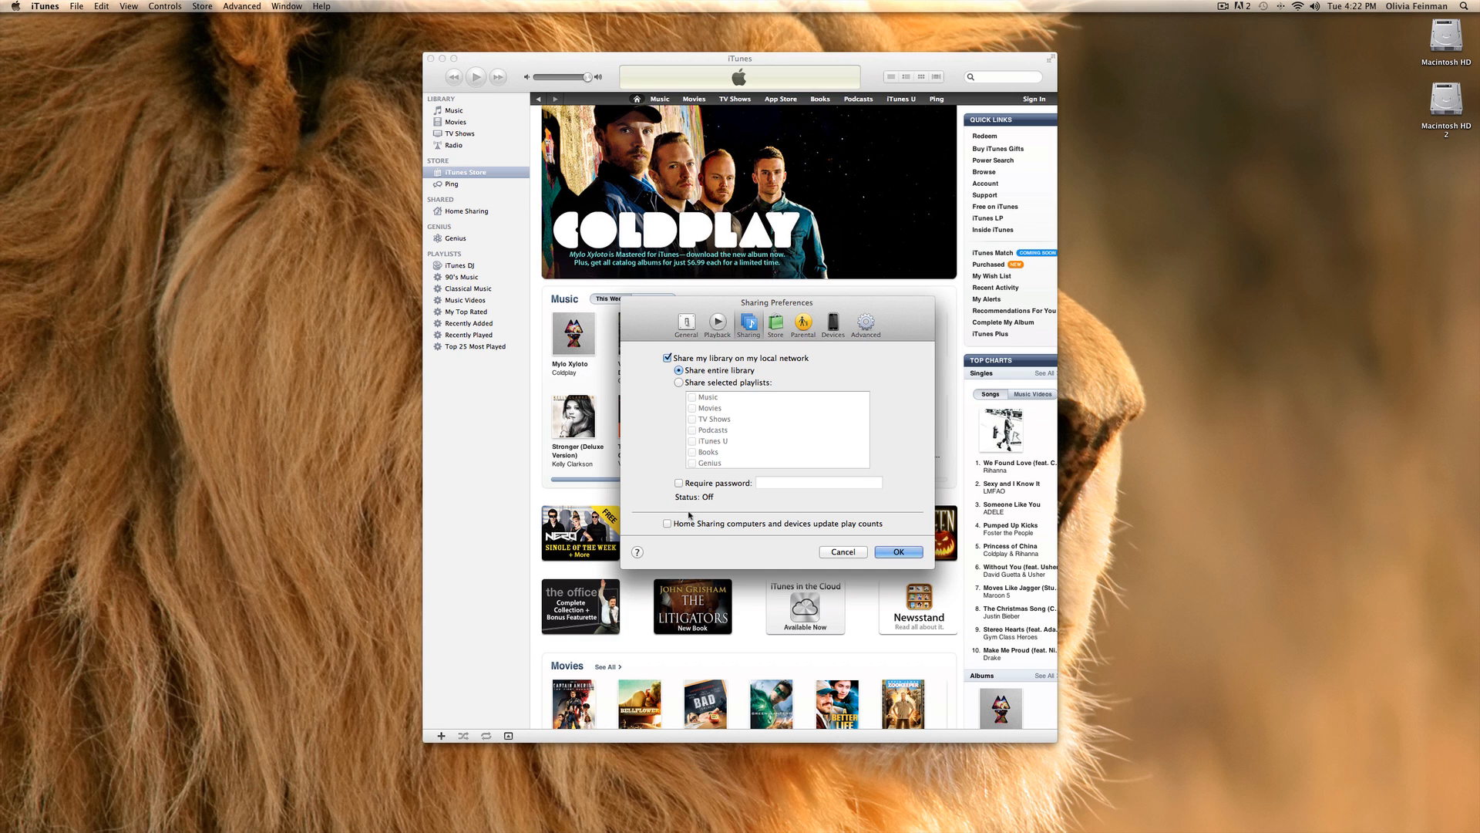
{"action": "mouse_move", "coordinate": [769, 543]}
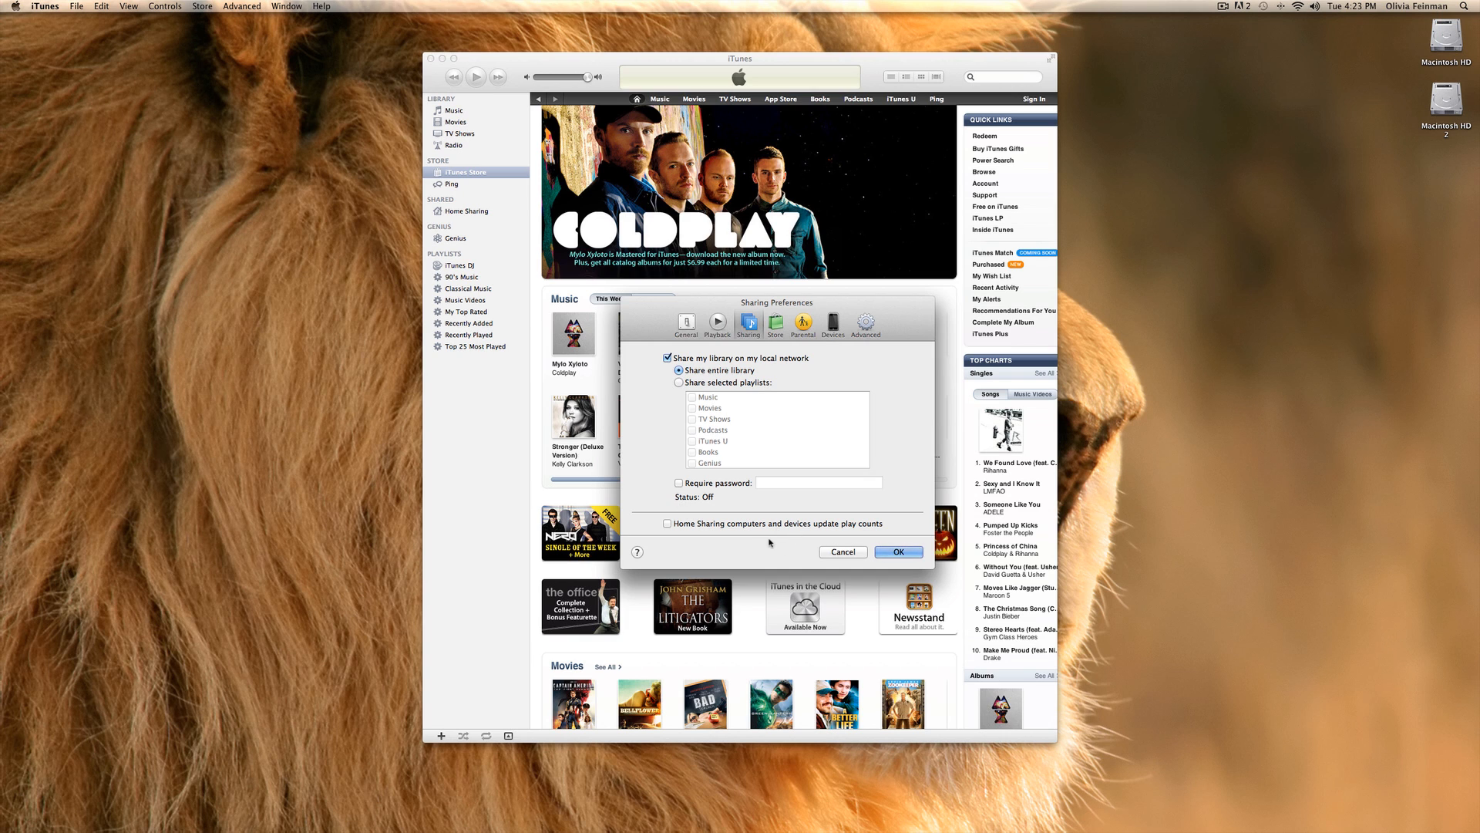
{"action": "mouse_move", "coordinate": [724, 557]}
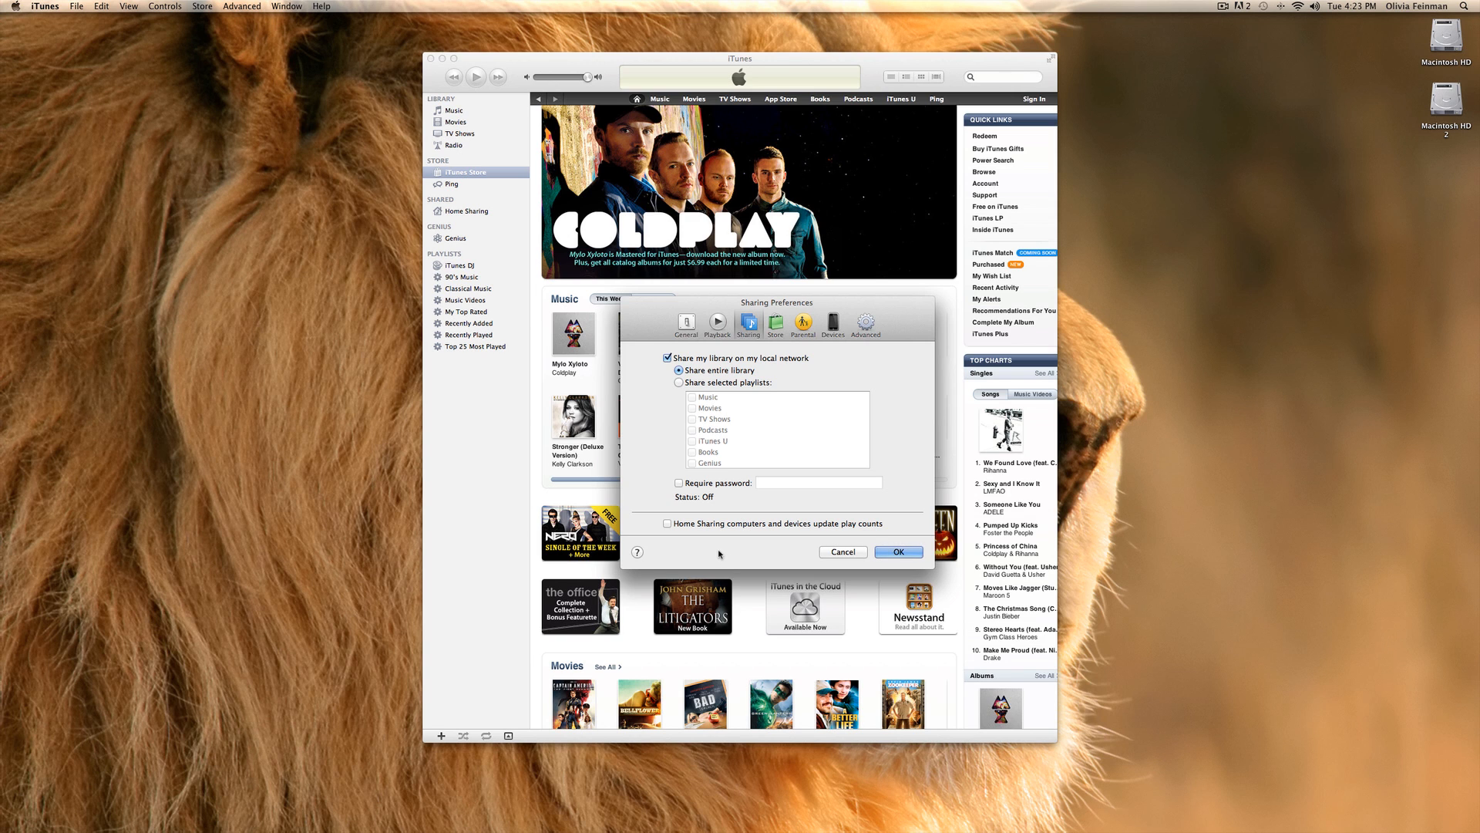
{"action": "left_click", "coordinate": [667, 358]}
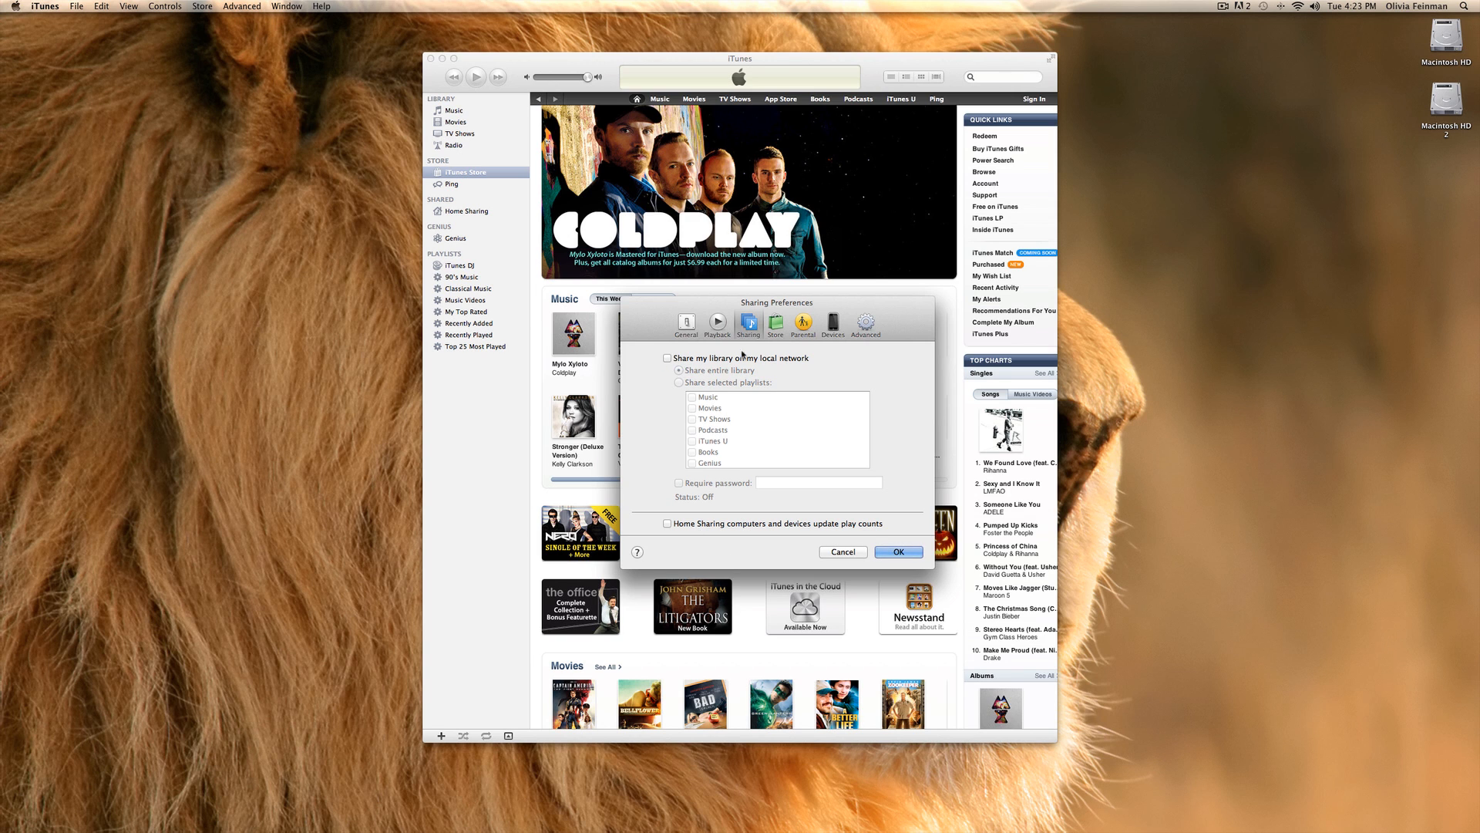
{"action": "left_click", "coordinate": [775, 322]}
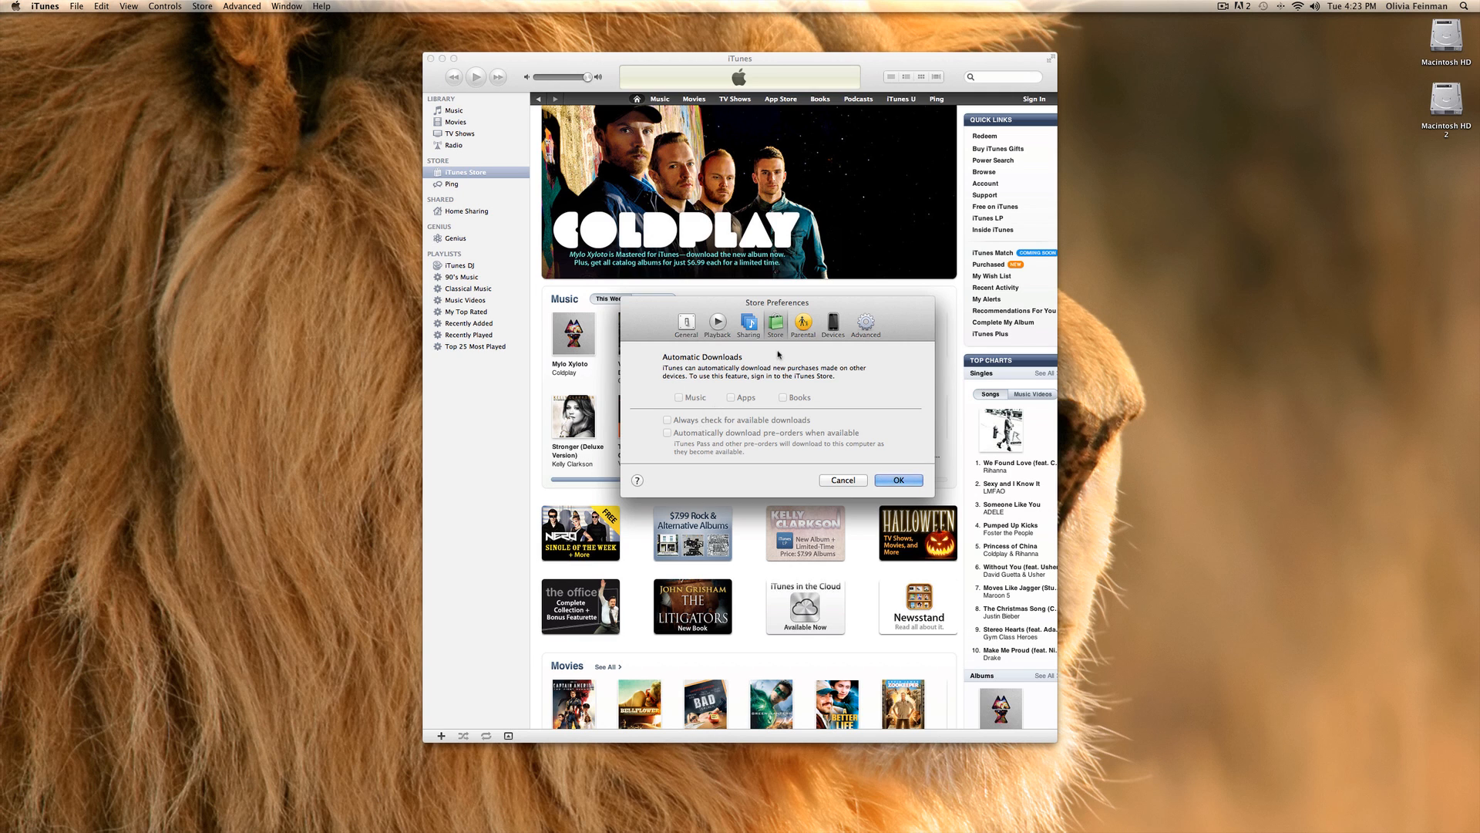
{"action": "mouse_move", "coordinate": [788, 388]}
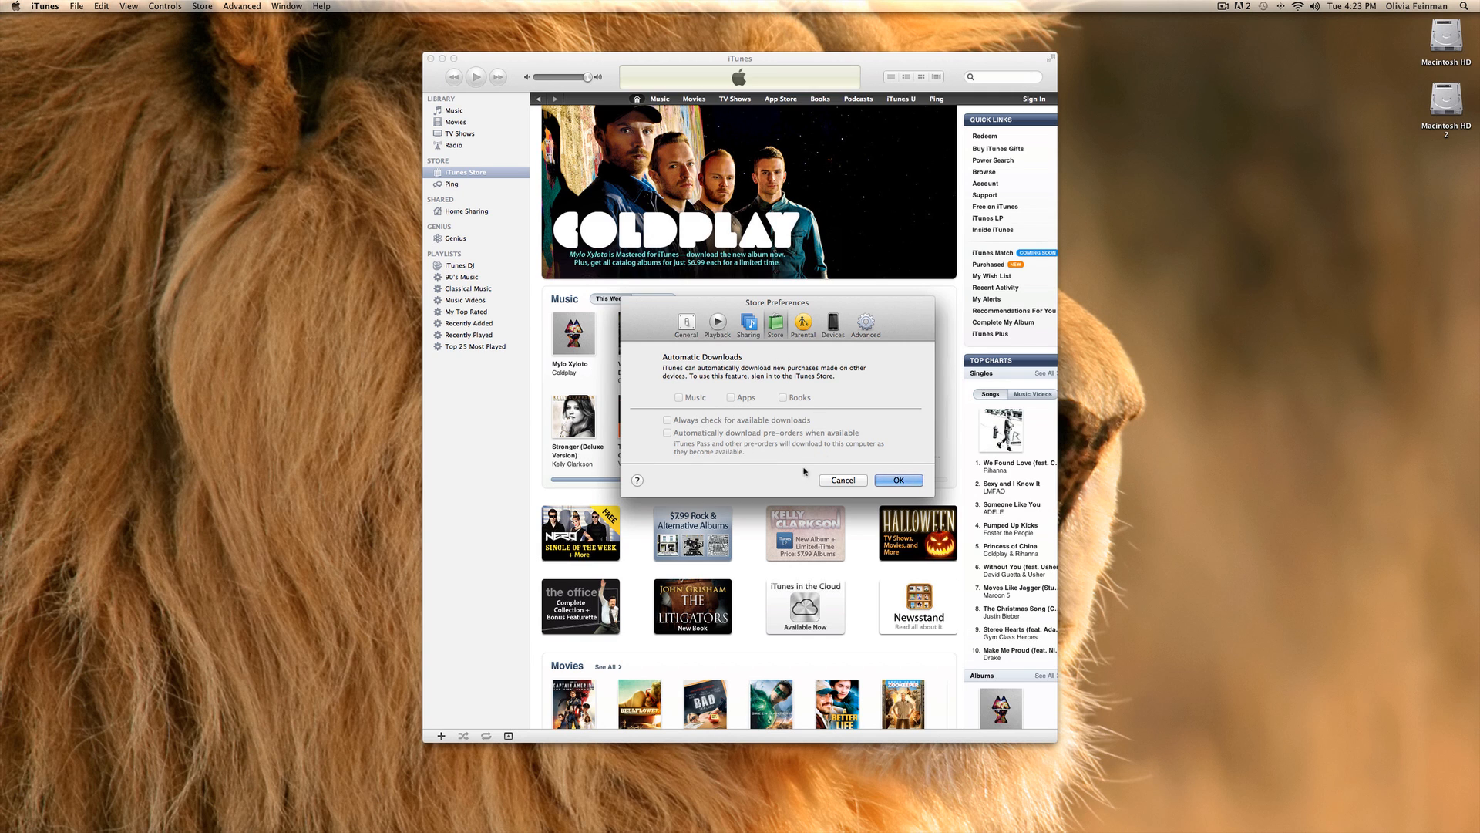
{"action": "mouse_move", "coordinate": [713, 383]}
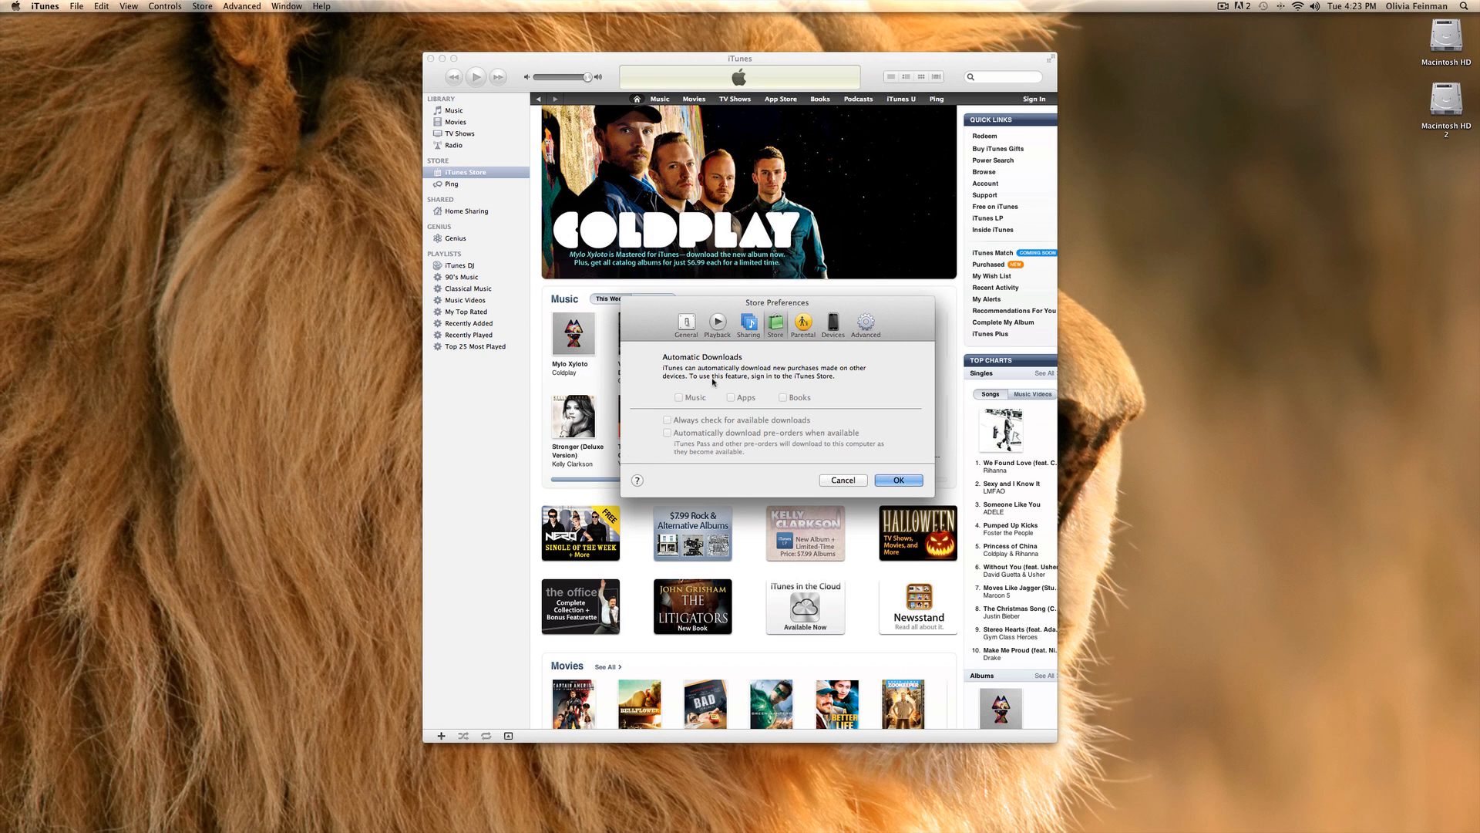
Show the Parental pane with United States ratings and no content restrictions.
{"action": "left_click", "coordinate": [802, 321]}
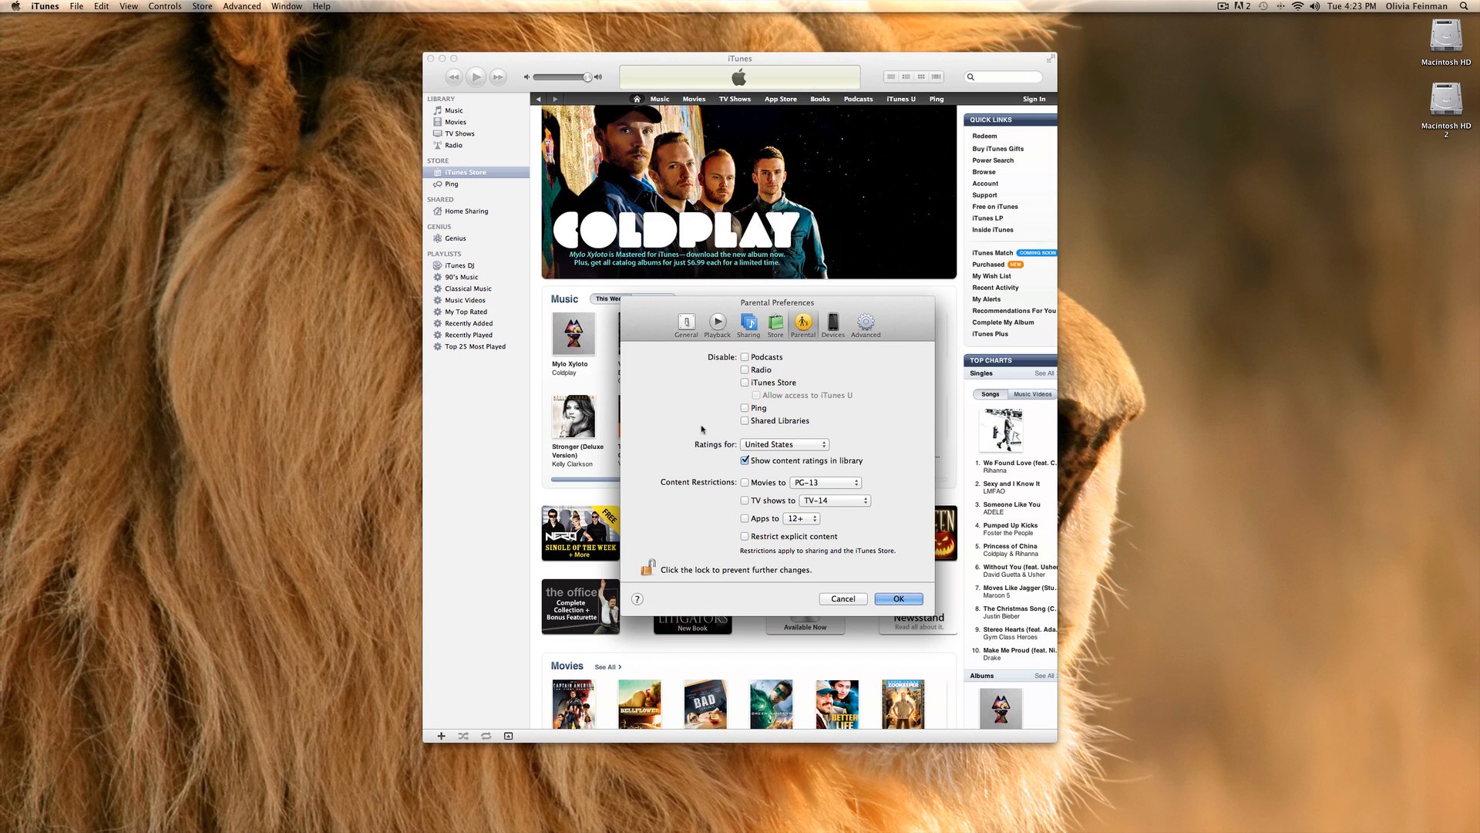
{"action": "mouse_move", "coordinate": [918, 478]}
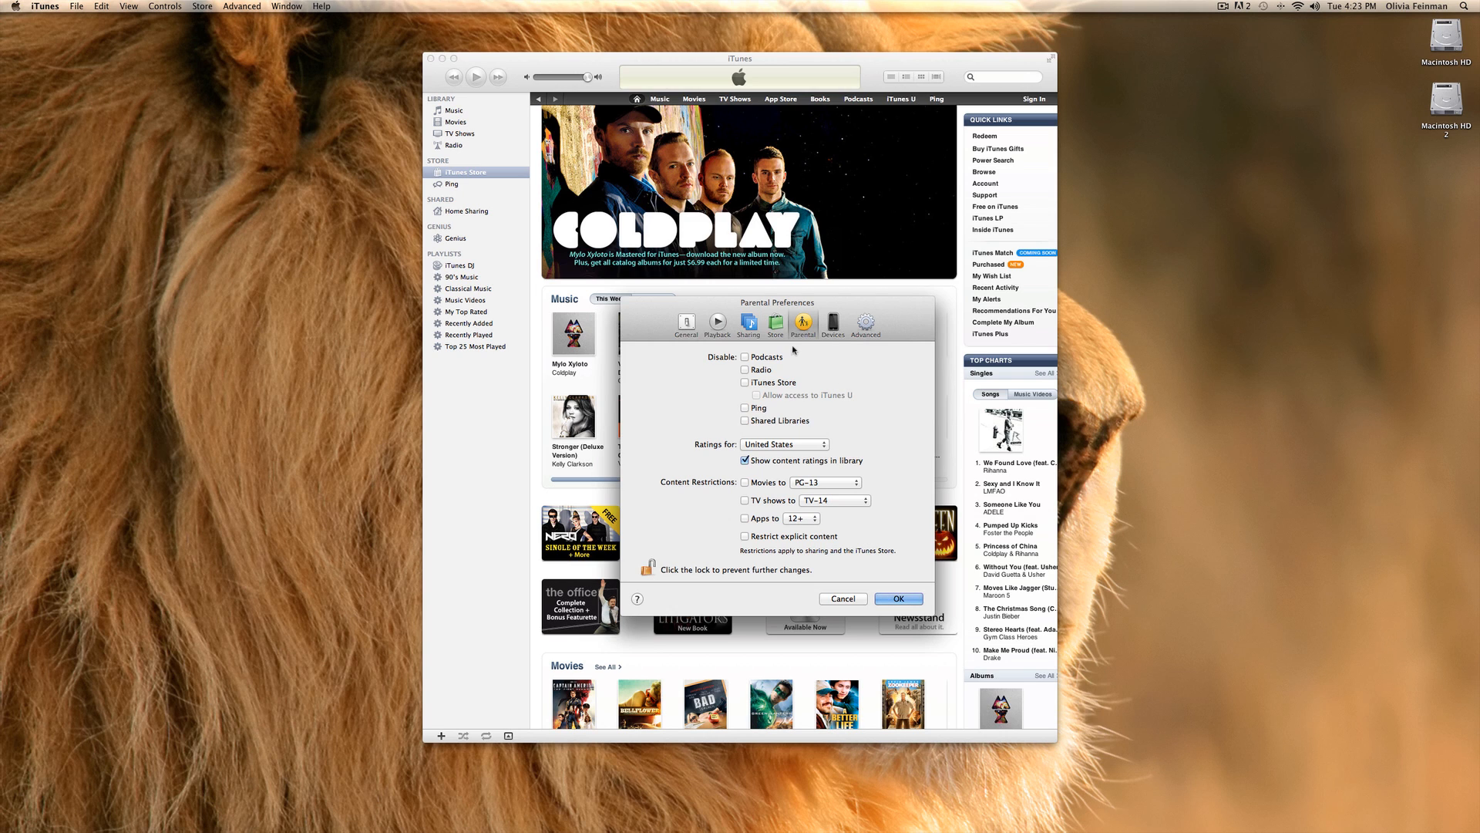
{"action": "mouse_move", "coordinate": [636, 383]}
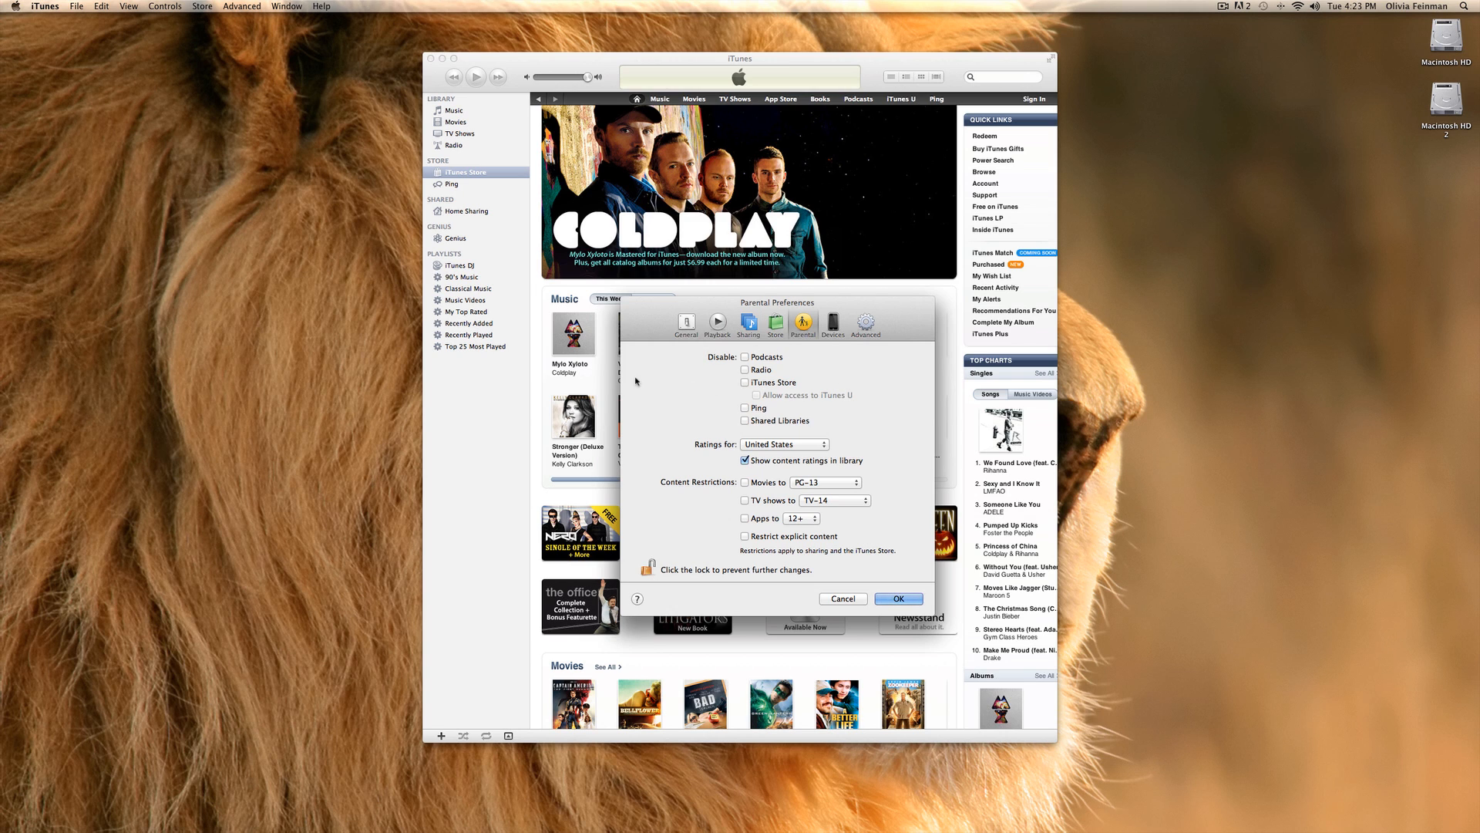
{"action": "mouse_move", "coordinate": [839, 315]}
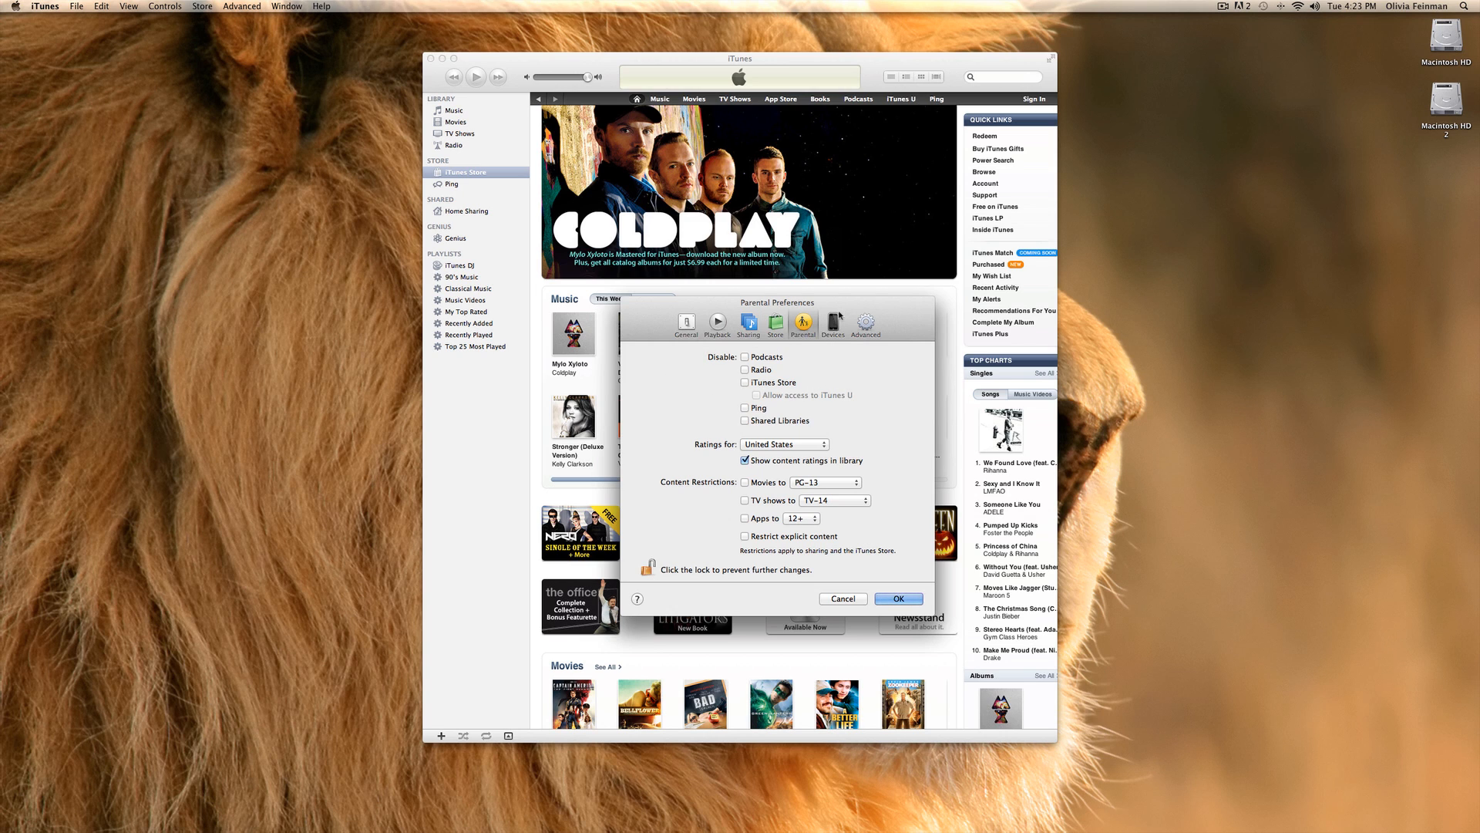
Show the Devices pane with its empty backups list and syncing options.
{"action": "left_click", "coordinate": [832, 324]}
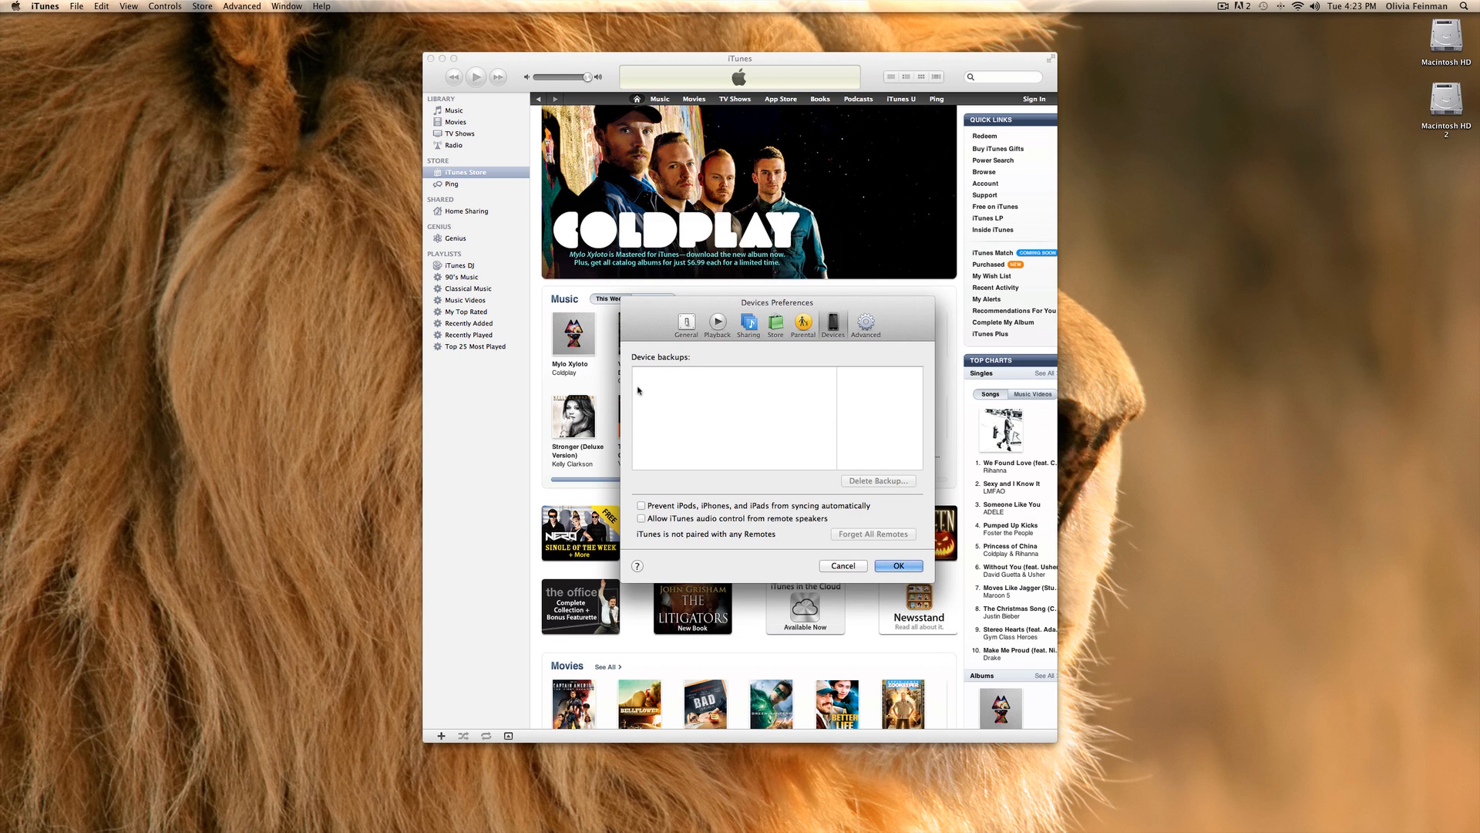
{"action": "mouse_move", "coordinate": [757, 415]}
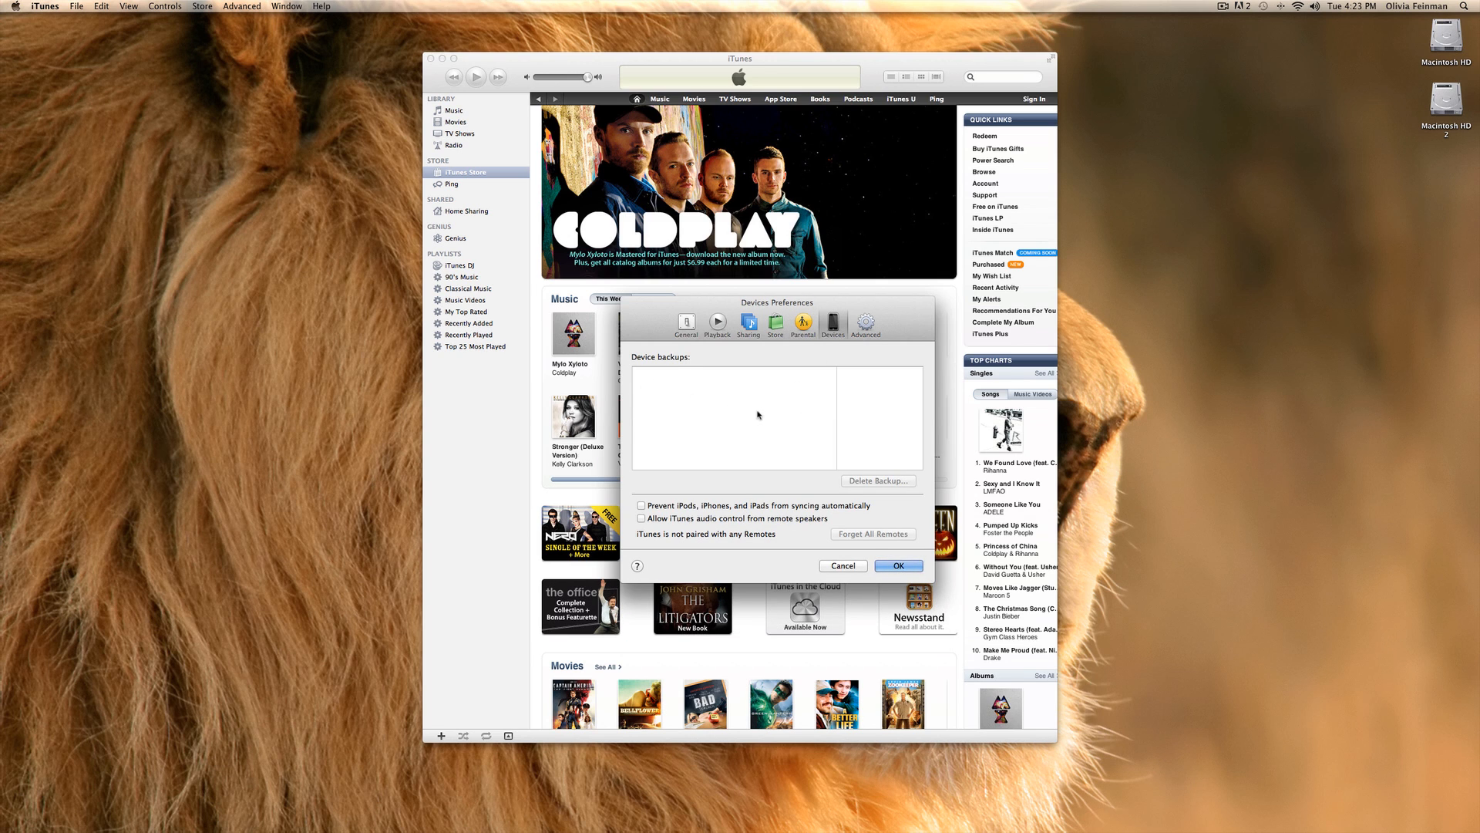
{"action": "mouse_move", "coordinate": [745, 387]}
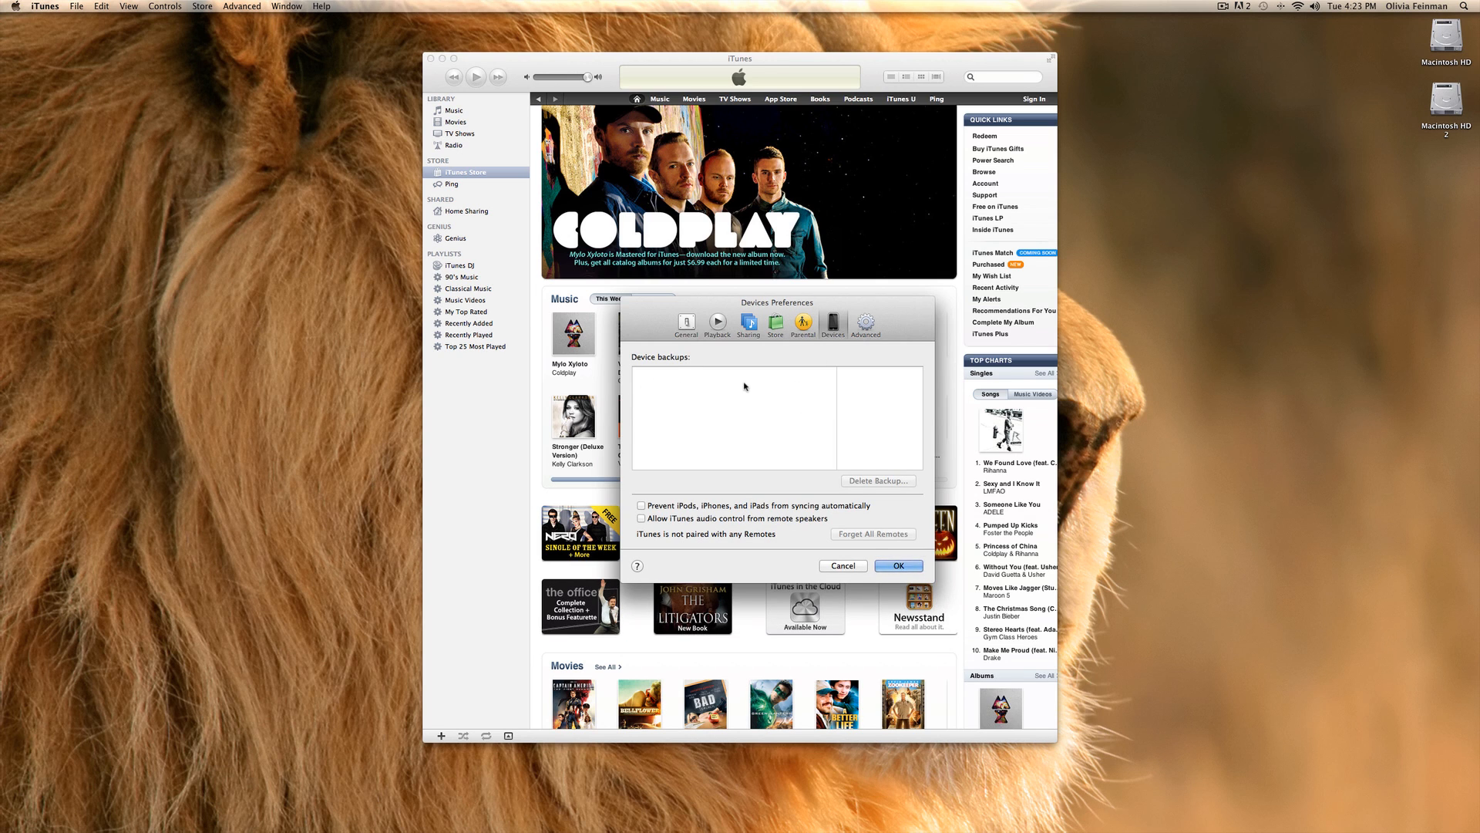
{"action": "mouse_move", "coordinate": [856, 490]}
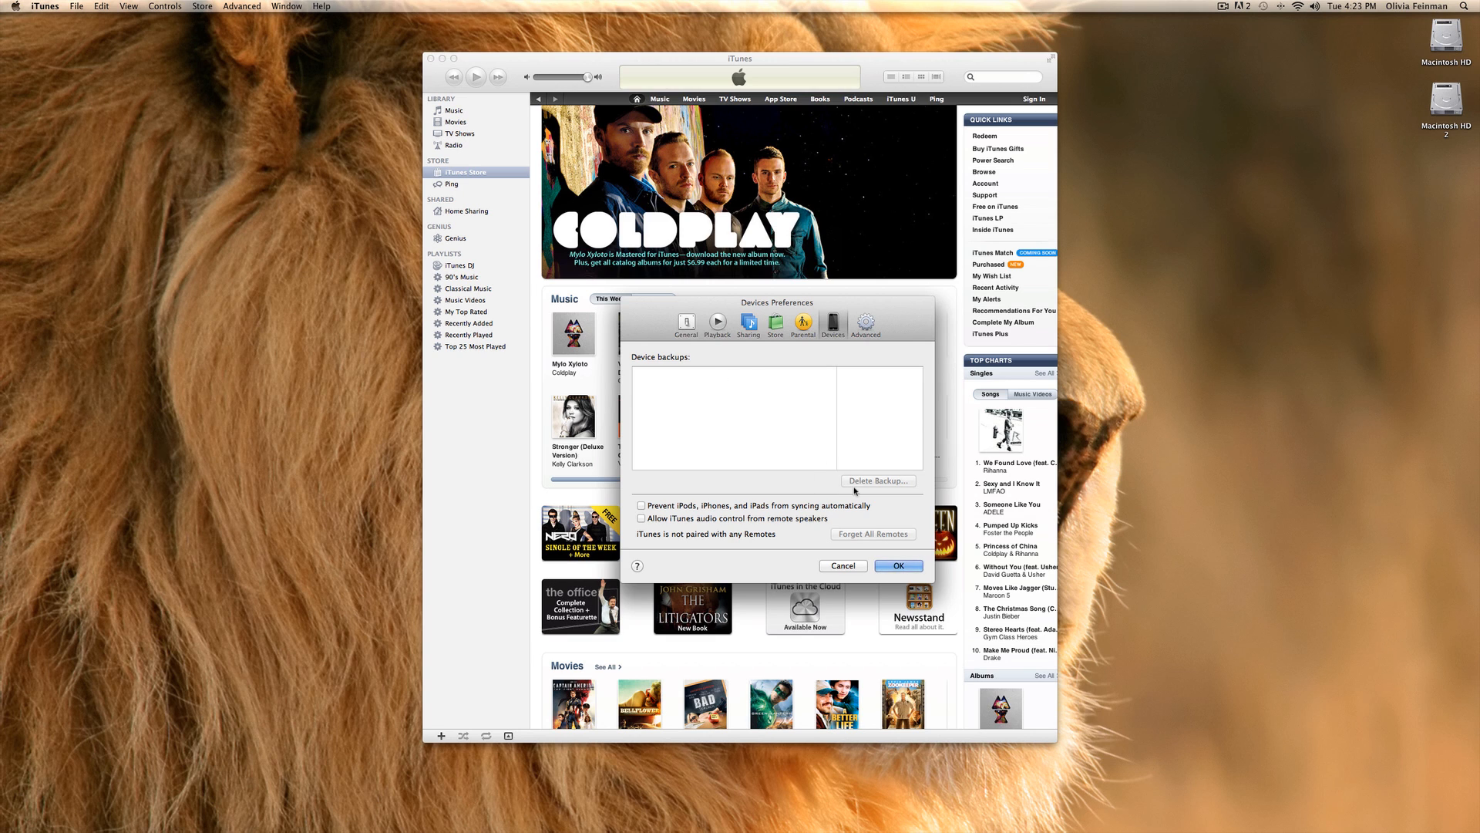
{"action": "mouse_move", "coordinate": [894, 503]}
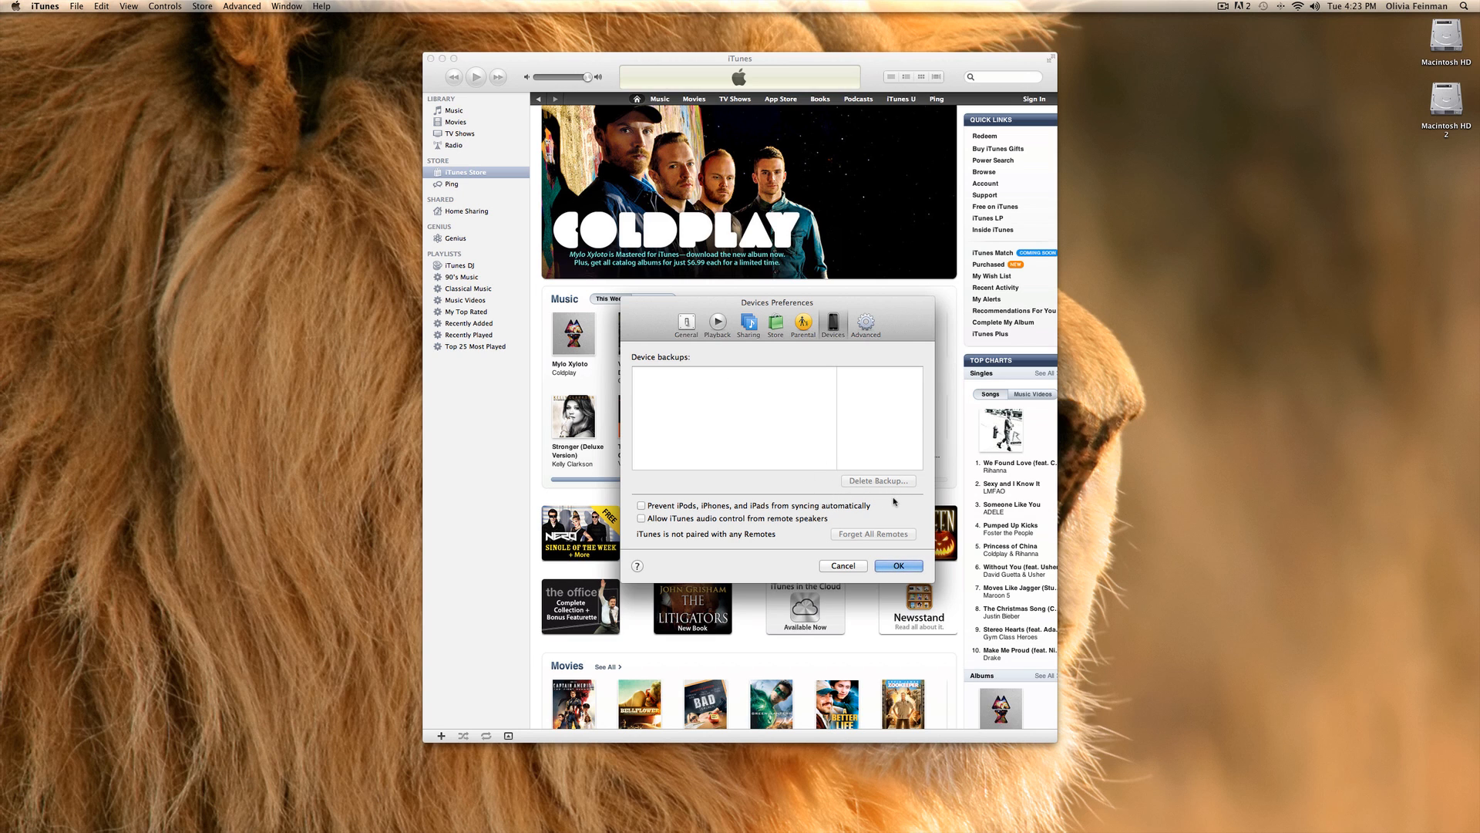
{"action": "mouse_move", "coordinate": [894, 501]}
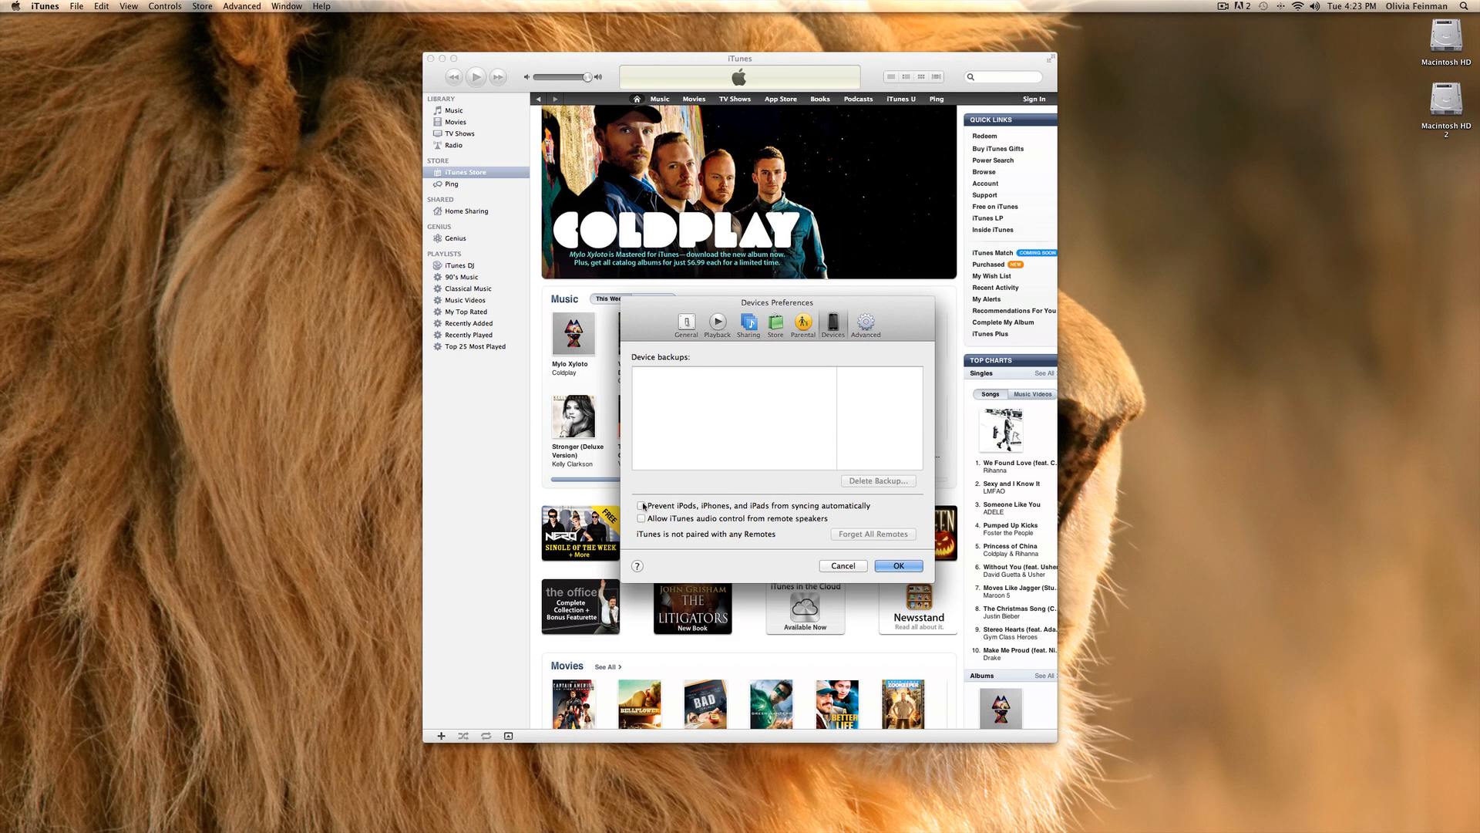
{"action": "mouse_move", "coordinate": [683, 541]}
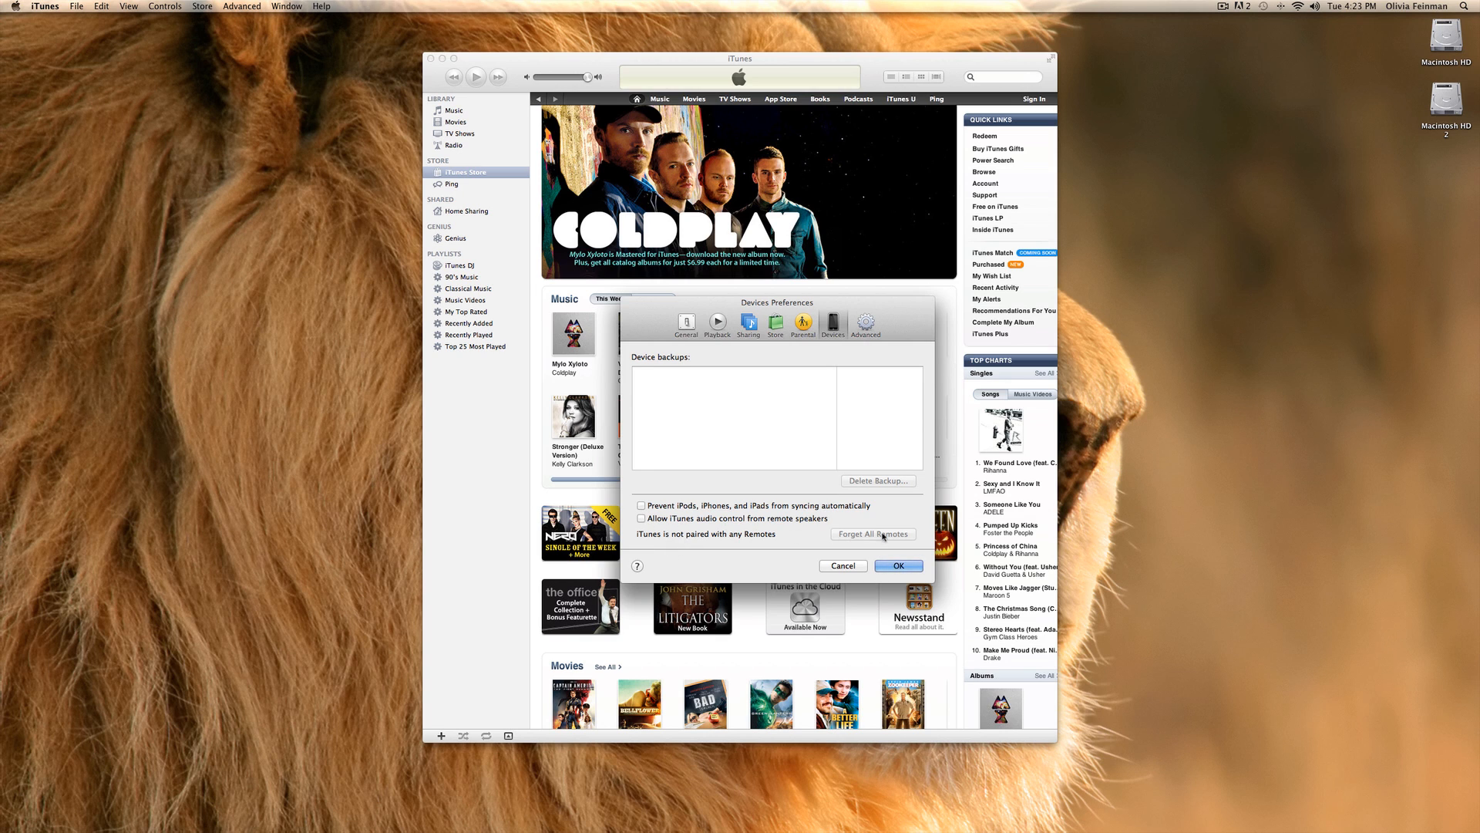
Review the Advanced pane's media folder and reset options, then return to the General pane.
{"action": "left_click", "coordinate": [865, 324]}
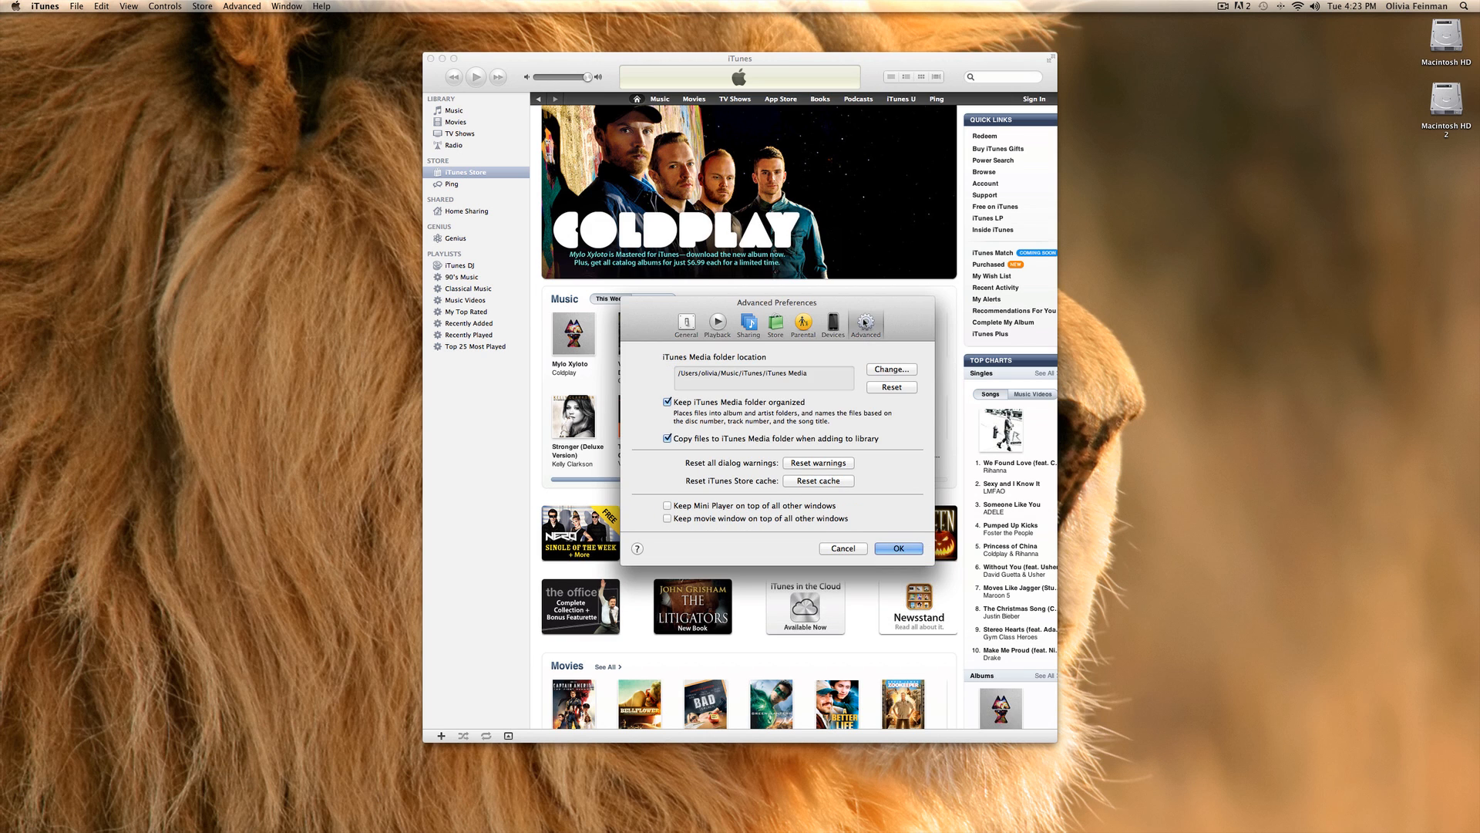
{"action": "mouse_move", "coordinate": [998, 371]}
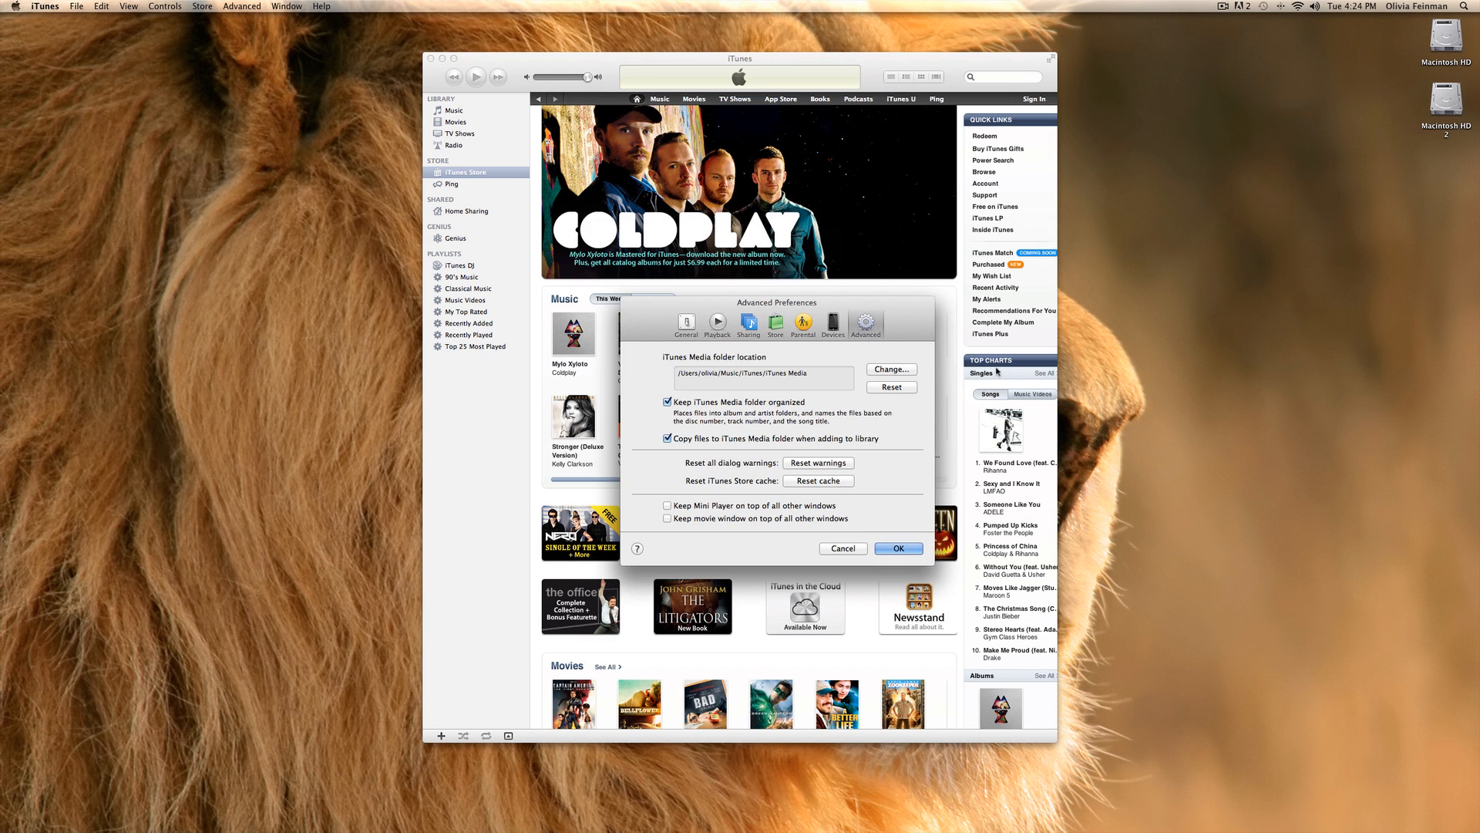
{"action": "mouse_move", "coordinate": [870, 376]}
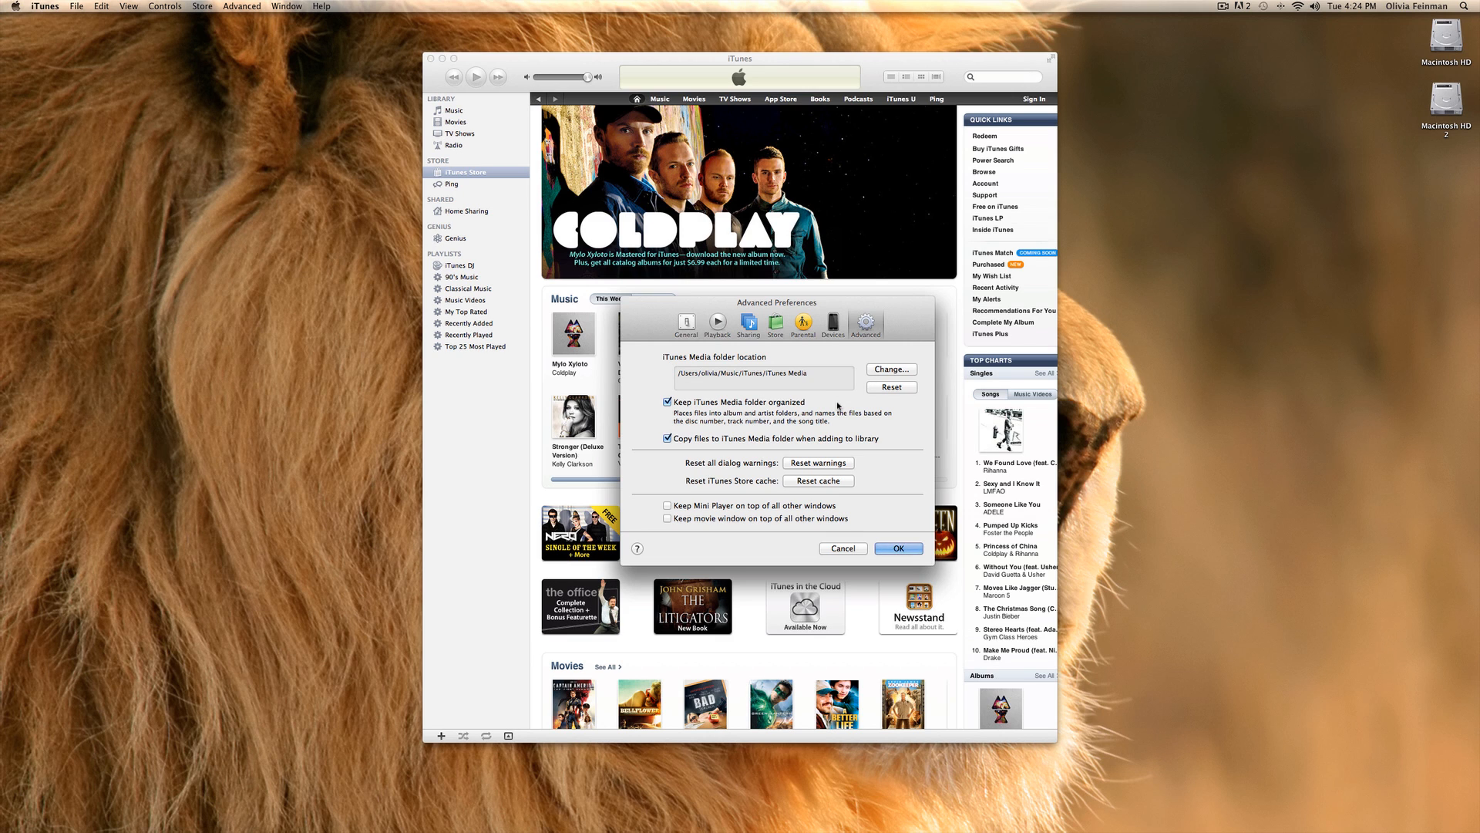
{"action": "mouse_move", "coordinate": [749, 503]}
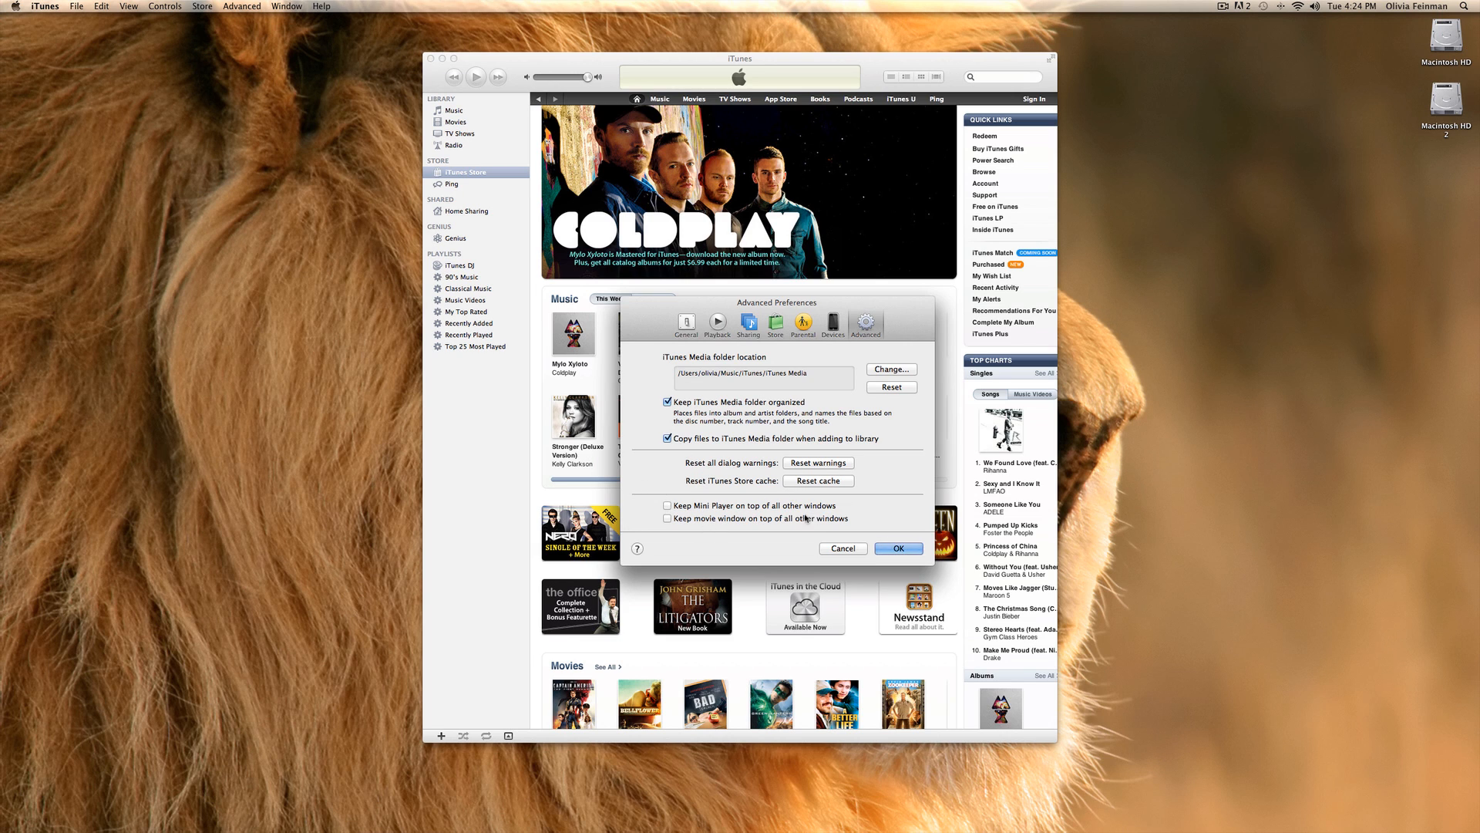
{"action": "mouse_move", "coordinate": [739, 551]}
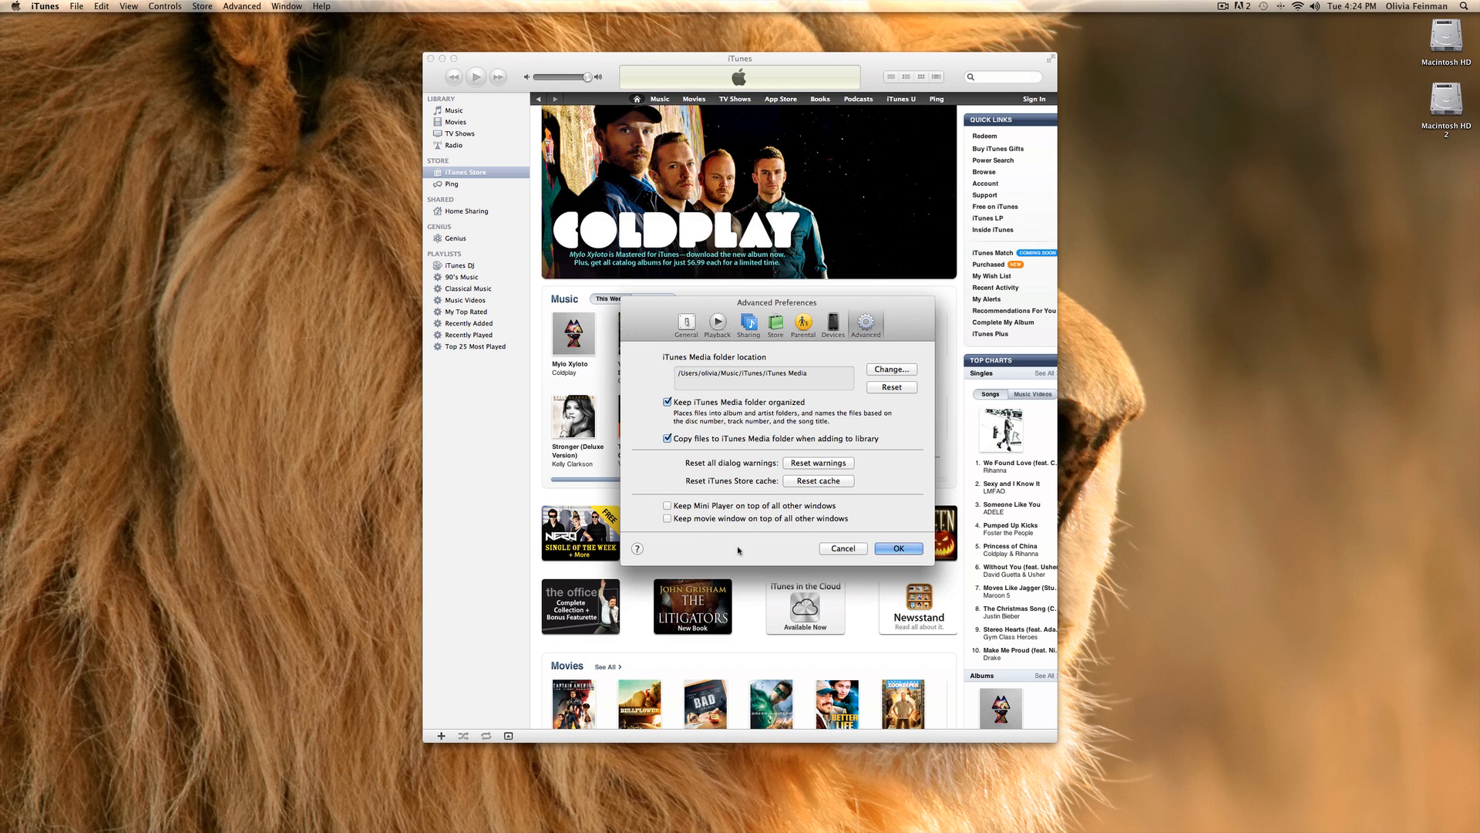
{"action": "mouse_move", "coordinate": [740, 564]}
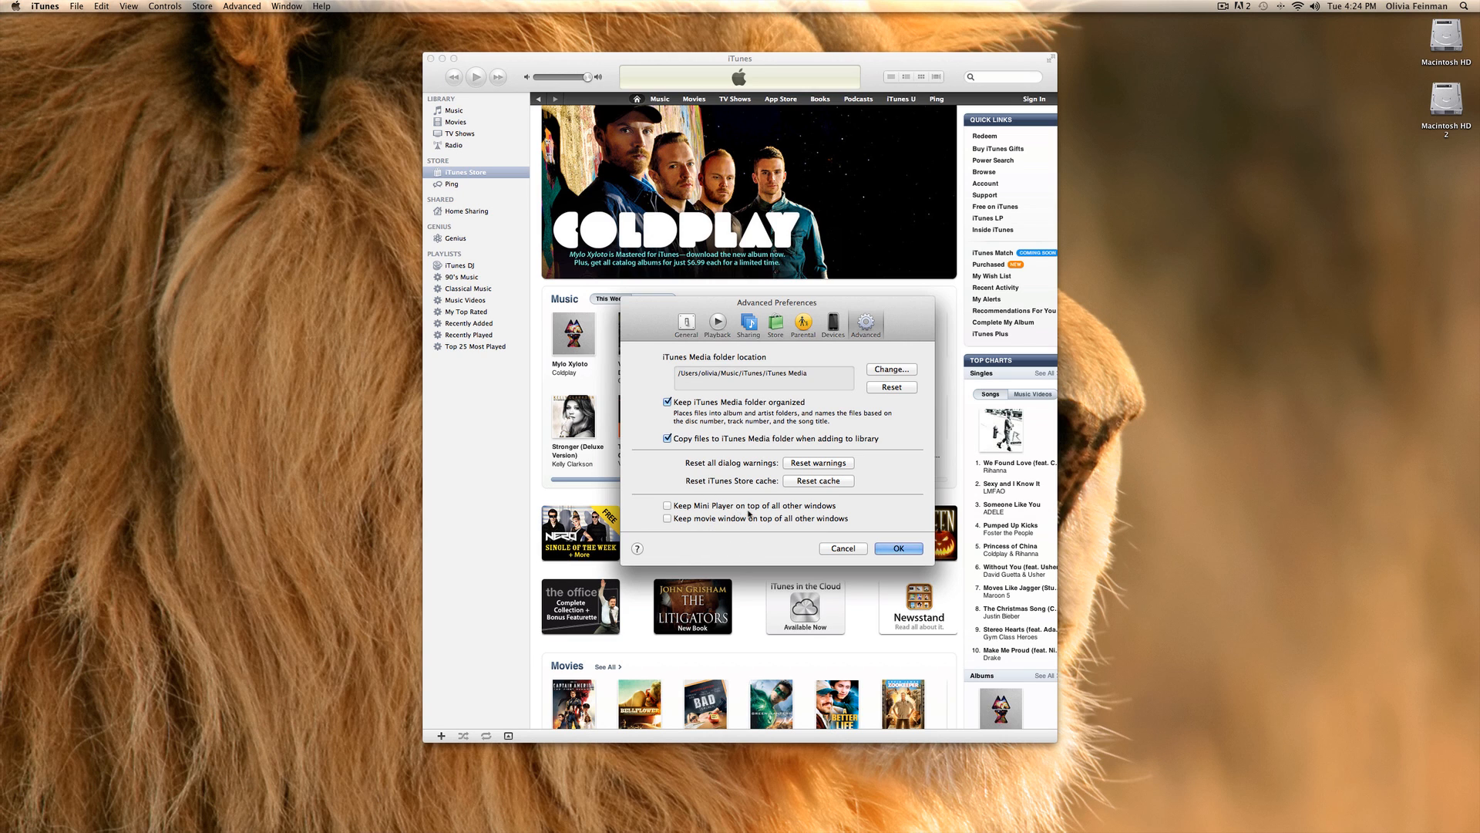
{"action": "mouse_move", "coordinate": [746, 547]}
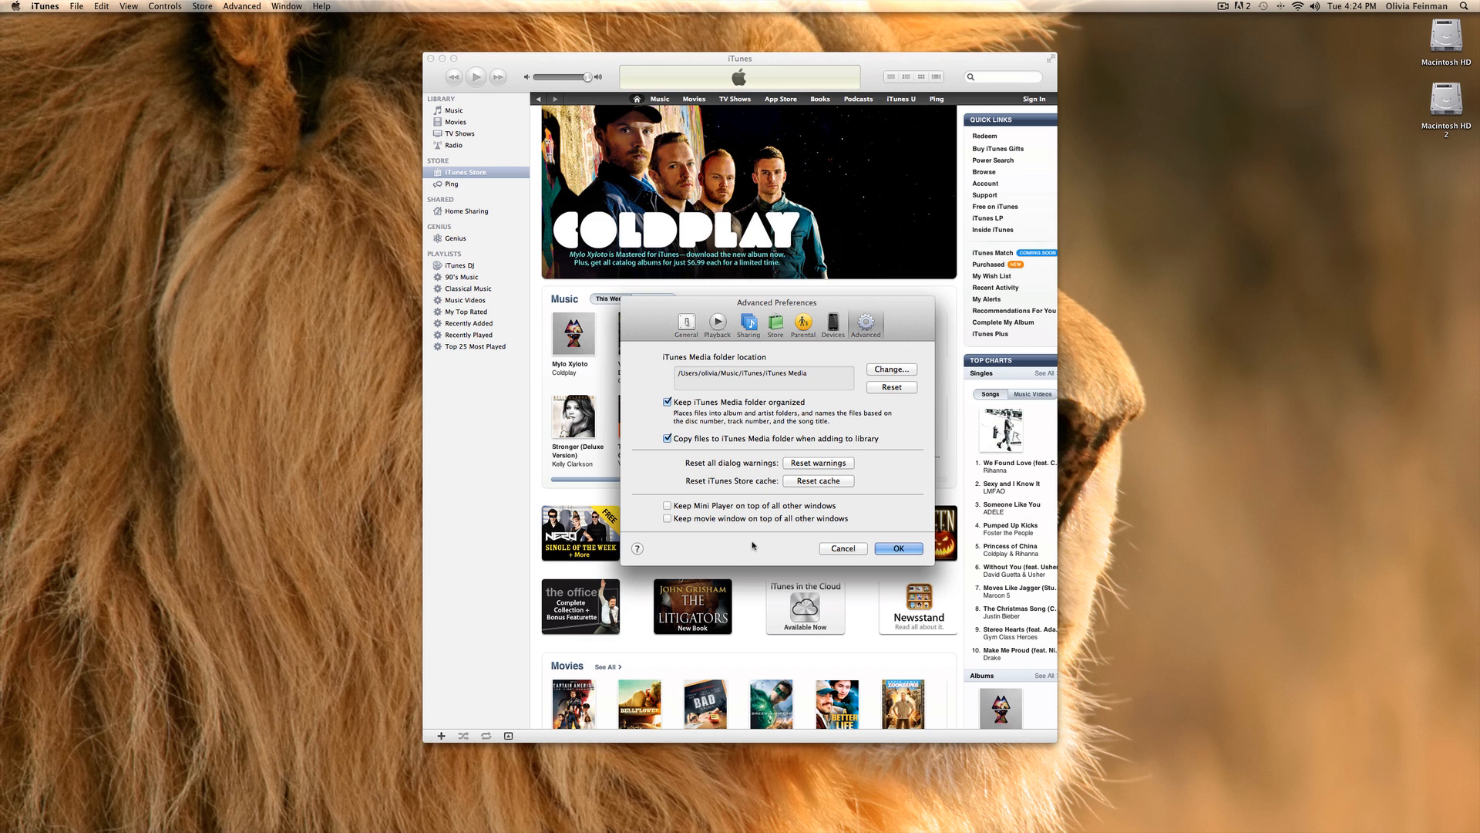
{"action": "mouse_move", "coordinate": [851, 528]}
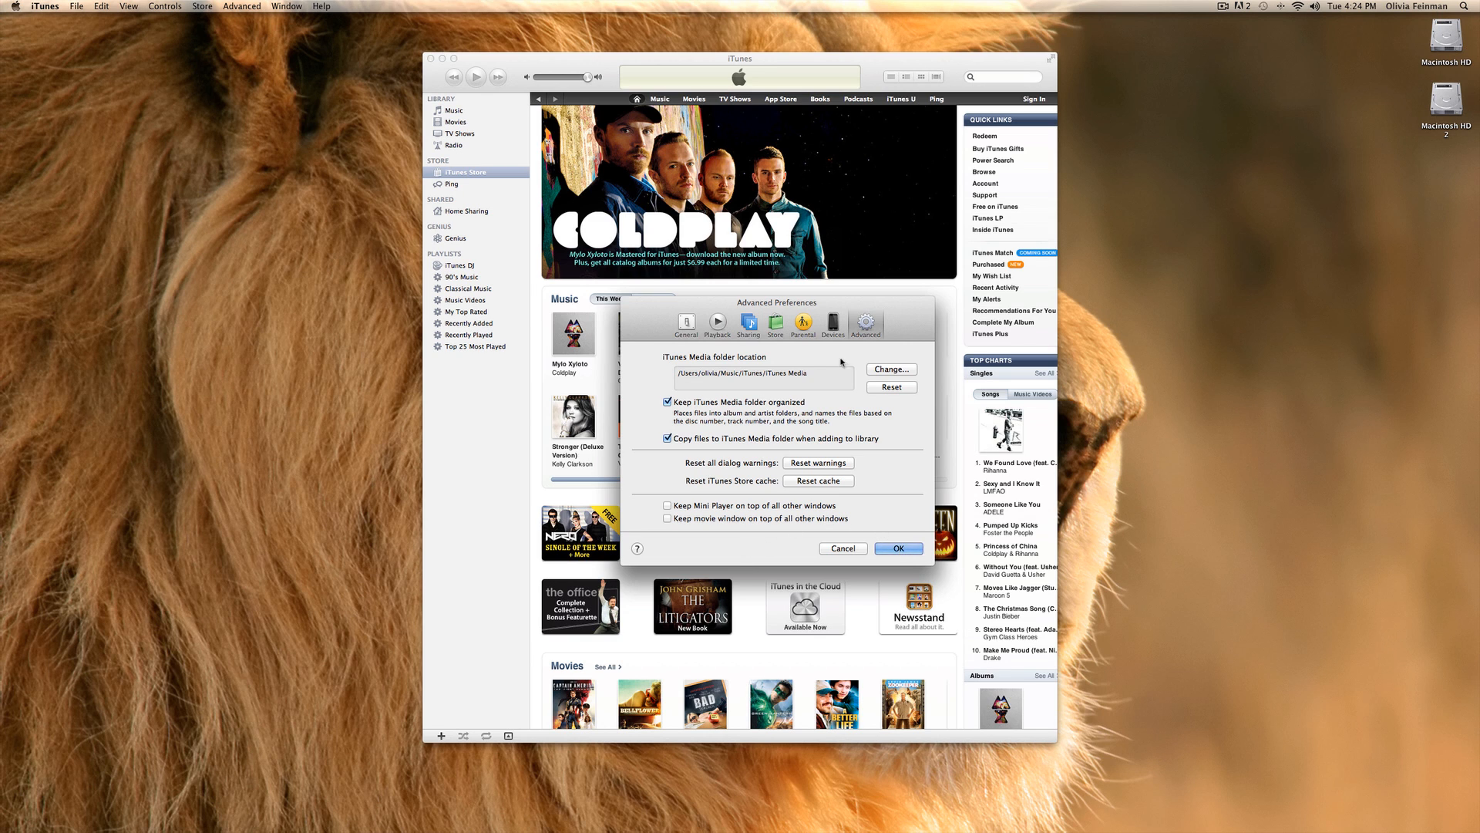
{"action": "left_click", "coordinate": [686, 324]}
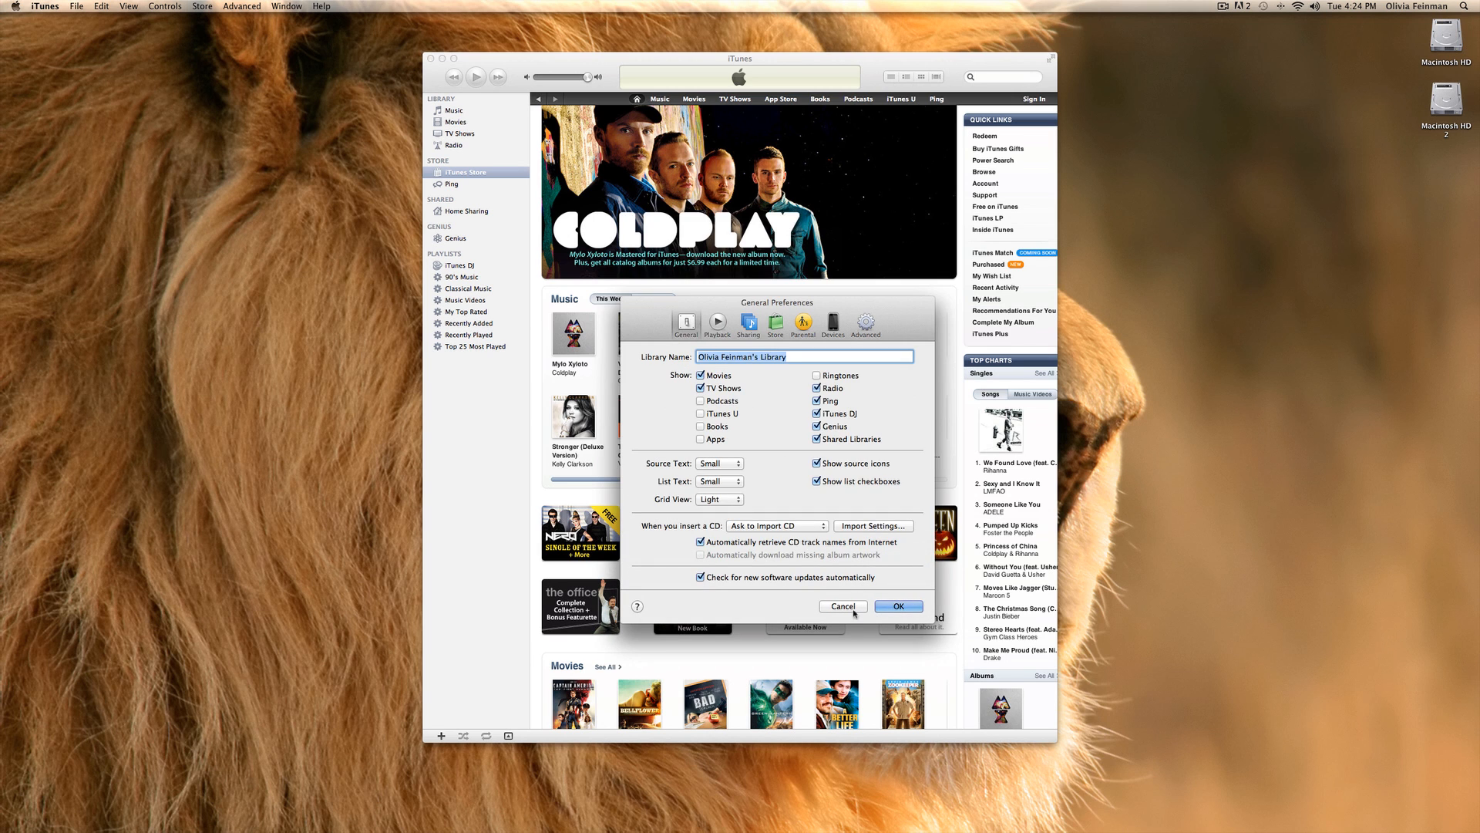
Cancel out of Preferences and bring up the File menu's playlist and library commands.
{"action": "left_click", "coordinate": [898, 604]}
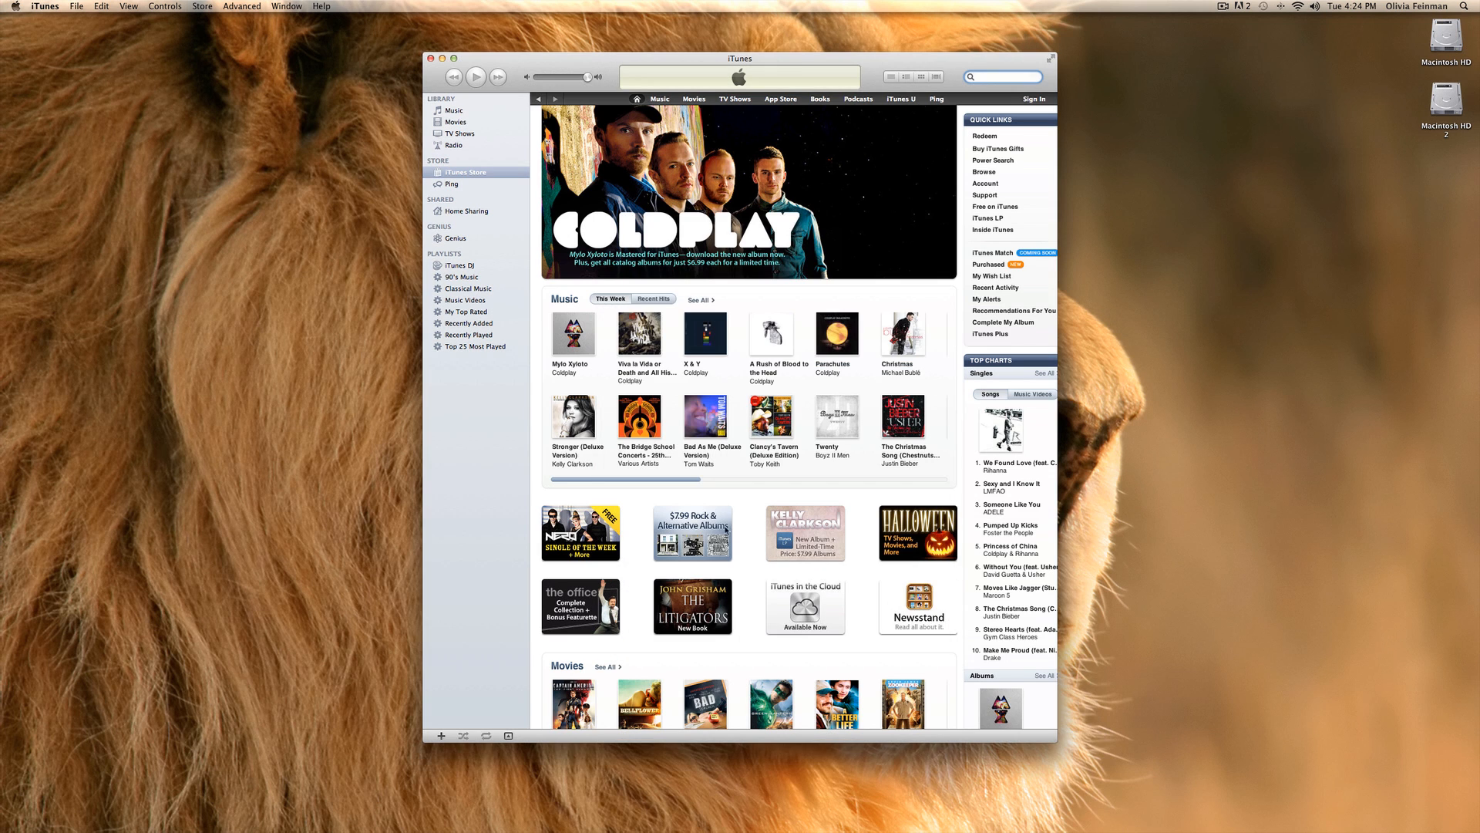
{"action": "left_click", "coordinate": [77, 6]}
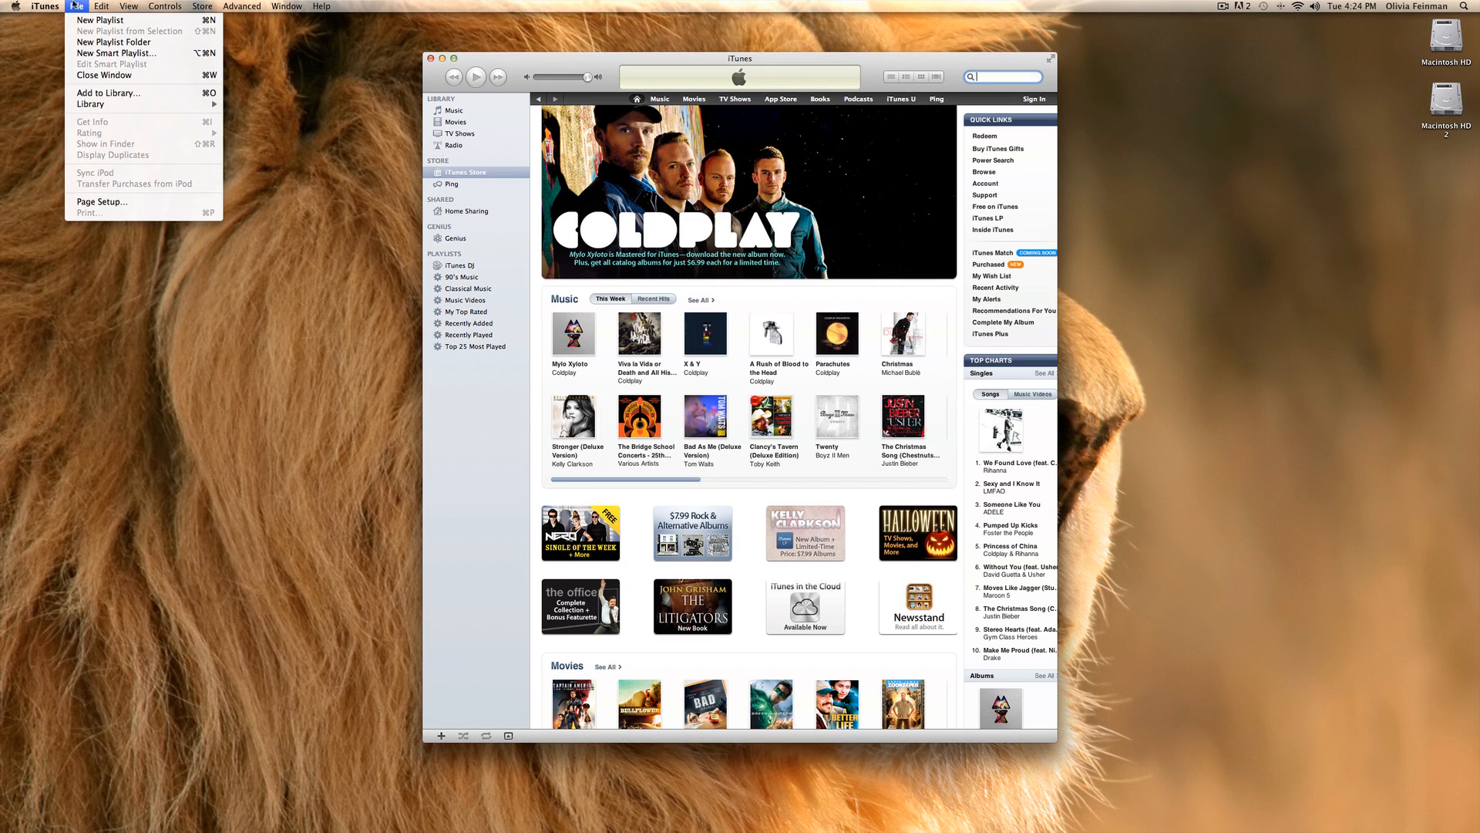
{"action": "mouse_move", "coordinate": [99, 20]}
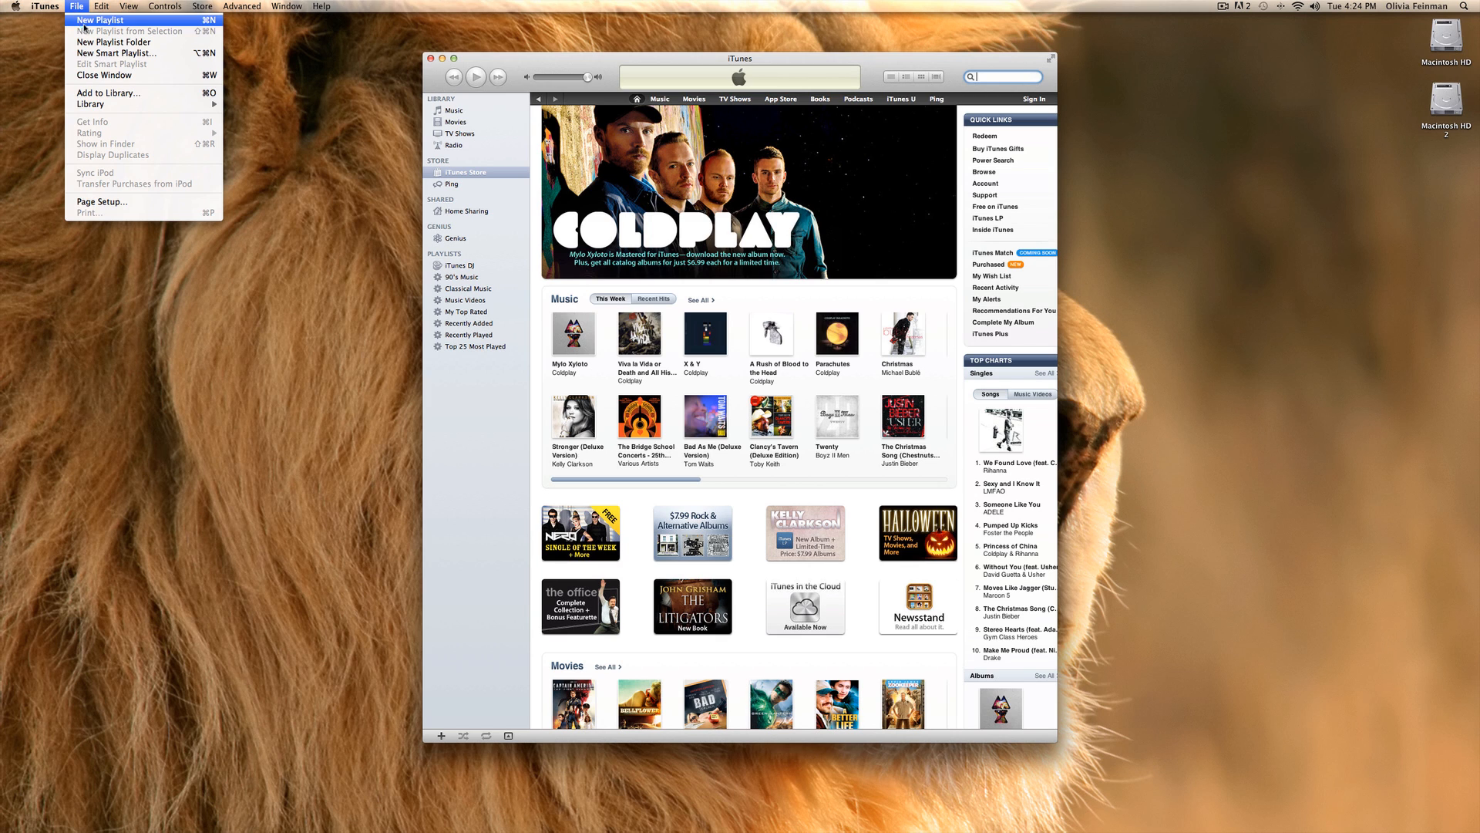
{"action": "mouse_move", "coordinate": [106, 31]}
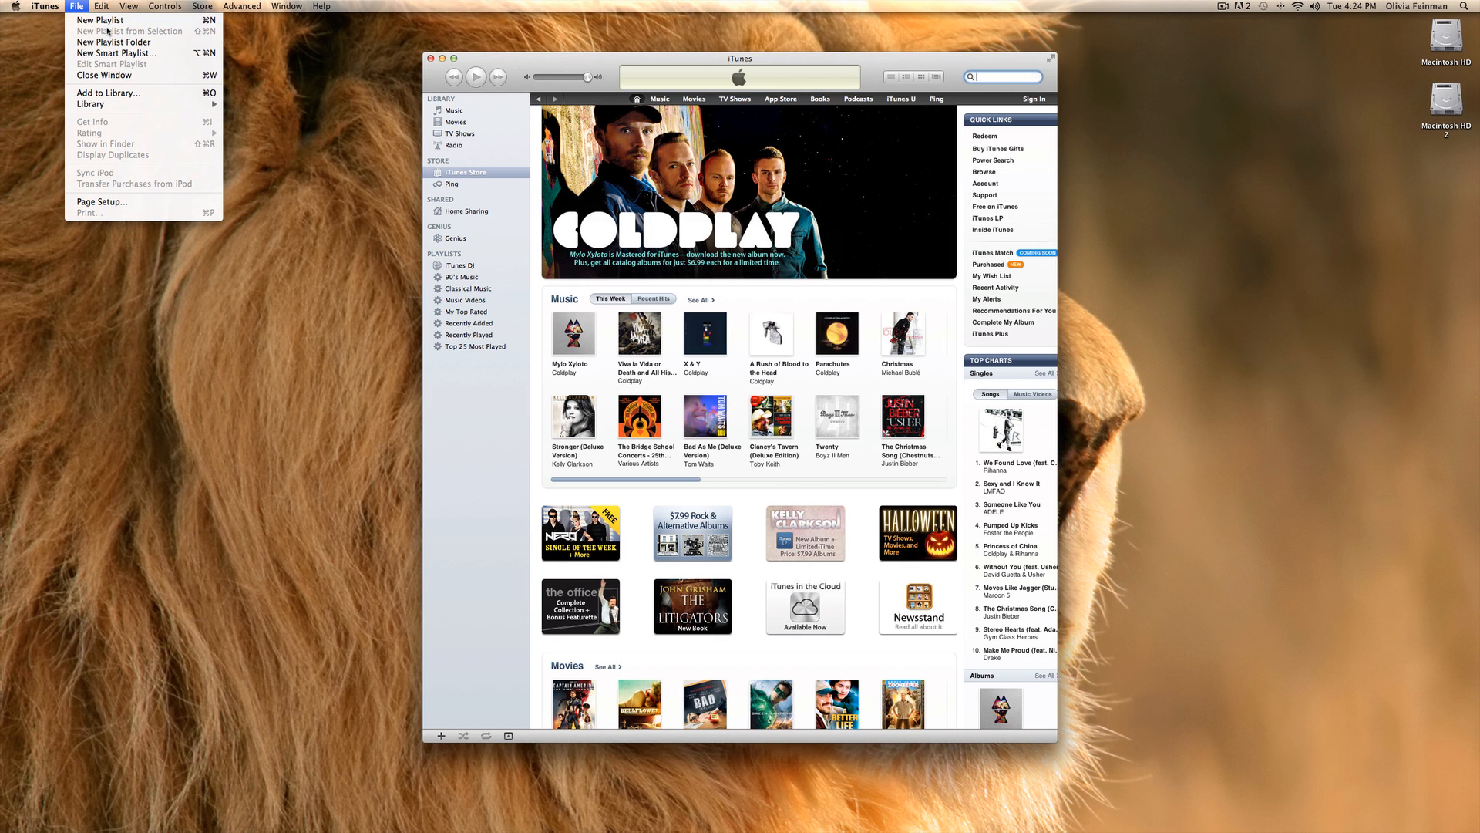
{"action": "mouse_move", "coordinate": [108, 92]}
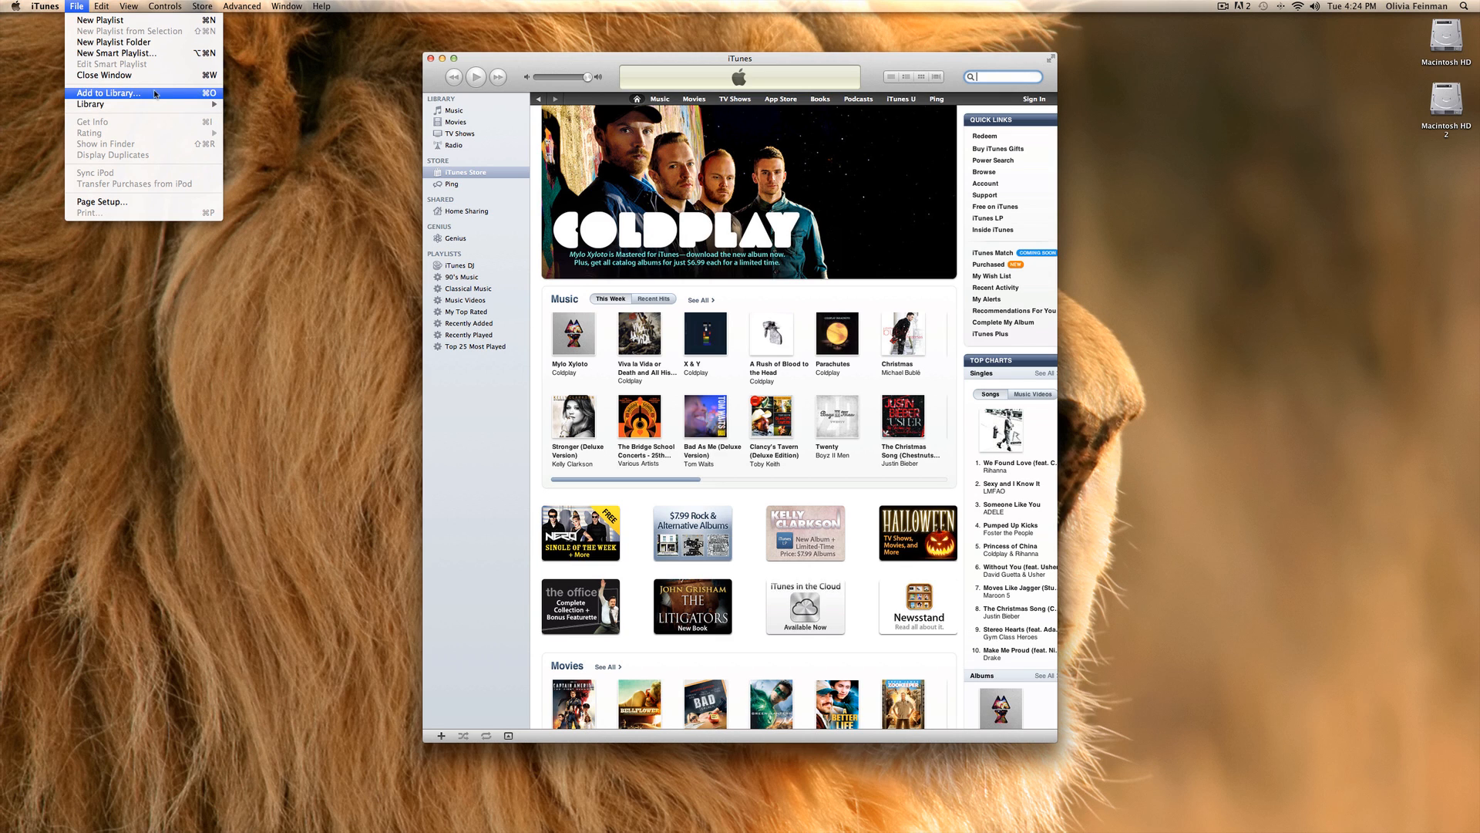
{"action": "mouse_move", "coordinate": [157, 99]}
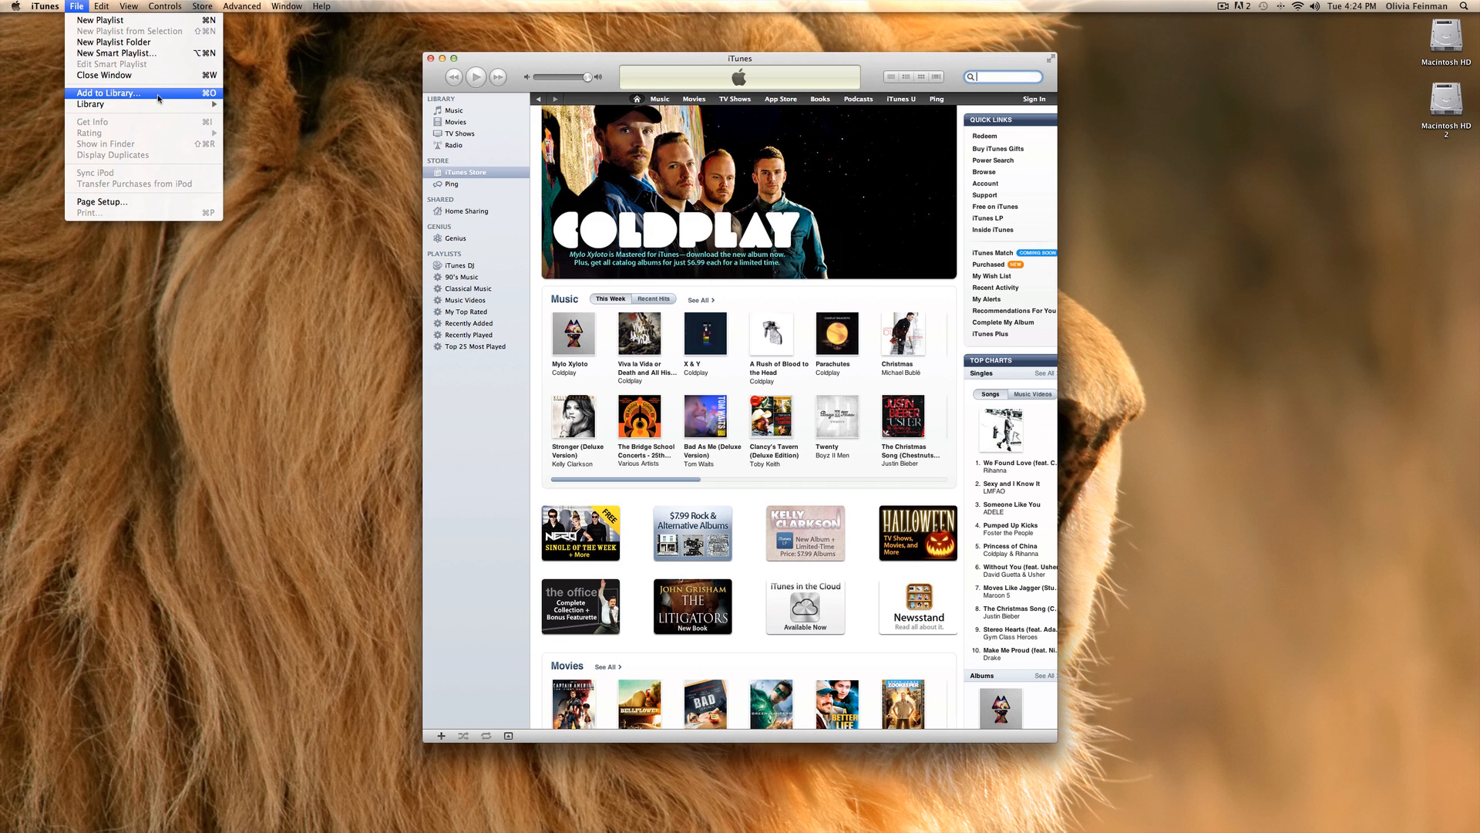
{"action": "mouse_move", "coordinate": [165, 96]}
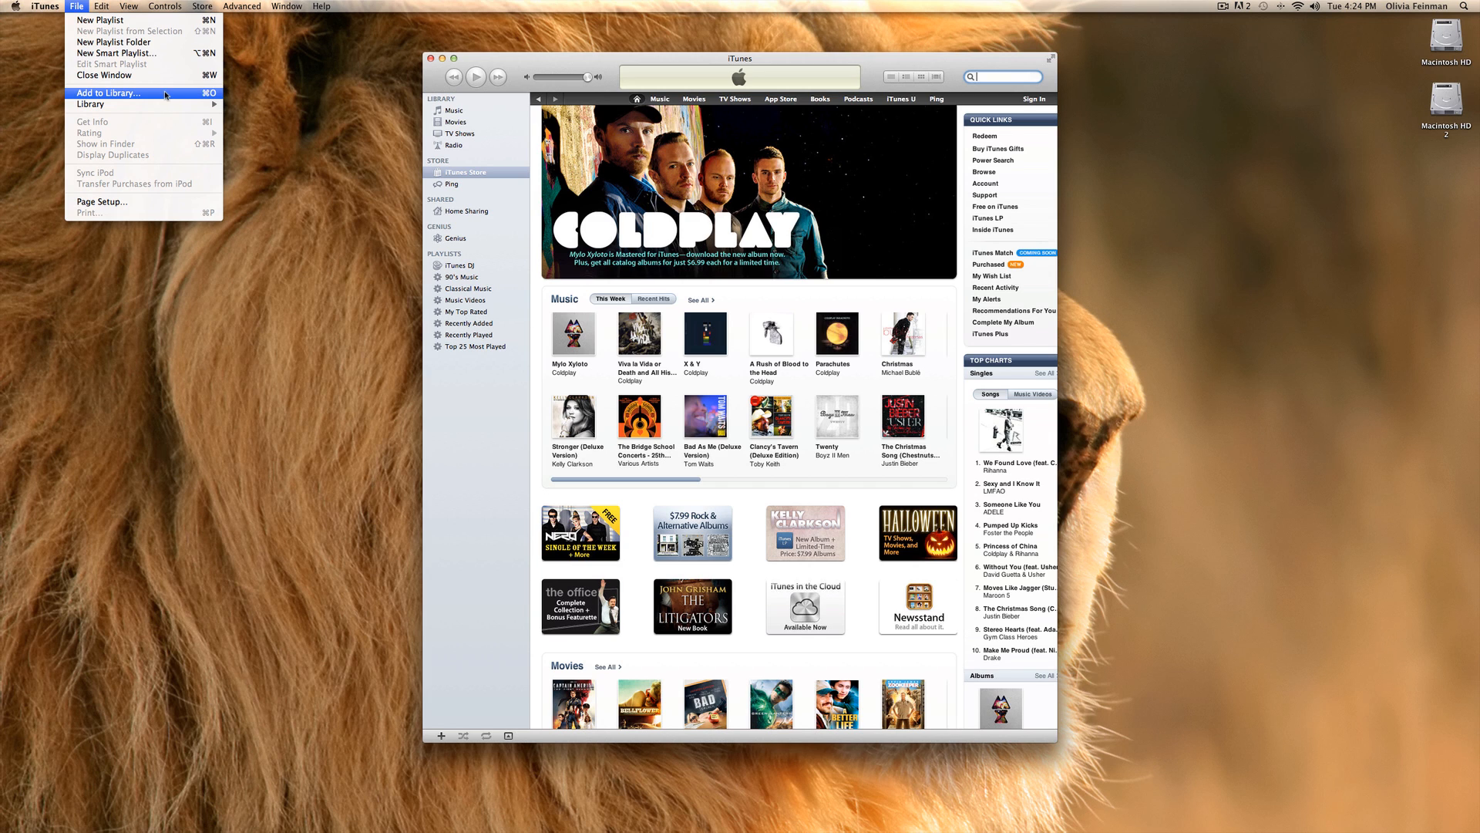
{"action": "mouse_move", "coordinate": [91, 103]}
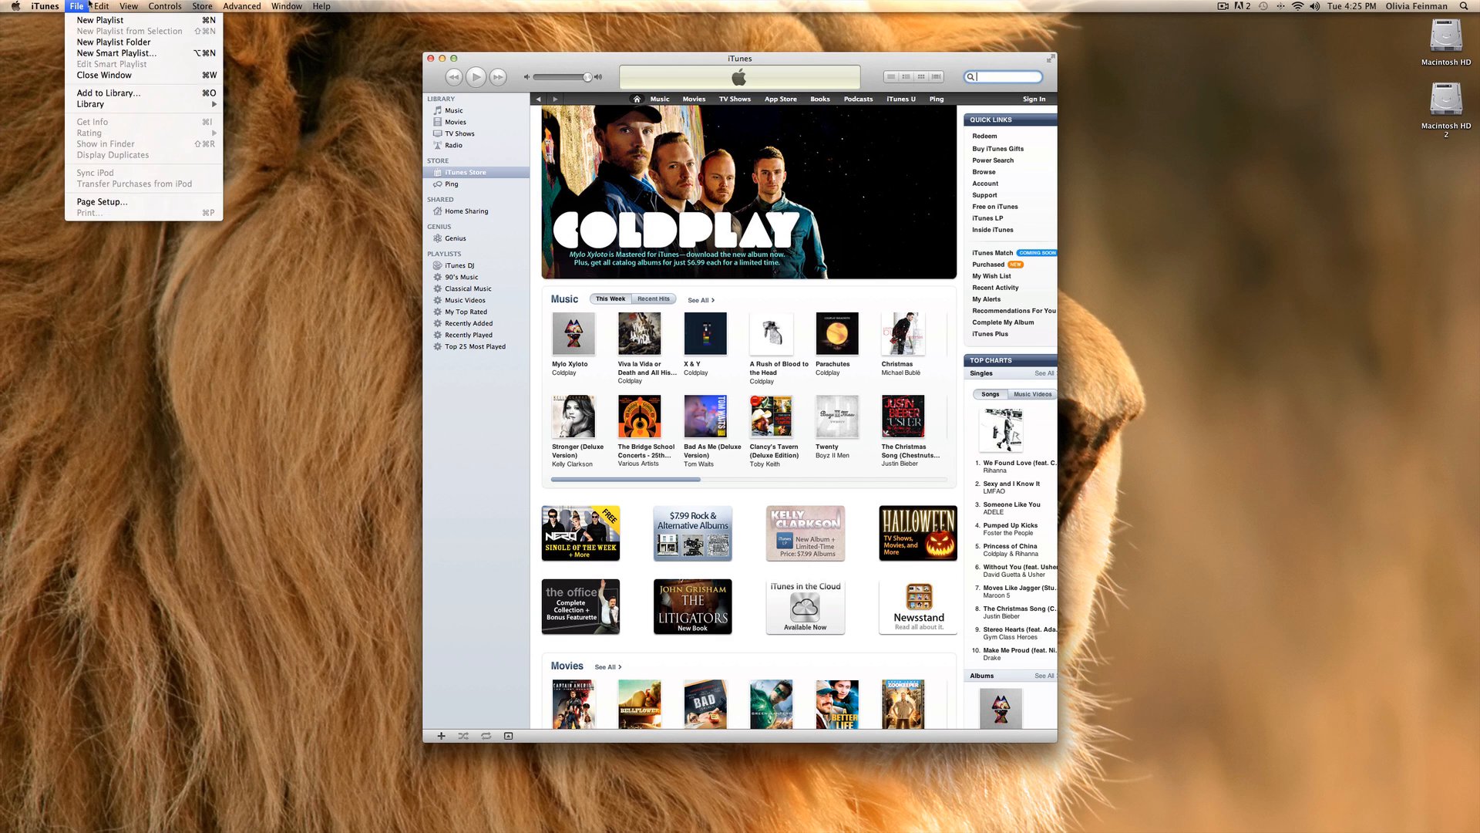
Glance at the Edit menu, then show the View menu's visualizer and full-screen options.
{"action": "left_click", "coordinate": [102, 6]}
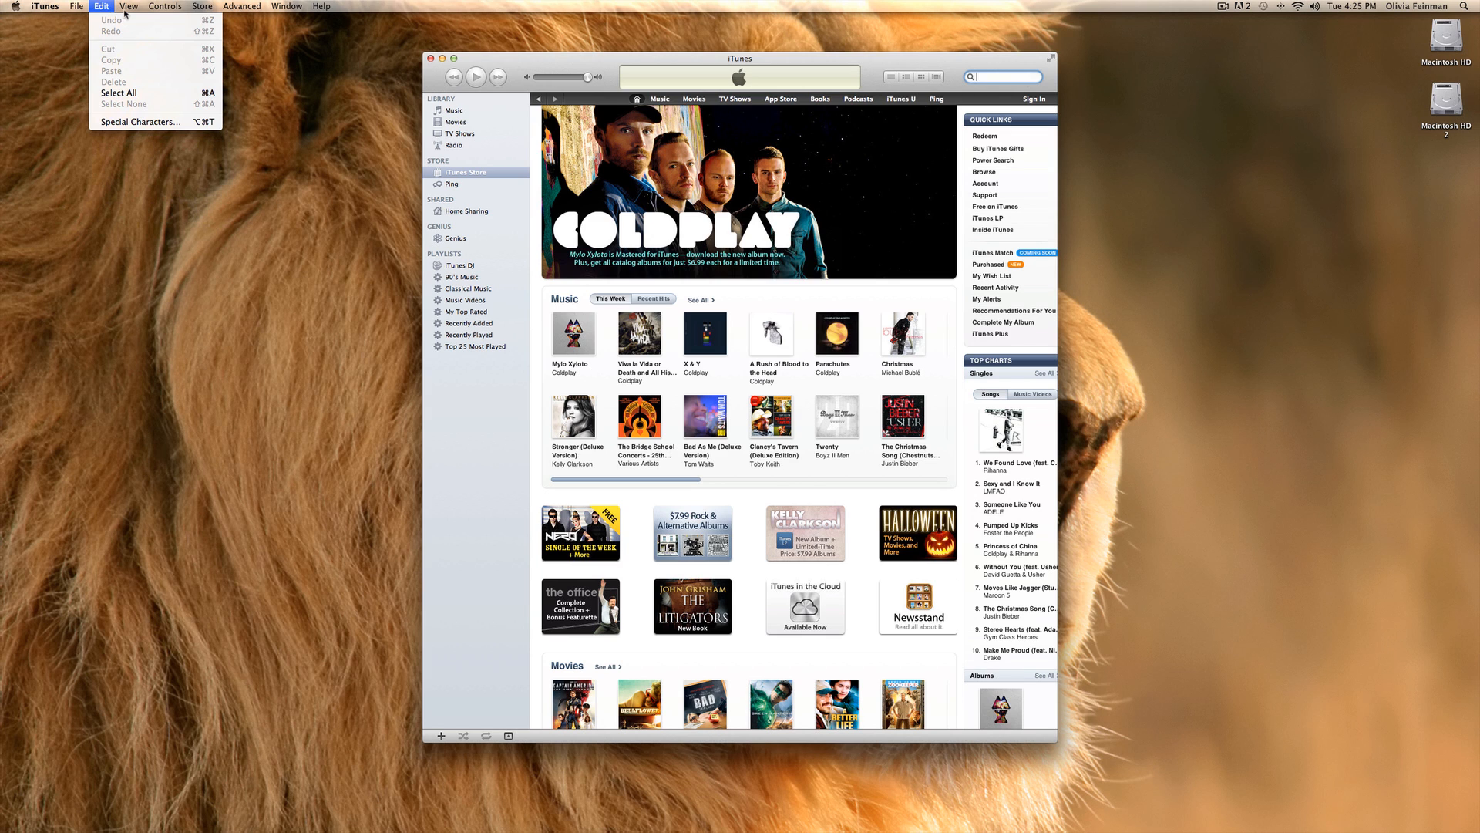
{"action": "left_click", "coordinate": [128, 7]}
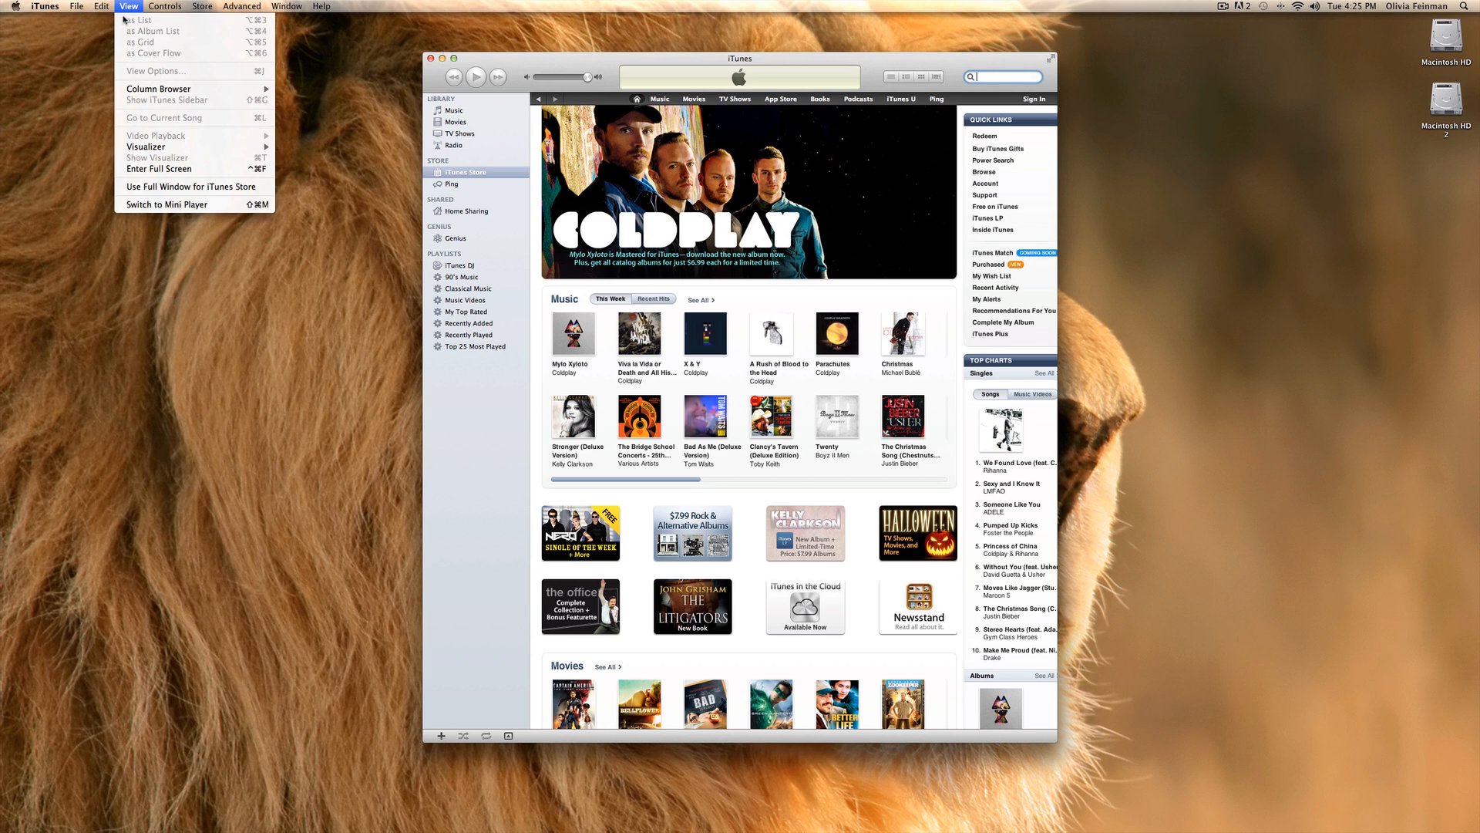
{"action": "mouse_move", "coordinate": [199, 145]}
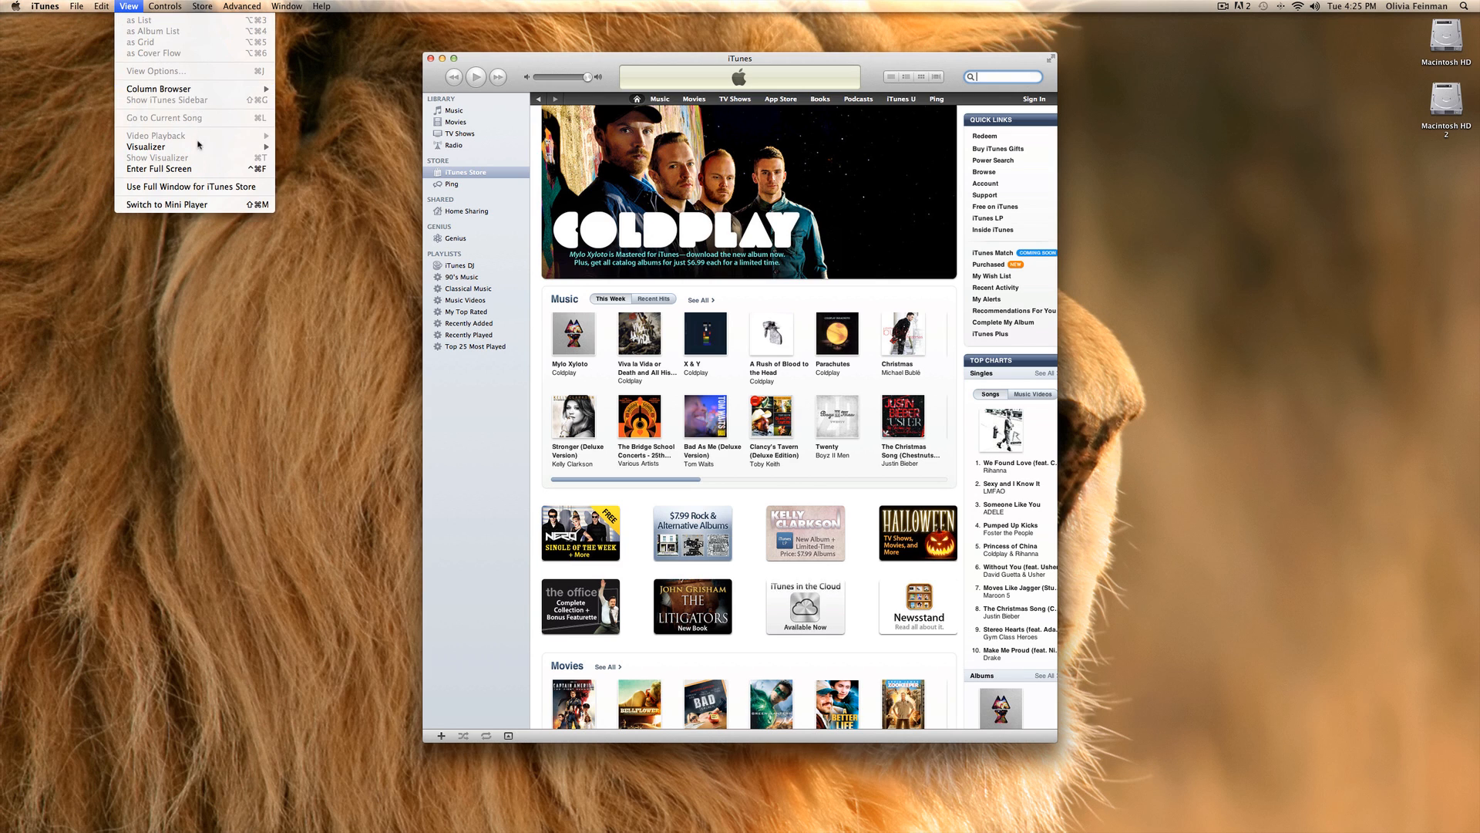
{"action": "mouse_move", "coordinate": [296, 156]}
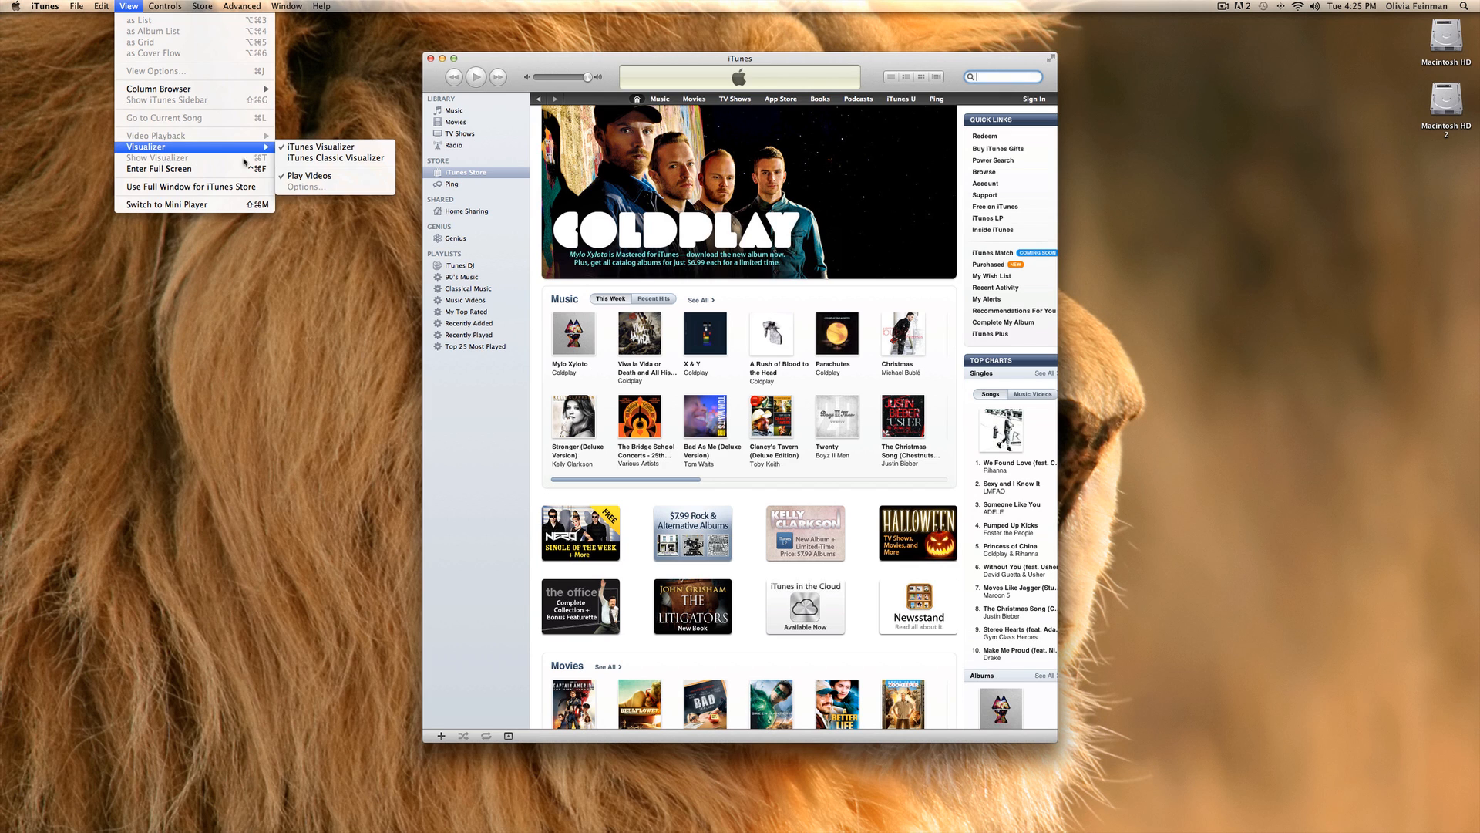
{"action": "mouse_move", "coordinate": [159, 170]}
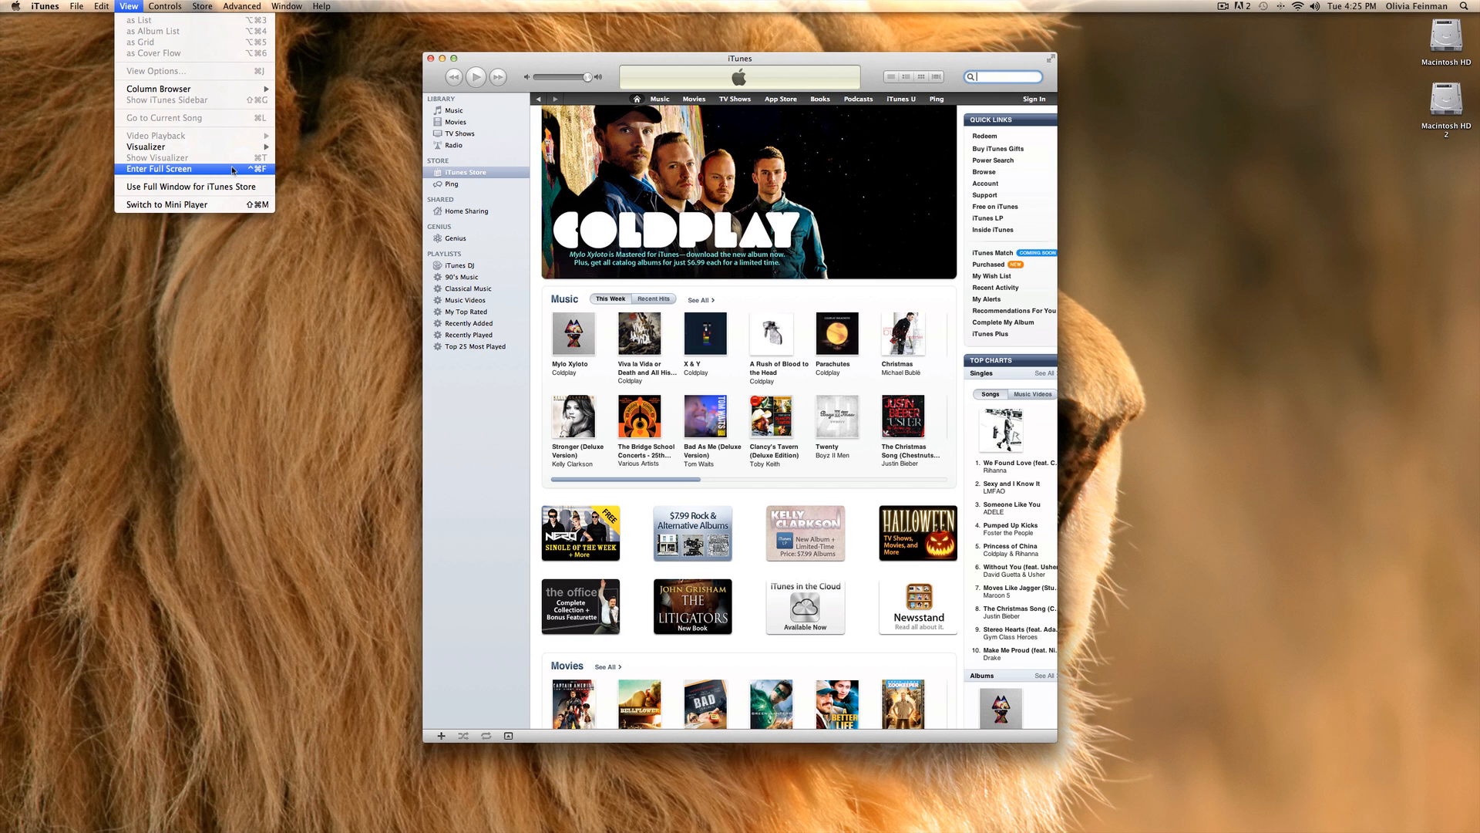
Switch iTunes into full-screen mode via View > Enter Full Screen.
{"action": "left_click", "coordinate": [159, 168]}
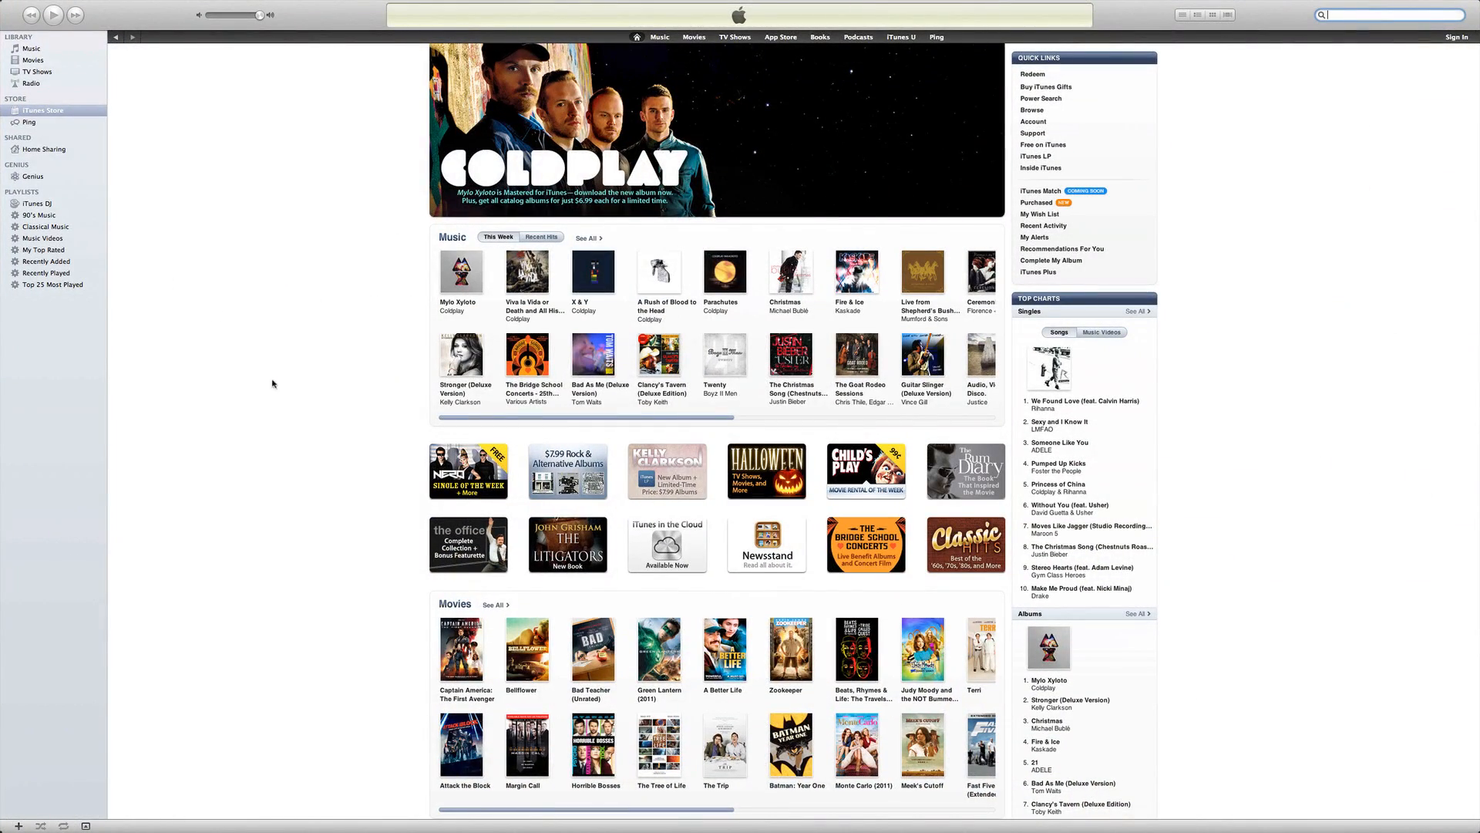
{"action": "mouse_move", "coordinate": [229, 351]}
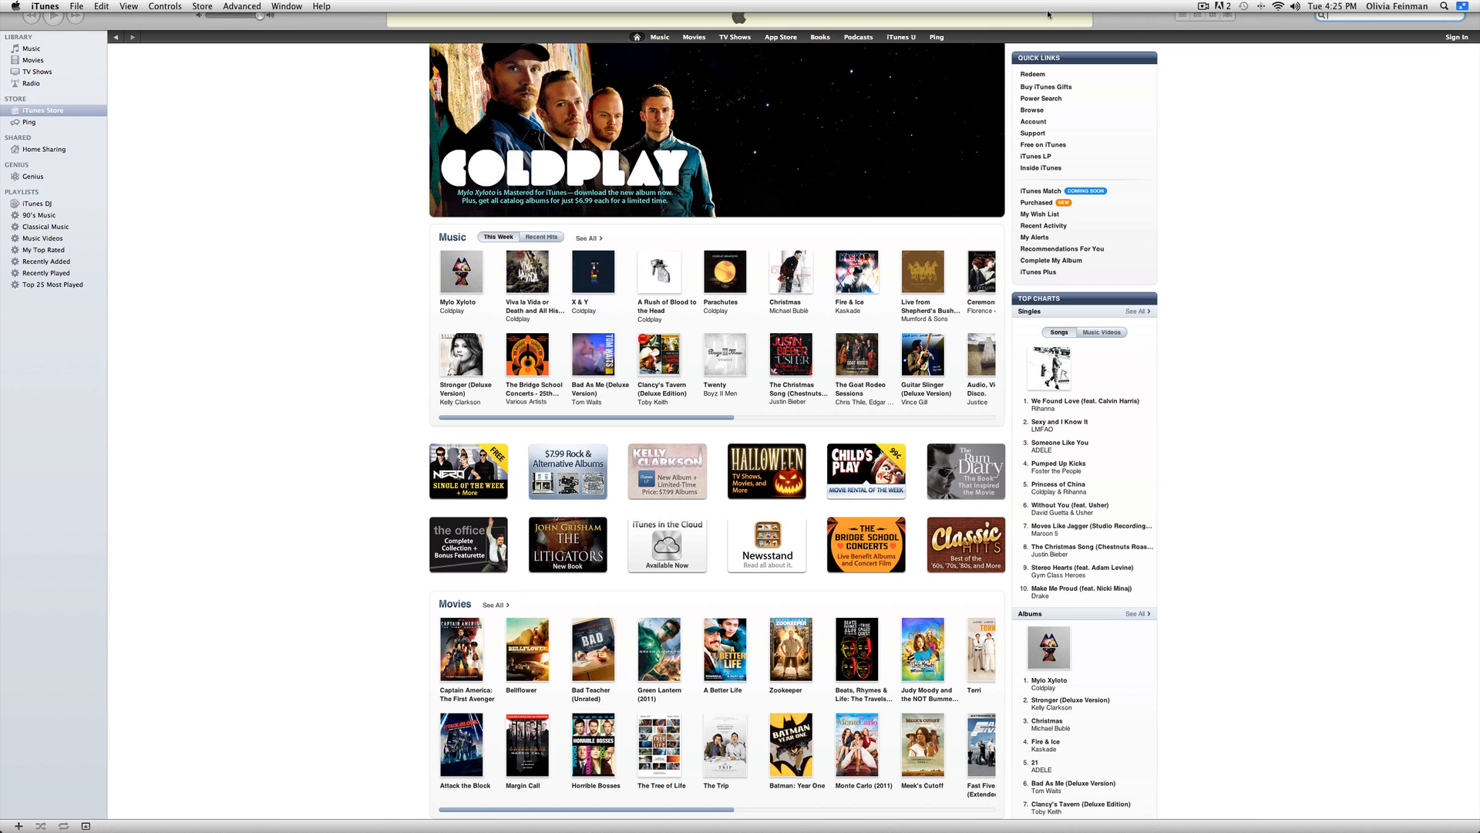
{"action": "mouse_move", "coordinate": [785, 8]}
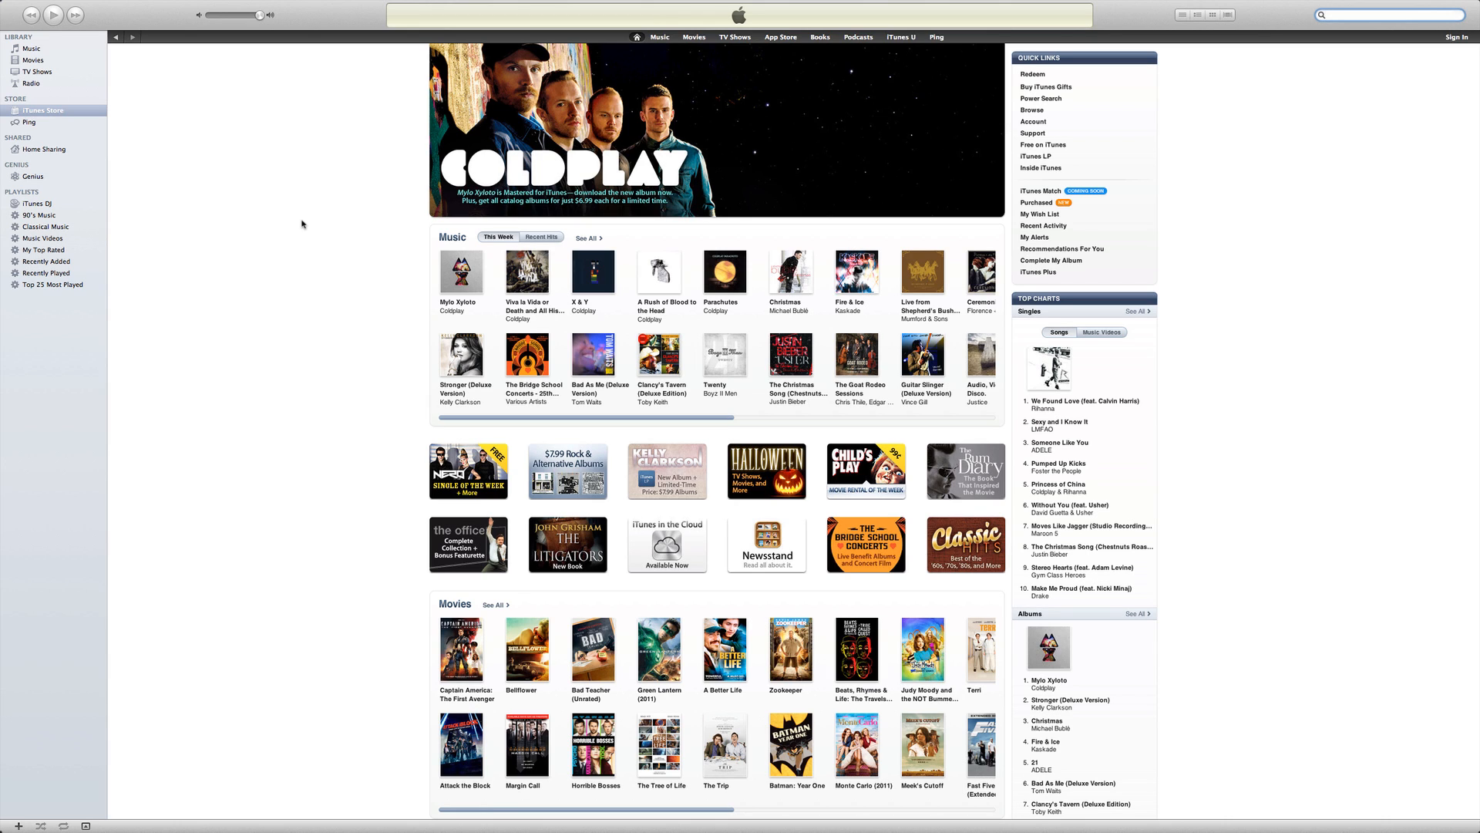
{"action": "mouse_move", "coordinate": [171, 18]}
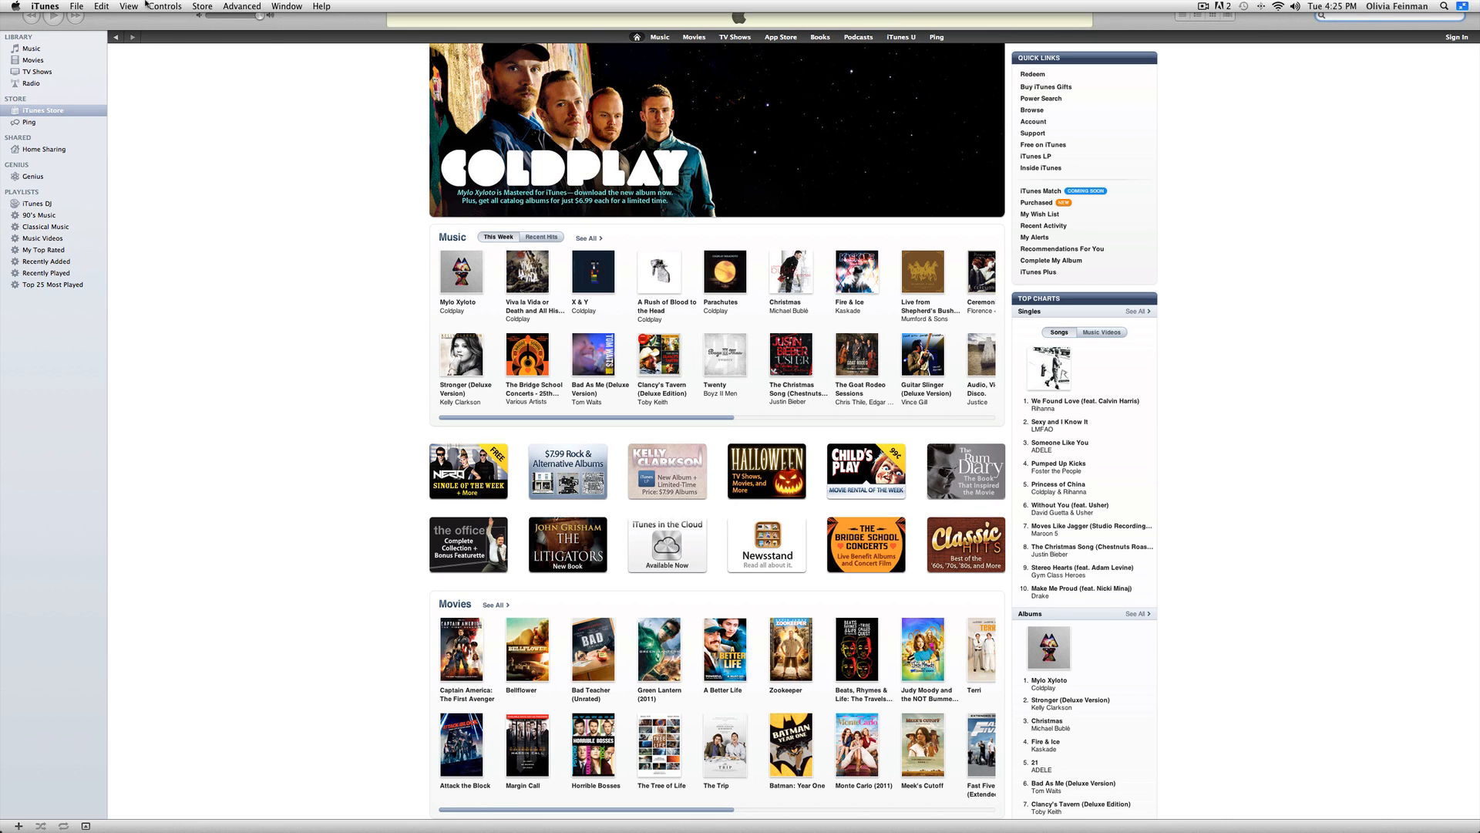
Show the Controls menu's play, volume, shuffle, repeat and eject commands.
{"action": "left_click", "coordinate": [165, 6]}
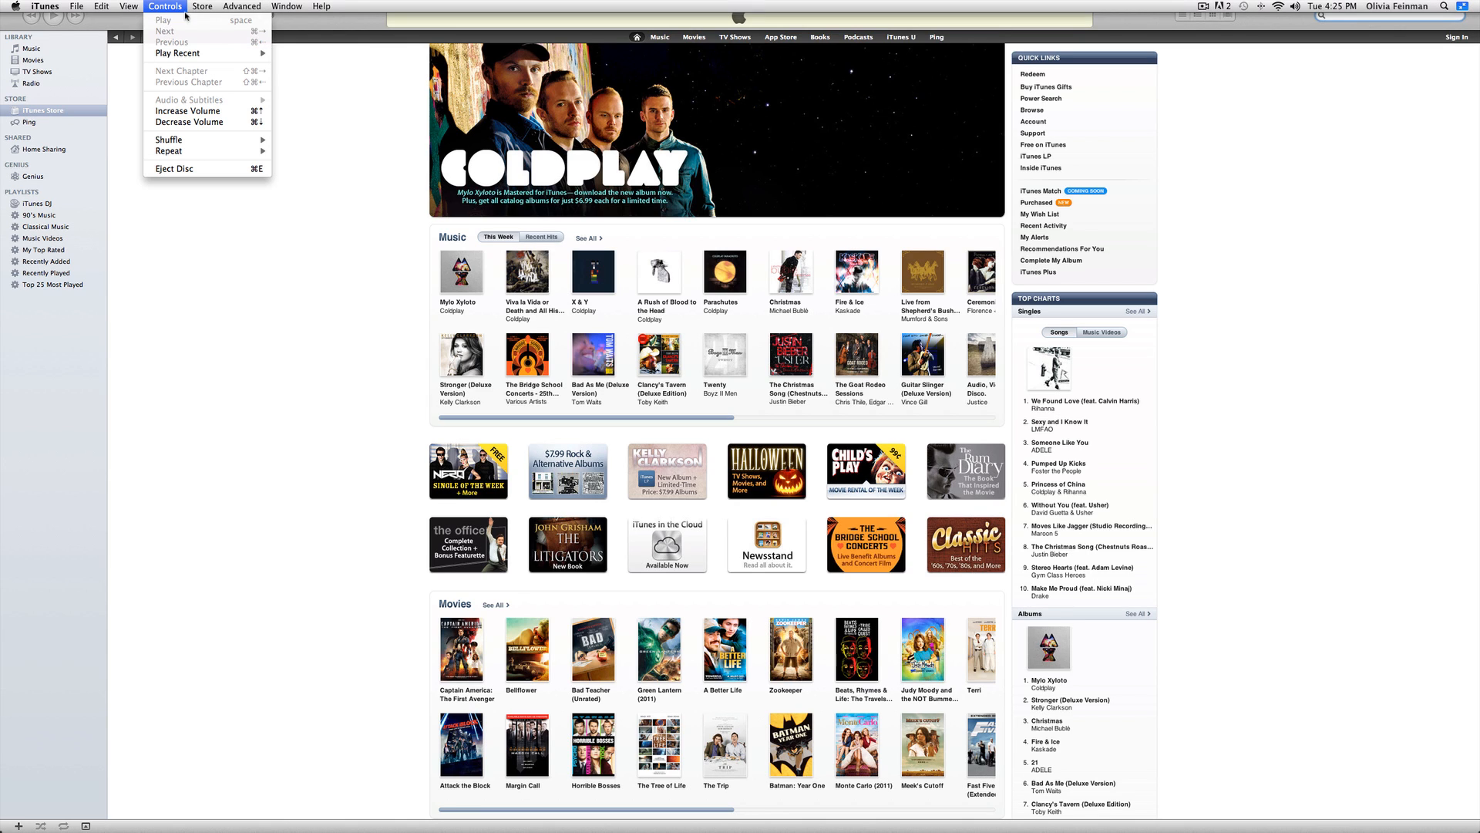
{"action": "mouse_move", "coordinate": [173, 37]}
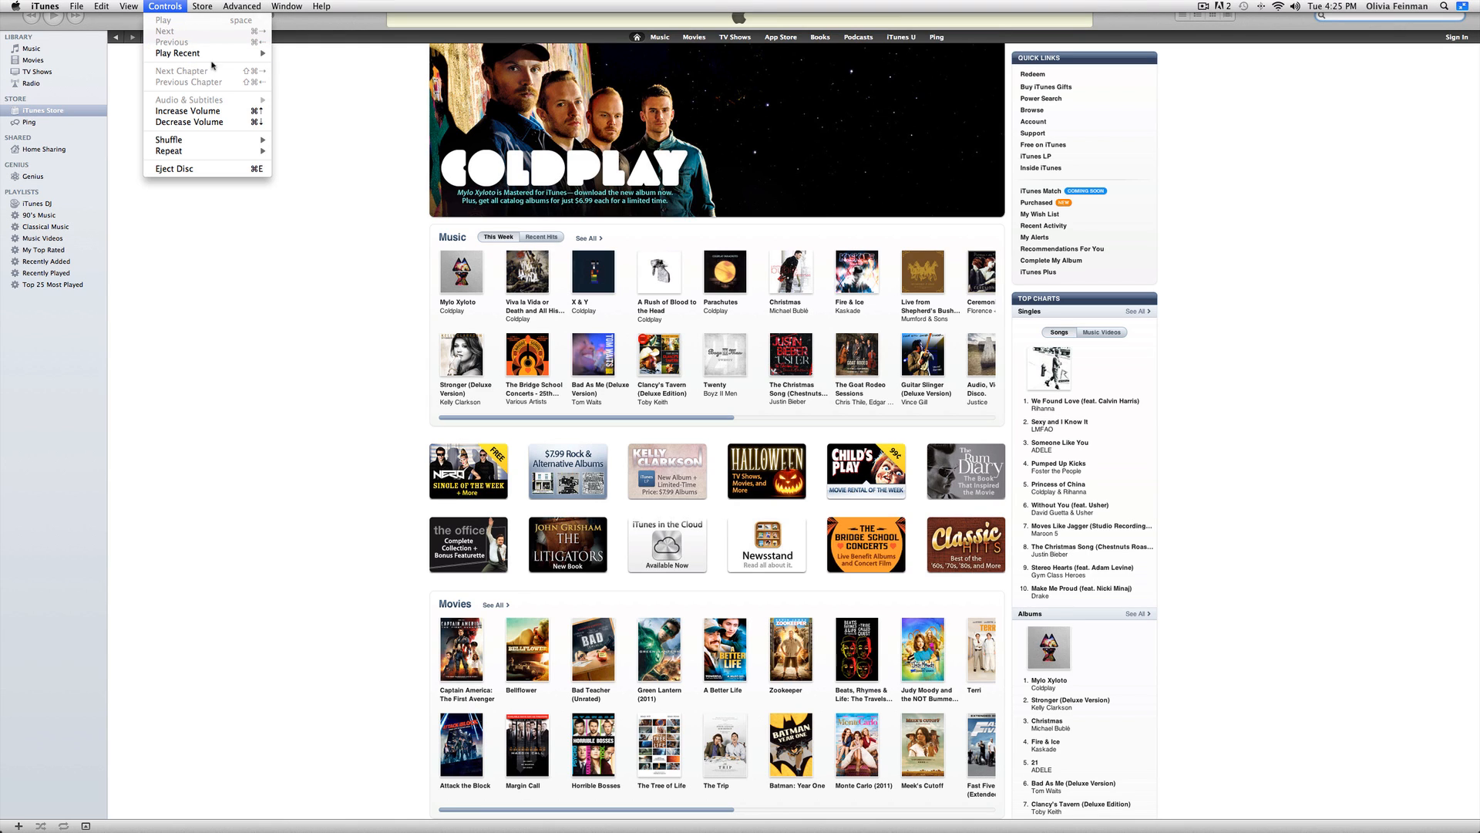
{"action": "mouse_move", "coordinate": [188, 111]}
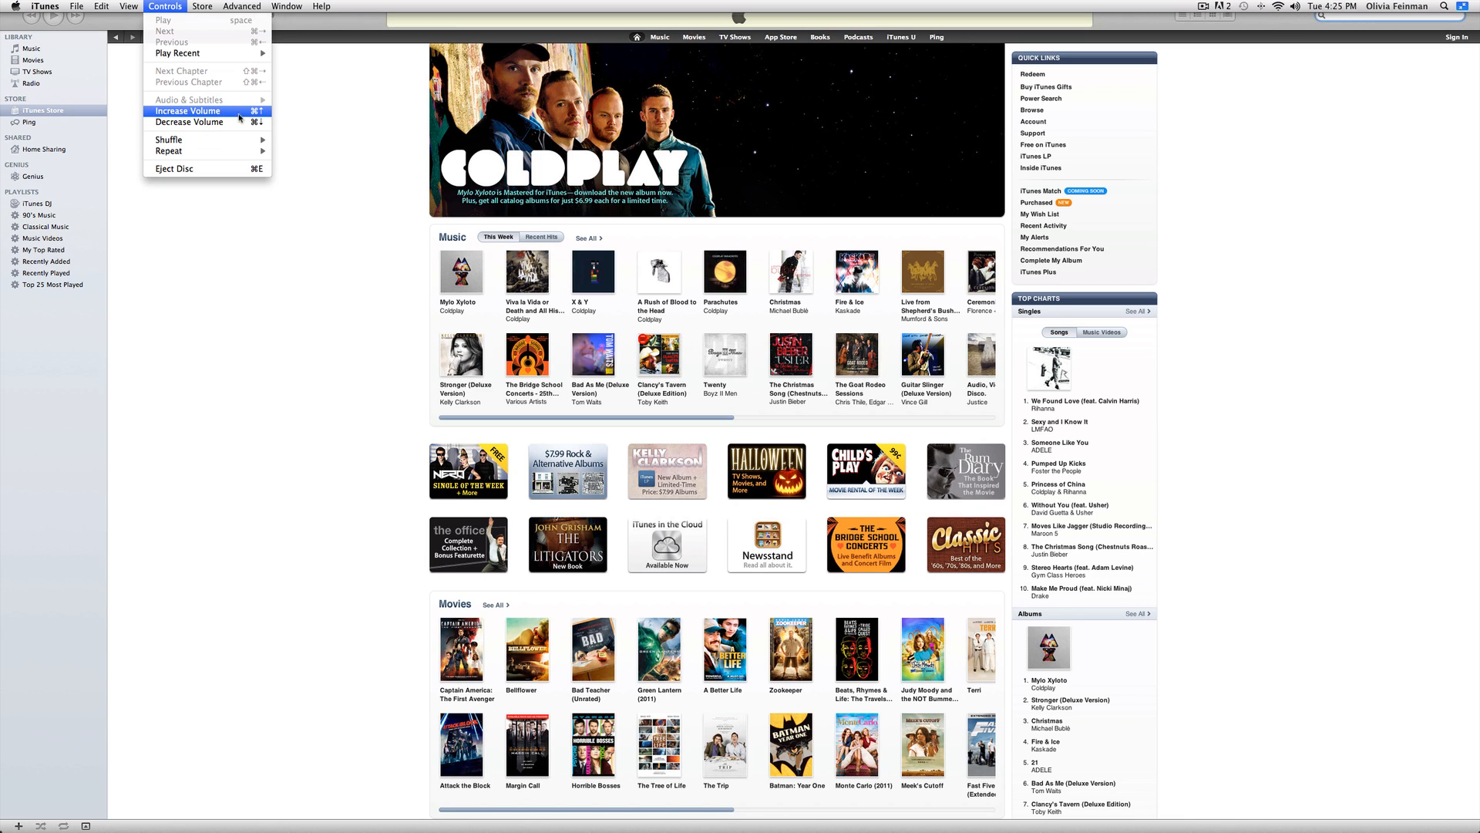
{"action": "mouse_move", "coordinate": [200, 122]}
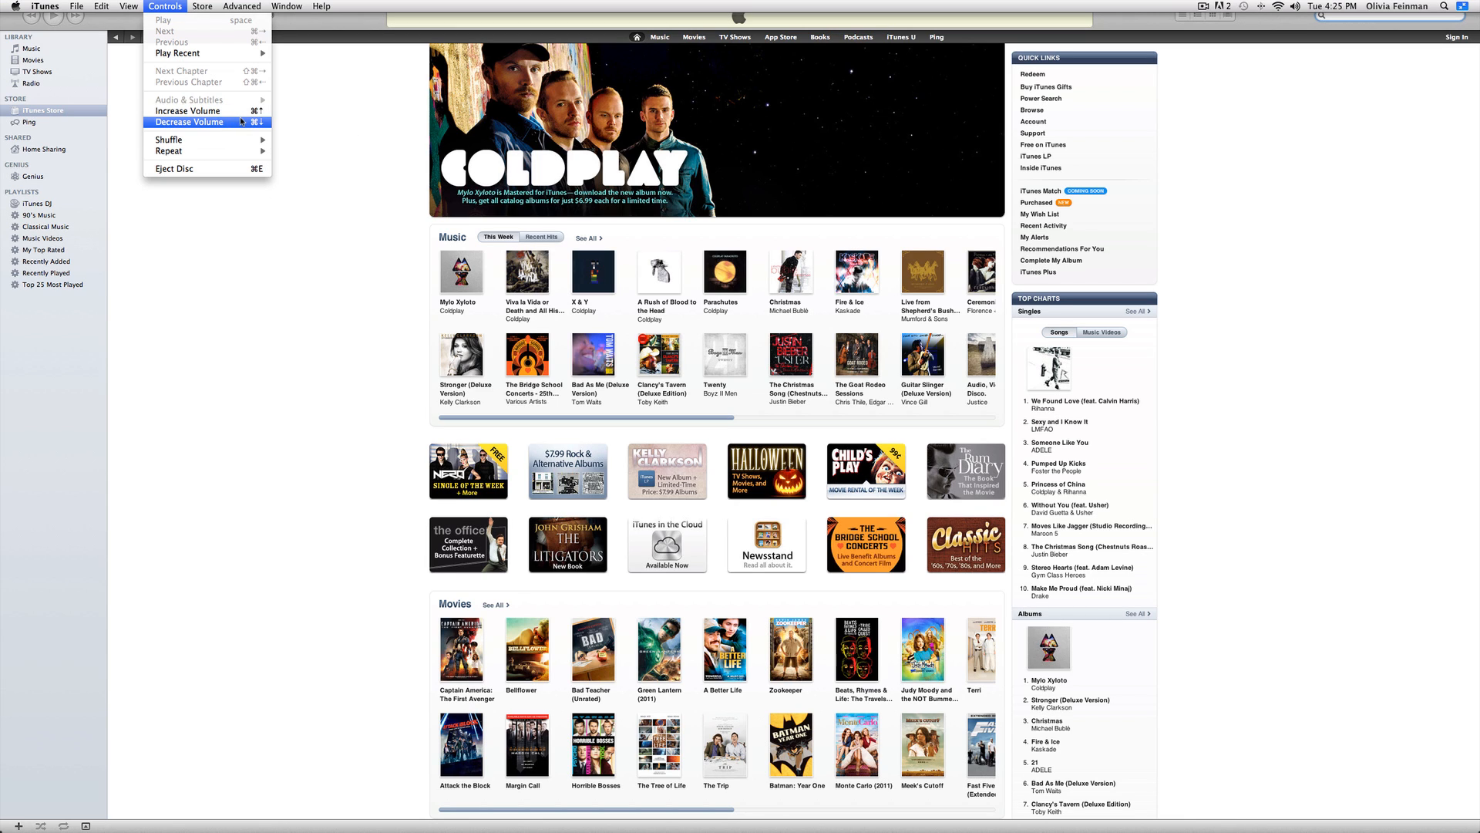
{"action": "mouse_move", "coordinate": [244, 125]}
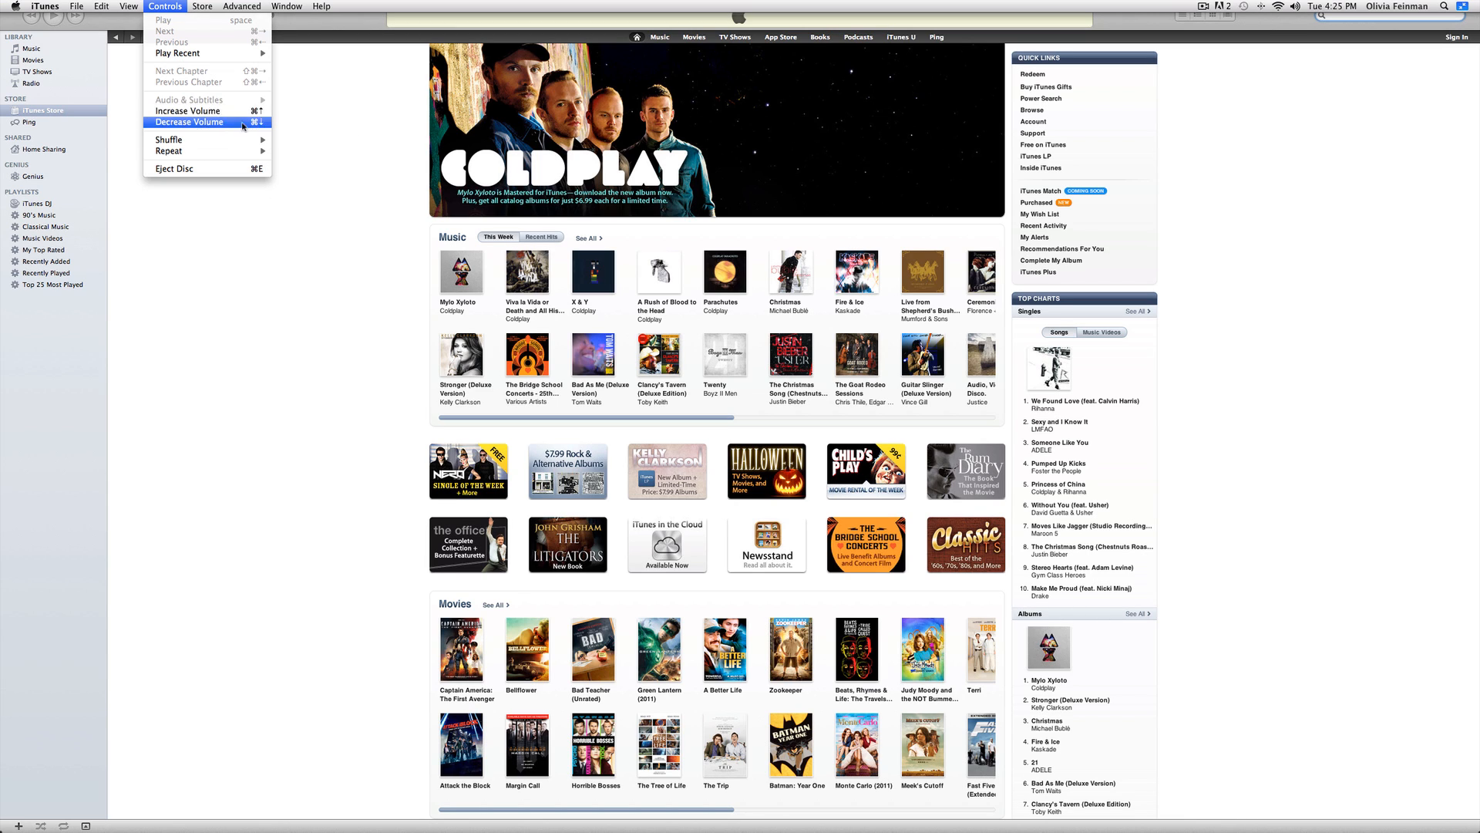
{"action": "mouse_move", "coordinate": [168, 140]}
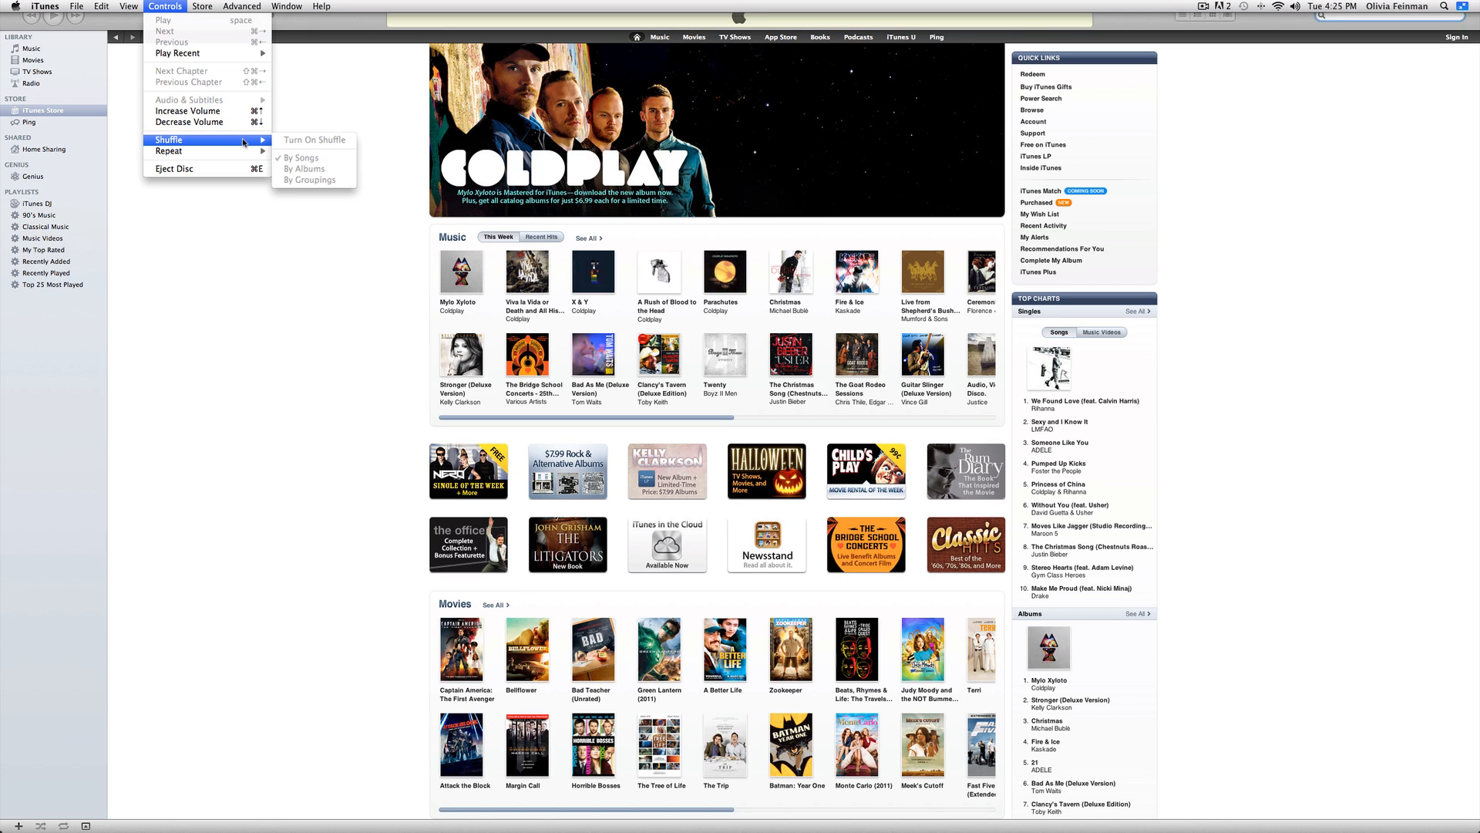
{"action": "mouse_move", "coordinate": [170, 151]}
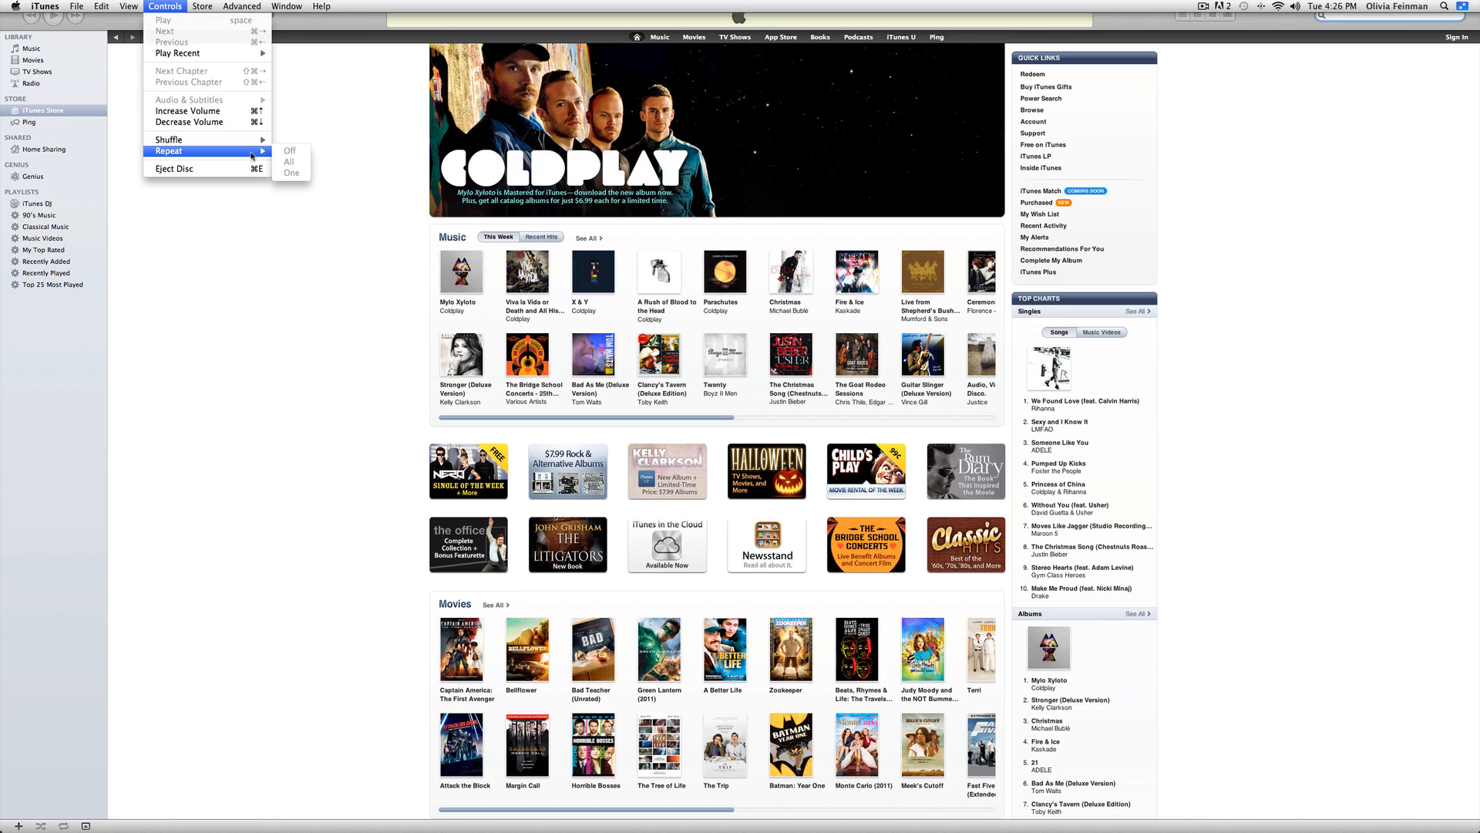
{"action": "mouse_move", "coordinate": [174, 168]}
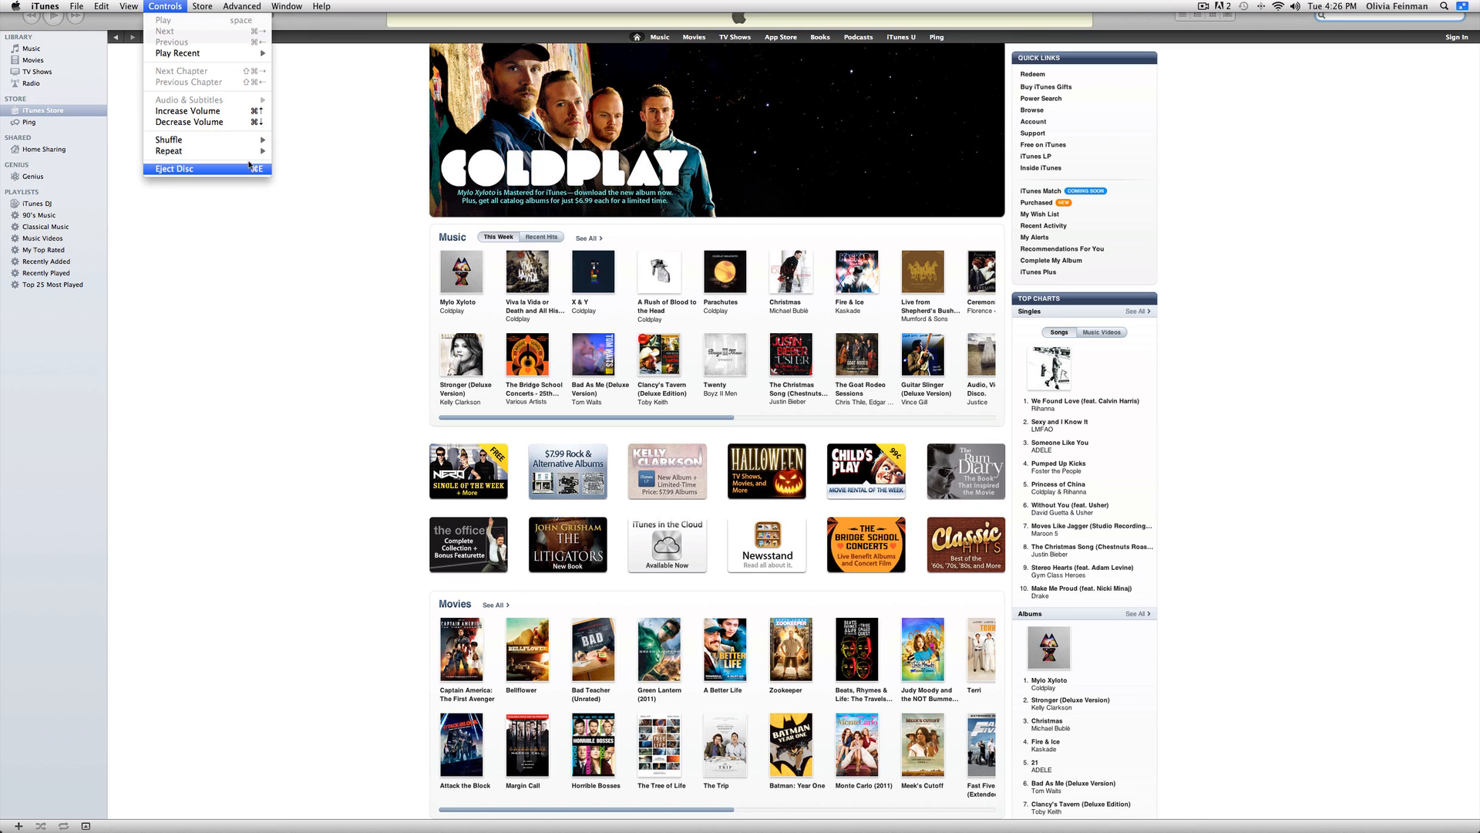
Review the Store menu's Genius, authorization, sign-in and download commands, ending on the Window menu.
{"action": "left_click", "coordinate": [201, 6]}
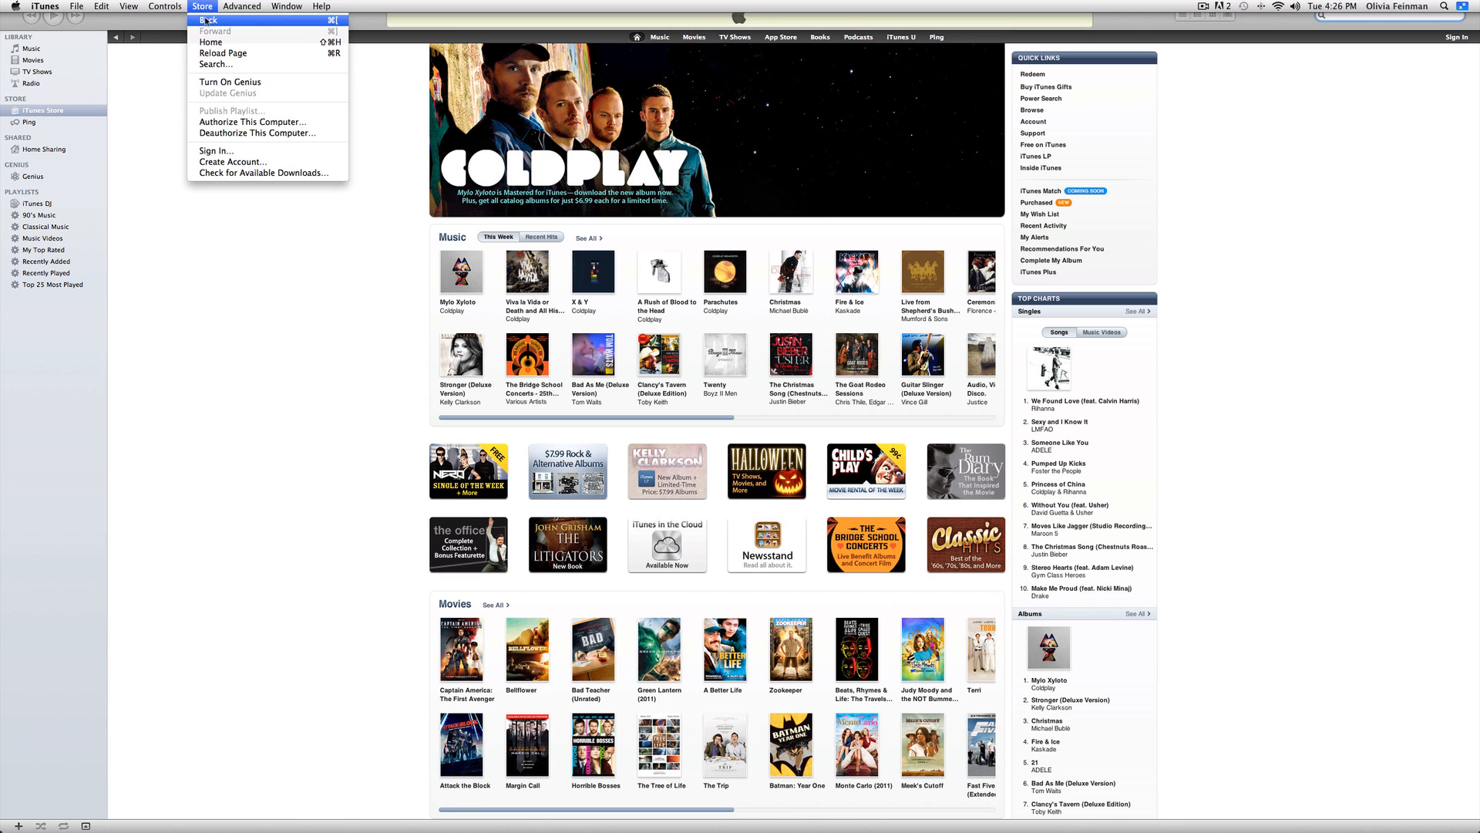
{"action": "mouse_move", "coordinate": [229, 81]}
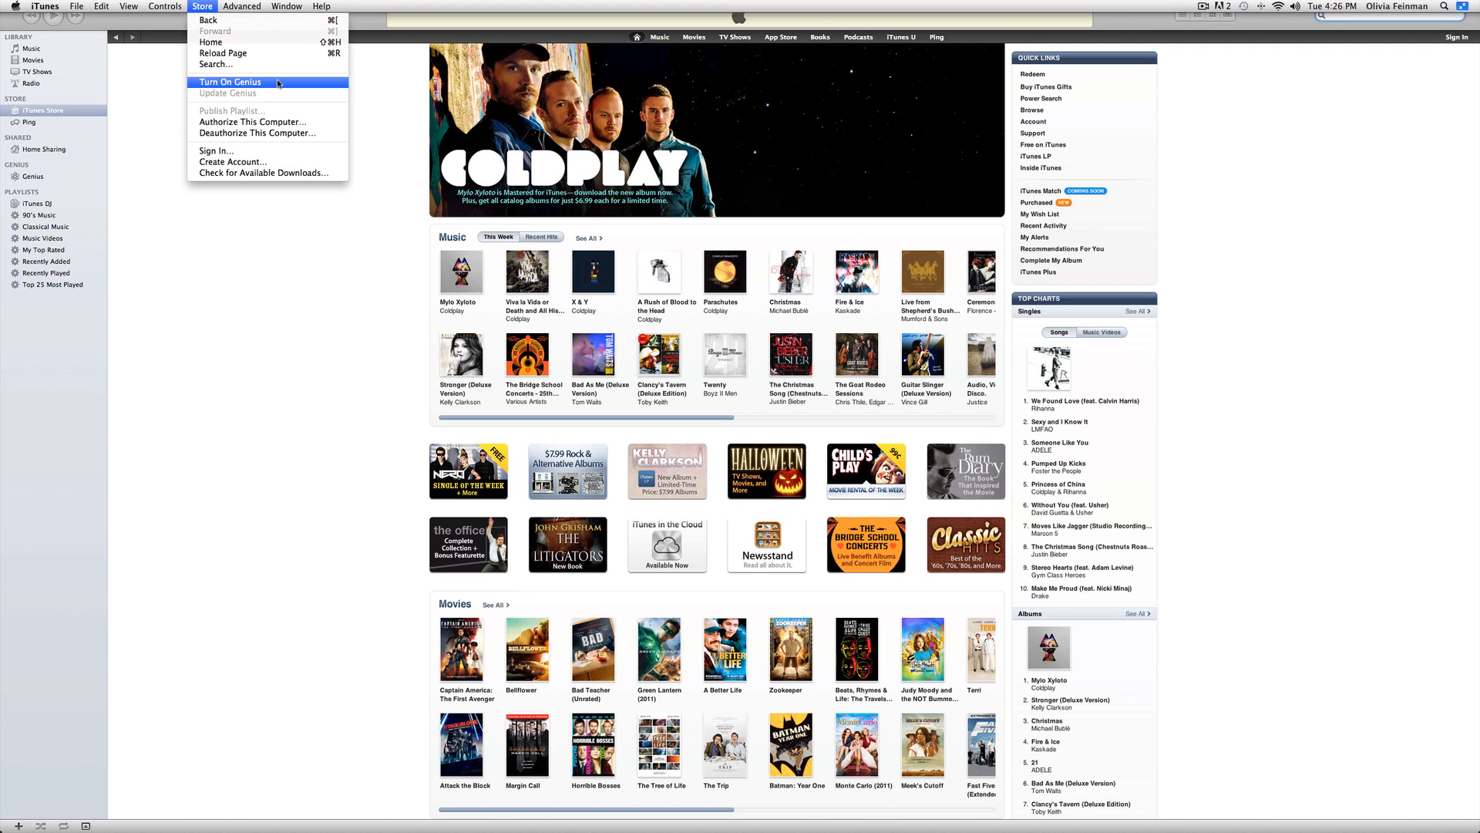
{"action": "mouse_move", "coordinate": [267, 122]}
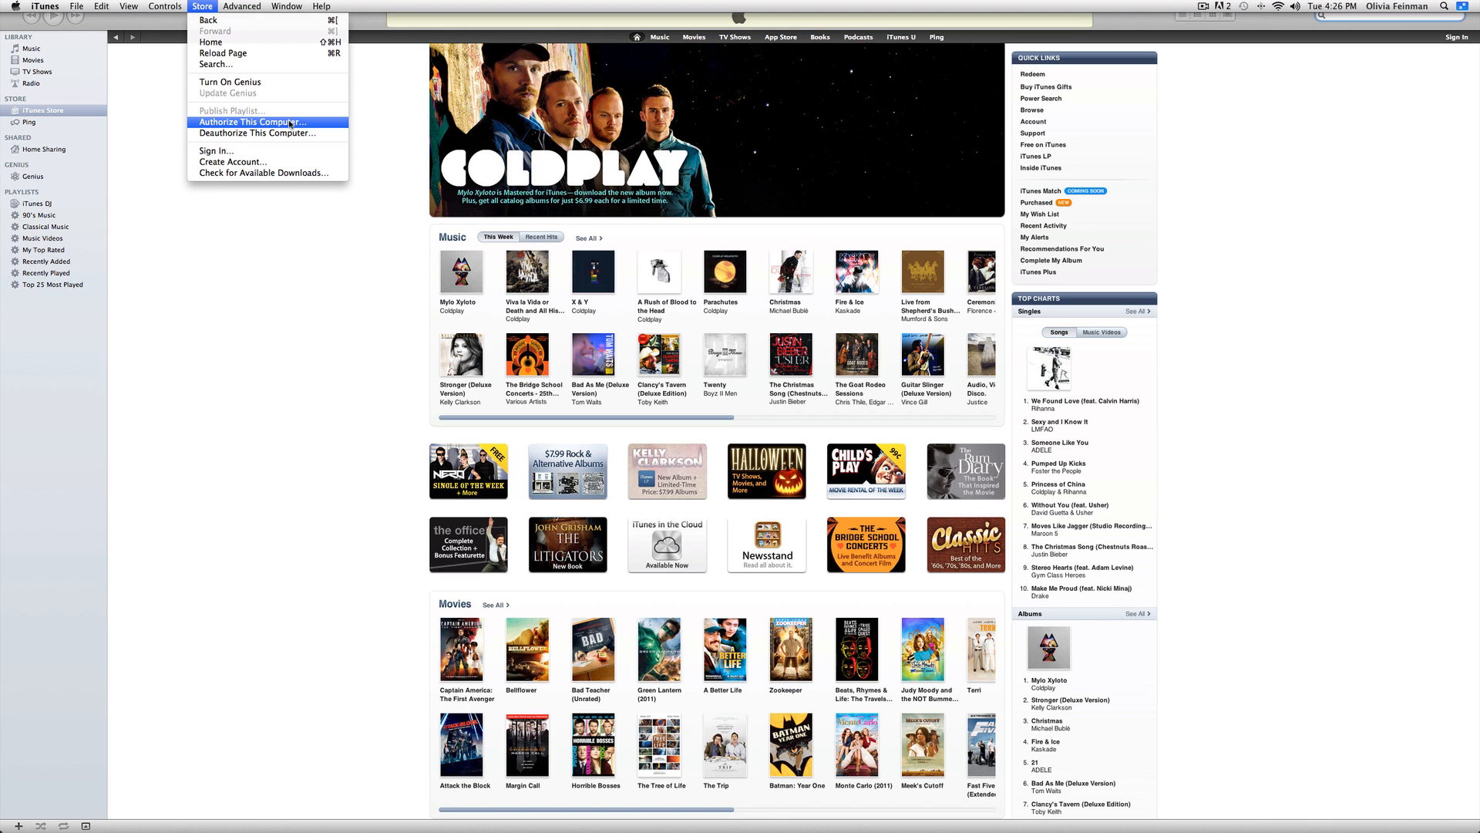
{"action": "left_click", "coordinate": [287, 6]}
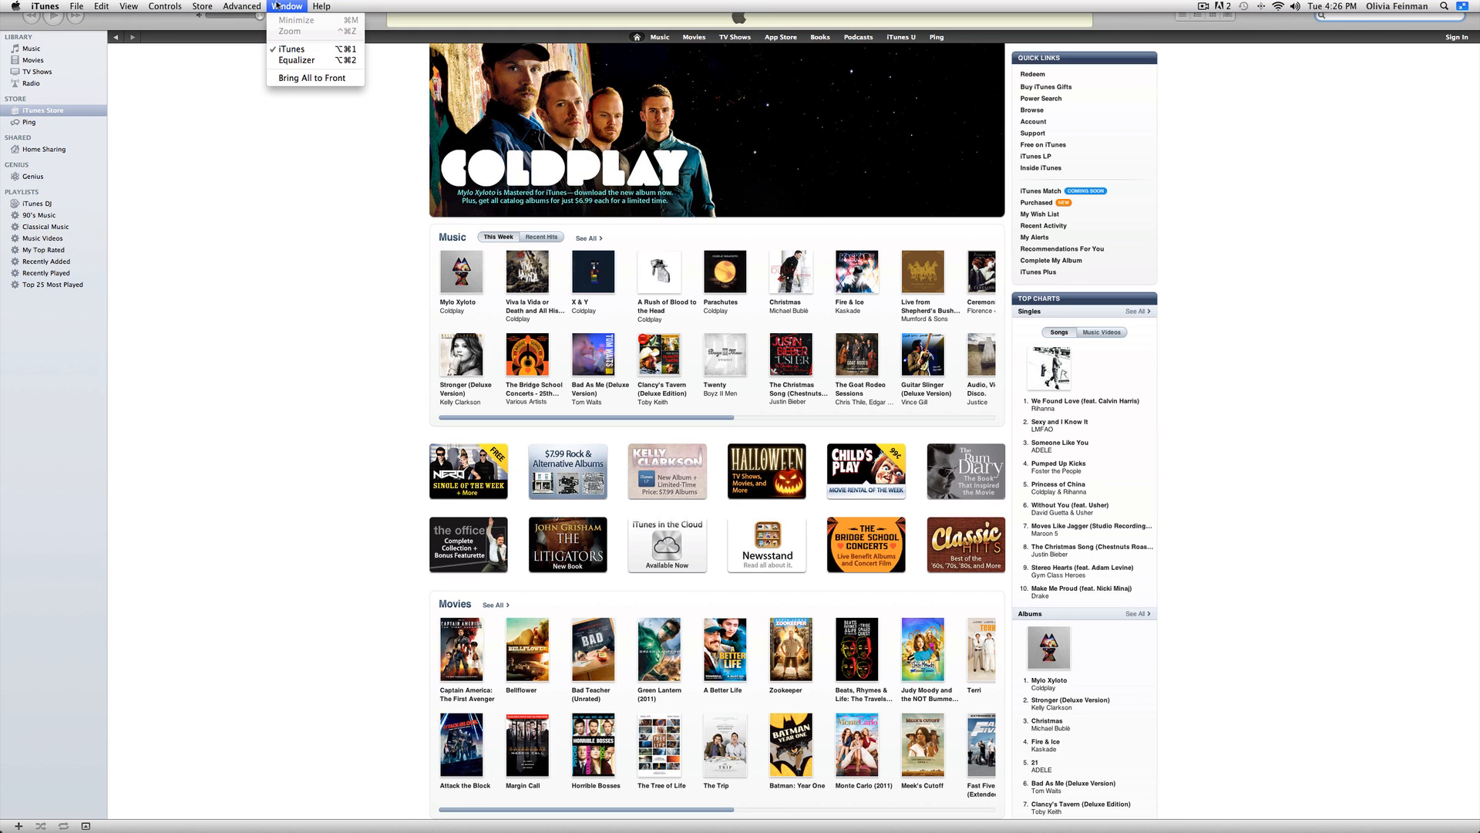
{"action": "left_click", "coordinate": [202, 7]}
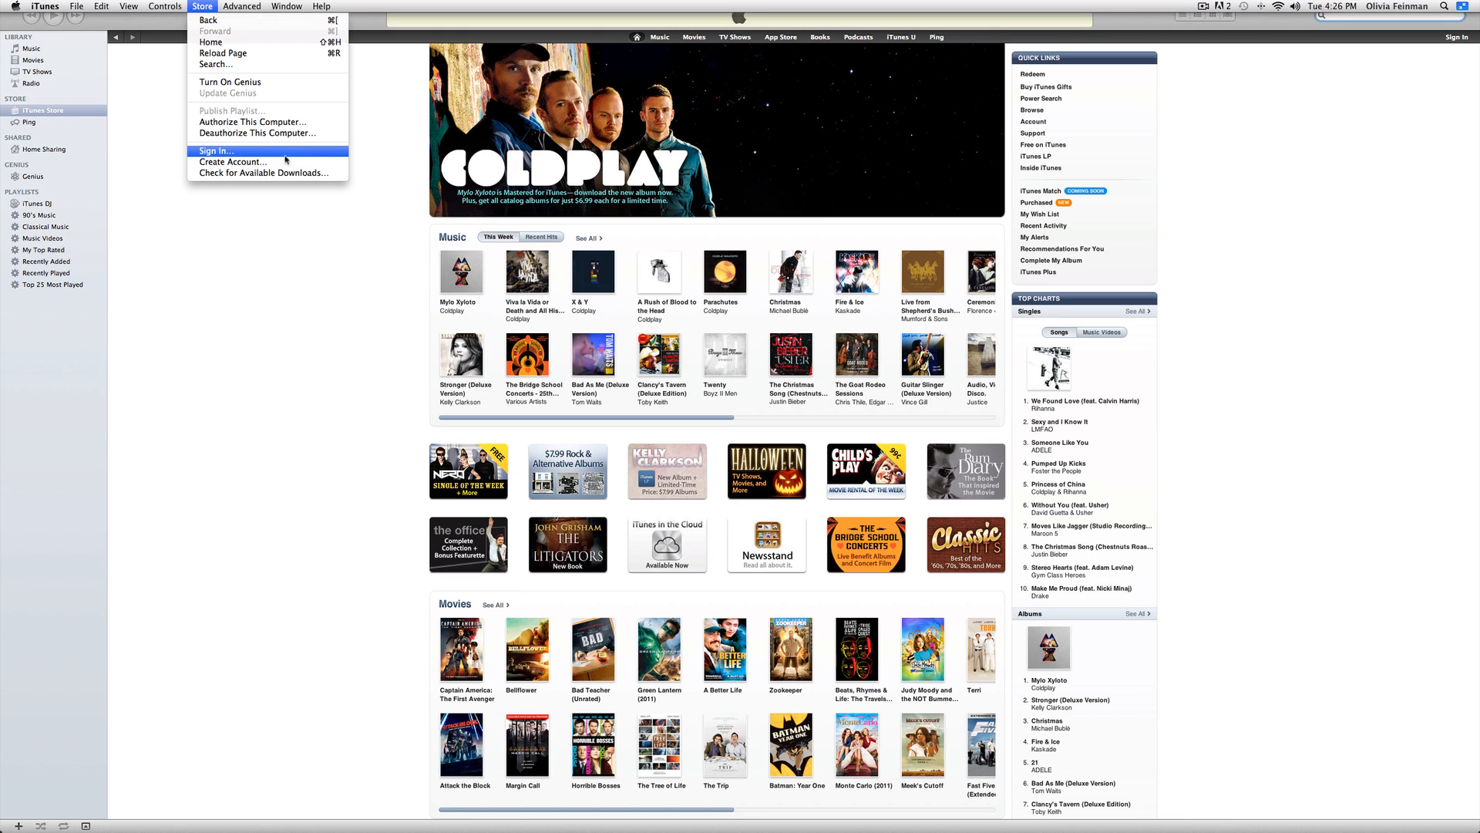
{"action": "mouse_move", "coordinate": [267, 173]}
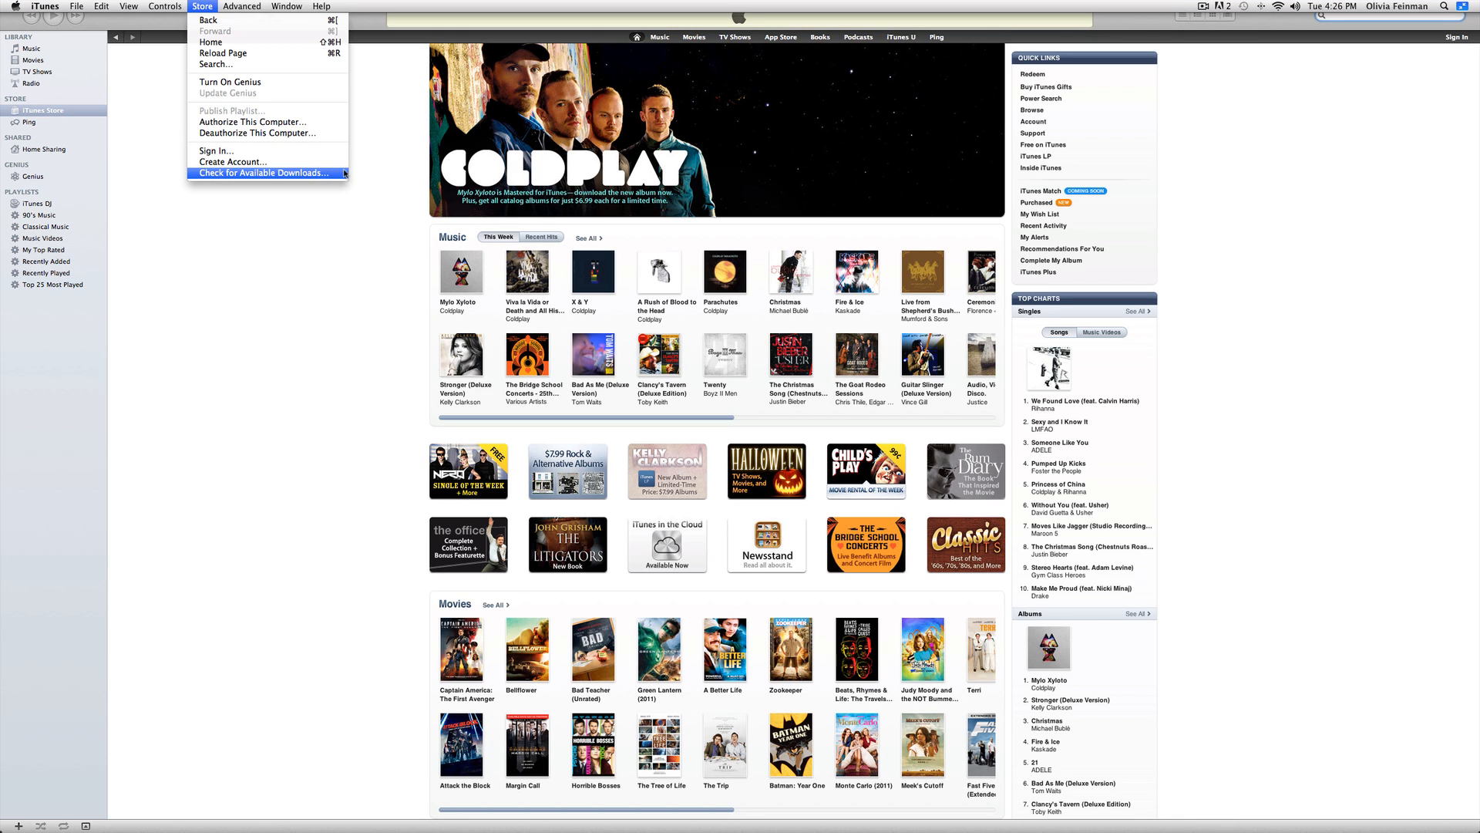
{"action": "left_click", "coordinate": [287, 6]}
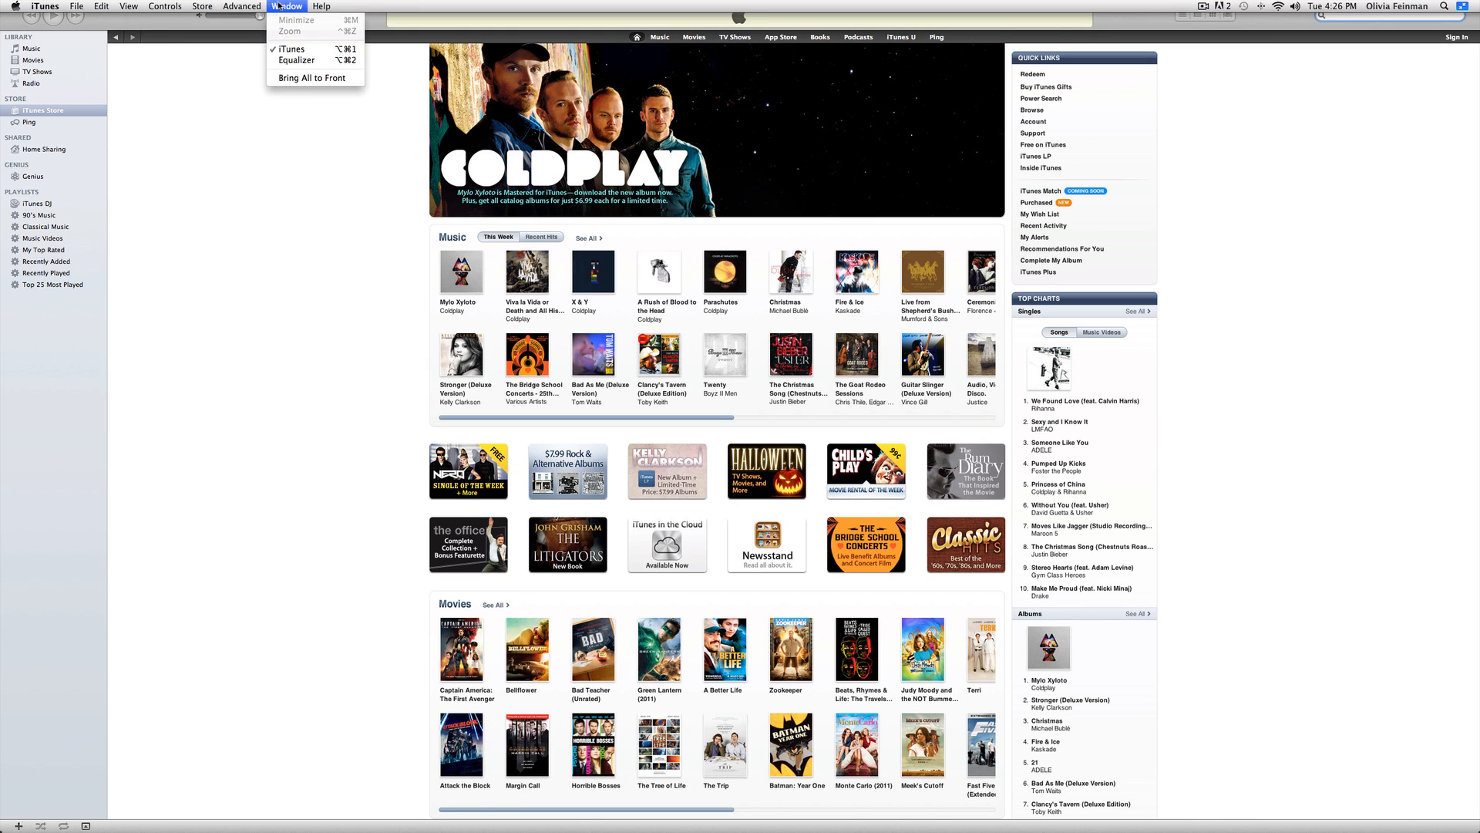
Review the Advanced menu's podcast, home sharing and album artwork commands, ending on the Window menu.
{"action": "left_click", "coordinate": [242, 6]}
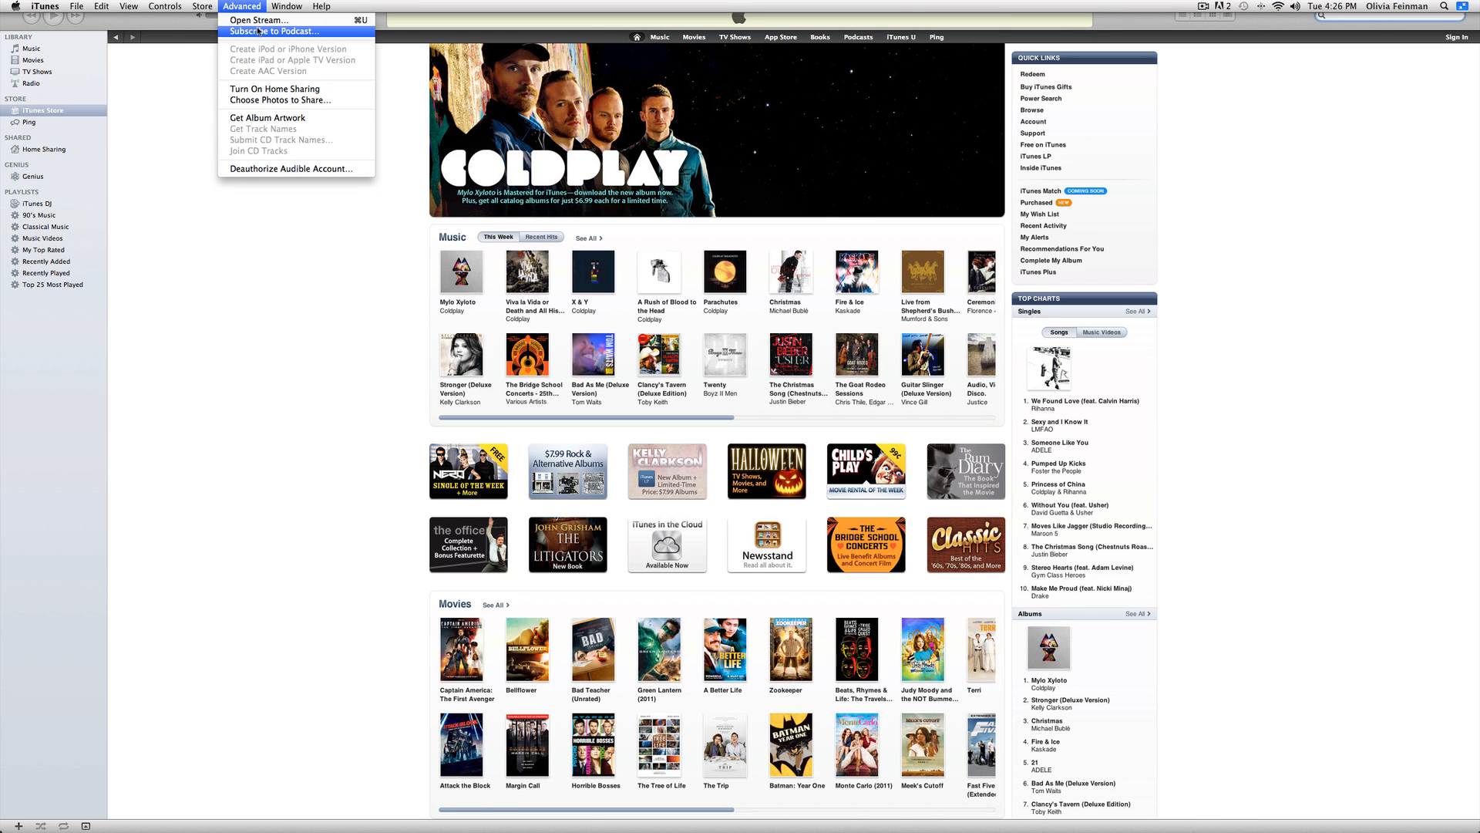
{"action": "mouse_move", "coordinate": [275, 40]}
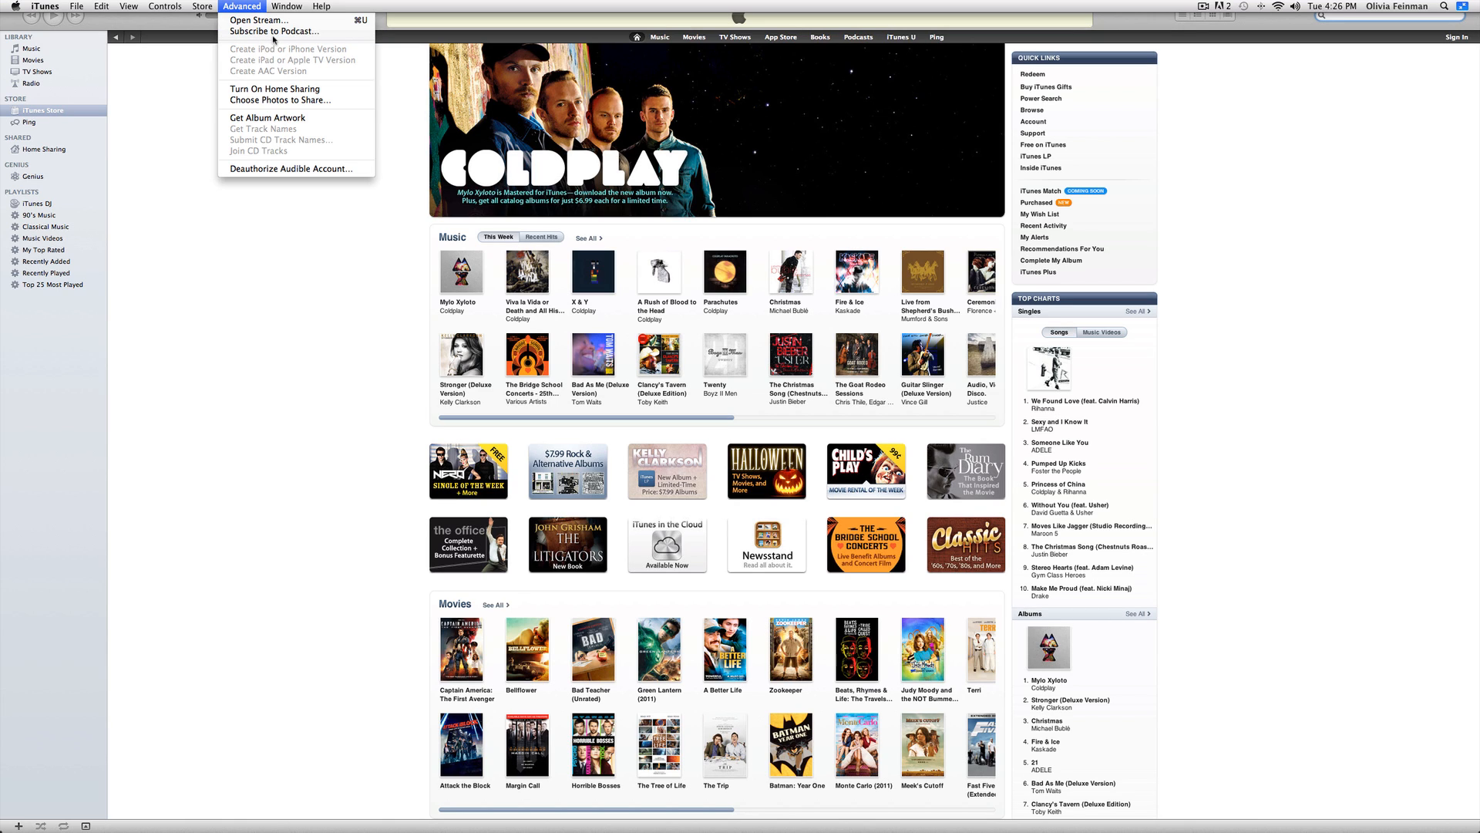
{"action": "mouse_move", "coordinate": [275, 89]}
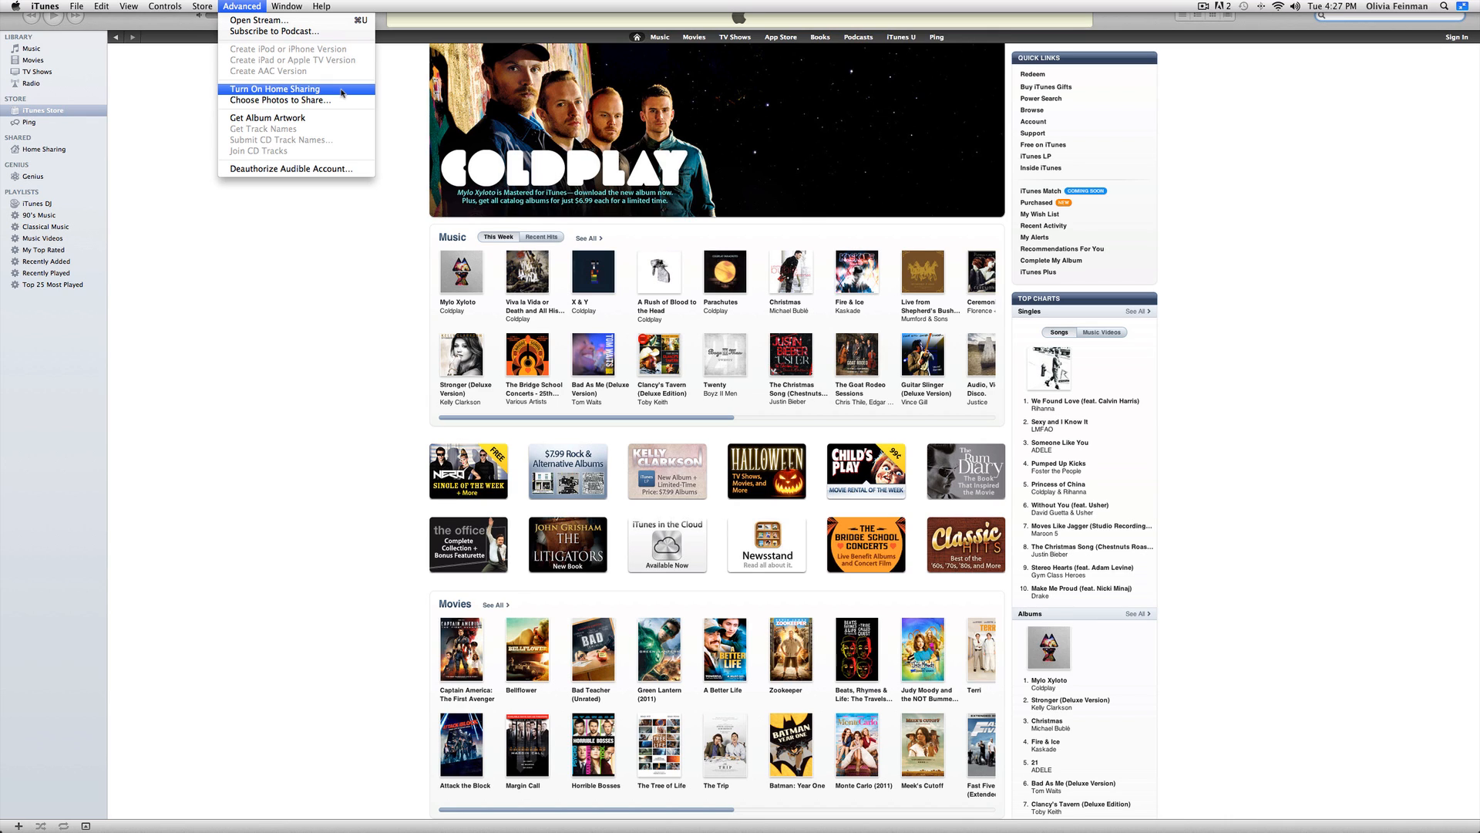
{"action": "mouse_move", "coordinate": [337, 77]}
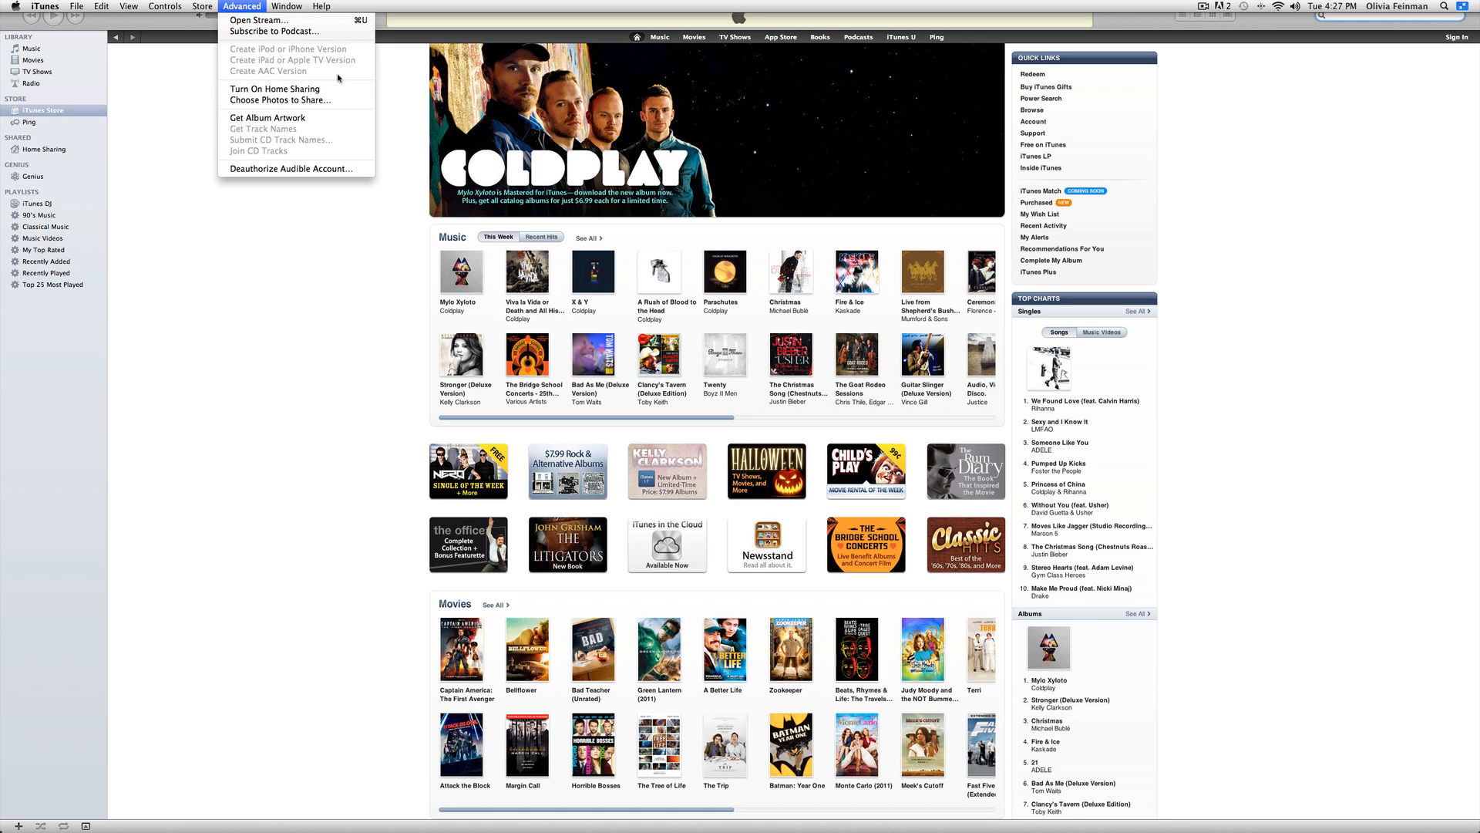
{"action": "mouse_move", "coordinate": [274, 89]}
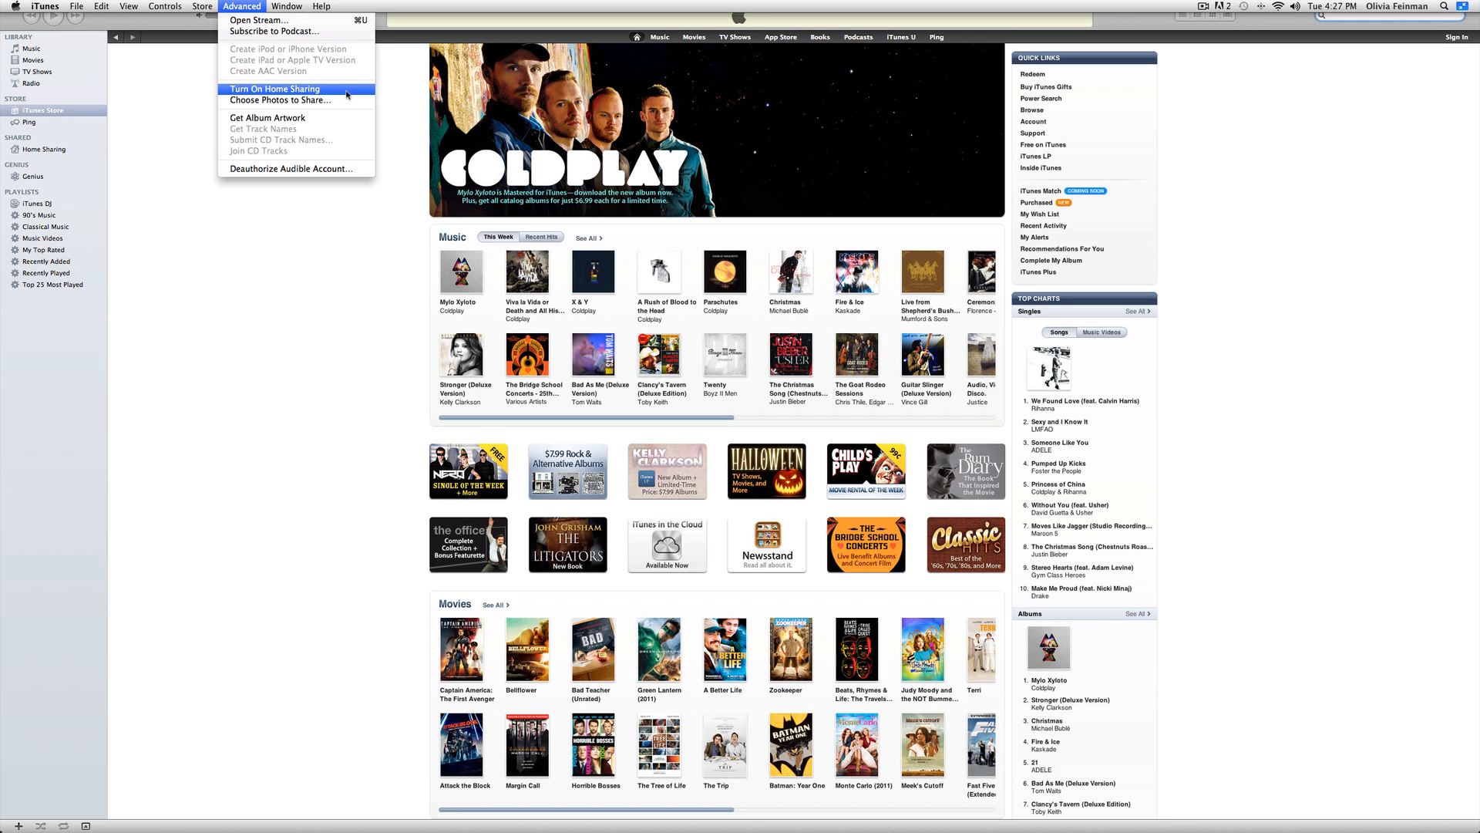
{"action": "mouse_move", "coordinate": [281, 101]}
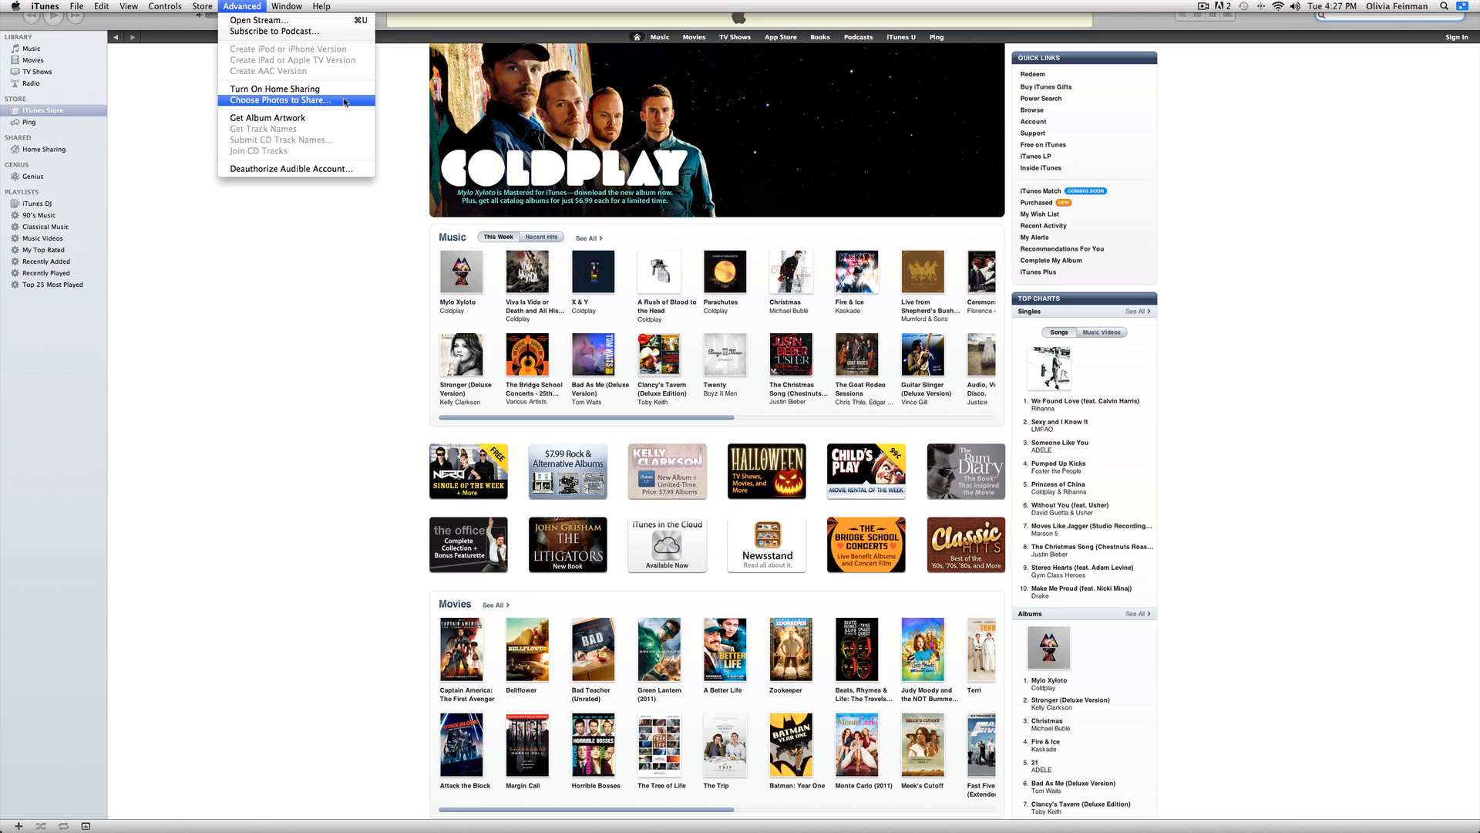
{"action": "mouse_move", "coordinate": [346, 100]}
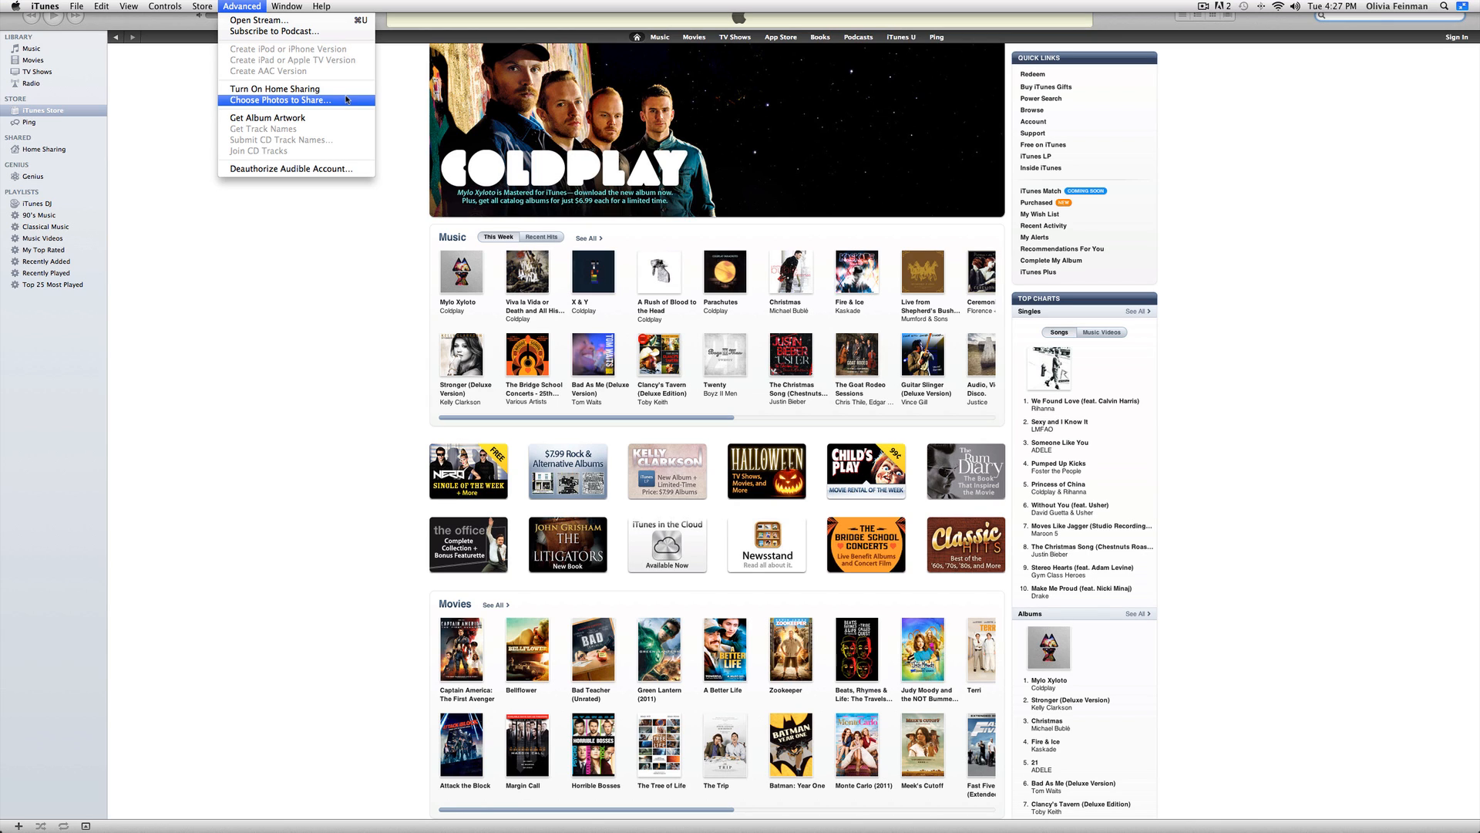
{"action": "mouse_move", "coordinate": [312, 115]}
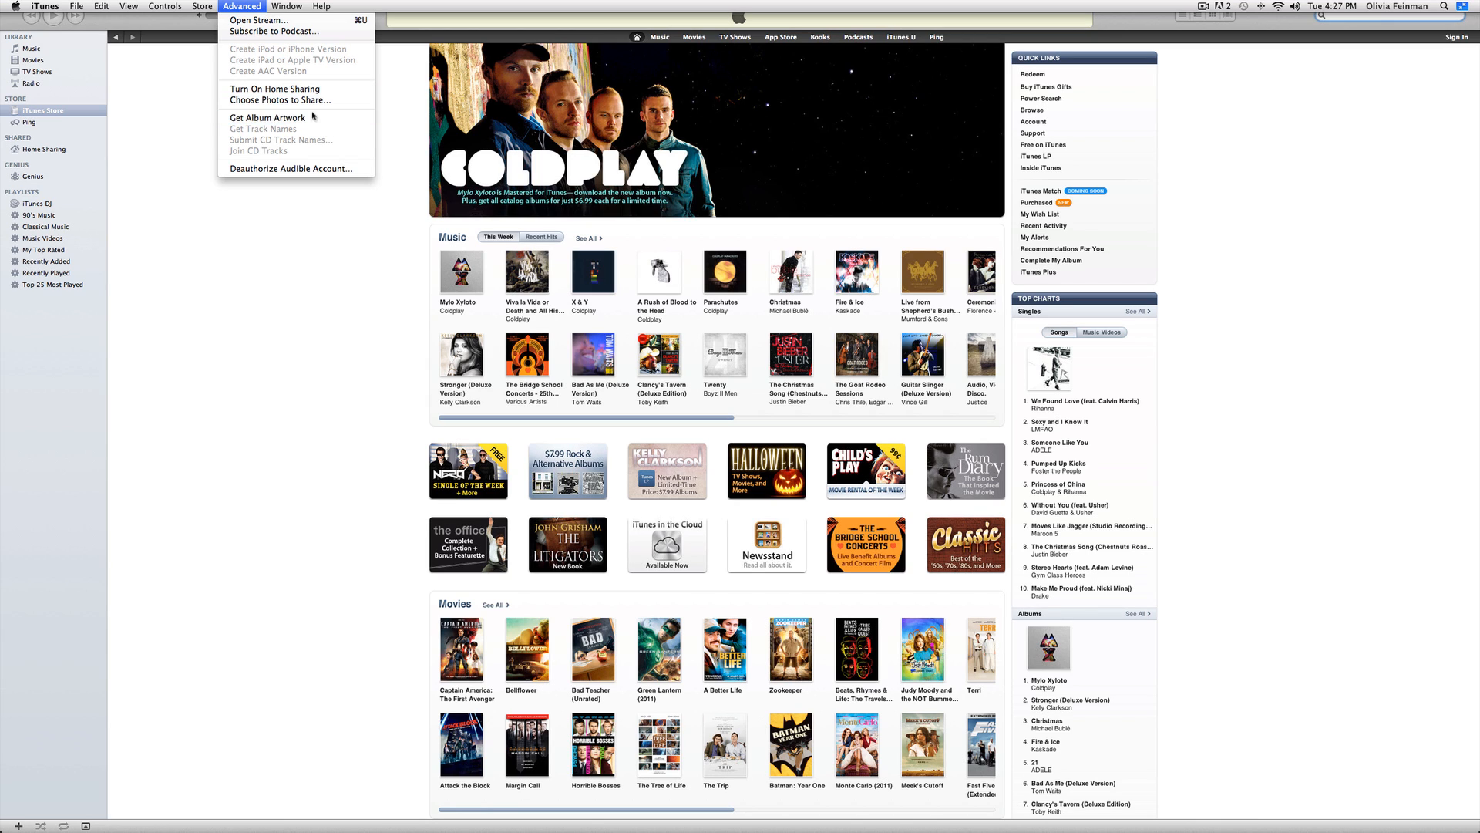
{"action": "mouse_move", "coordinate": [312, 117]}
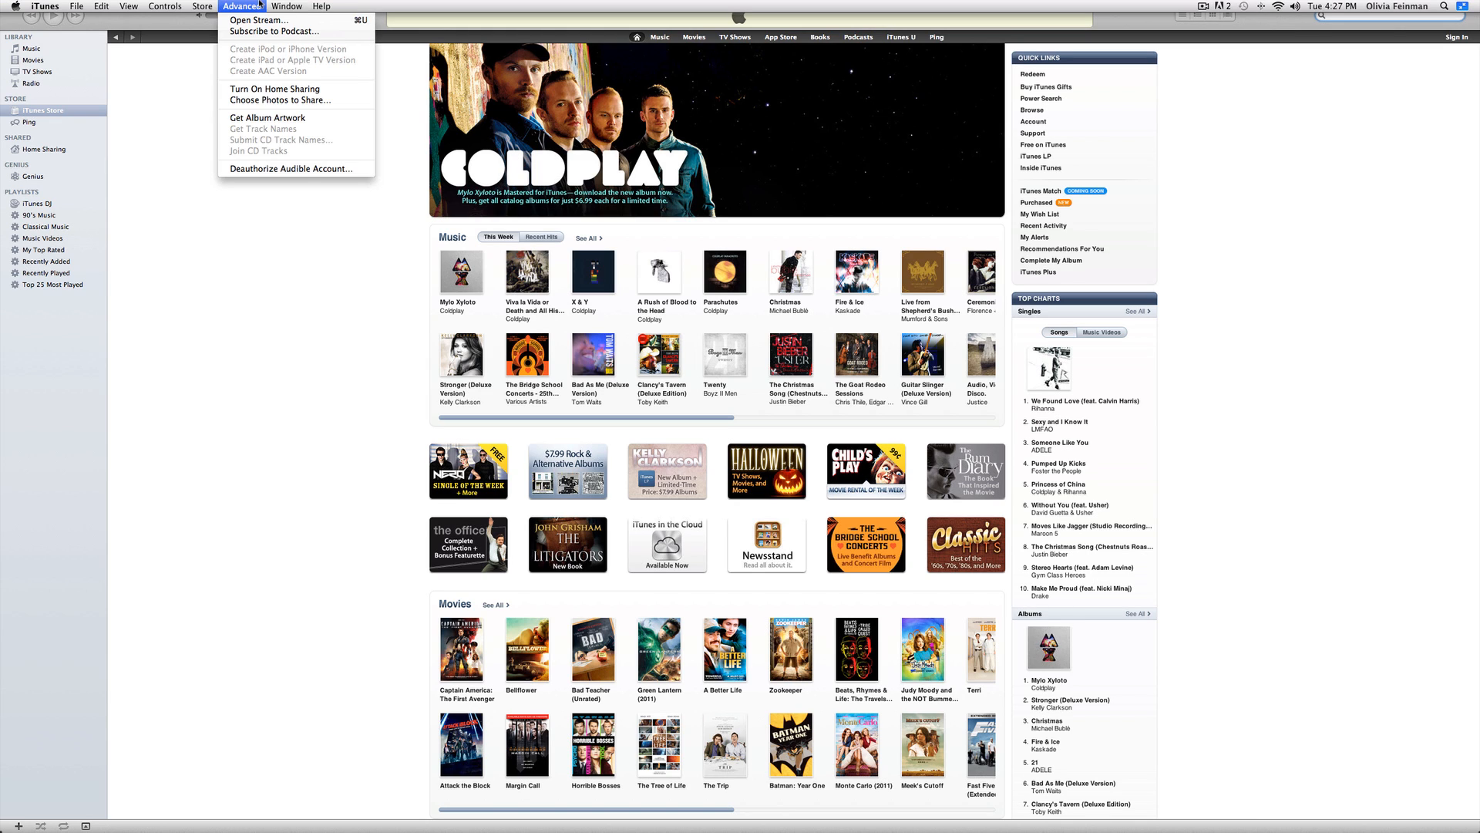
{"action": "left_click", "coordinate": [287, 6]}
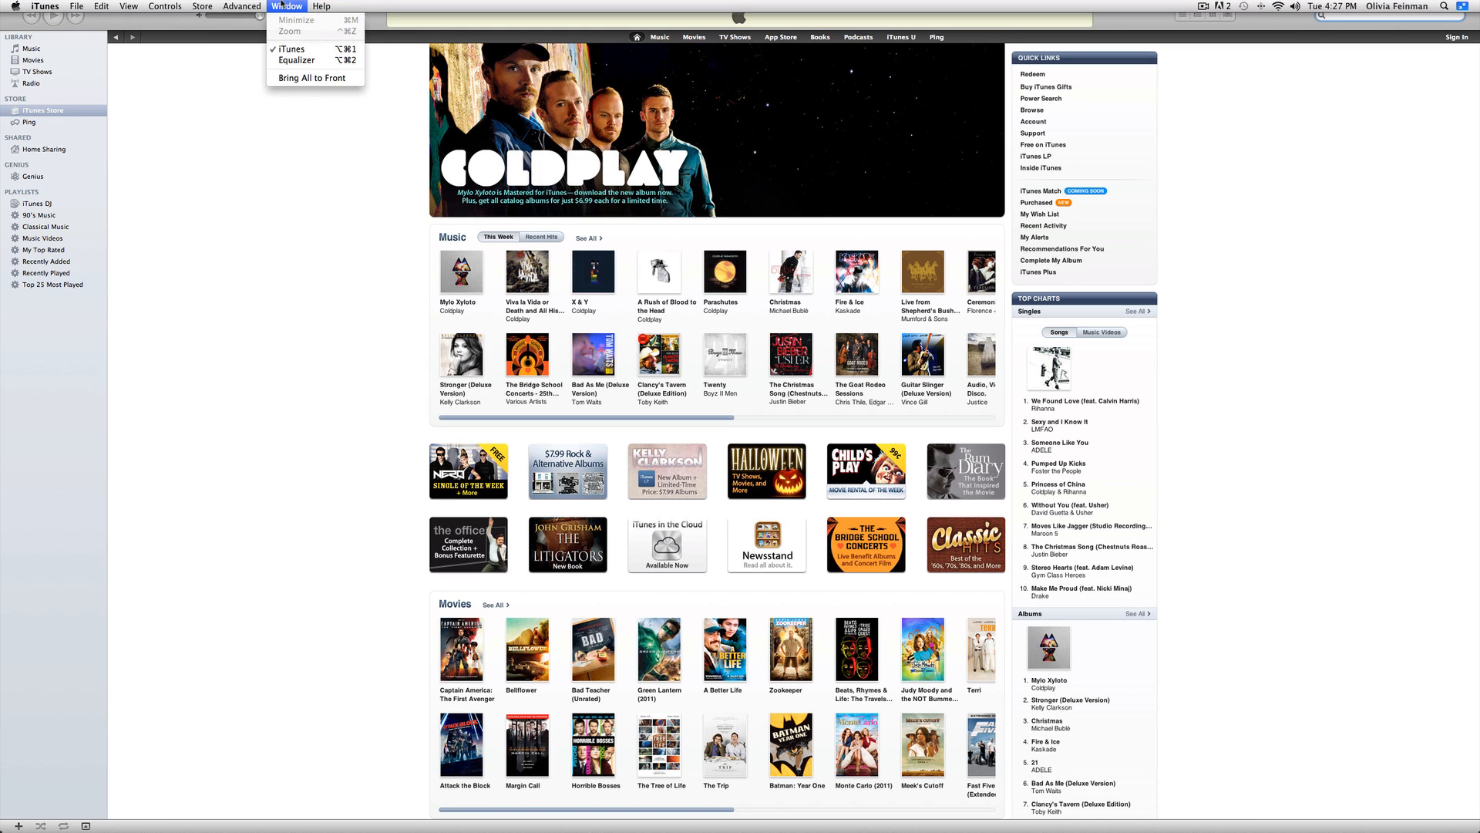
{"action": "left_click", "coordinate": [240, 6]}
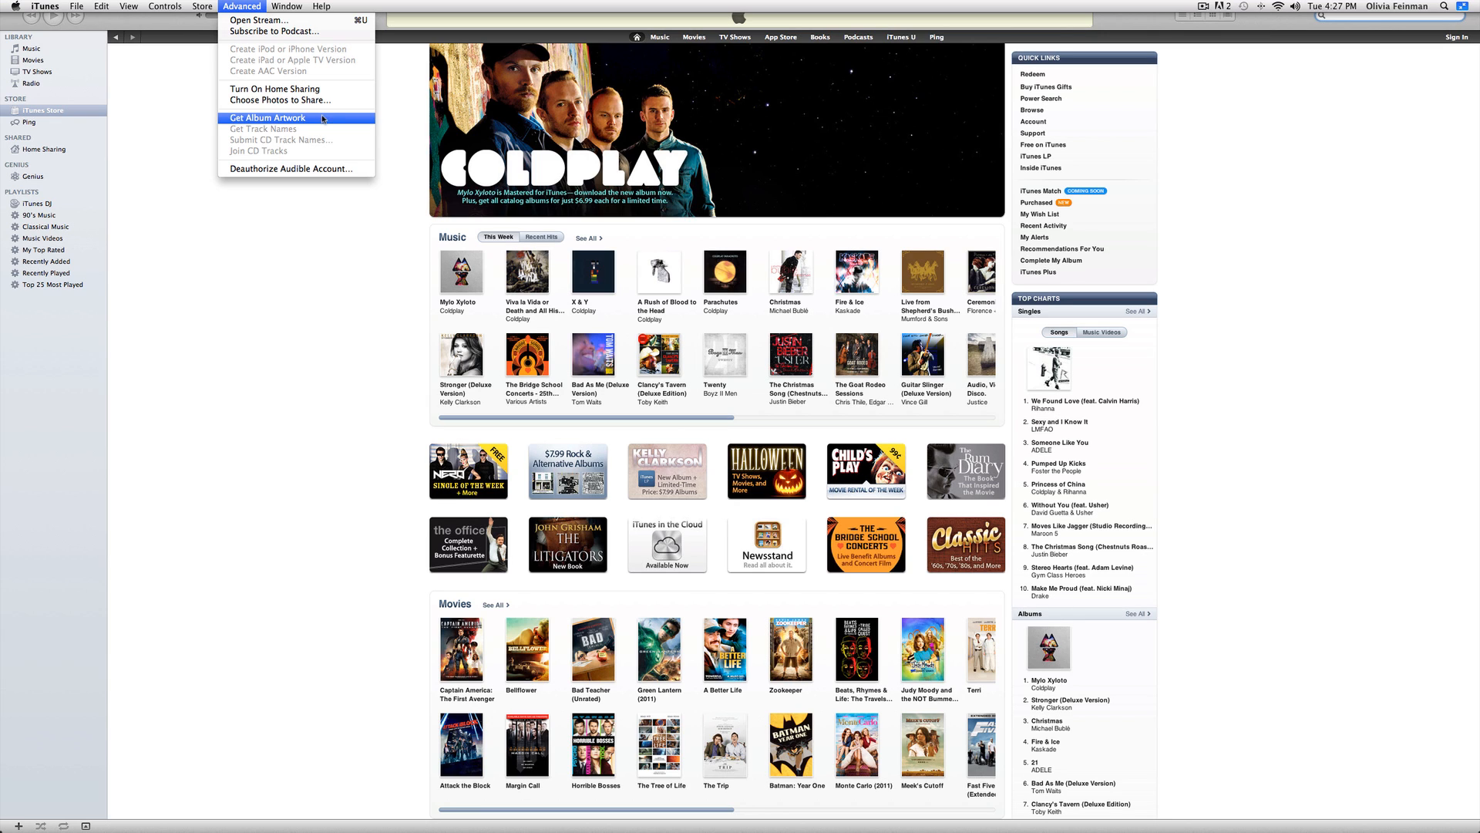
{"action": "mouse_move", "coordinate": [279, 100]}
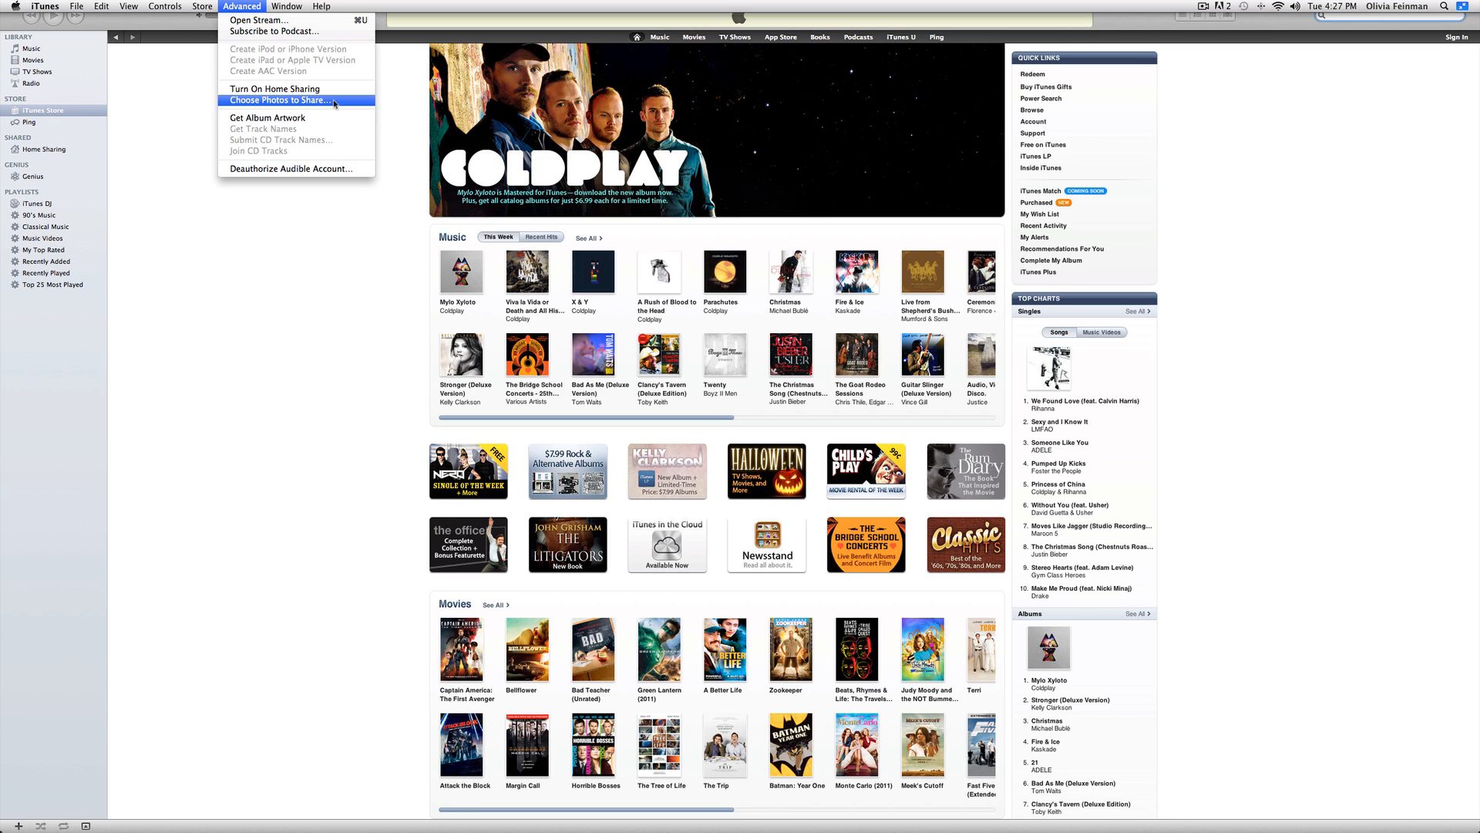
{"action": "left_click", "coordinate": [287, 6]}
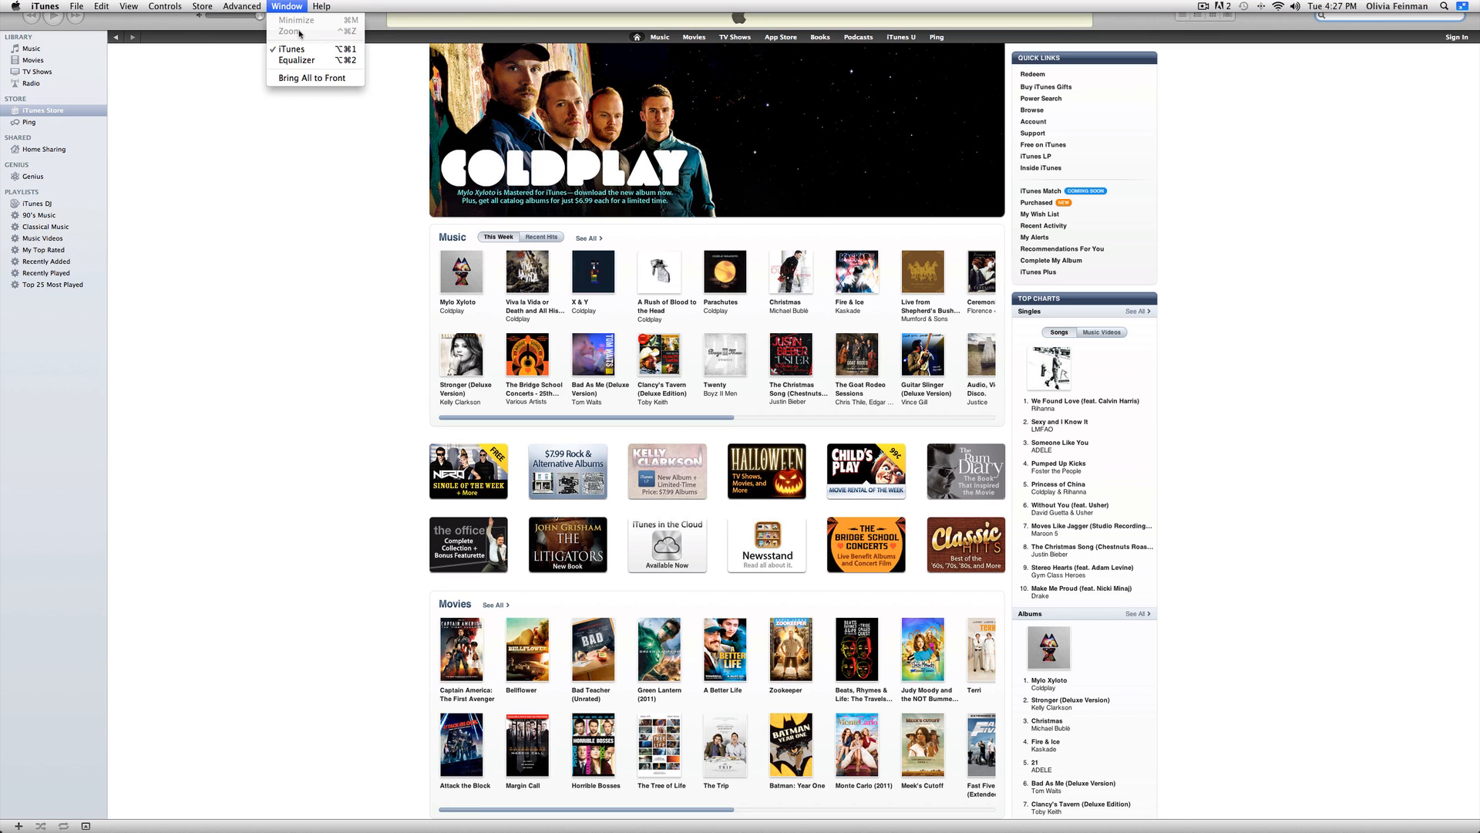
Close the Window menu and show the Help menu with tutorials and device user guides.
{"action": "left_click", "coordinate": [323, 6]}
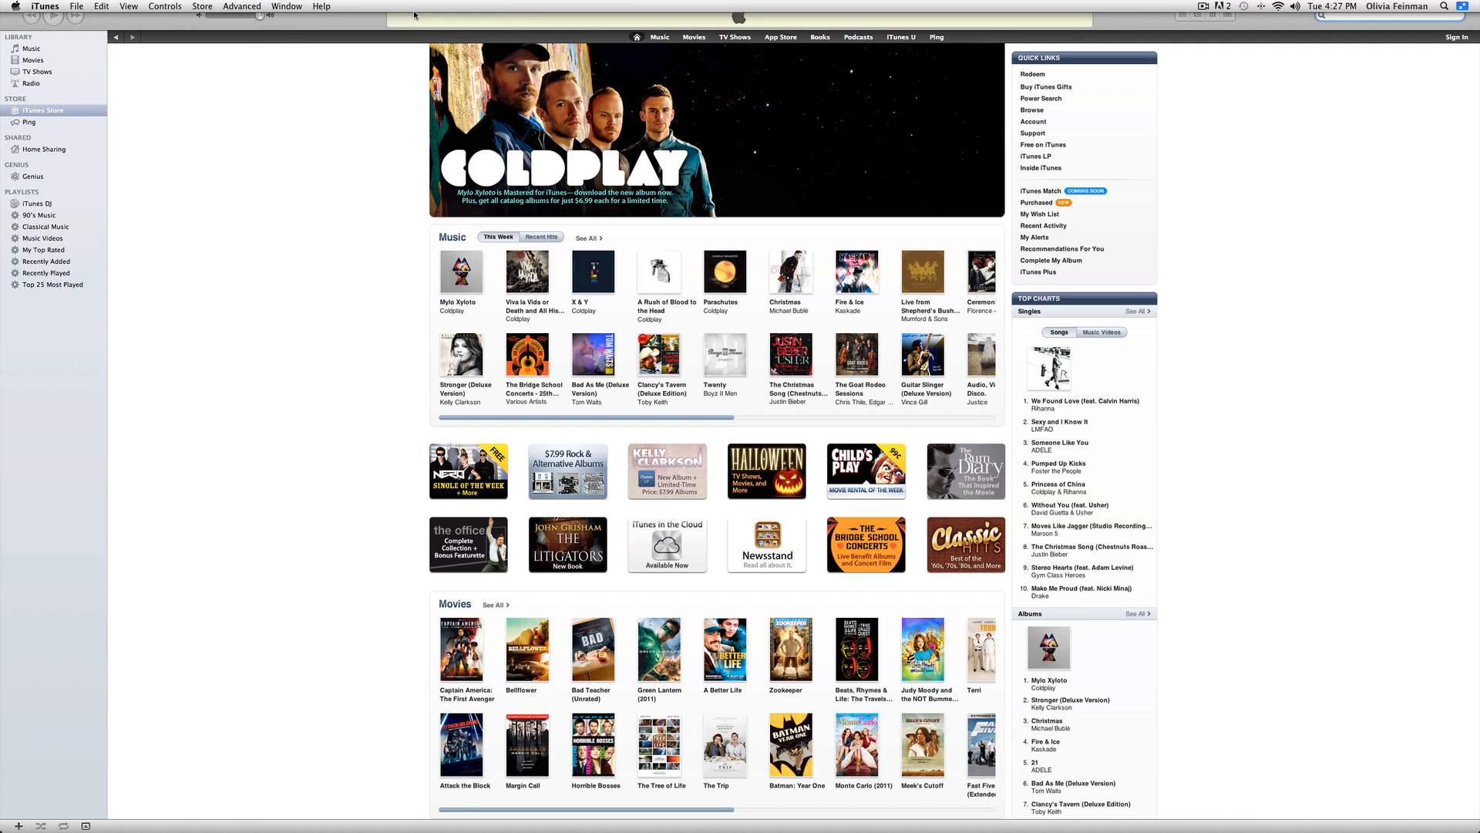
{"action": "left_click", "coordinate": [322, 7]}
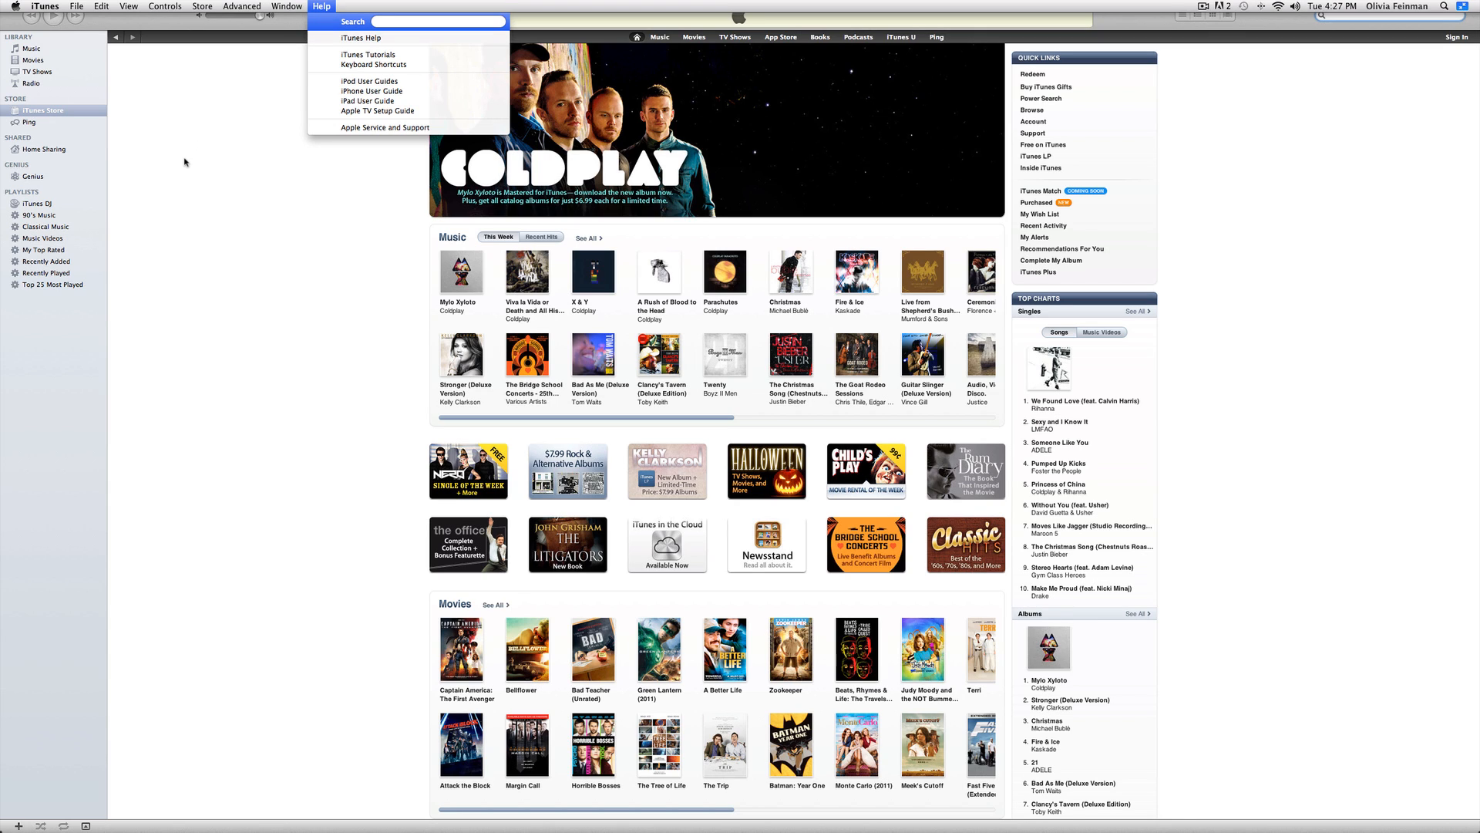
{"action": "mouse_move", "coordinate": [179, 165]}
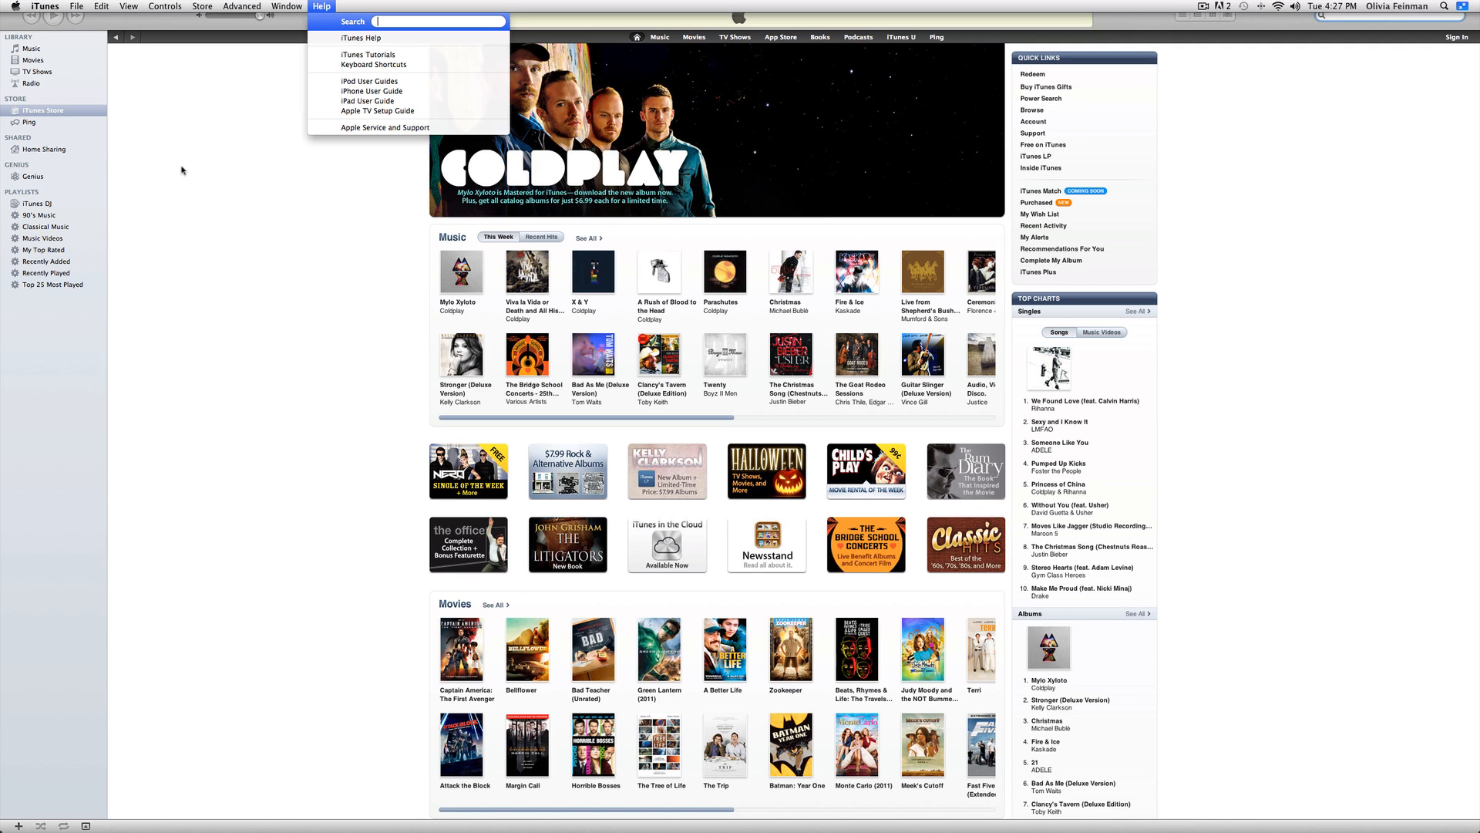
{"action": "mouse_move", "coordinate": [209, 188]}
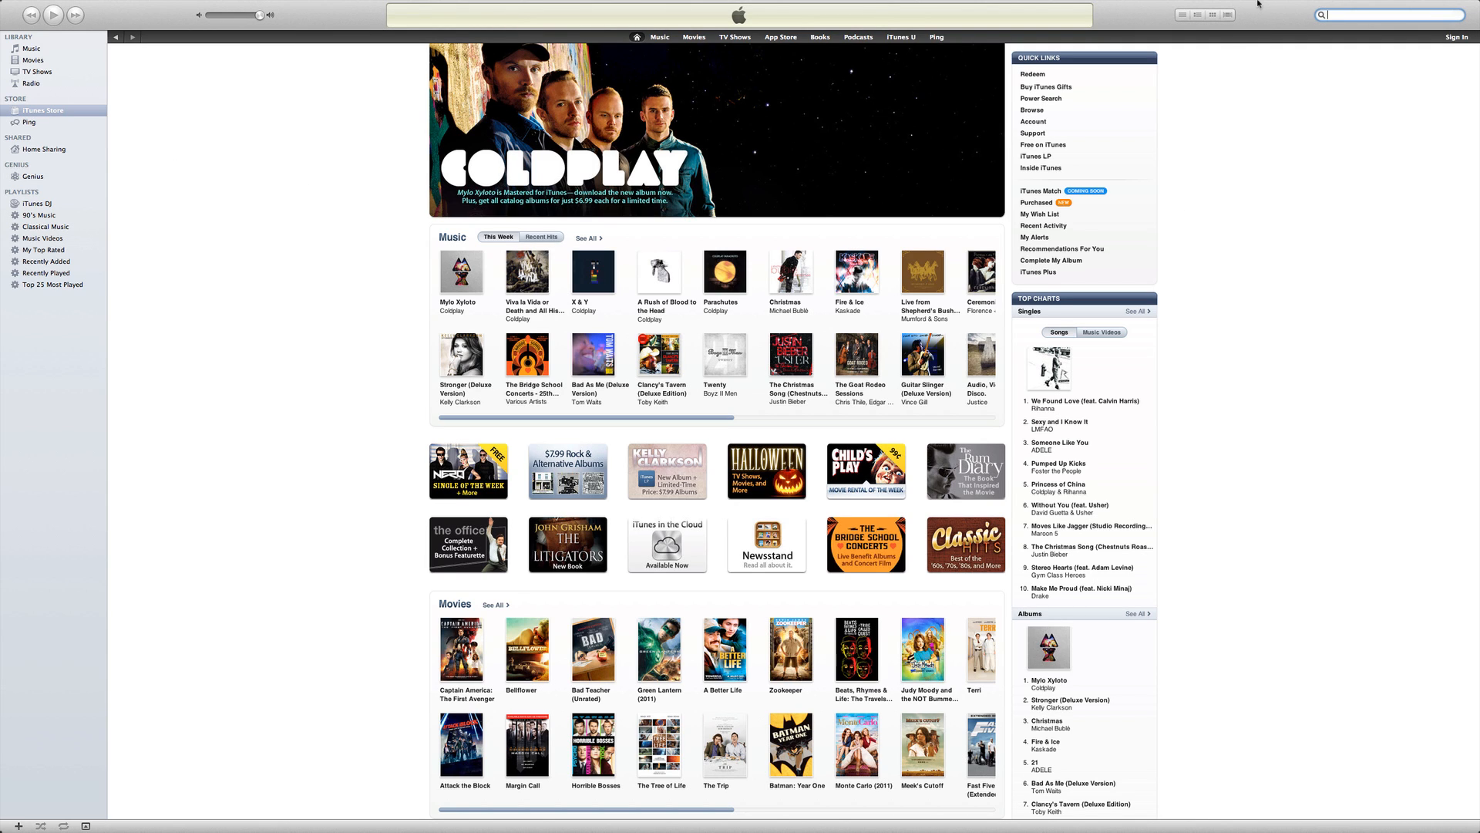
Show ScreenFlow's recording controls from the menu bar to stop the recording.
{"action": "left_click", "coordinate": [1204, 6]}
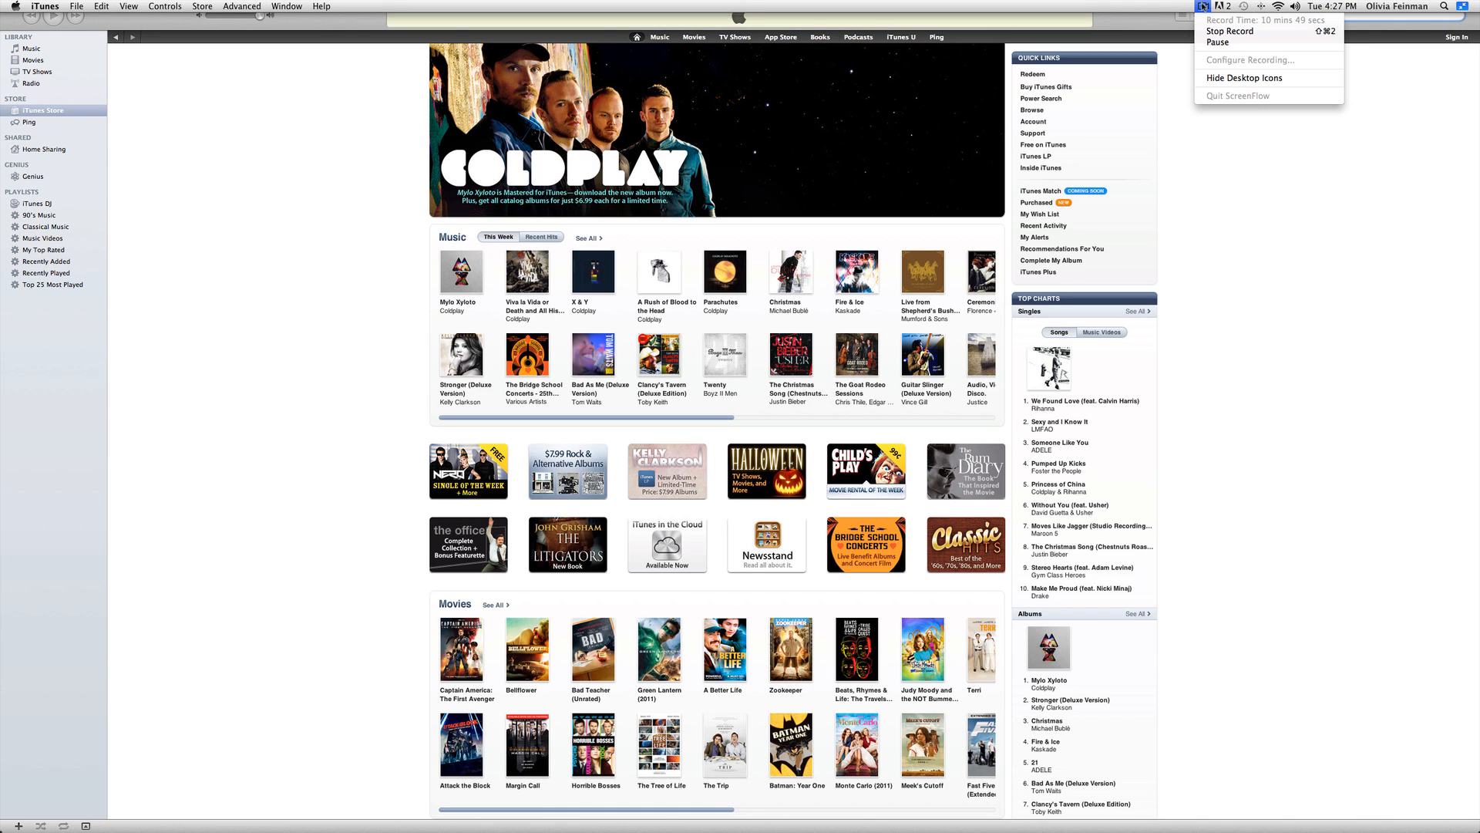
{"action": "mouse_move", "coordinate": [1249, 41]}
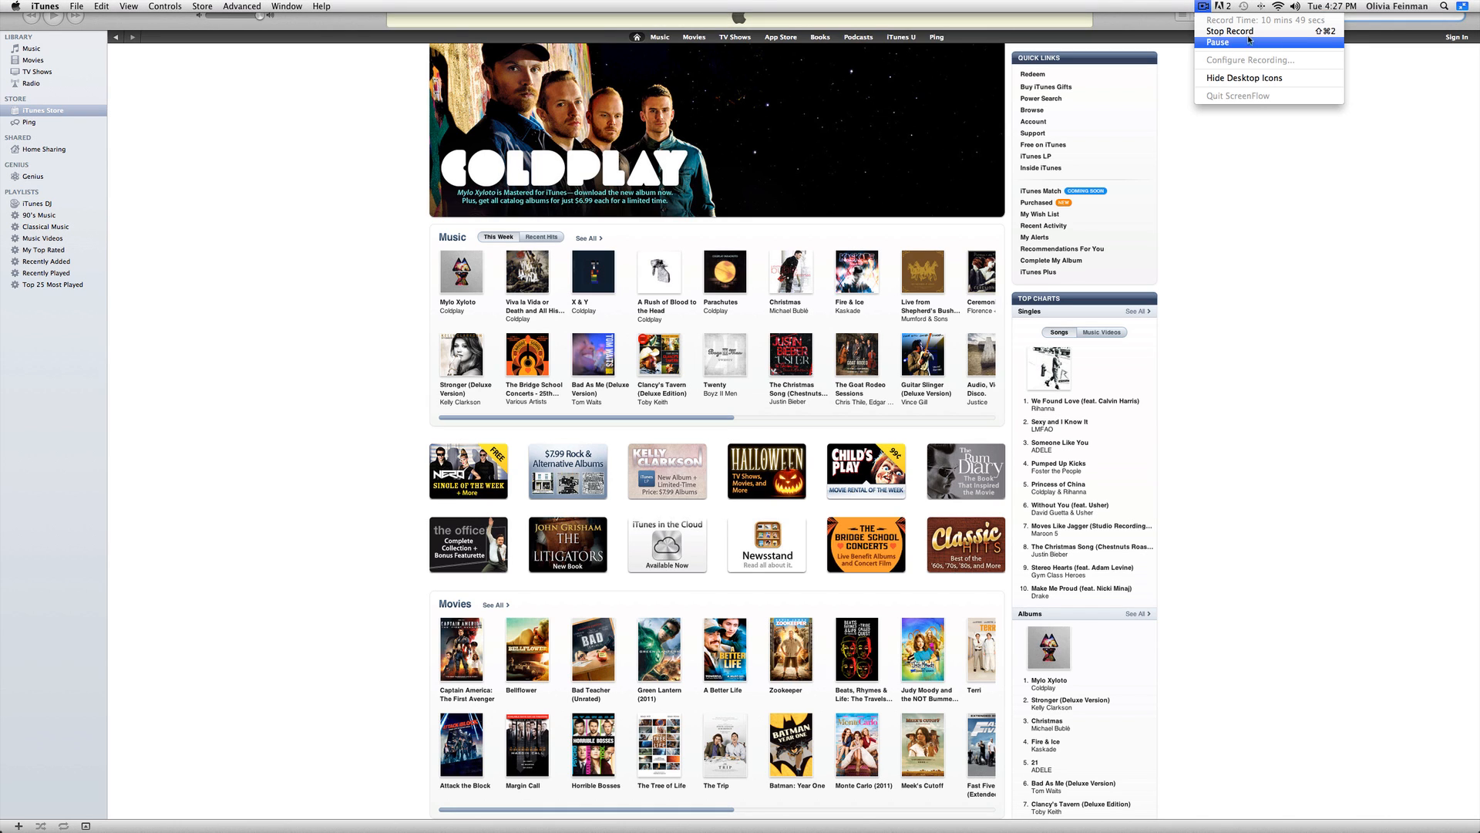
{"action": "mouse_move", "coordinate": [1230, 31]}
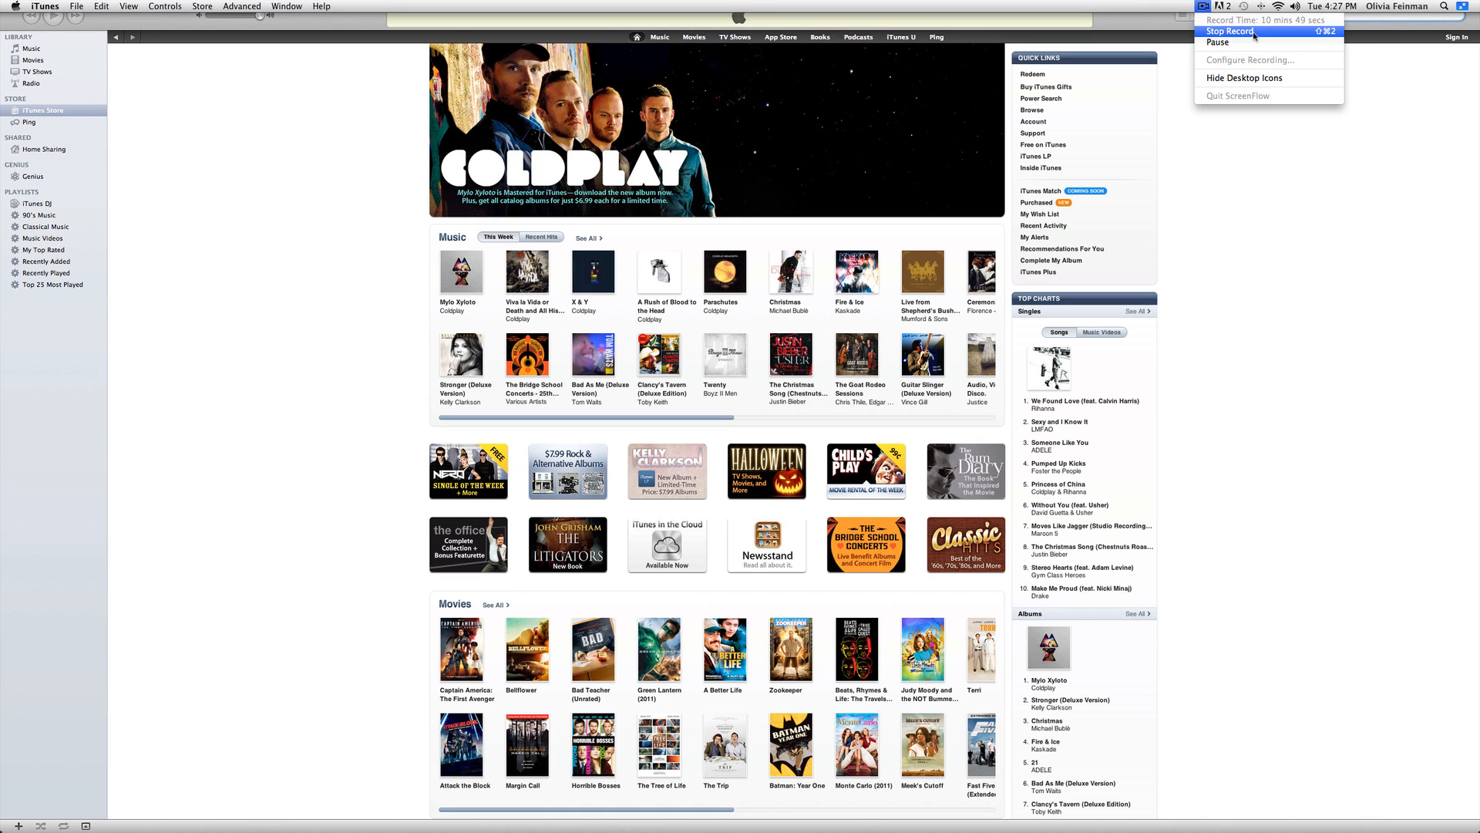